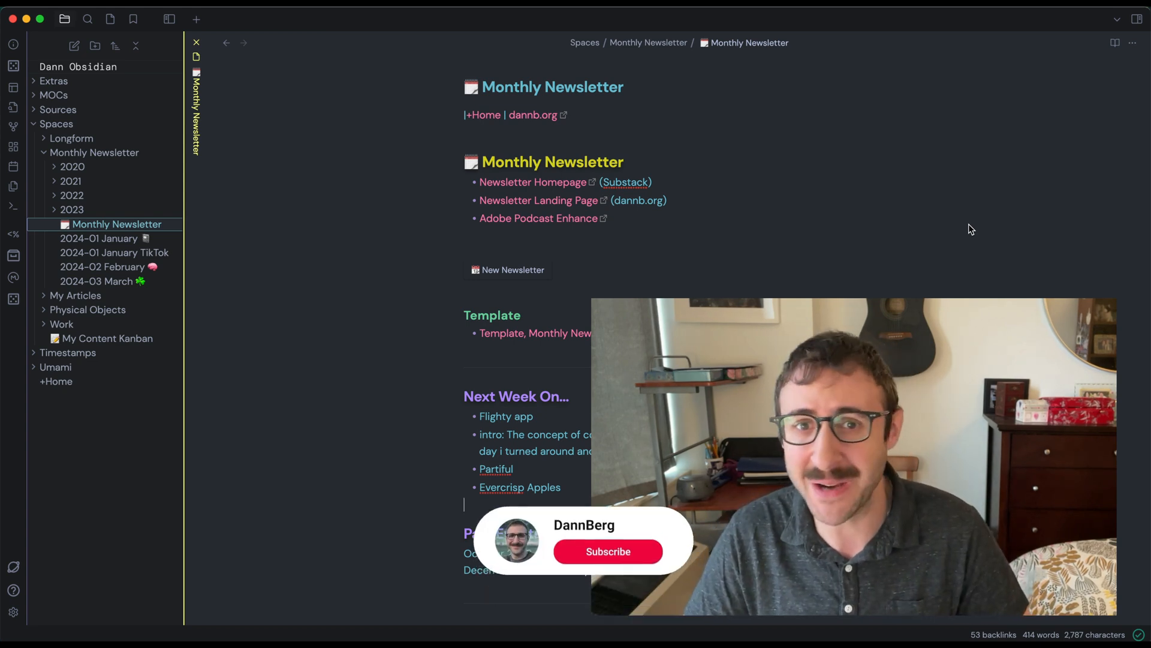
Review the Things 3 Inbox's 50 to-dos from top to bottom and back
left_click(607, 552)
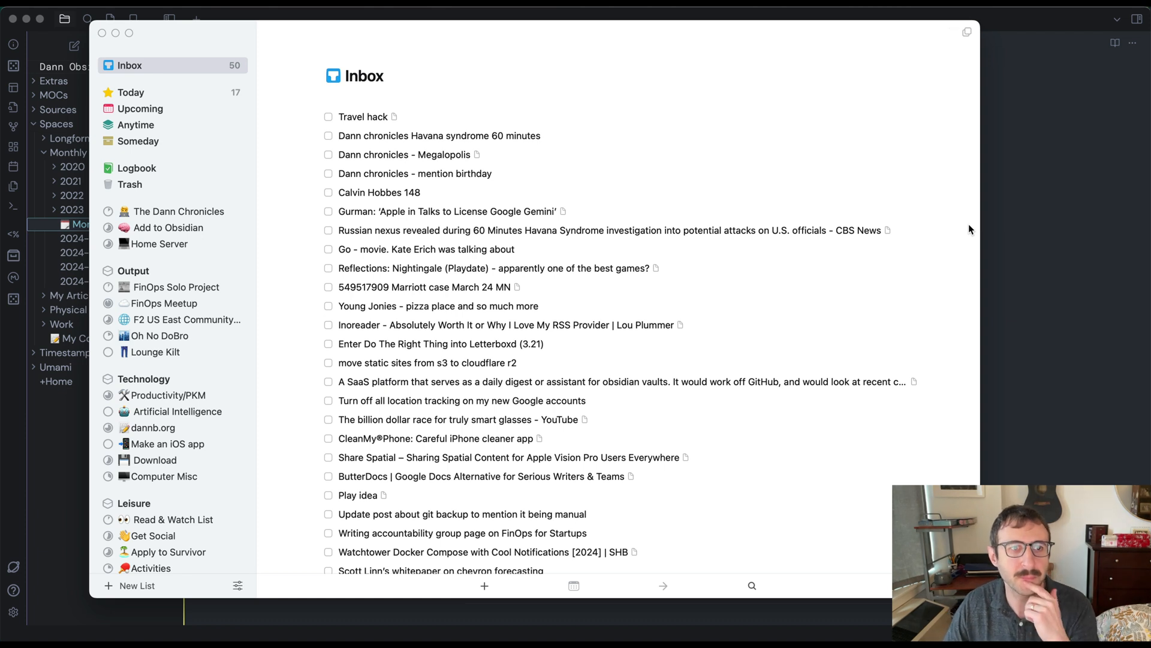
mouse_move(913, 240)
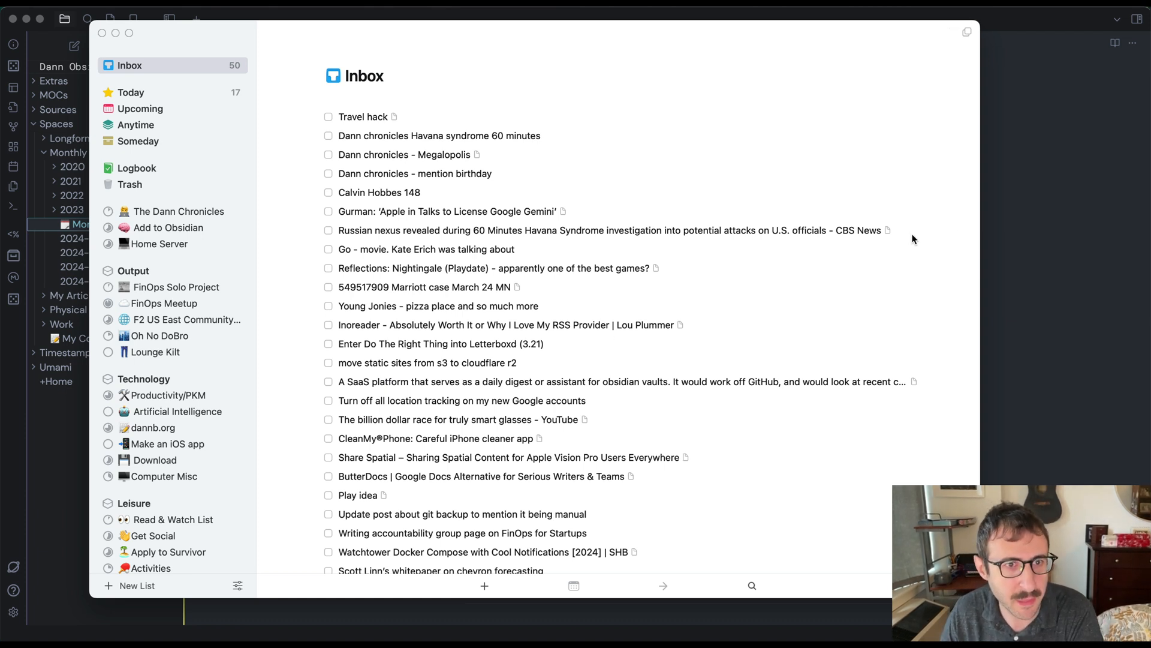
mouse_move(602, 311)
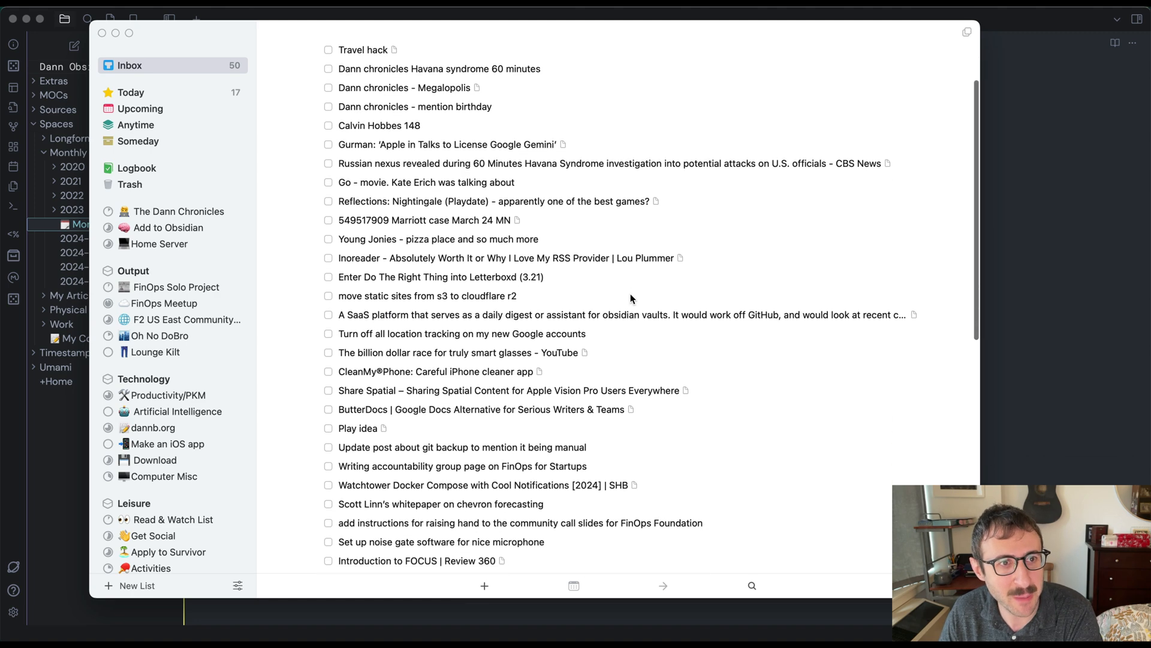
scroll("down", 3)
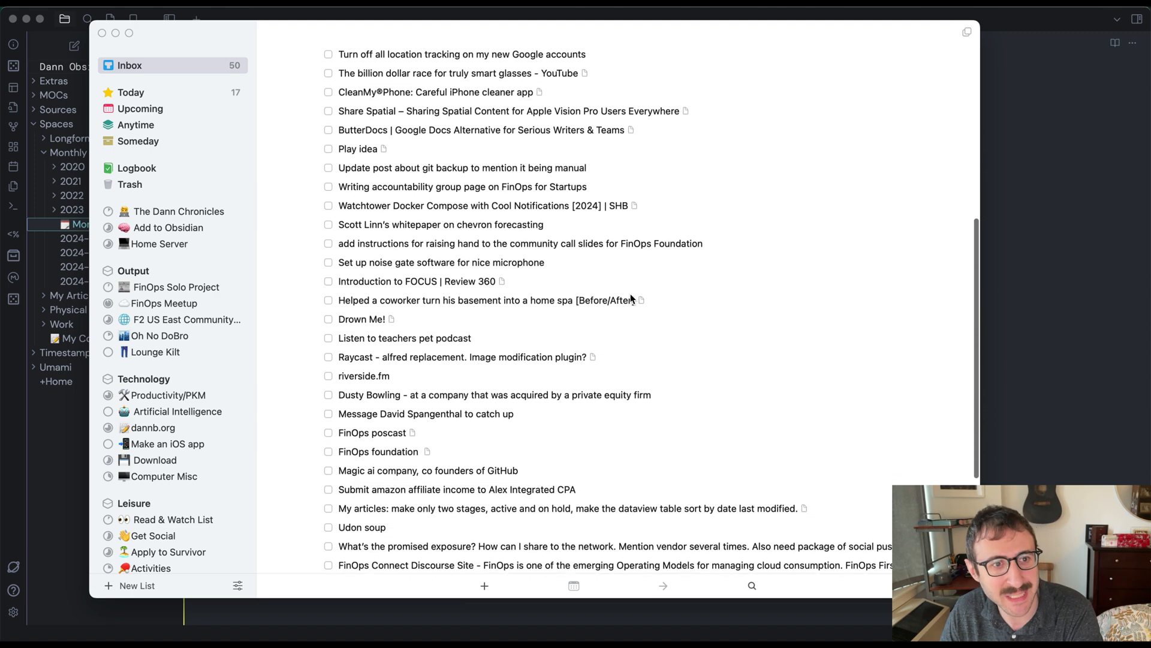
scroll("down", 3)
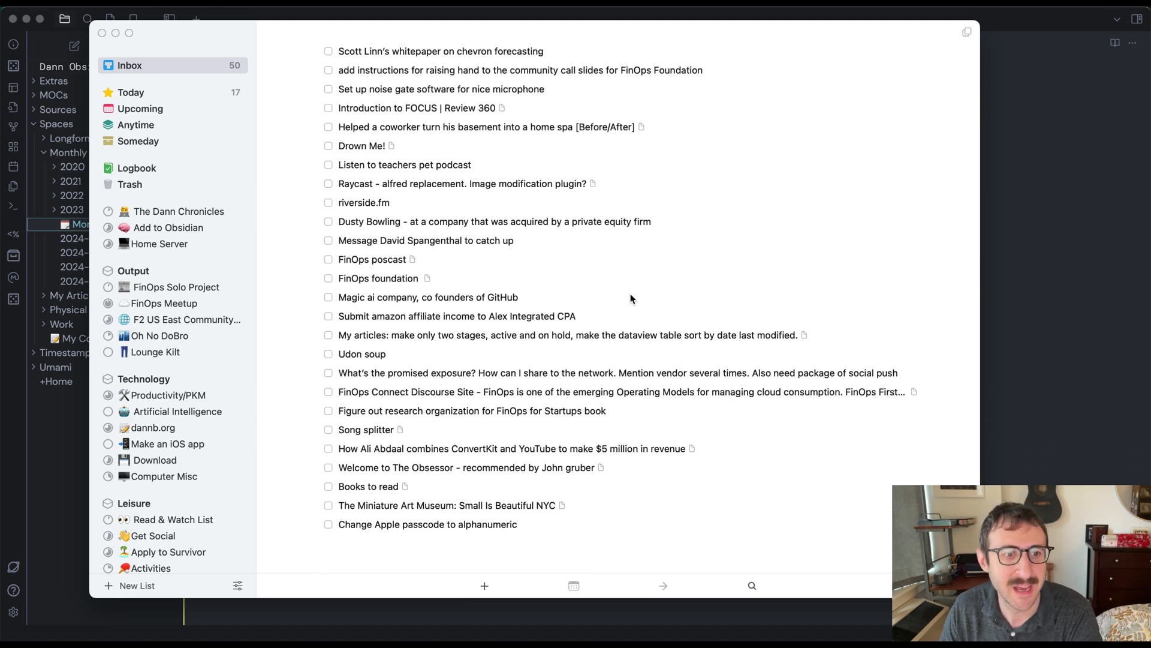
scroll("up", 3)
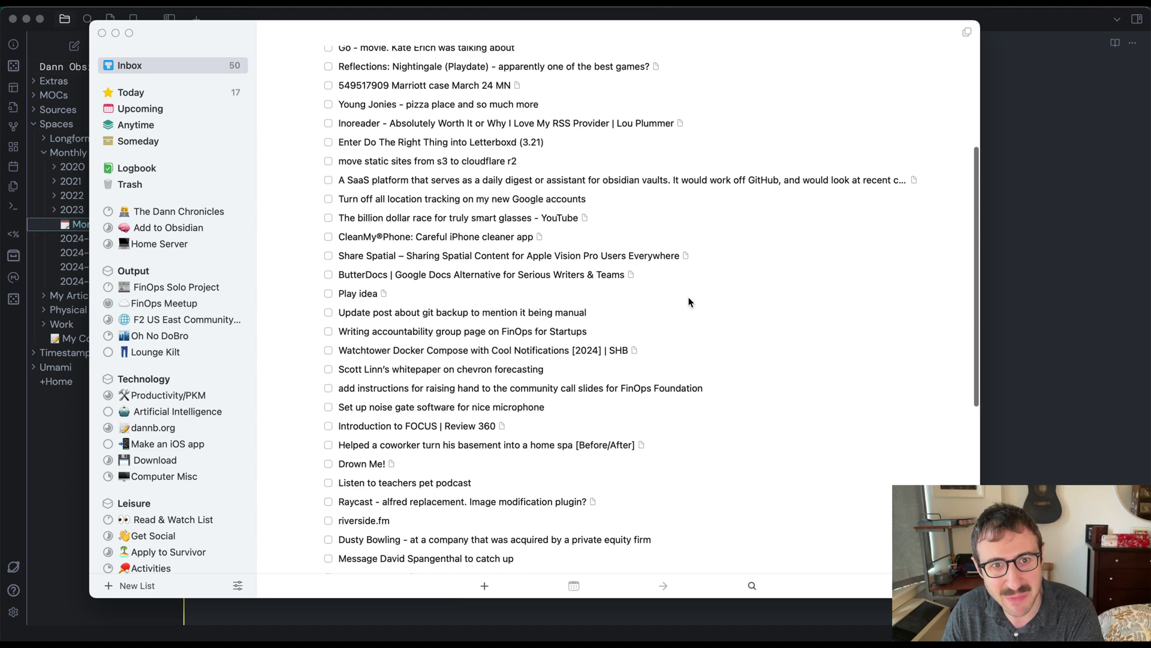
scroll("up", 3)
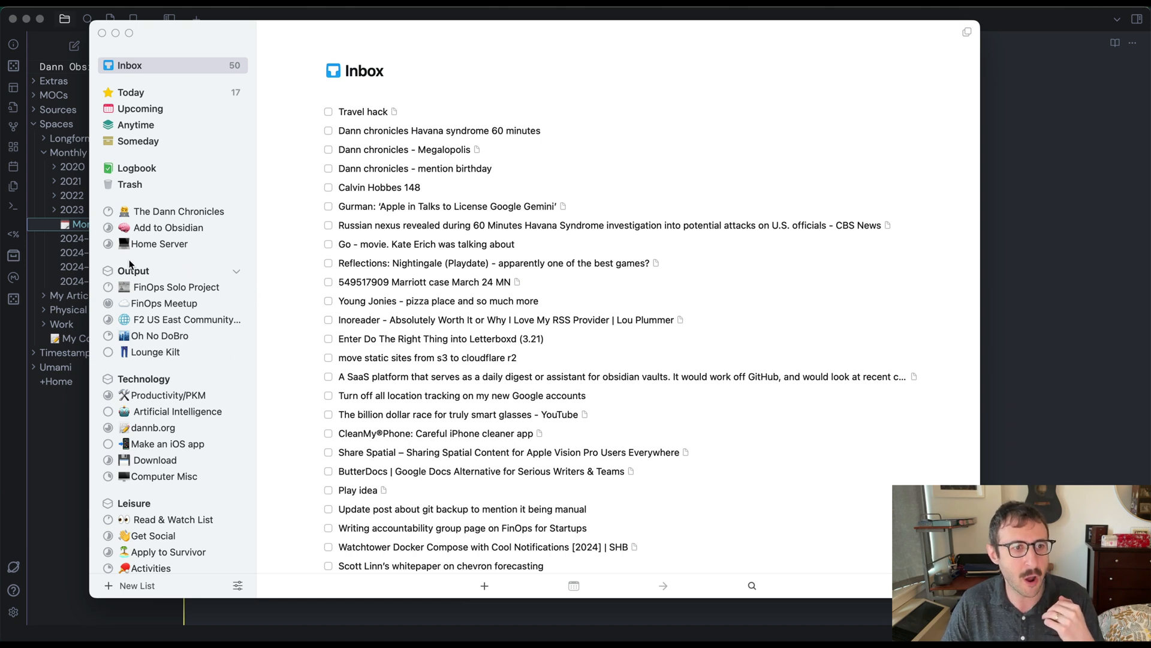
mouse_move(203, 313)
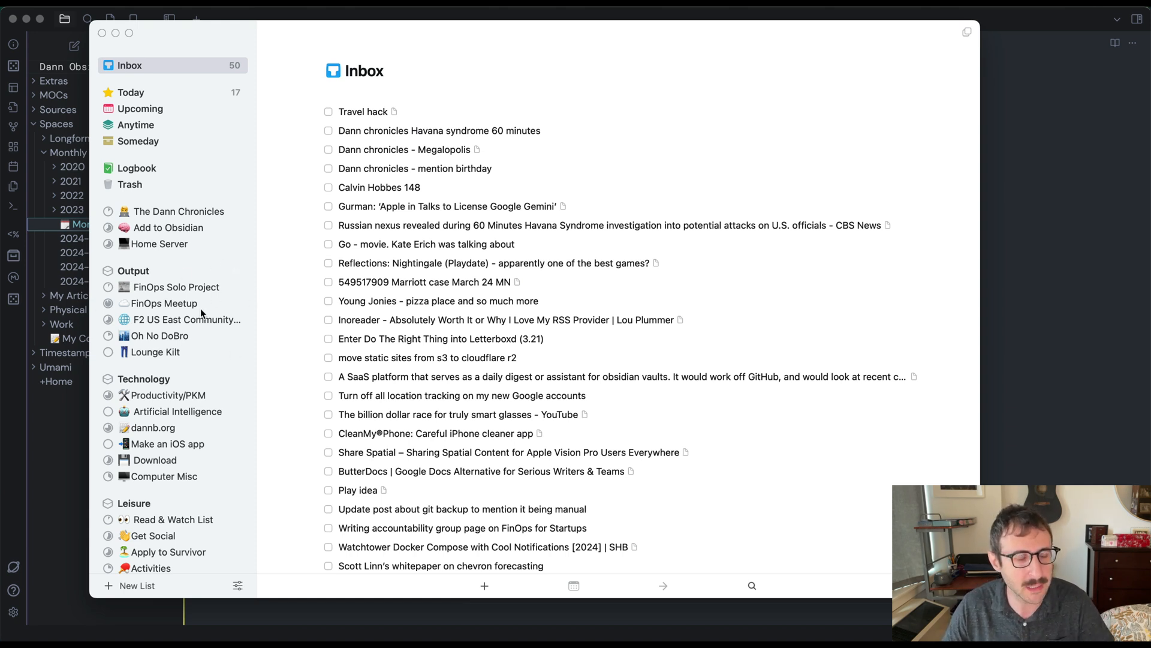
mouse_move(195, 214)
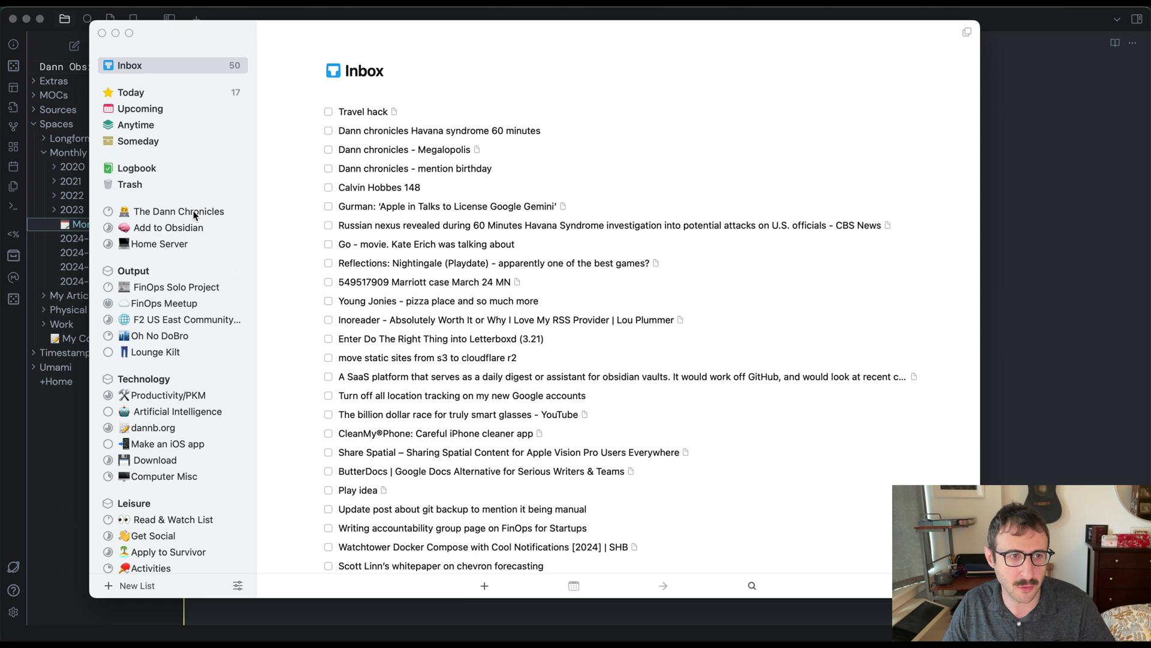
mouse_move(178, 232)
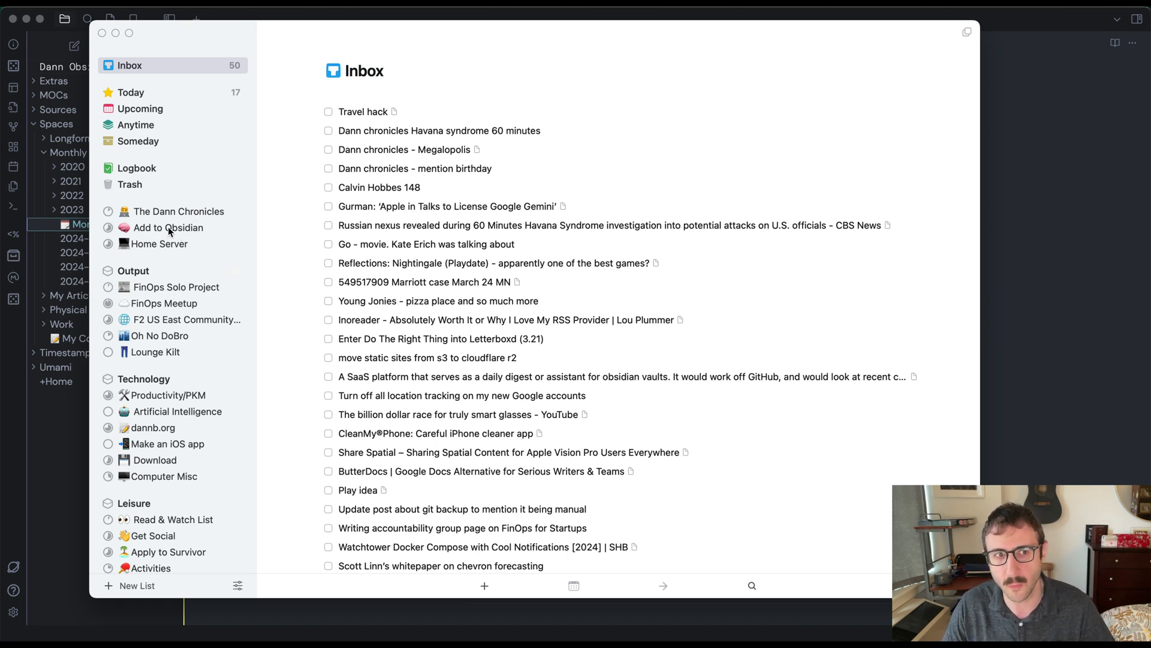
mouse_move(393, 146)
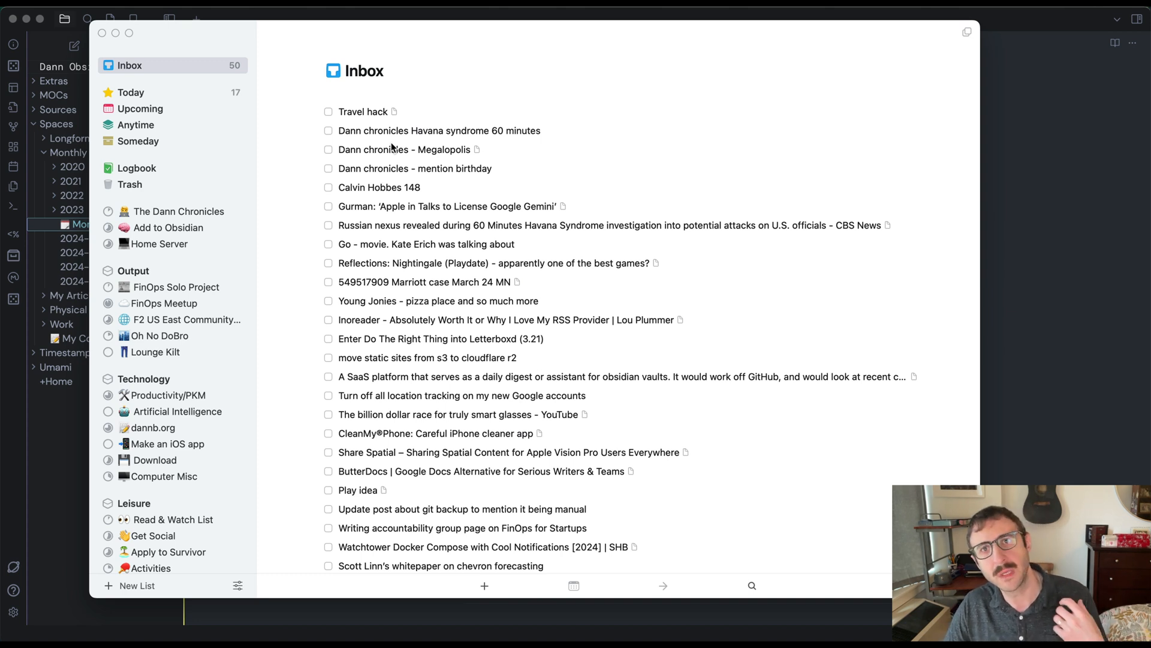
mouse_move(407, 262)
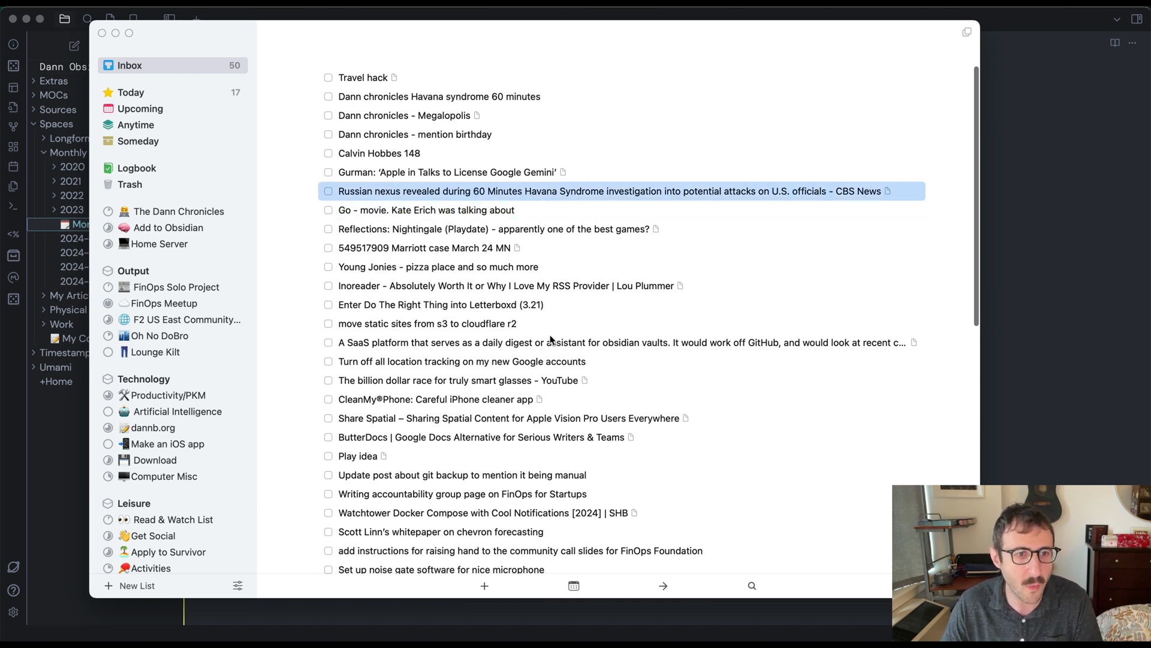
left_click(460, 361)
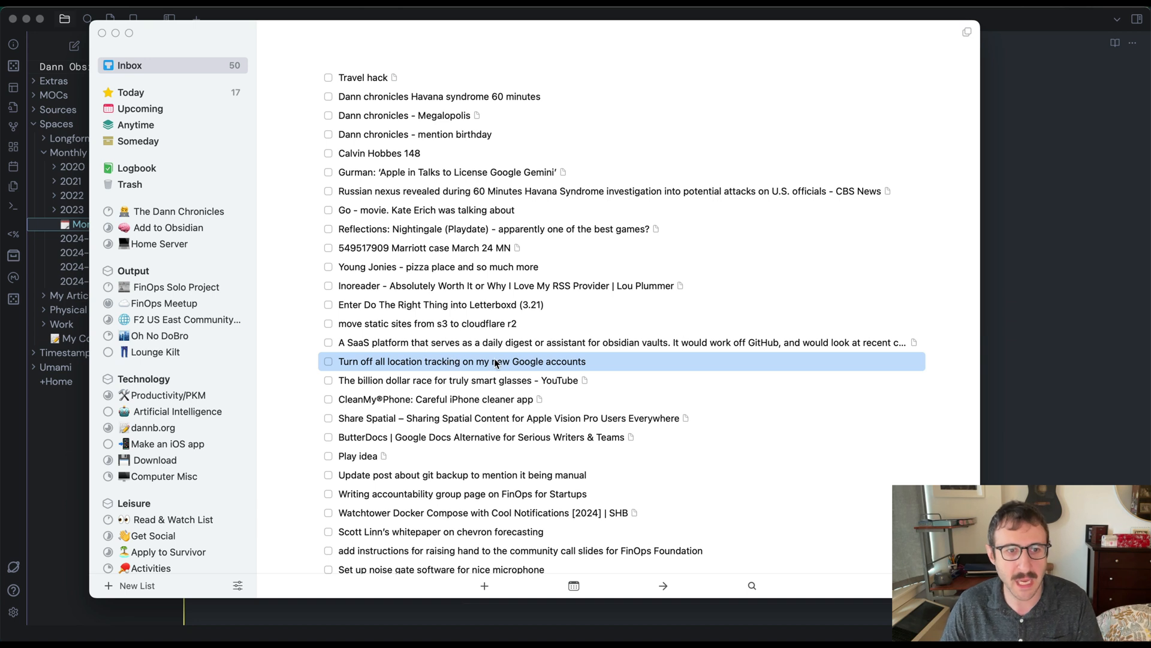
mouse_move(484, 403)
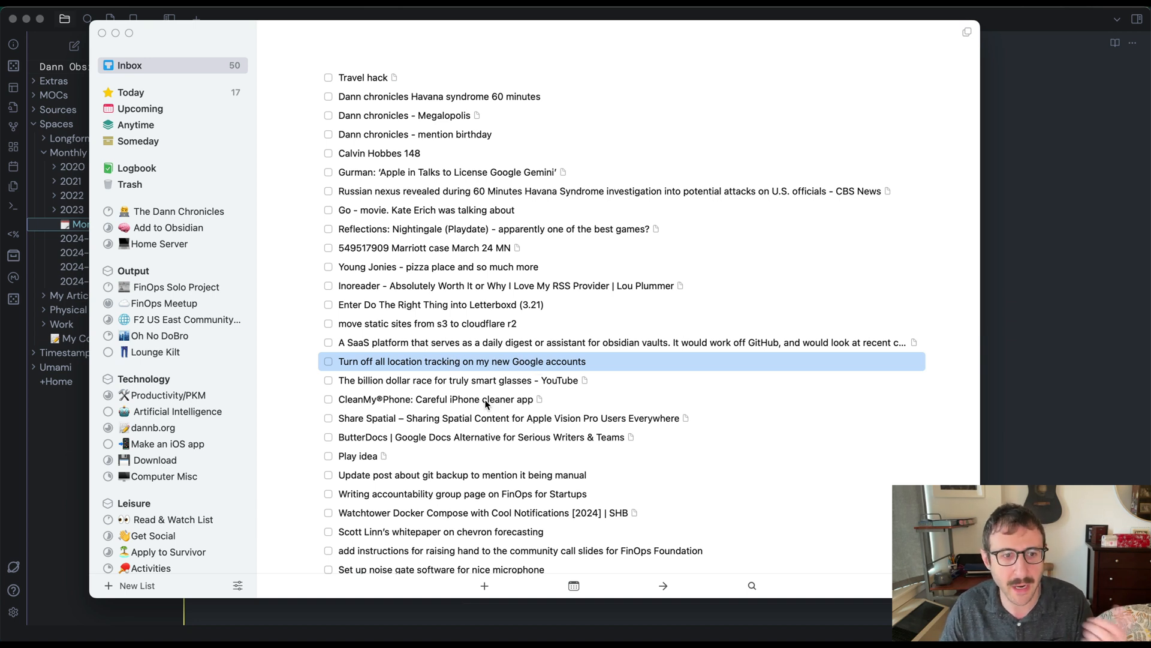
scroll("down", 3)
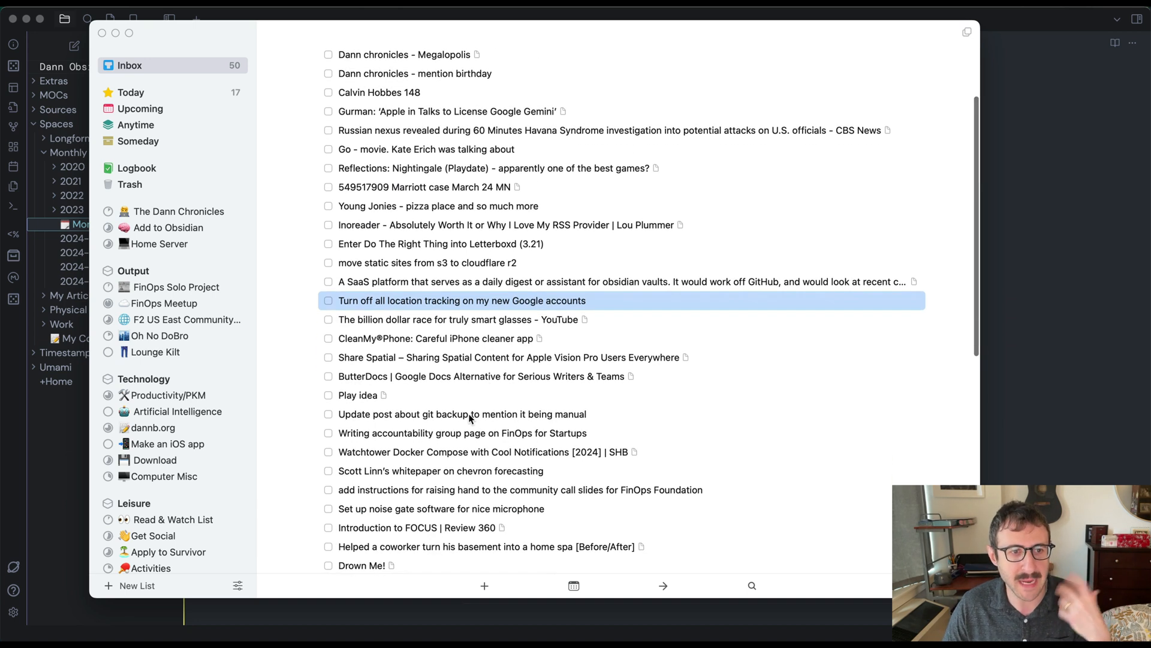
scroll("down", 3)
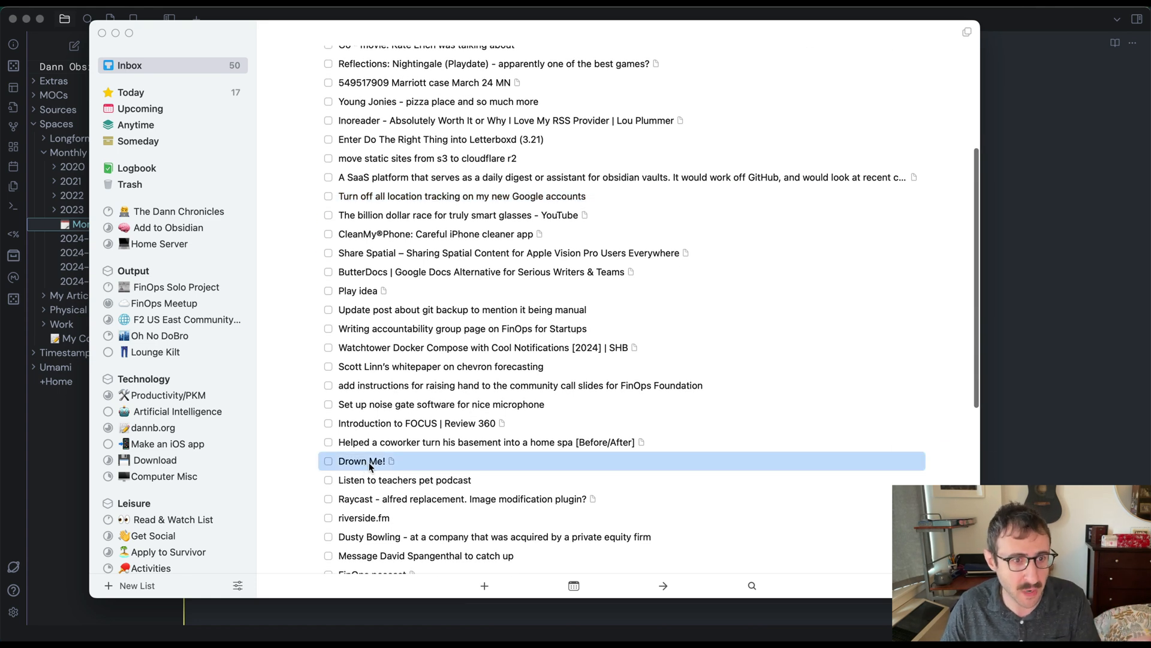
scroll("up", 3)
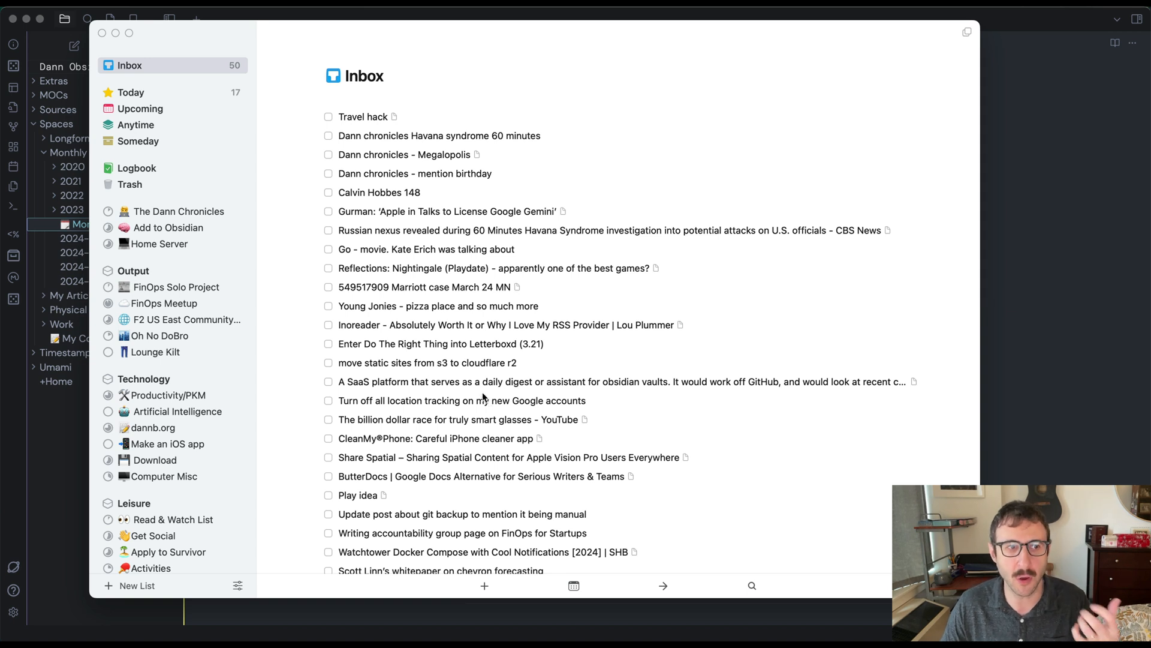
mouse_move(461, 189)
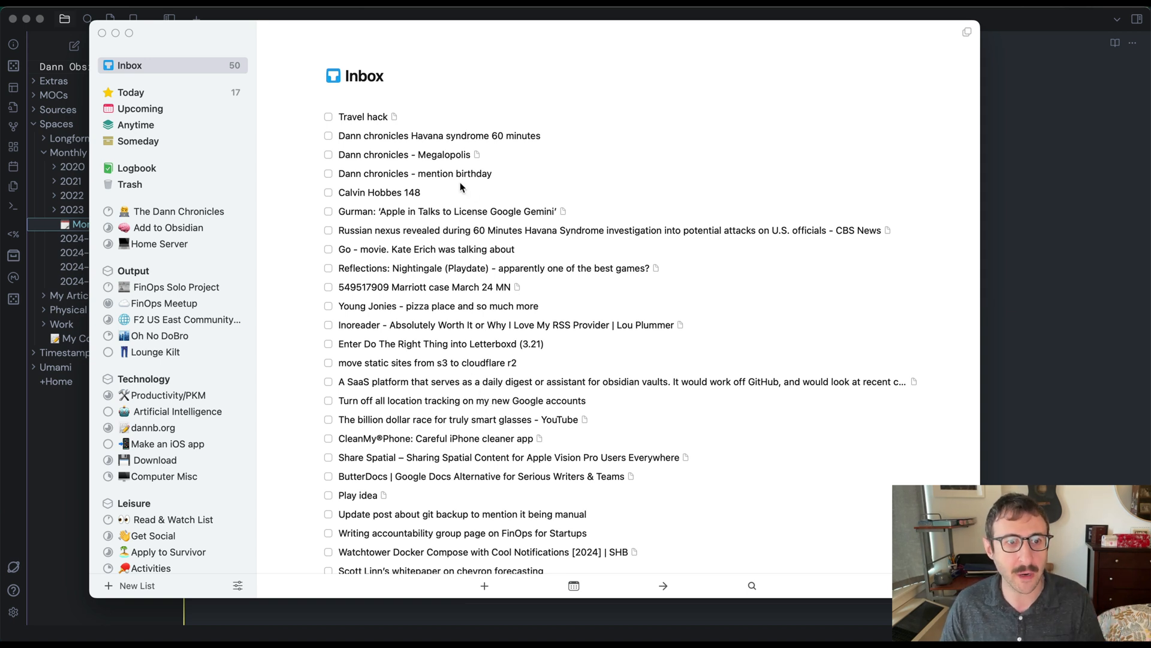
Remove the Havana syndrome to-do from the Inbox
left_click(439, 136)
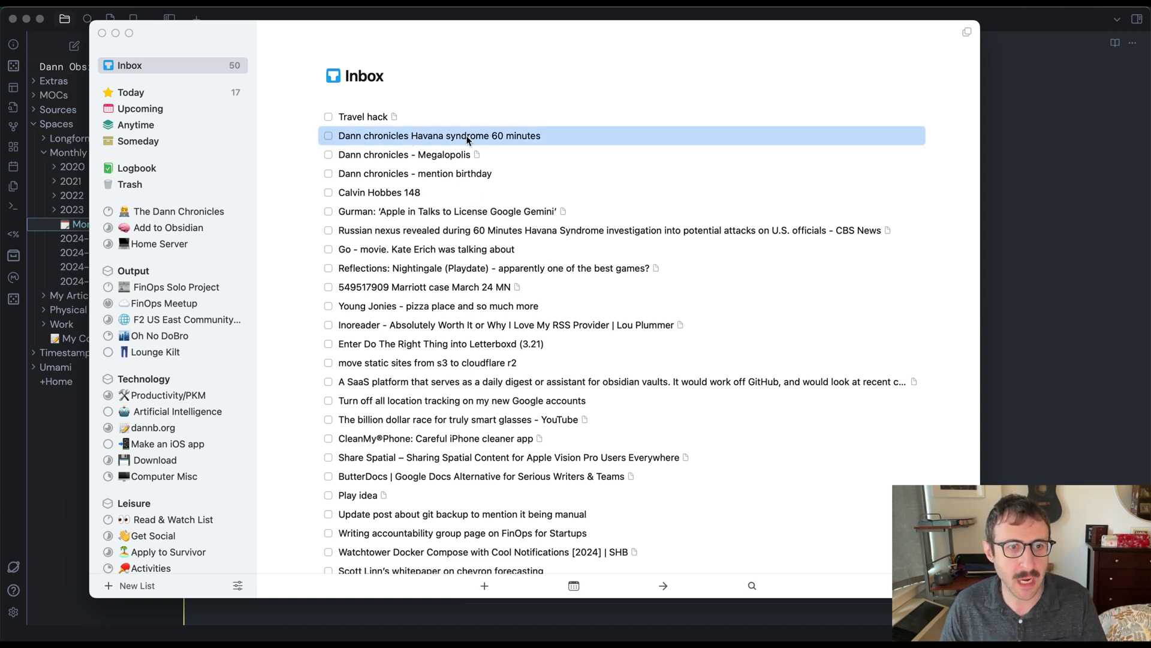
left_click(439, 136)
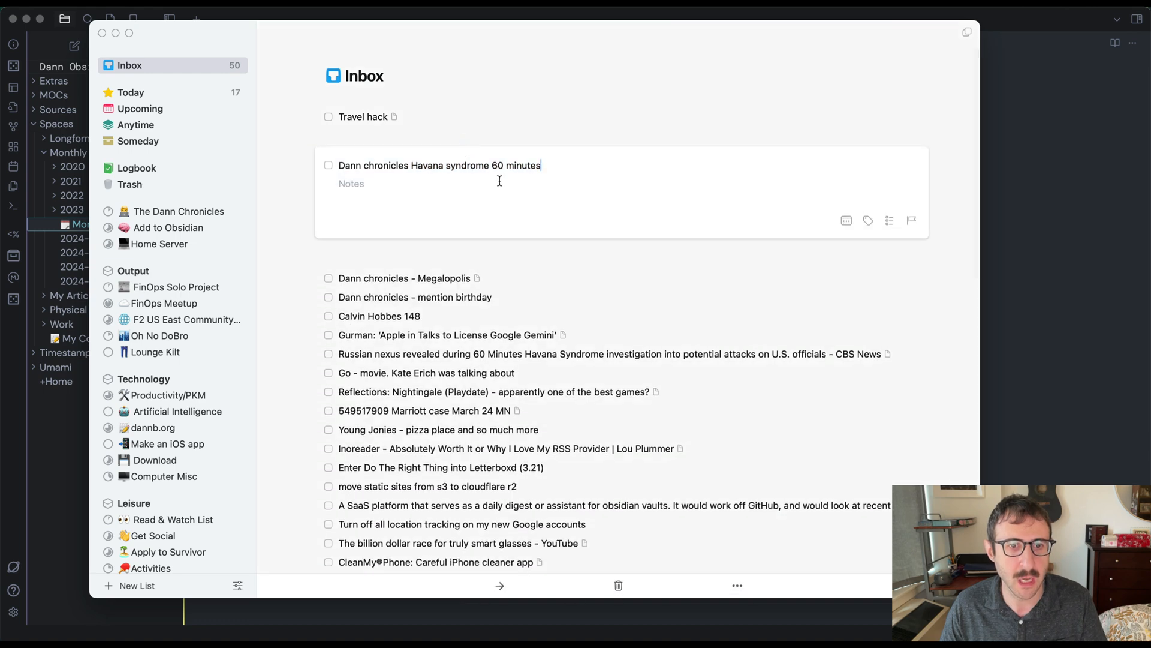
left_click(499, 585)
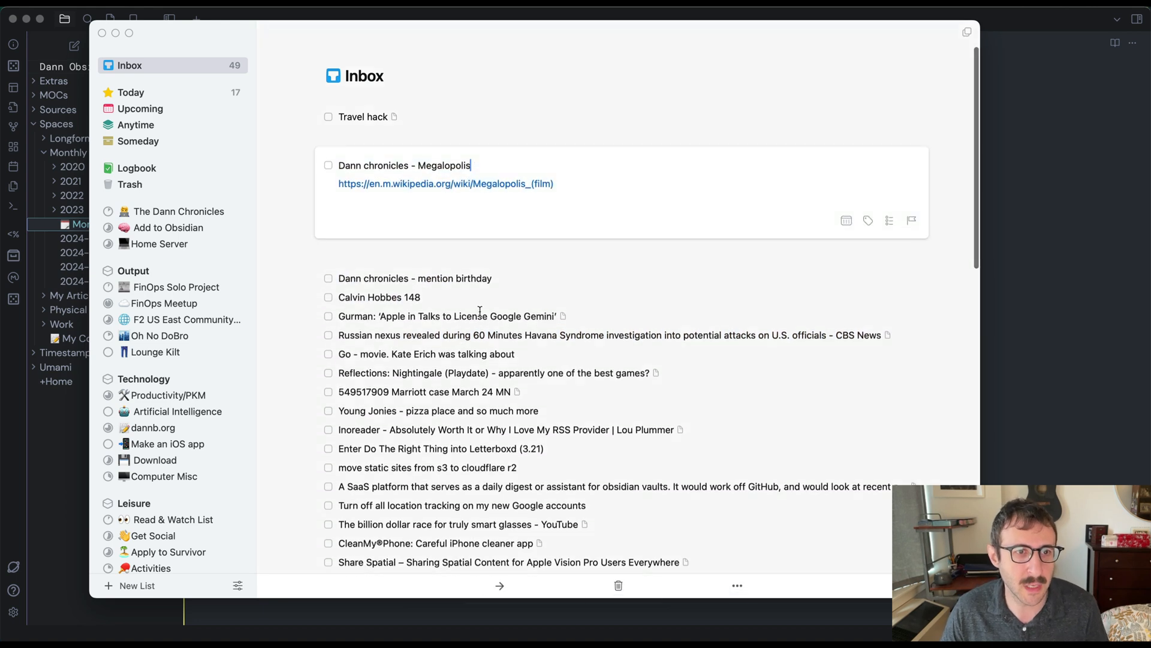
Move Megalopolis to the Add to Obsidian list and clear the mention birthday to-do
left_click(499, 586)
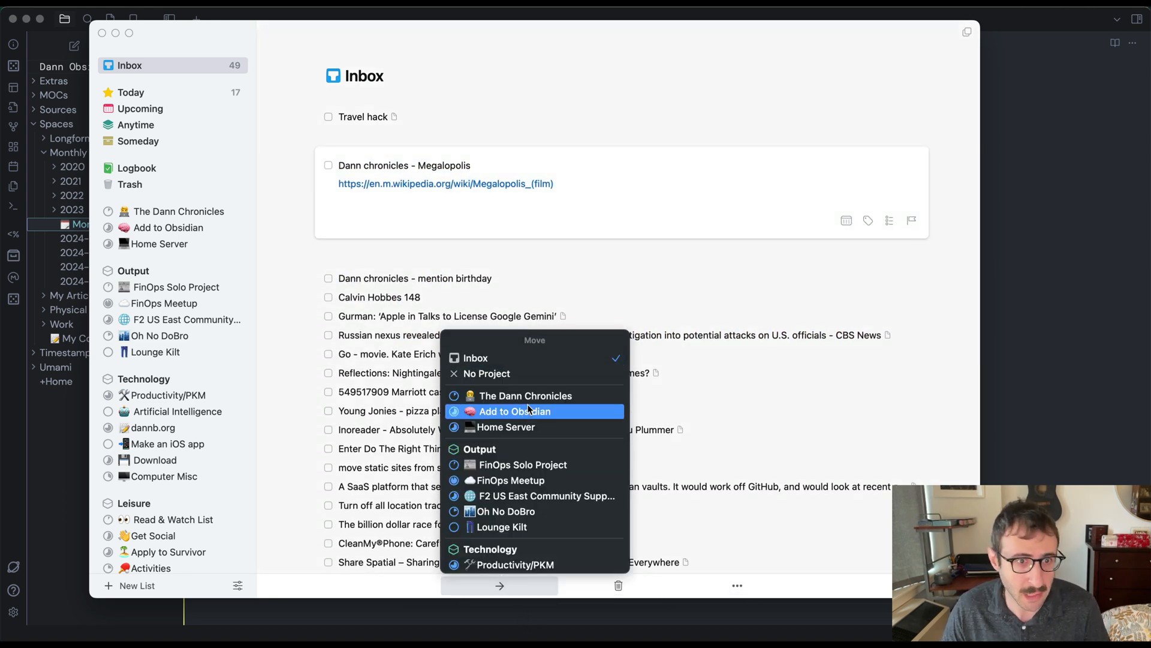
left_click(516, 411)
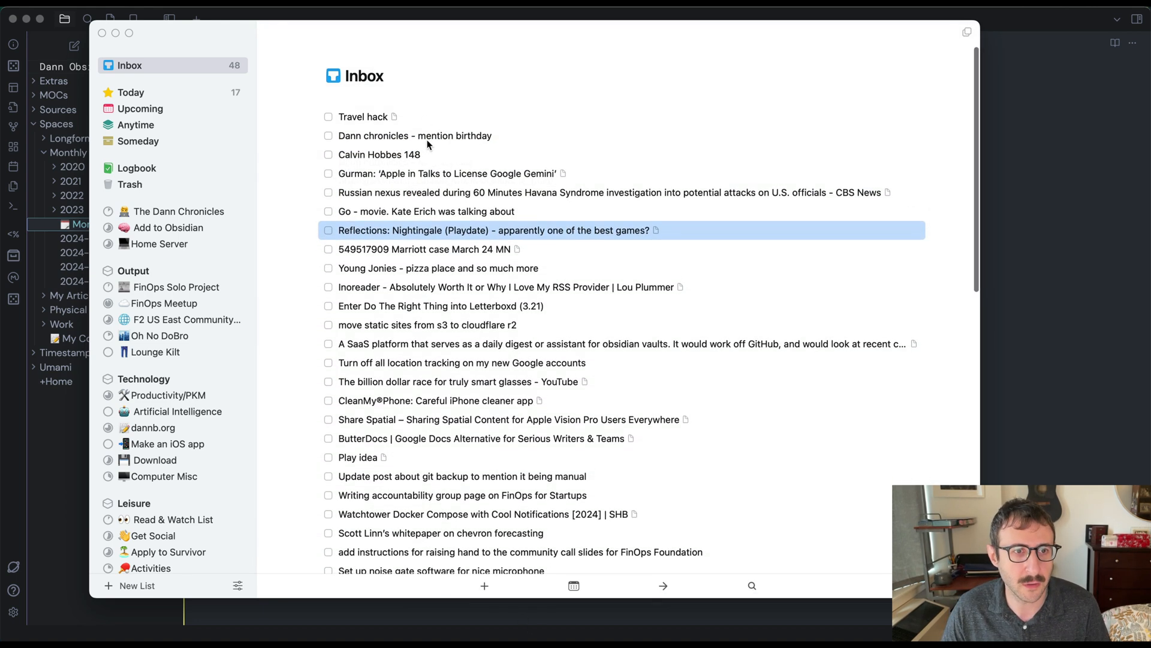
left_click(416, 136)
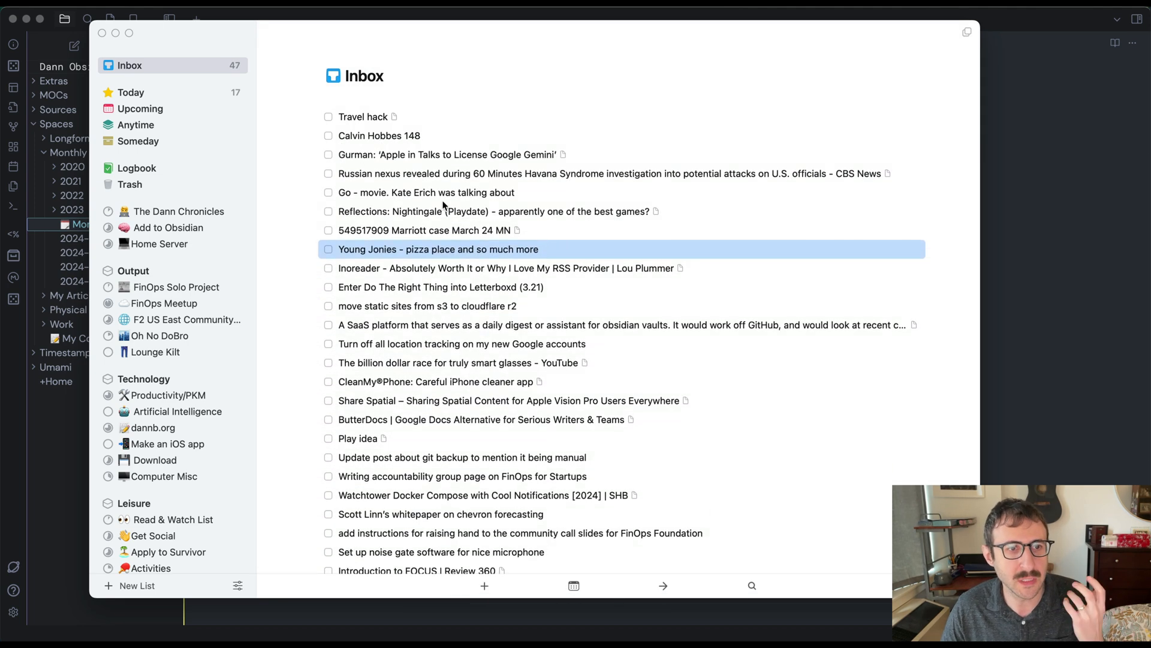
mouse_move(451, 279)
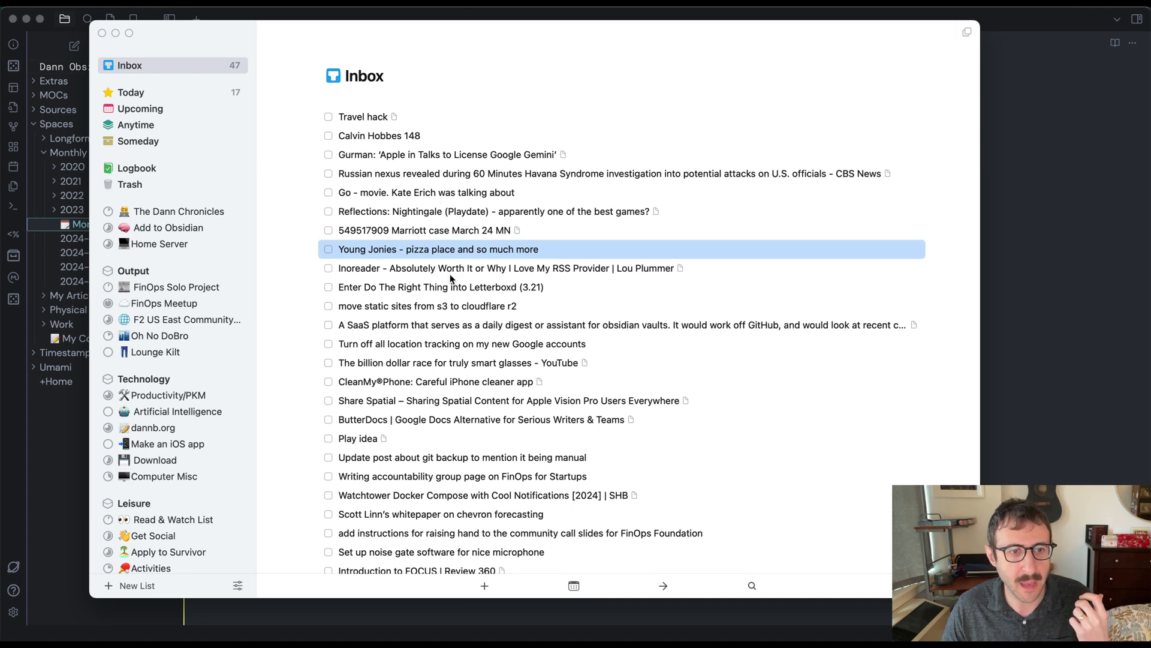
scroll("down", 3)
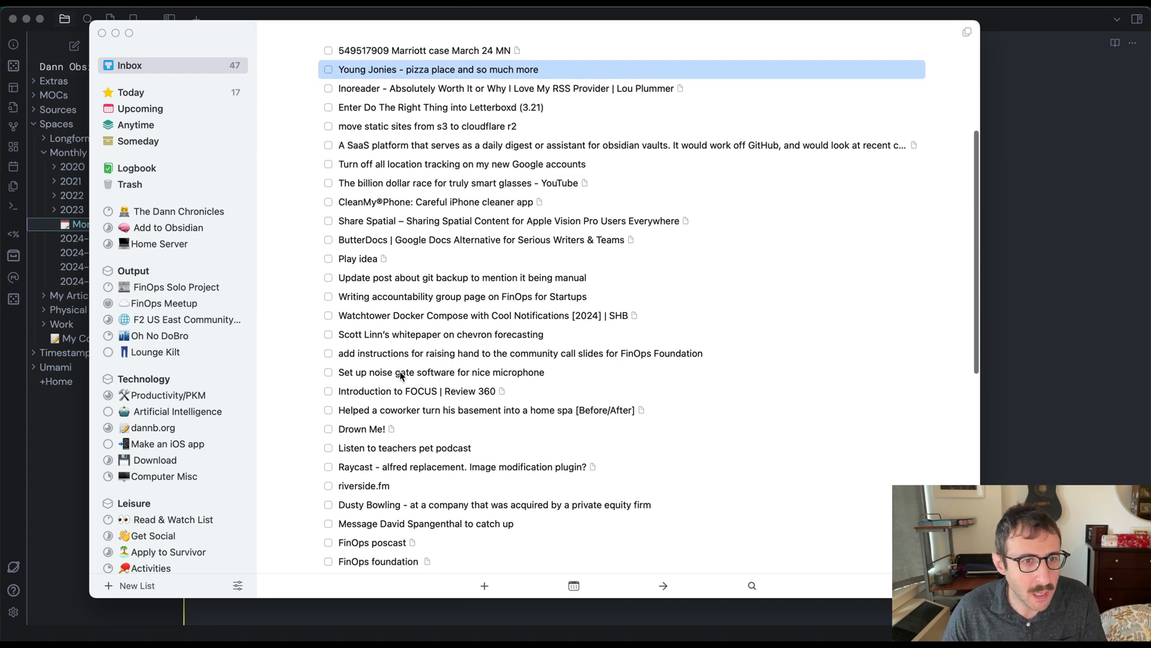
left_click(329, 372)
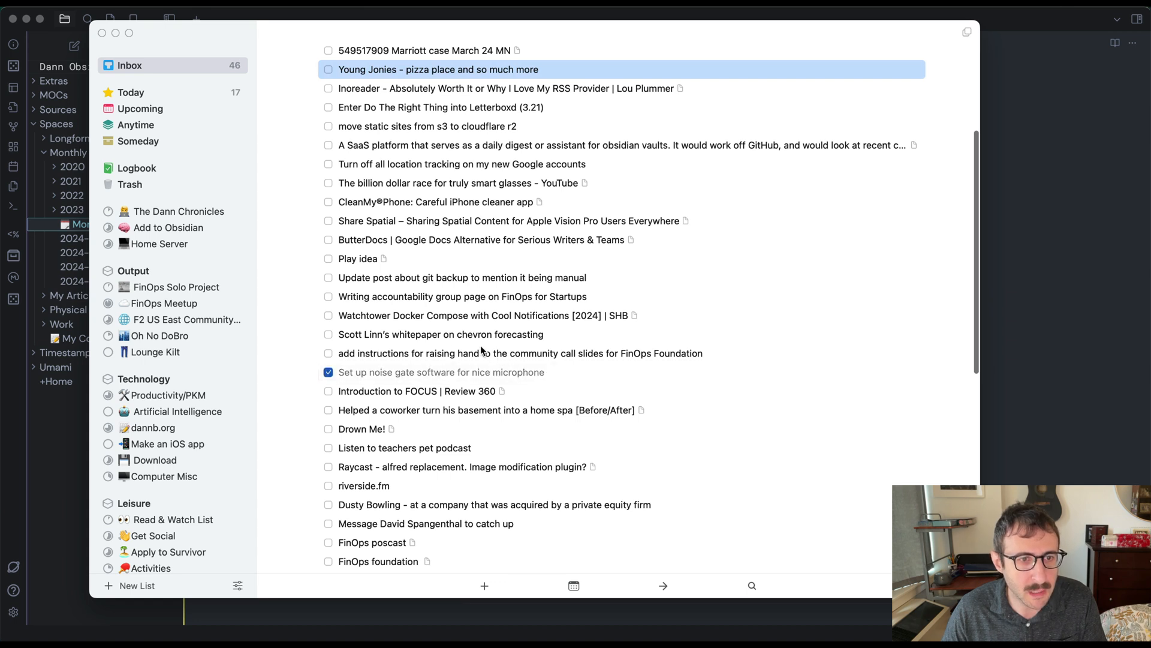
scroll("up", 3)
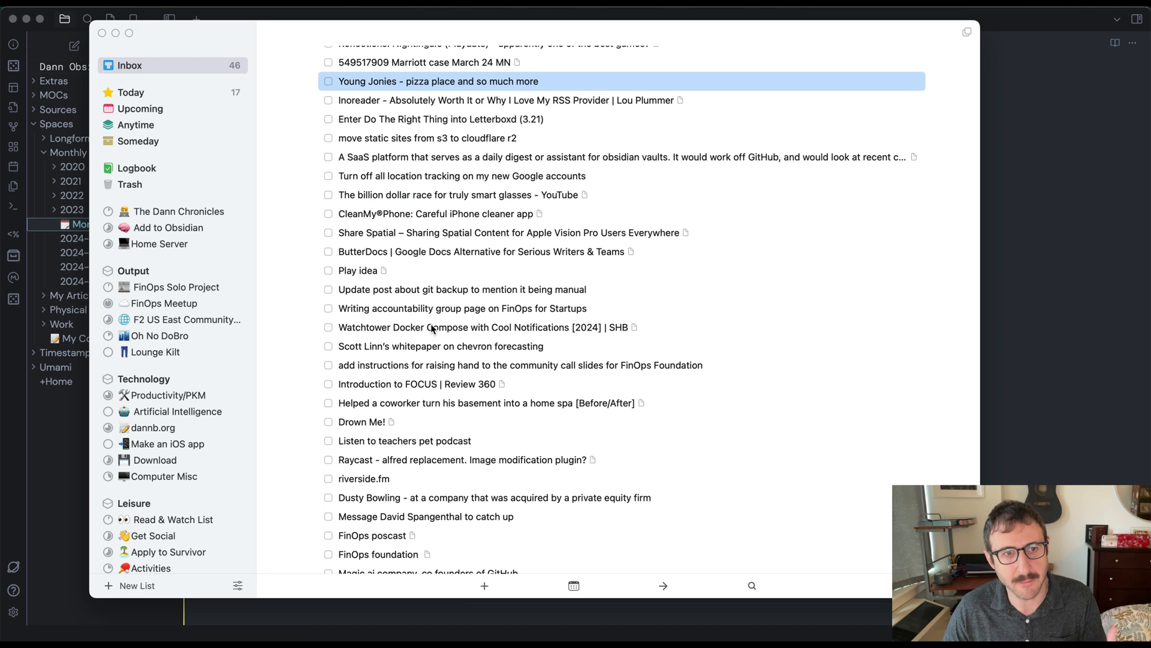
scroll("down", 3)
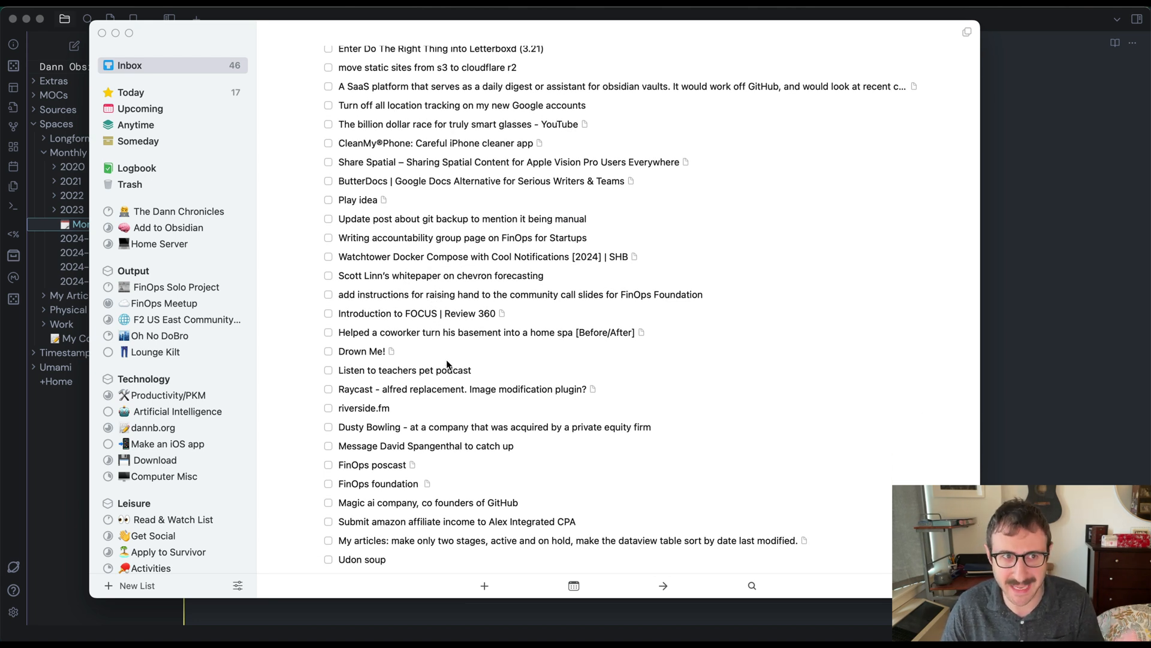
scroll("up", 3)
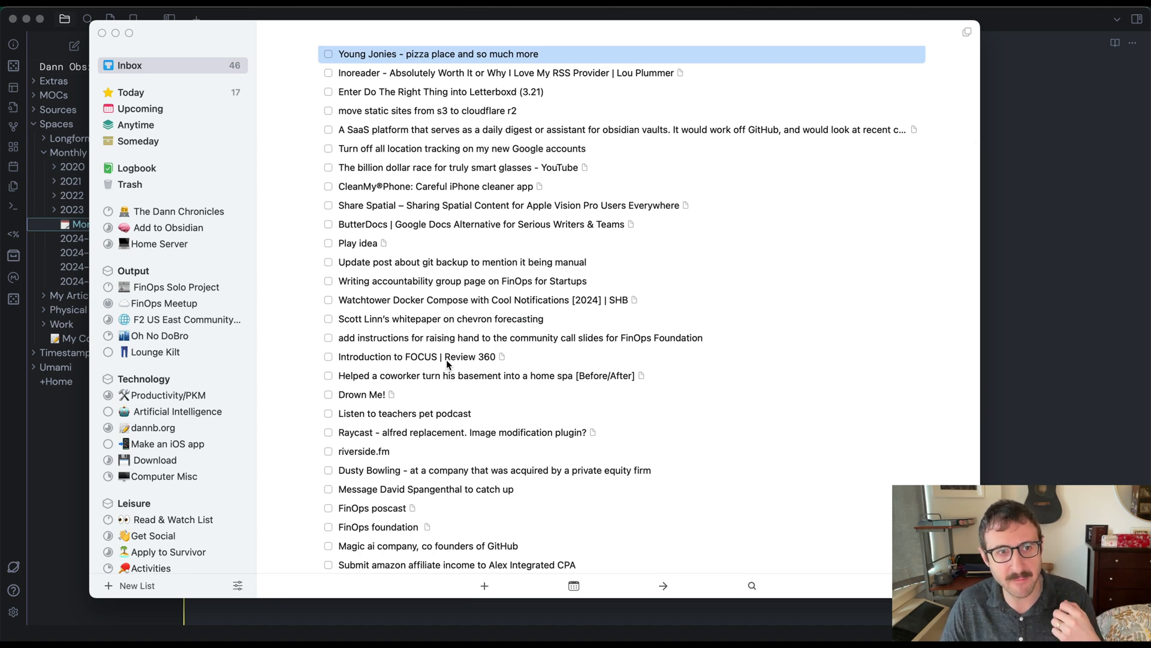
scroll("up", 3)
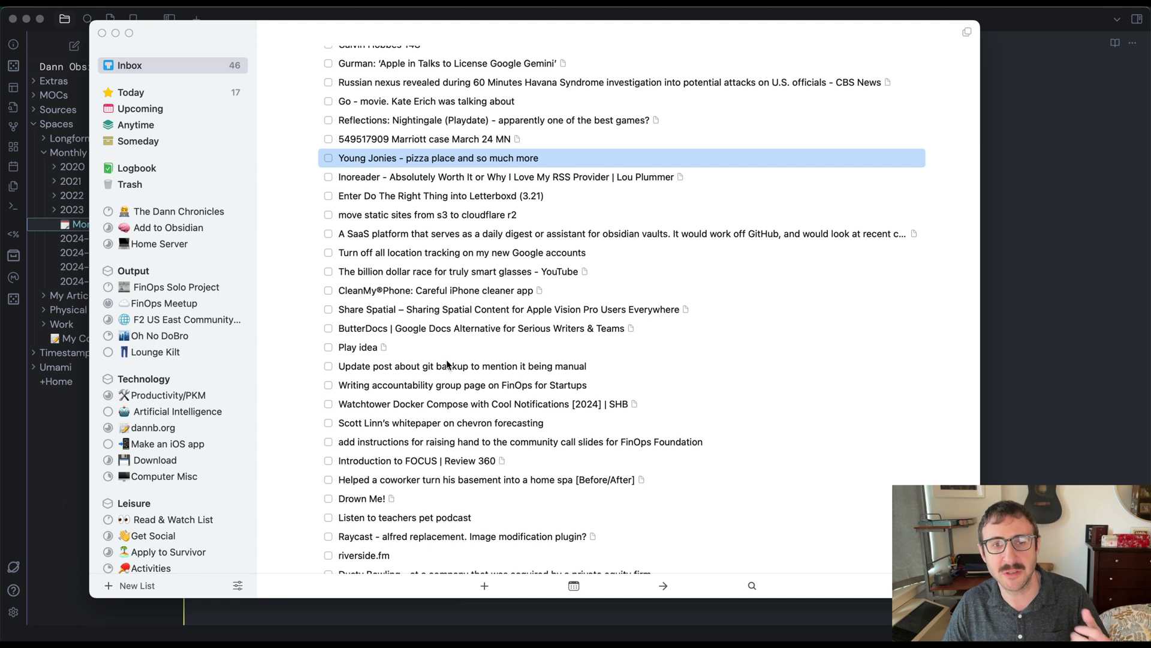
mouse_move(560, 346)
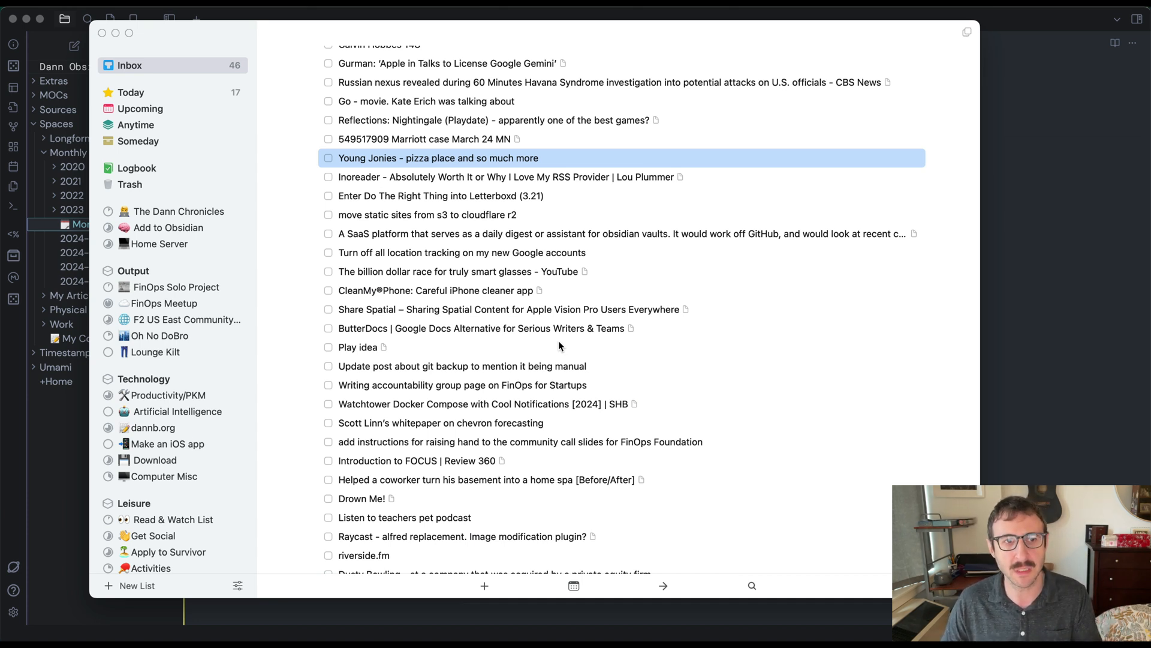
scroll("up", 3)
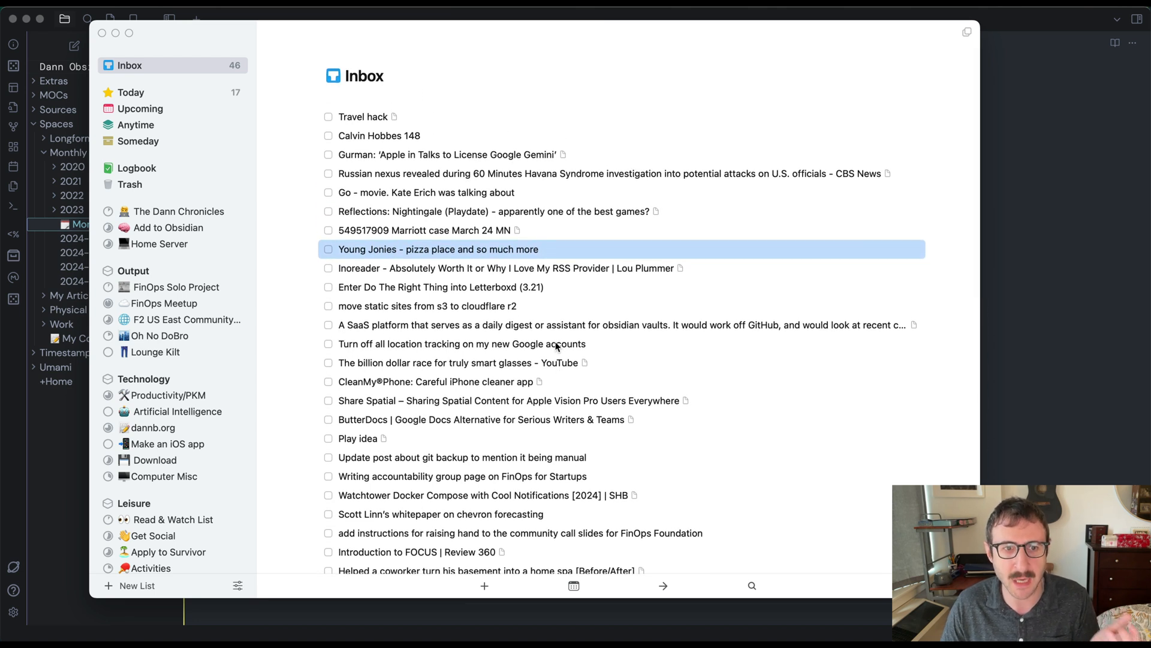
mouse_move(593, 318)
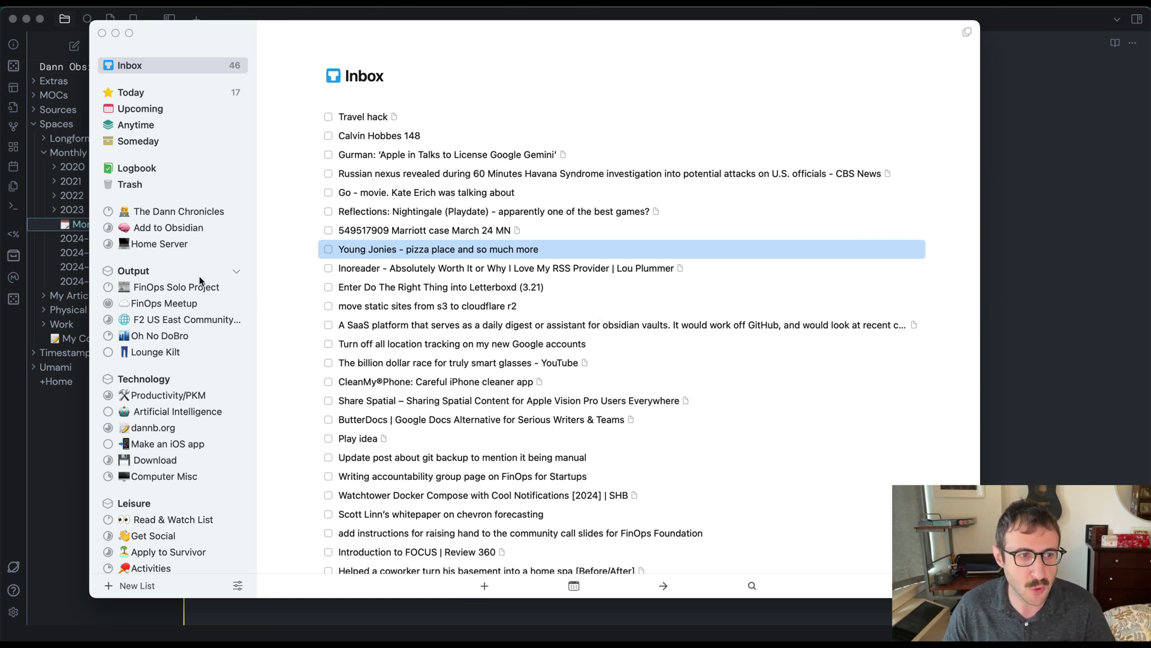
scroll("down", 3)
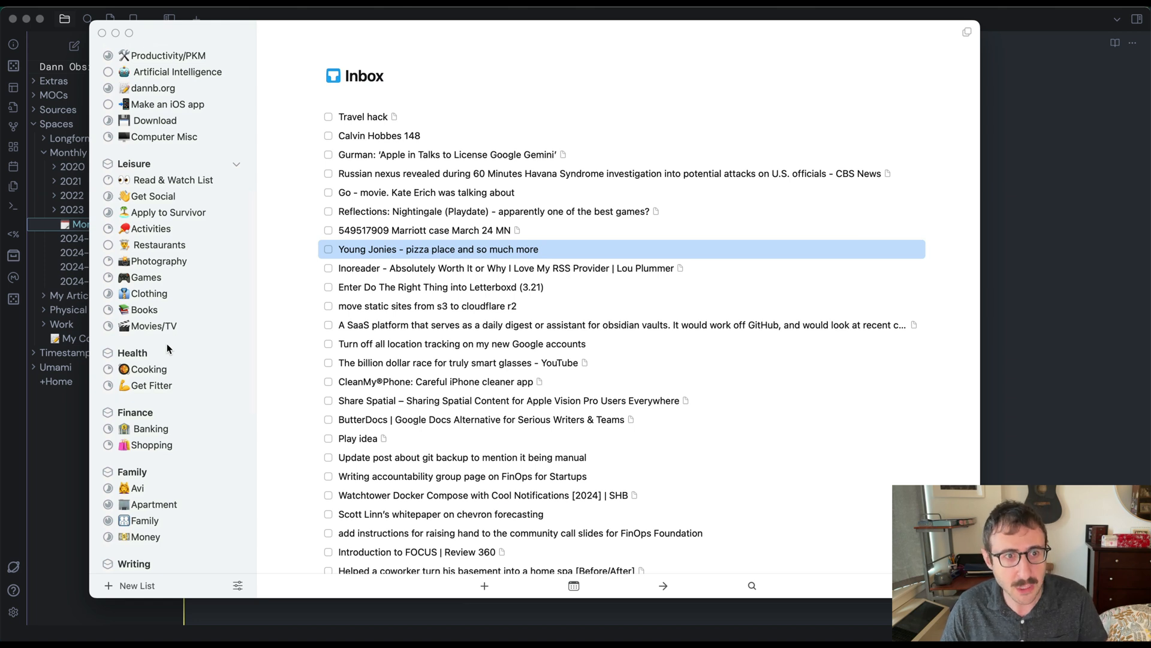
mouse_move(485, 268)
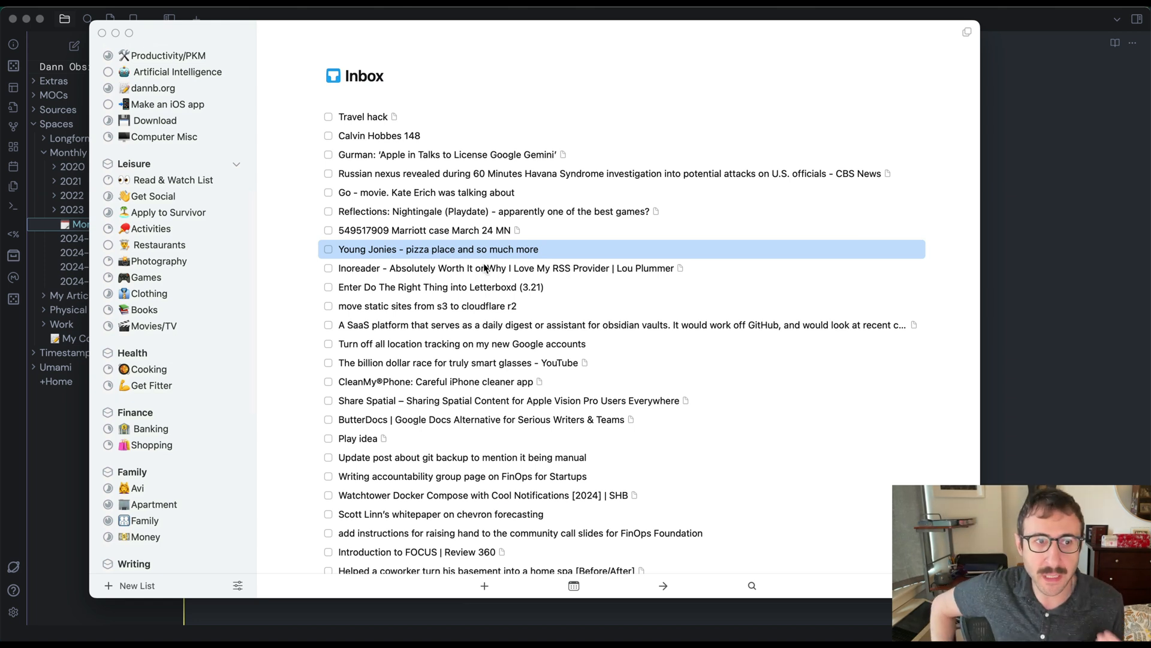
mouse_move(283, 272)
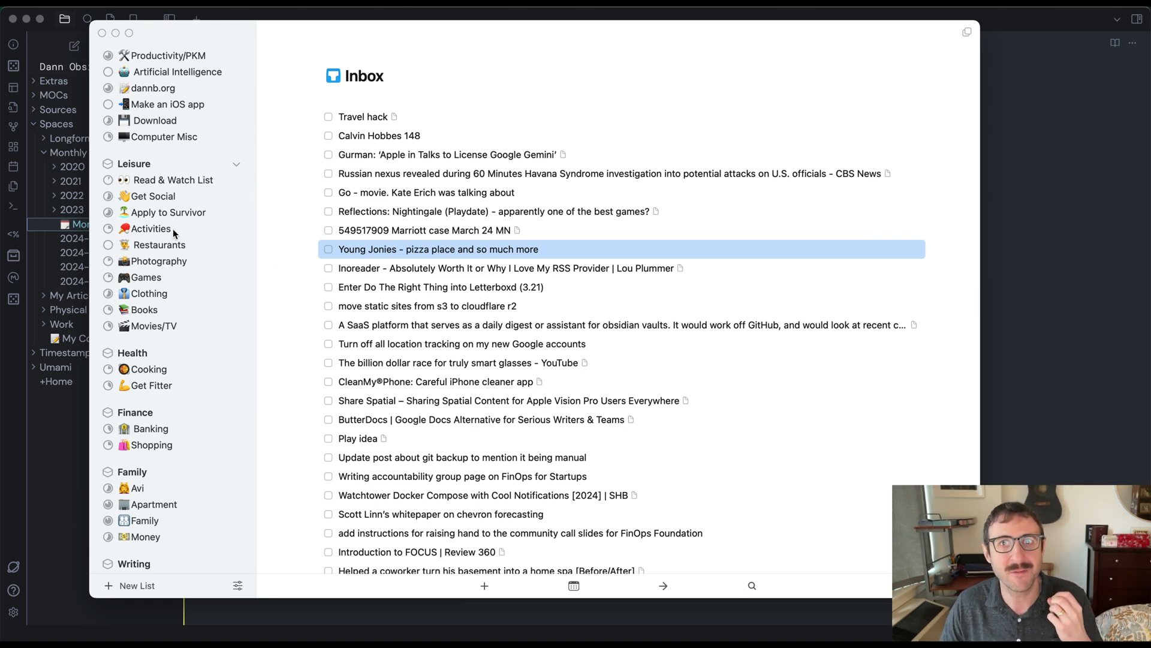
mouse_move(368, 240)
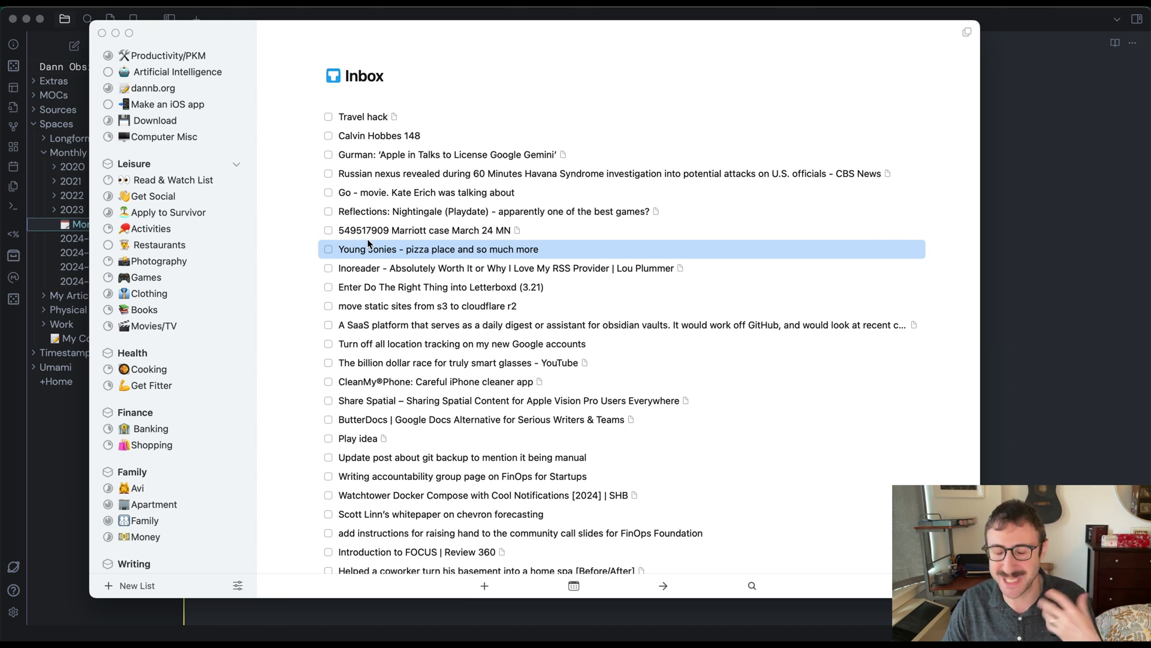
mouse_move(388, 217)
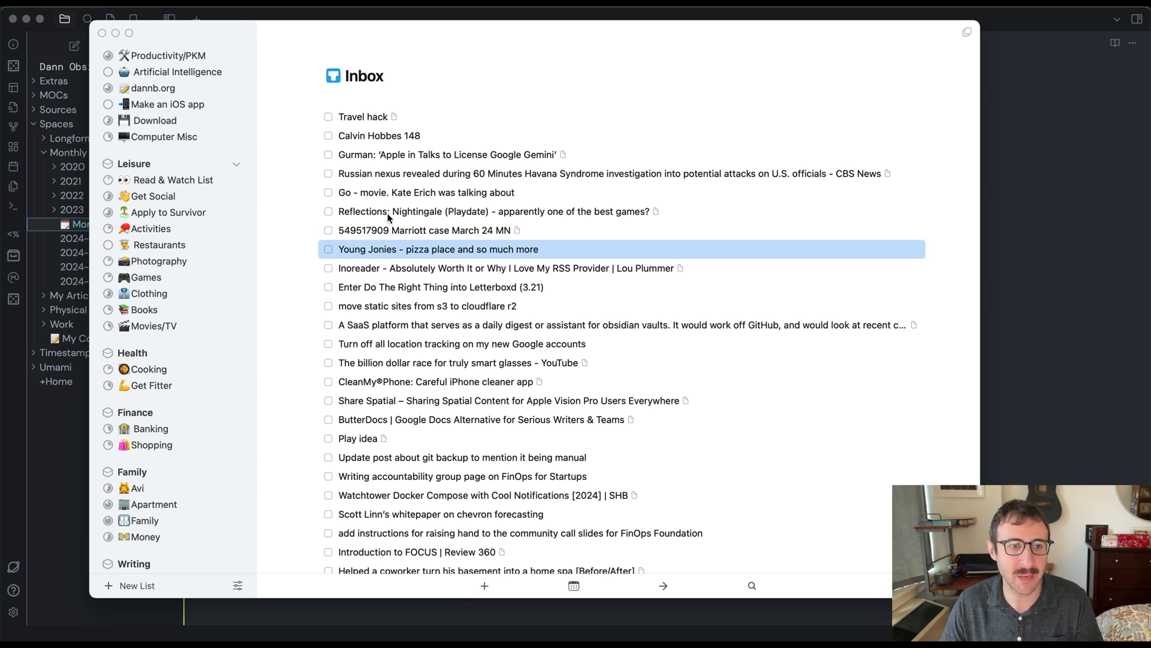
mouse_move(469, 244)
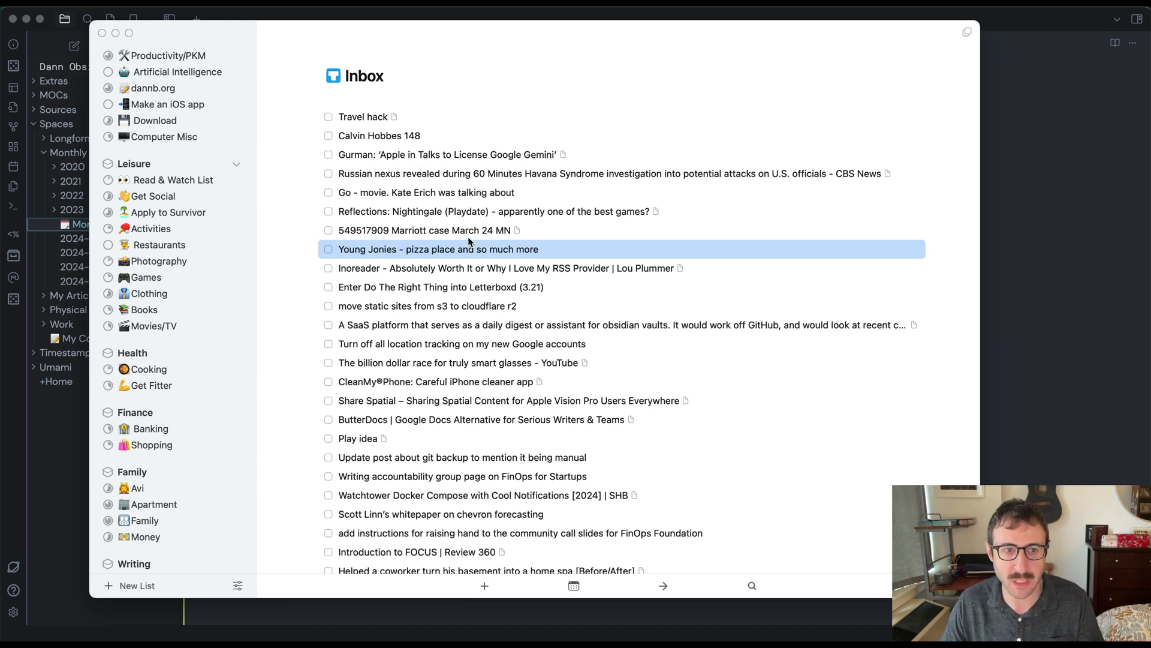
mouse_move(430, 406)
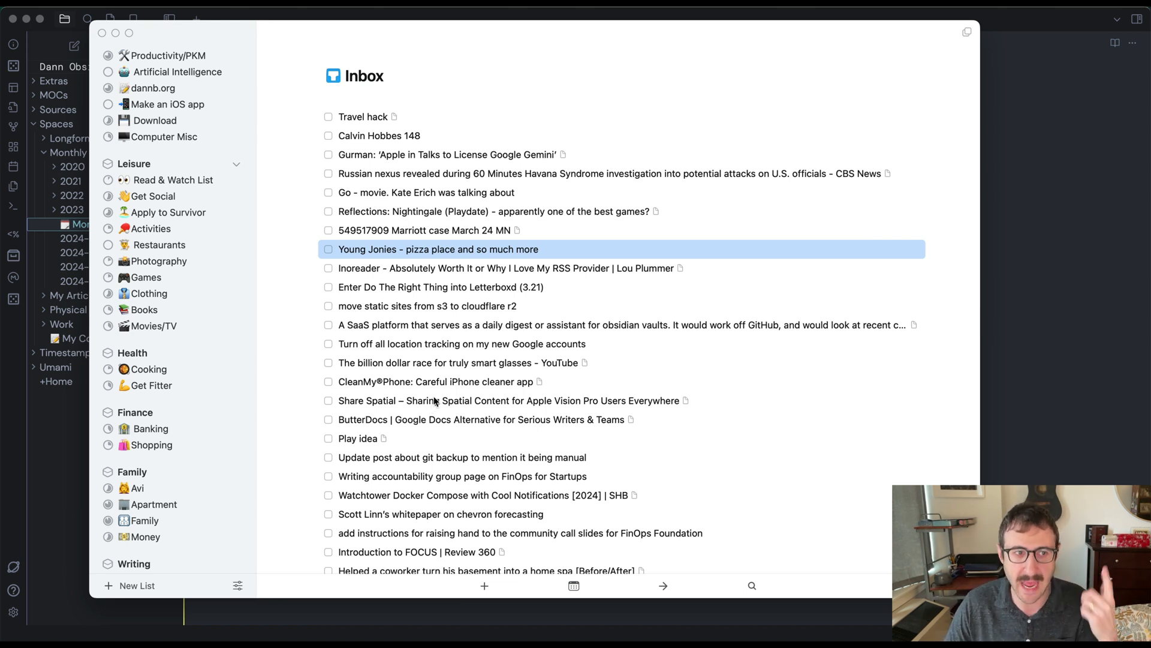
scroll("up", 3)
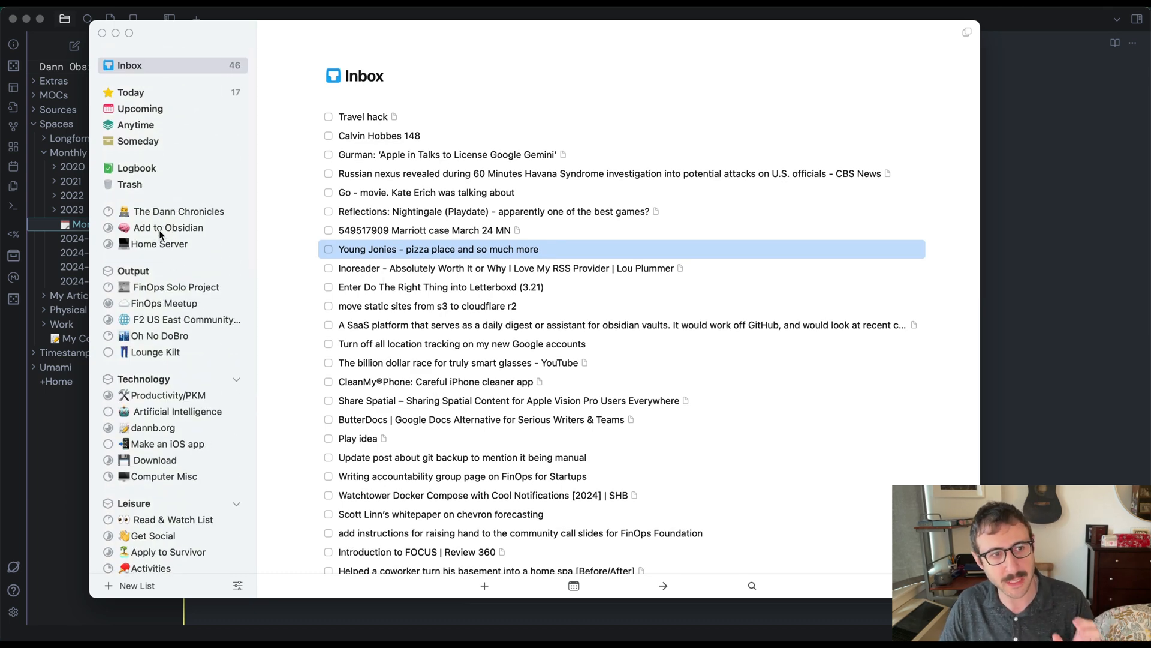
Show The Dann Chronicles project and look over the Inkbox and Enamel Pin to-dos
left_click(177, 211)
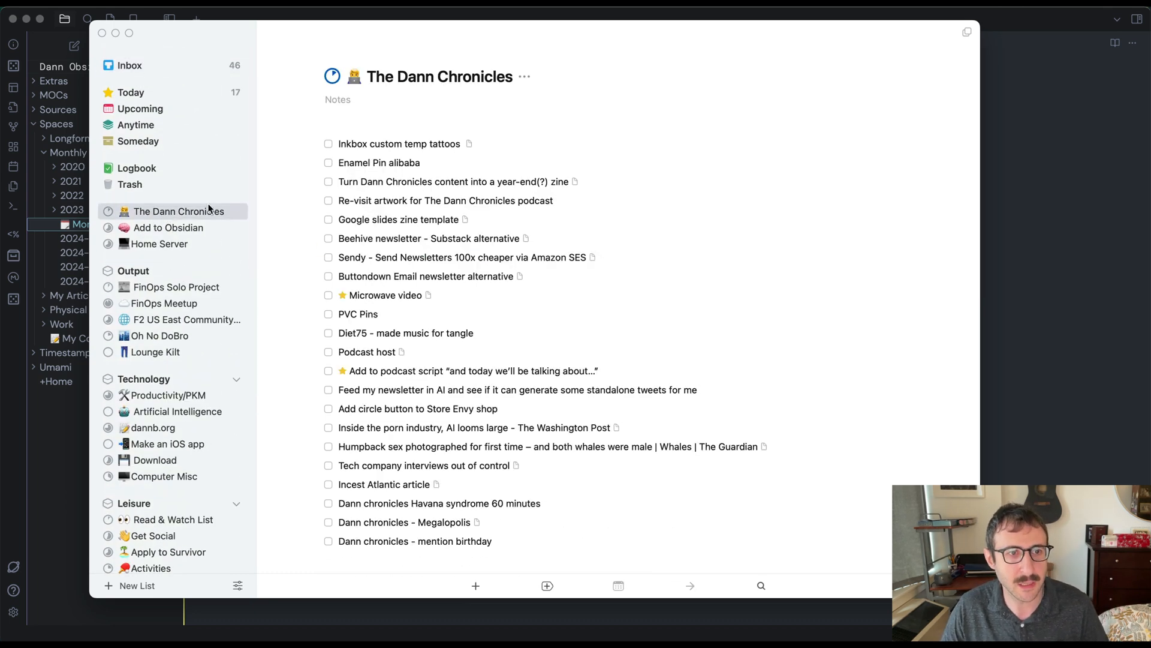
mouse_move(476, 211)
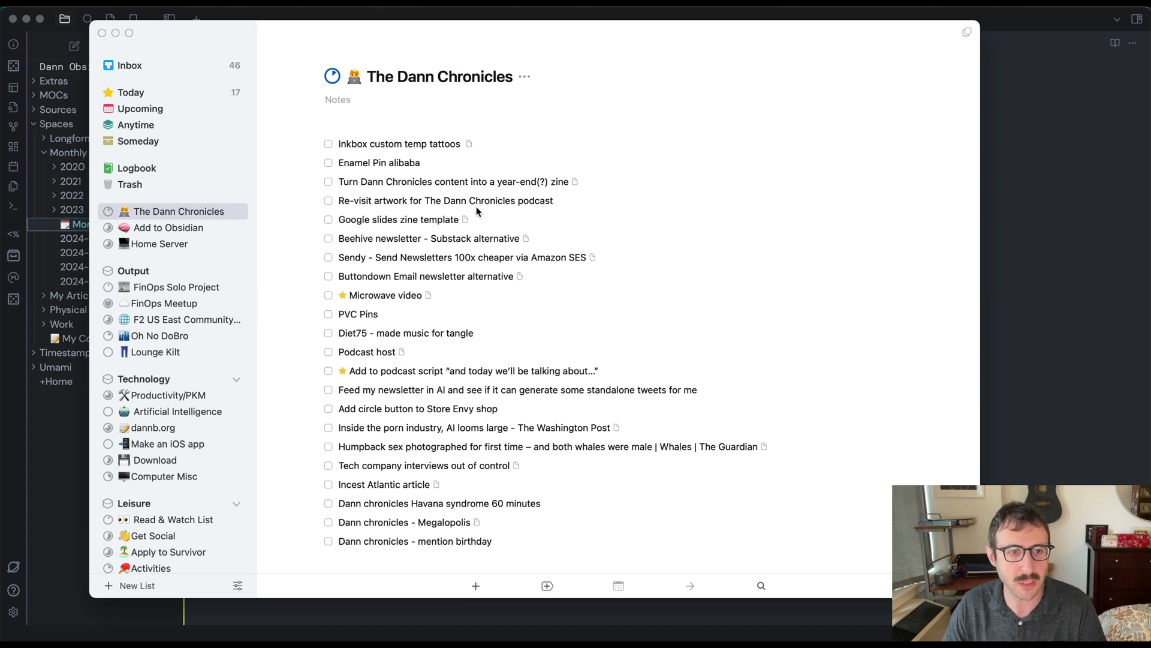
left_click(398, 143)
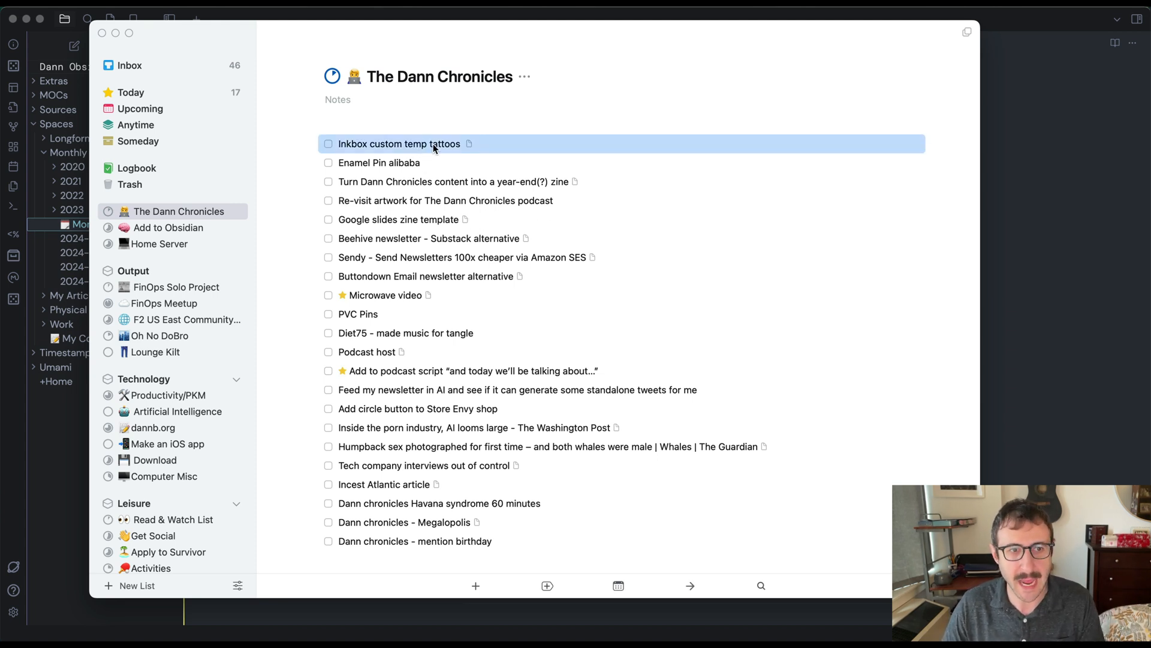
left_click(400, 143)
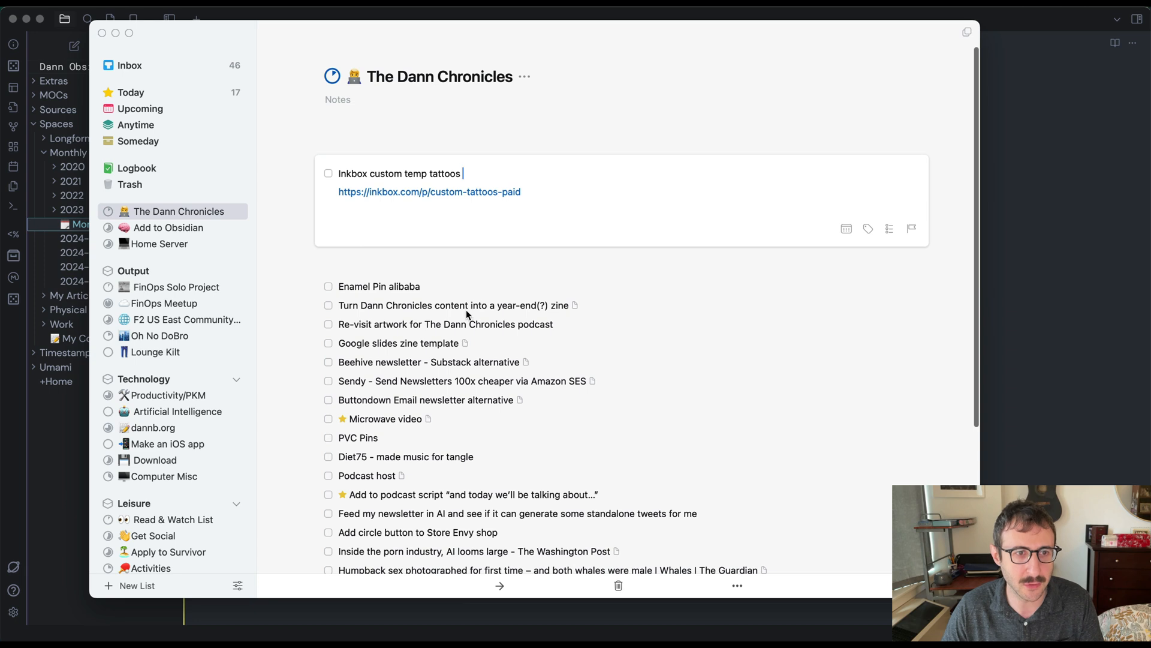
left_click(380, 162)
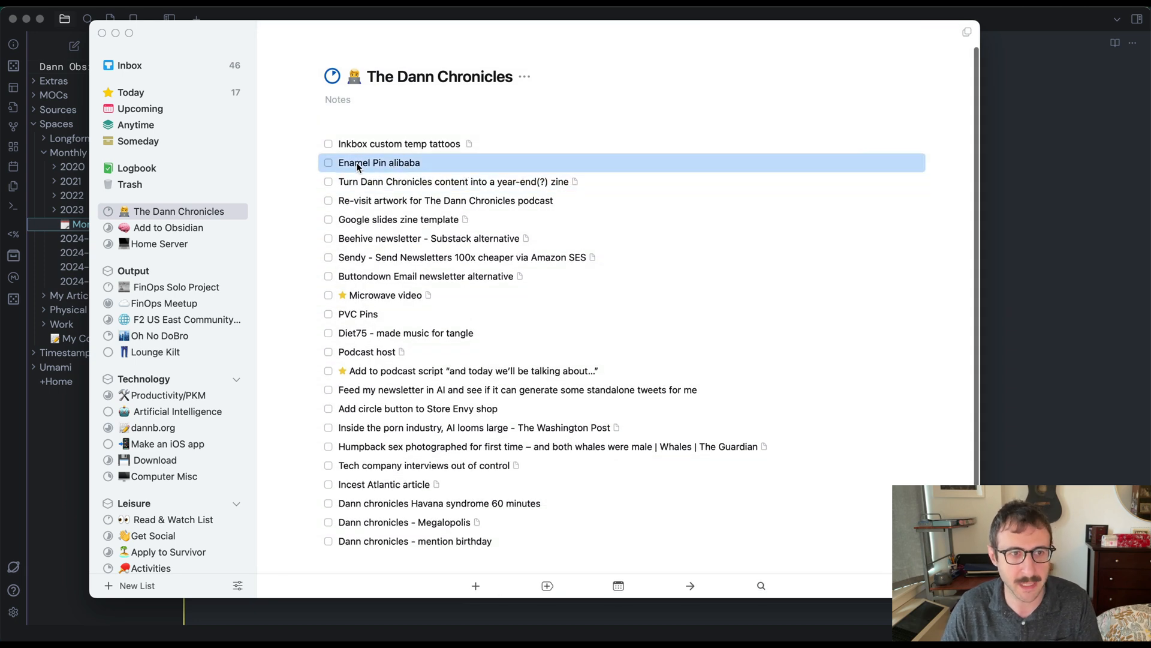
mouse_move(404, 169)
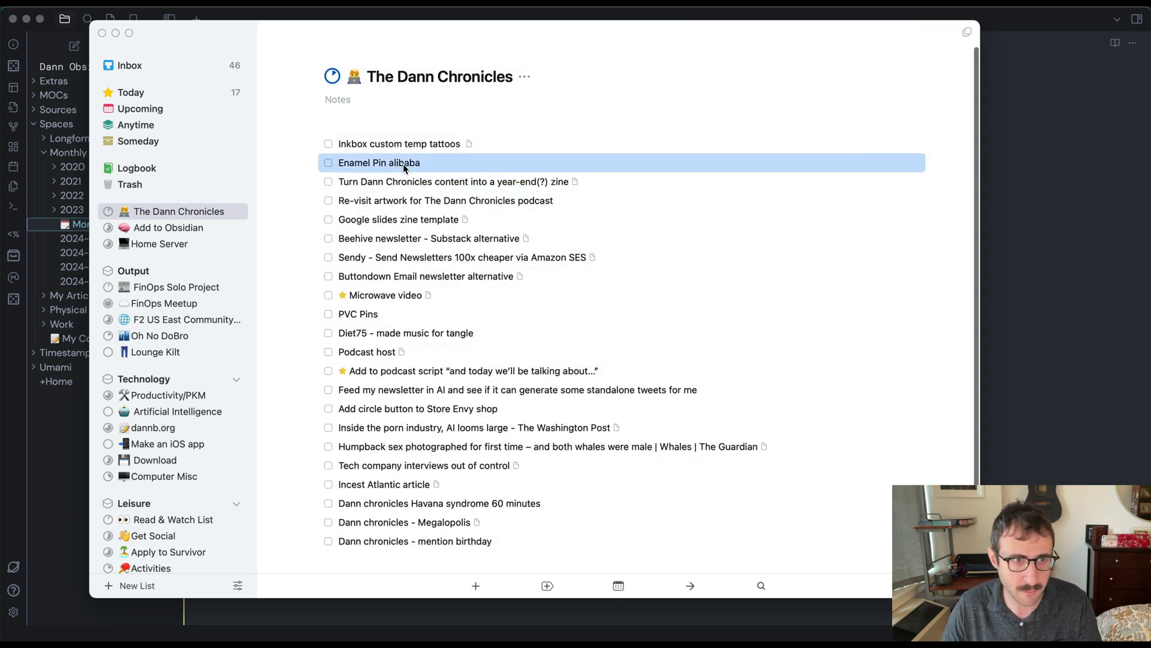
mouse_move(452, 511)
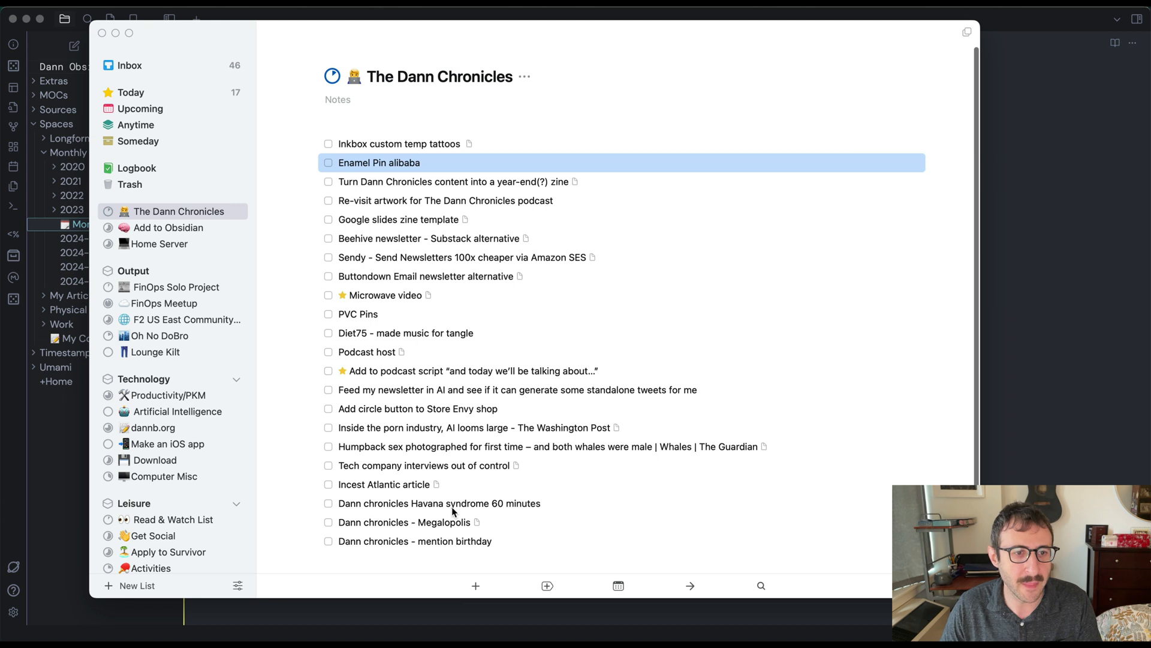
Check the Tech company interviews and Megalopolis to-dos, then return to the project list
left_click(427, 465)
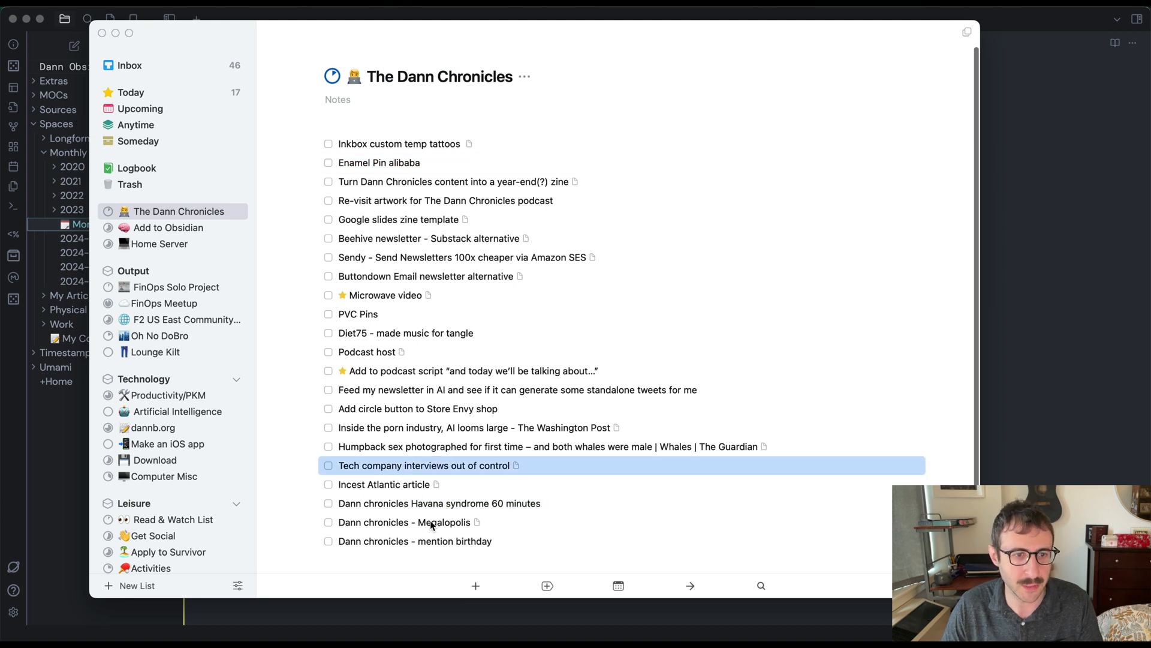
left_click(405, 522)
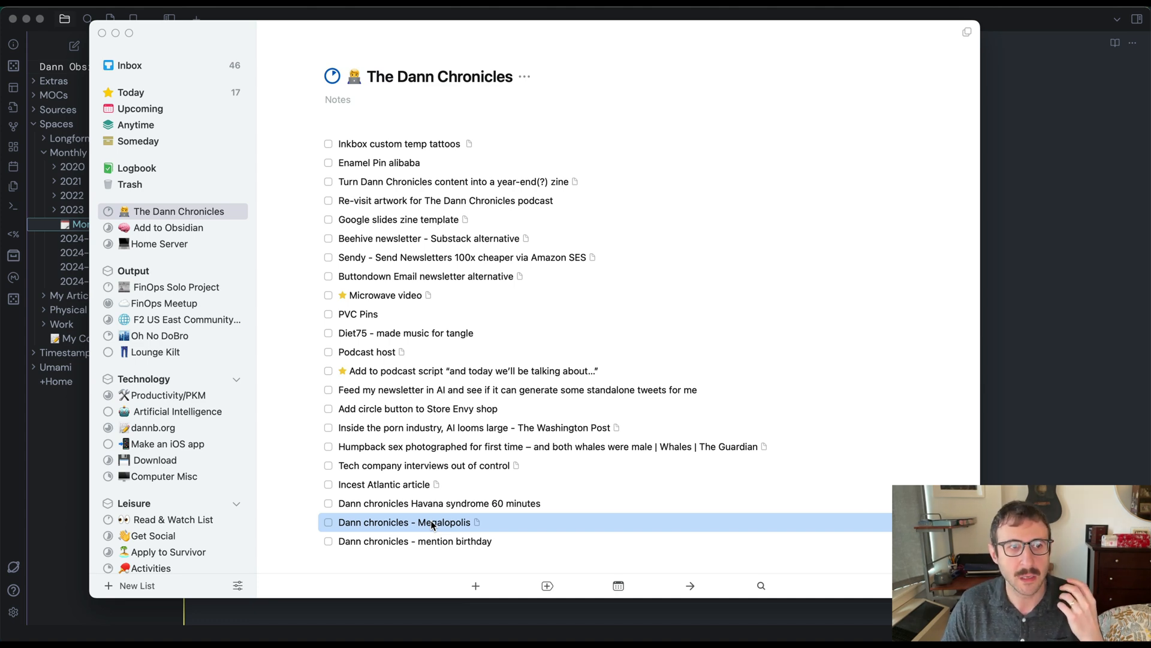
mouse_move(239, 115)
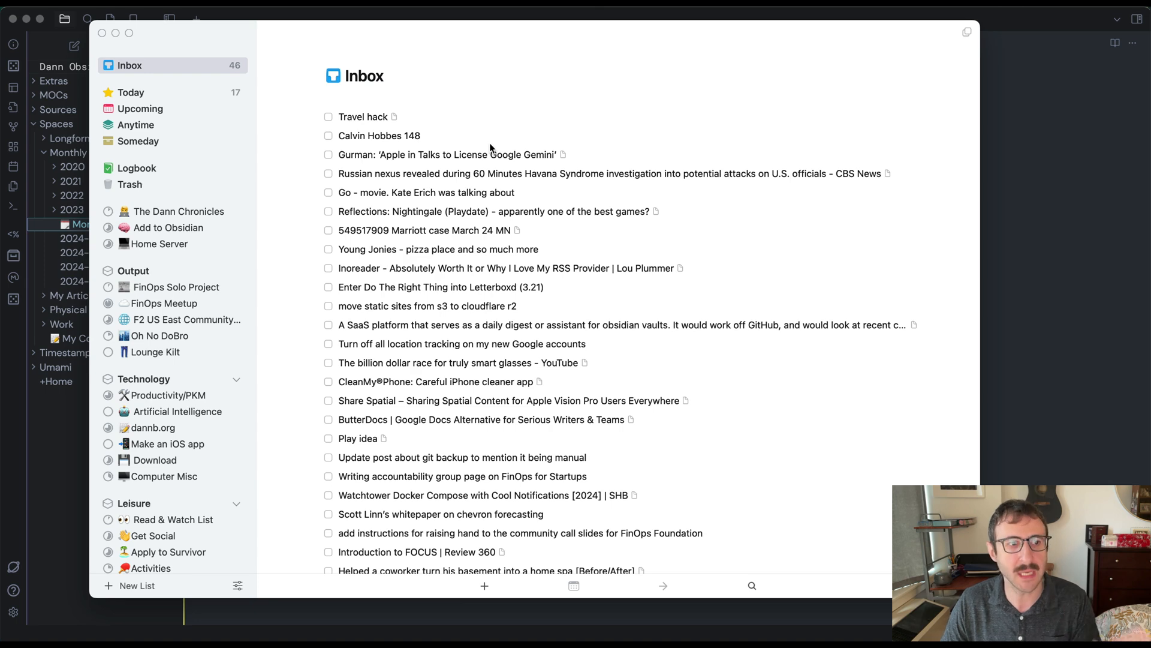
mouse_move(504, 202)
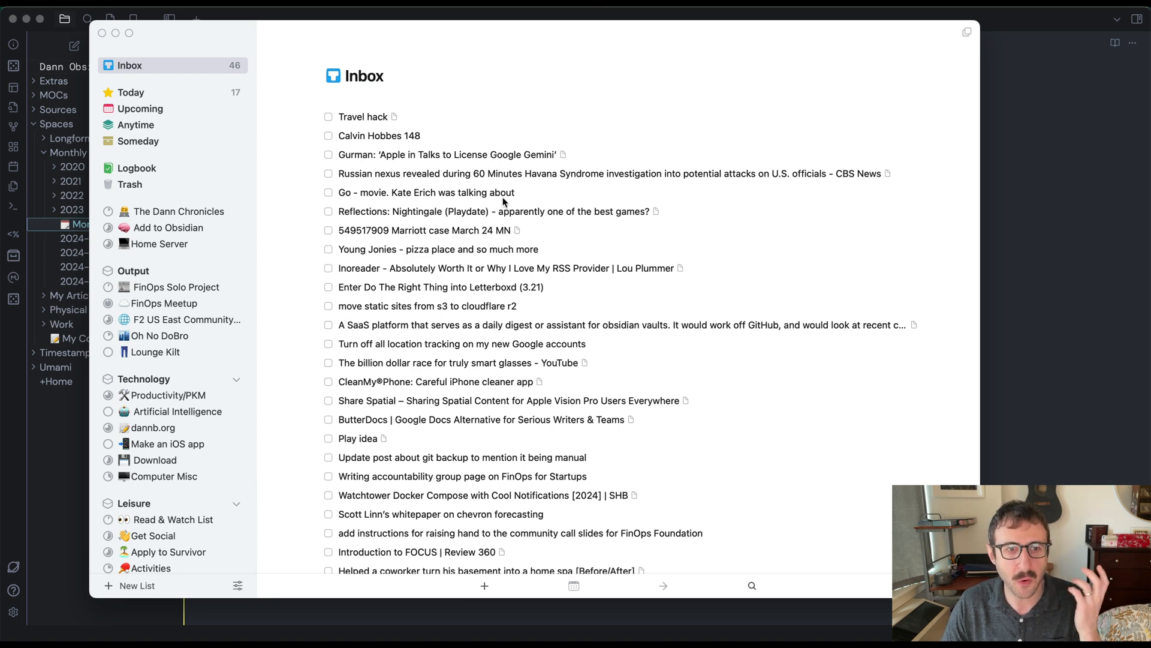
left_click(179, 211)
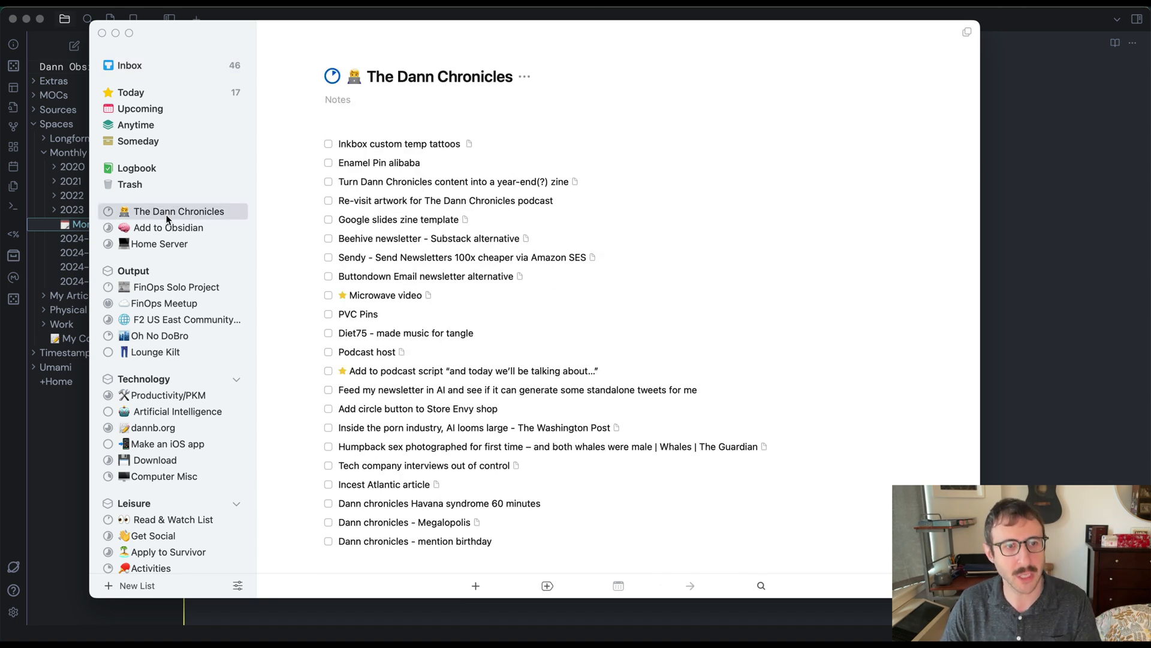
mouse_move(424, 262)
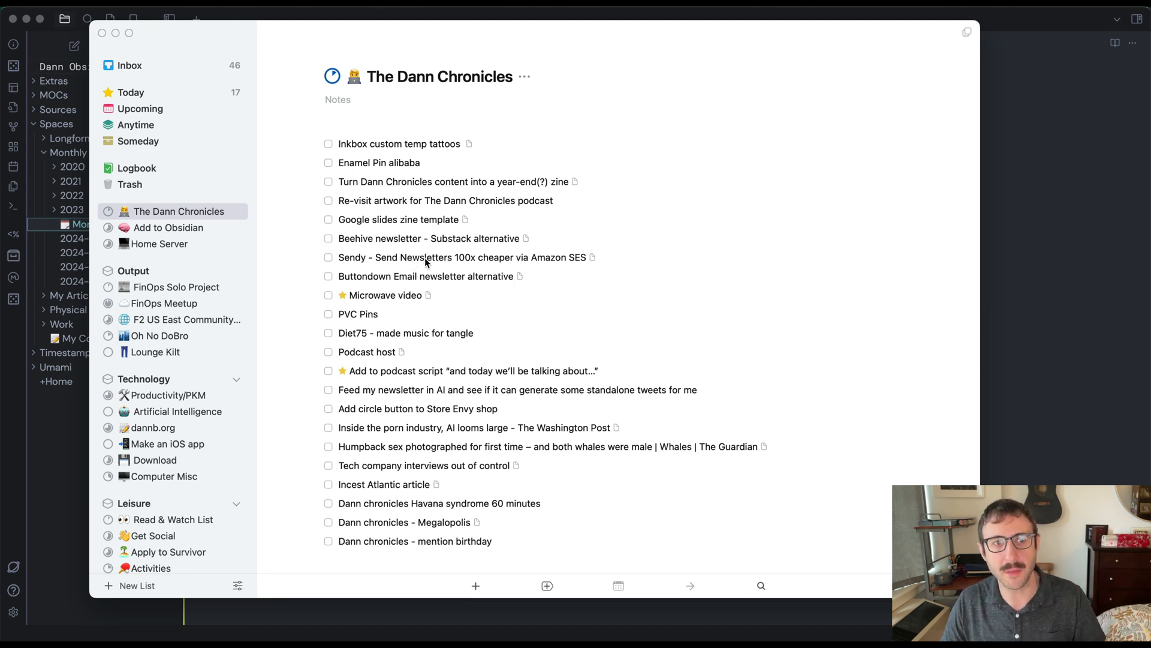
mouse_move(437, 388)
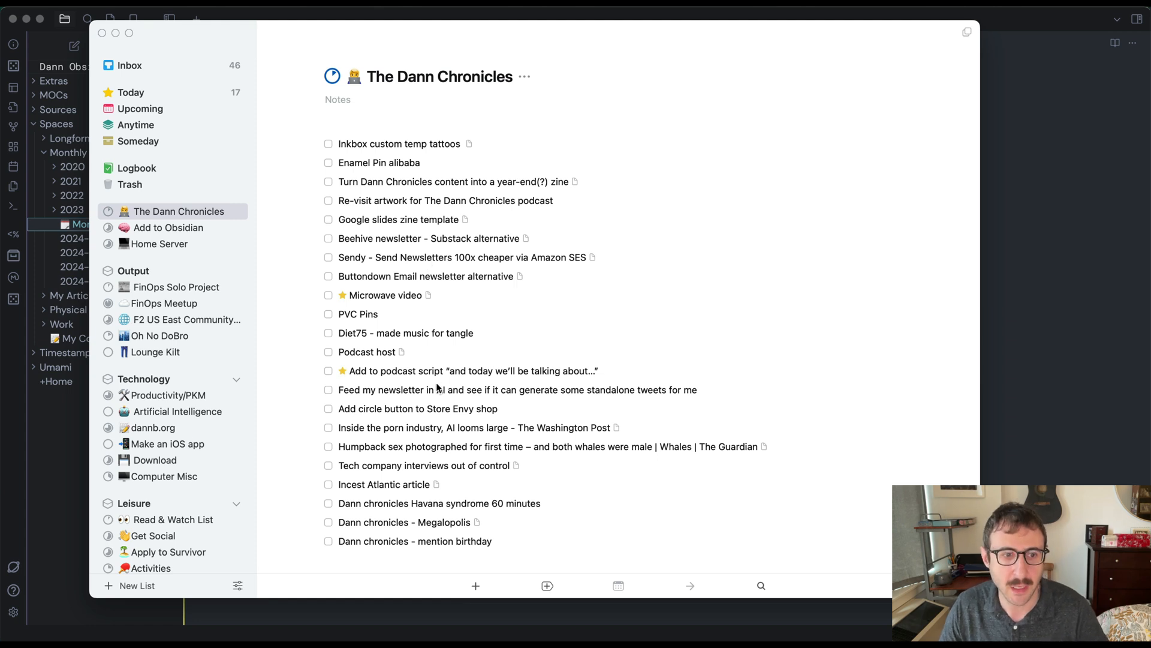
left_click(437, 502)
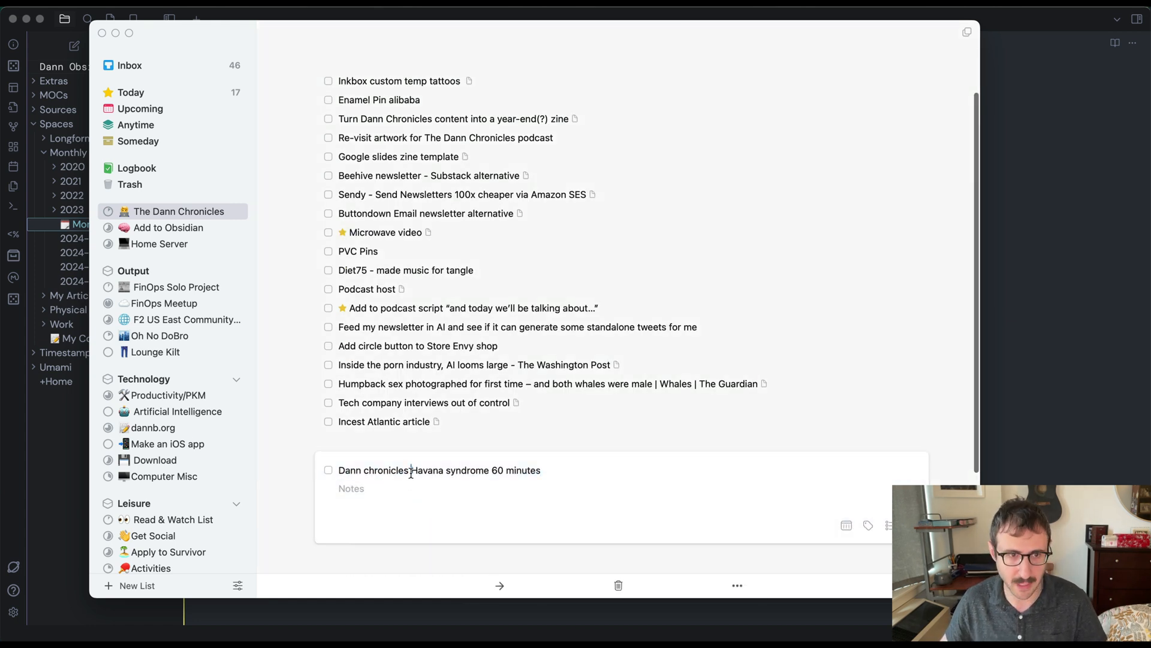
double_click(449, 470)
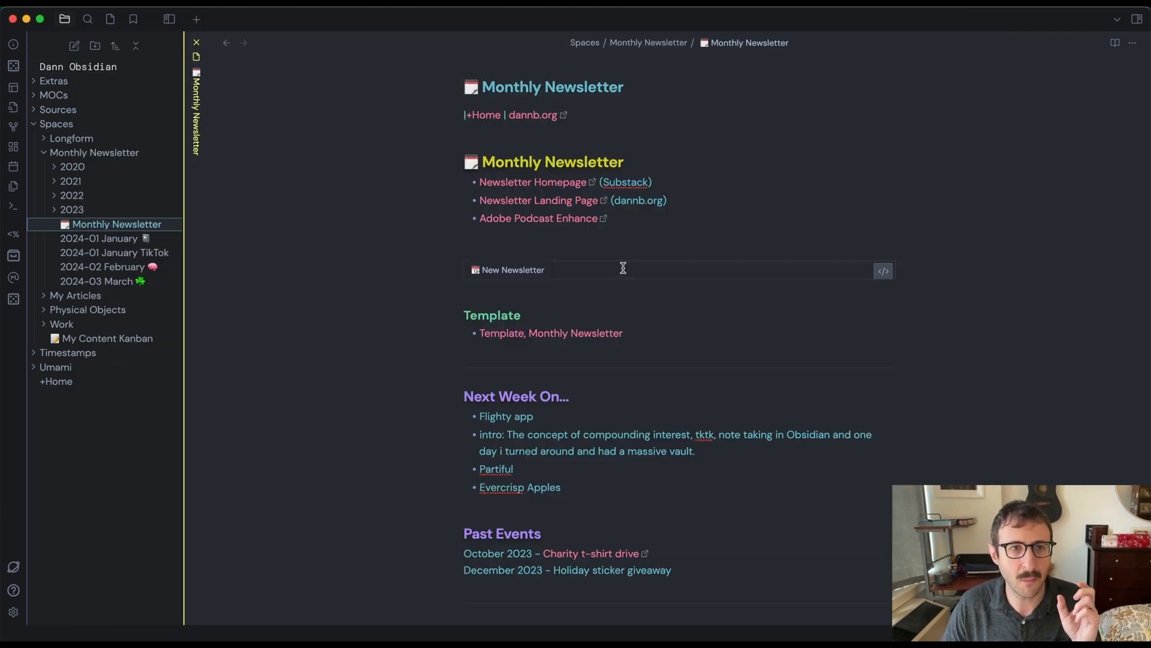
mouse_move(170, 244)
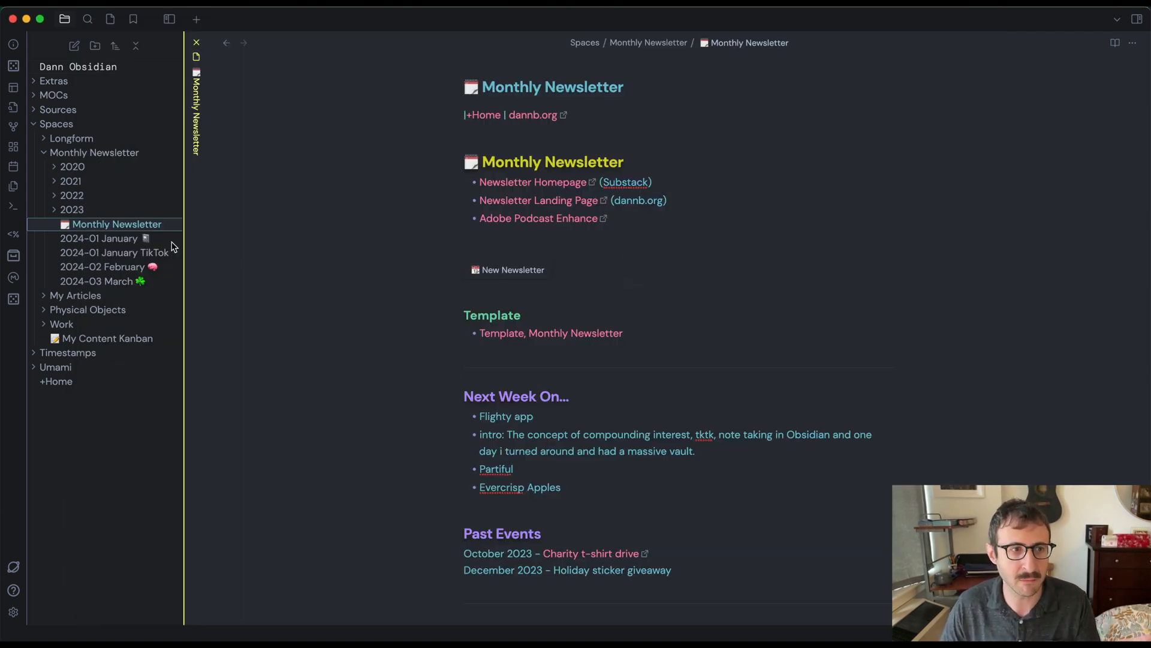
mouse_move(731, 62)
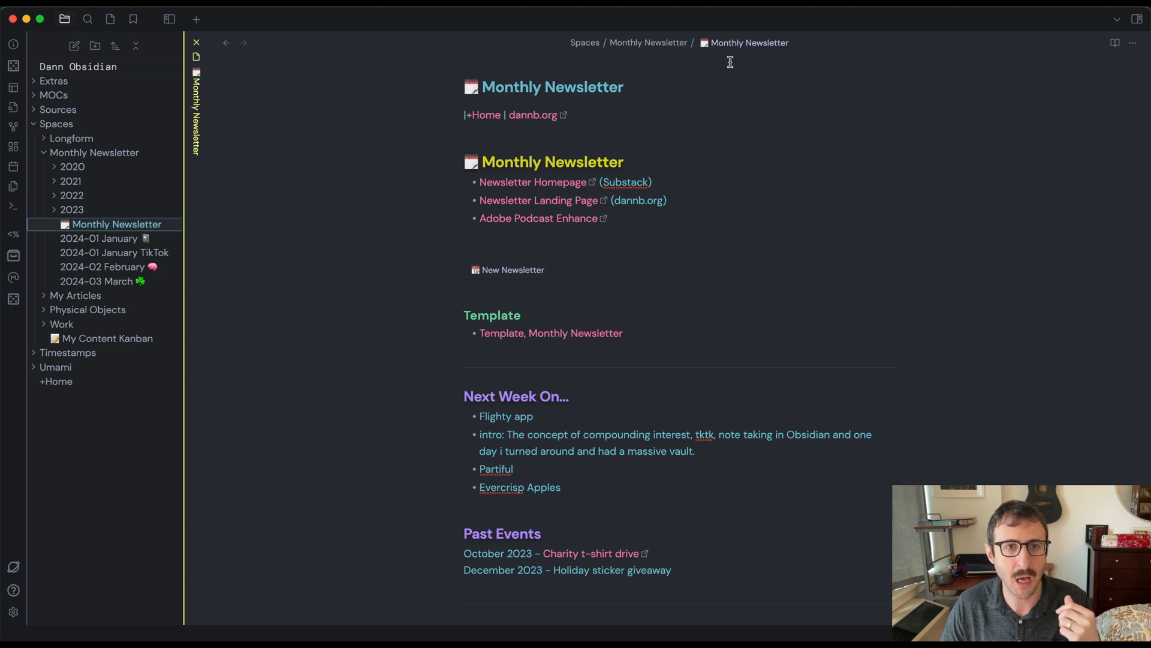
mouse_move(793, 66)
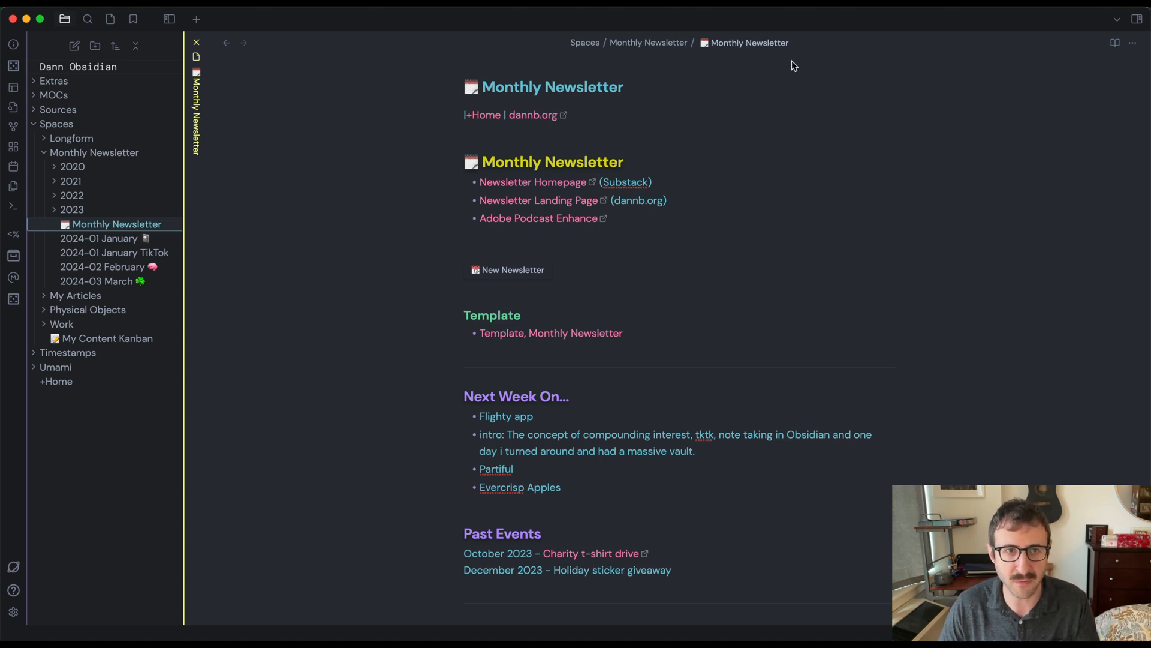
mouse_move(797, 52)
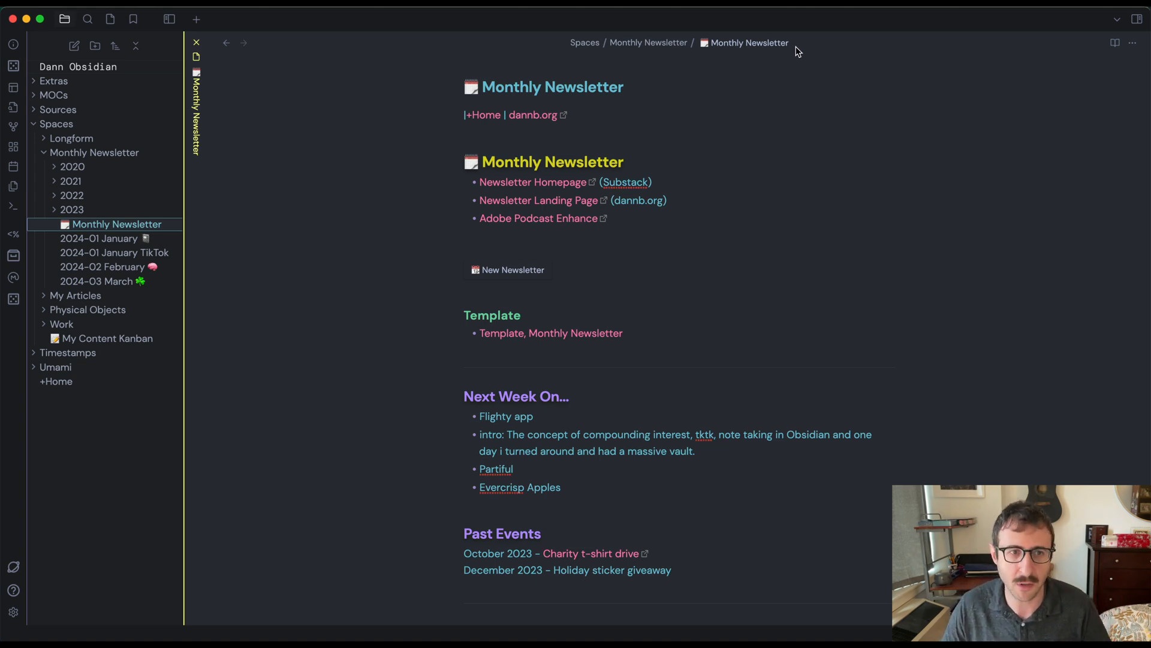
mouse_move(747, 53)
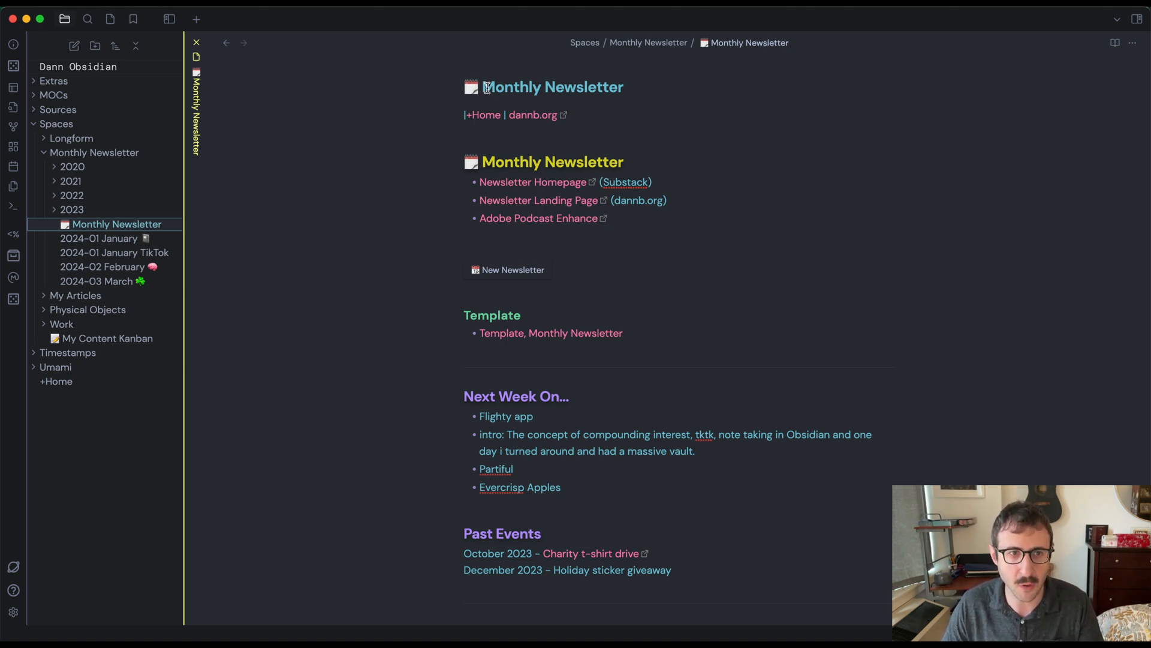
mouse_move(526, 108)
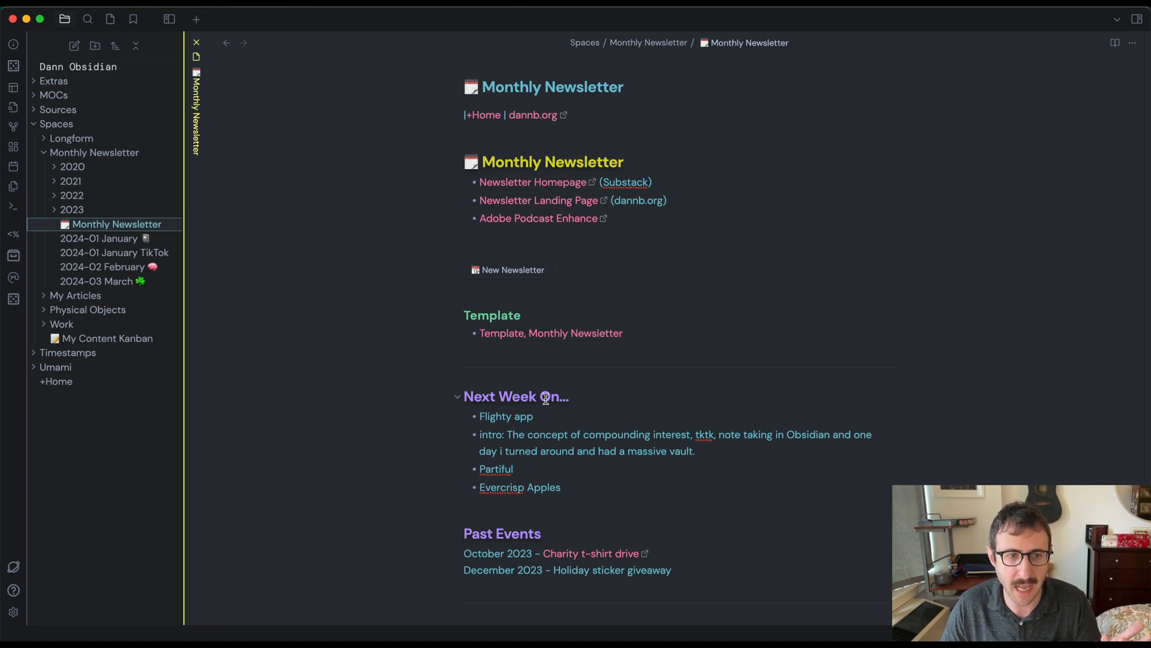
left_click(542, 397)
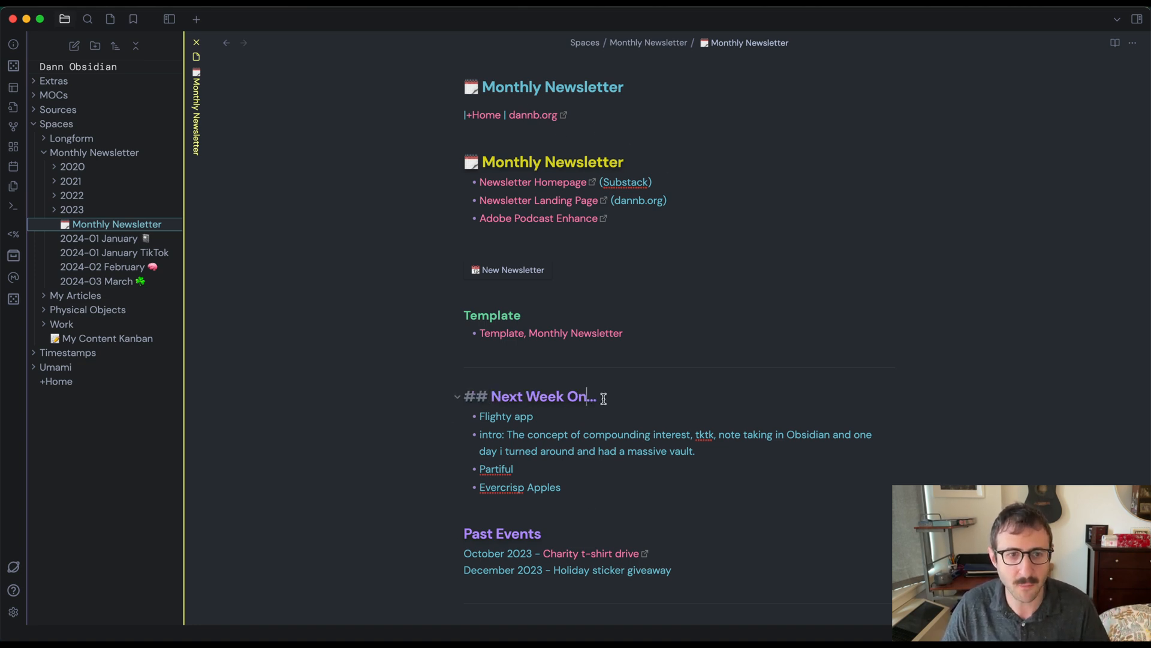
mouse_move(579, 482)
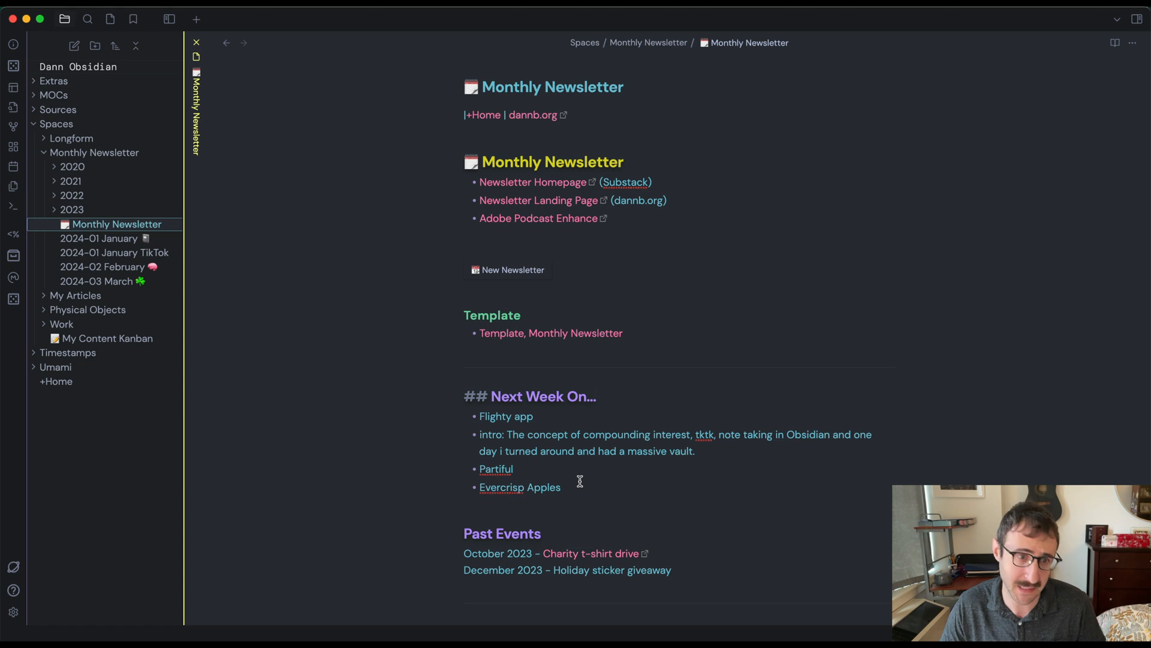
mouse_move(580, 486)
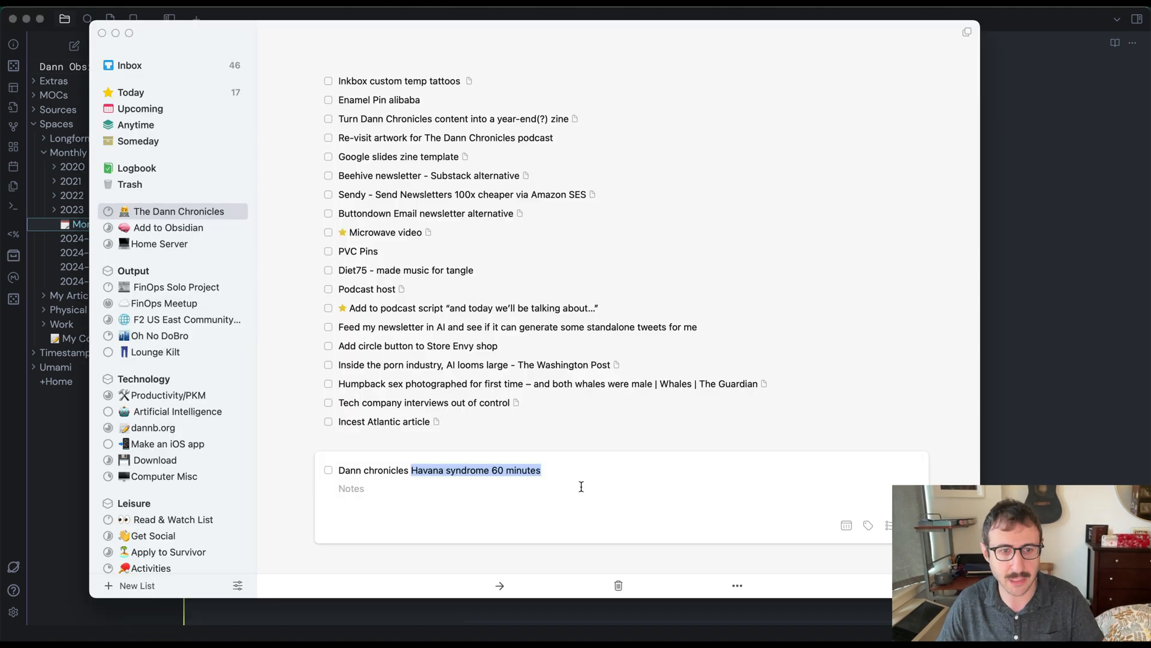
Complete the Havana syndrome task and copy the Megalopolis Wikipedia link from its notes
left_click(329, 470)
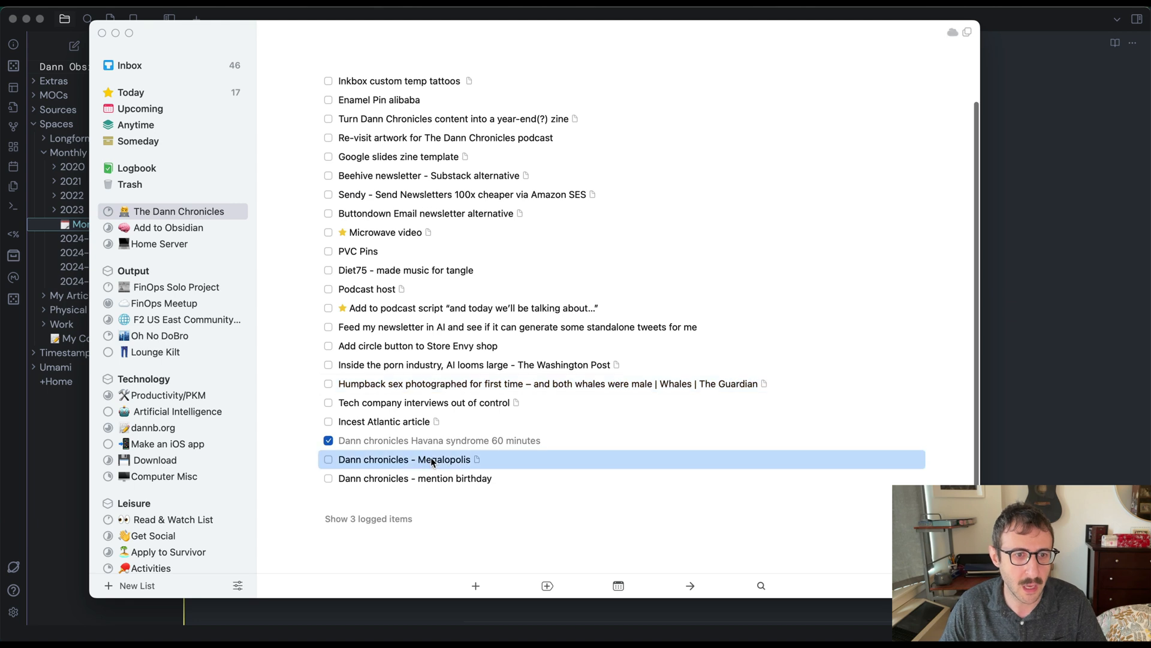
left_click(404, 459)
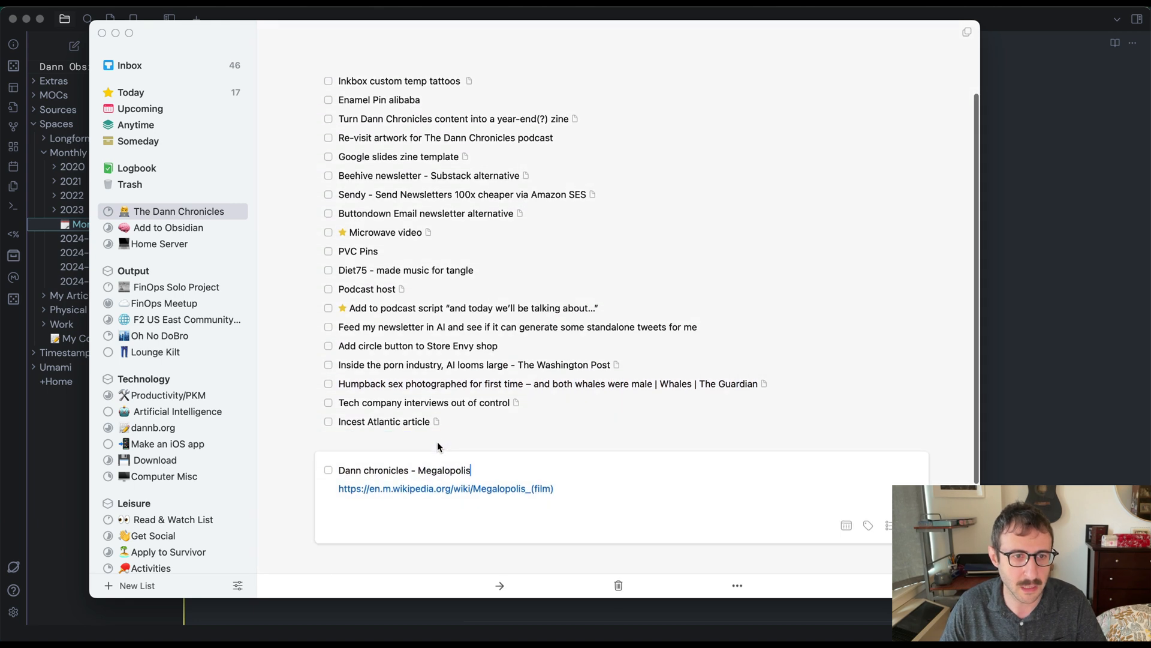
double_click(445, 488)
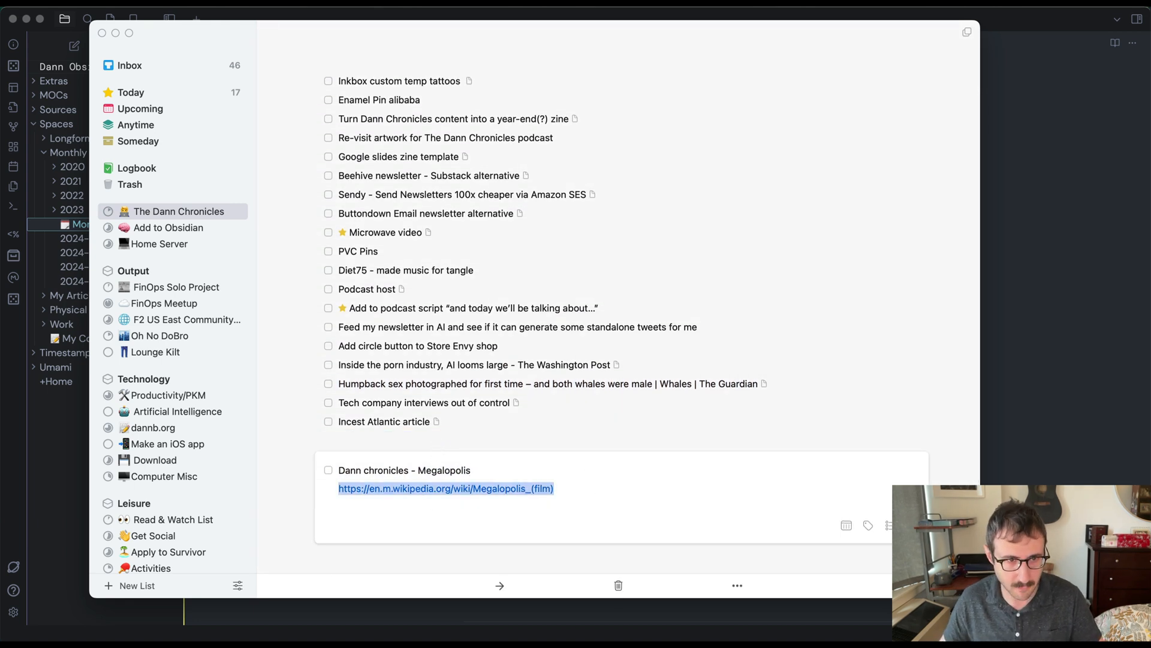
double_click(444, 470)
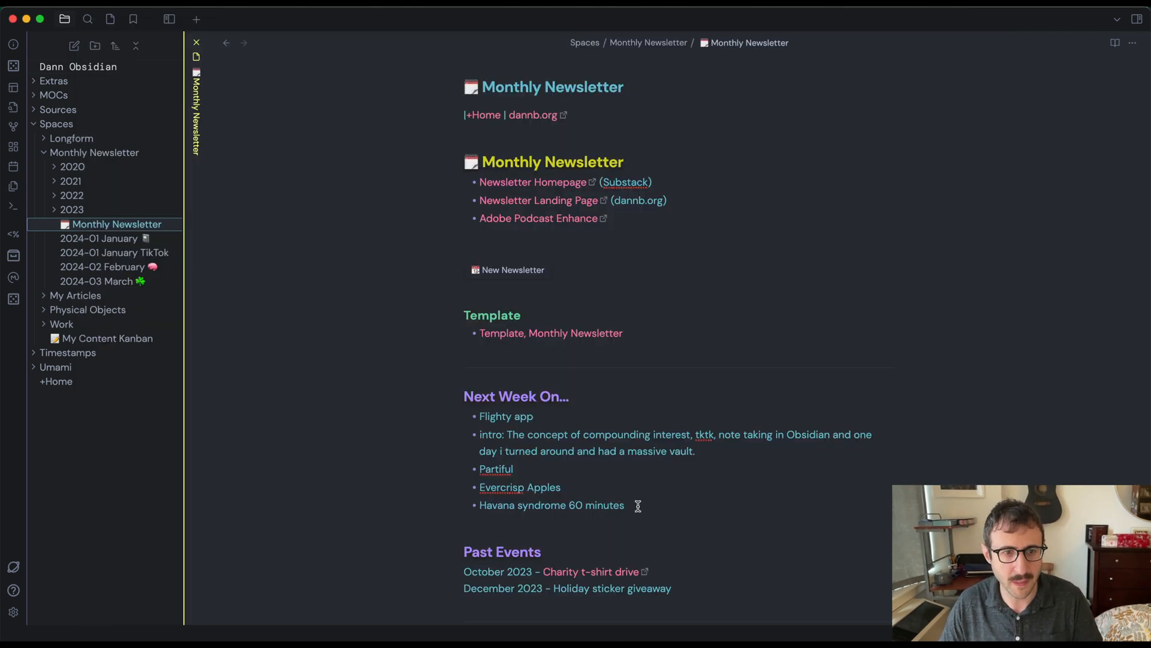
Add a linked Megalopolis item under Next Week On in the newsletter note
type("Megalopolis")
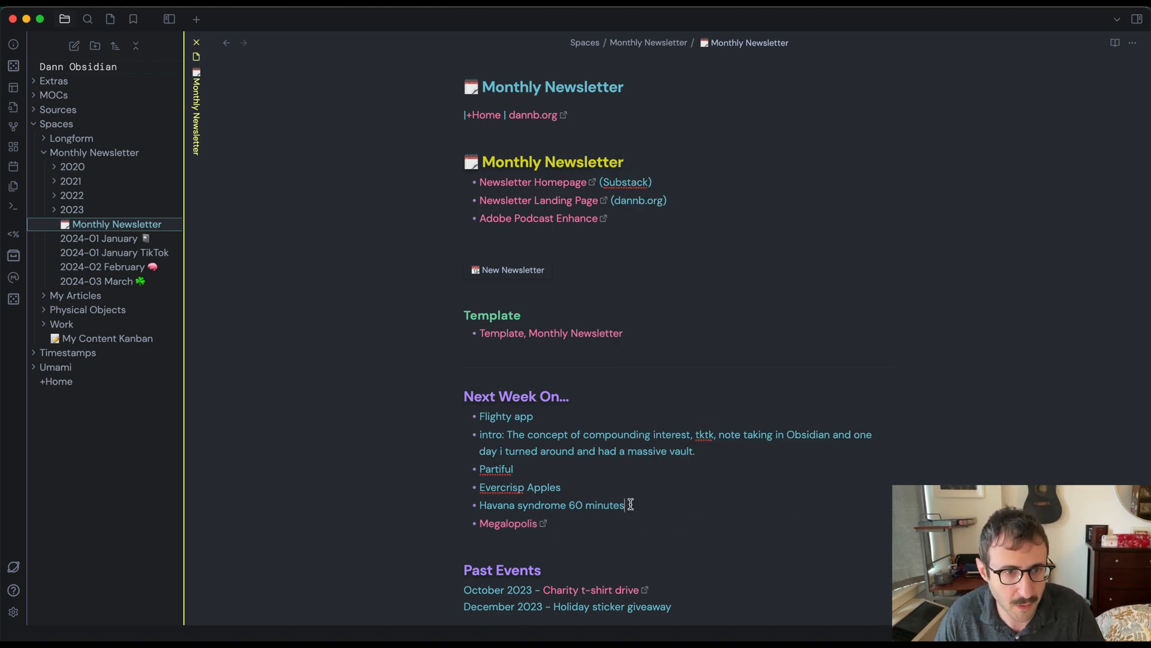
type("thing")
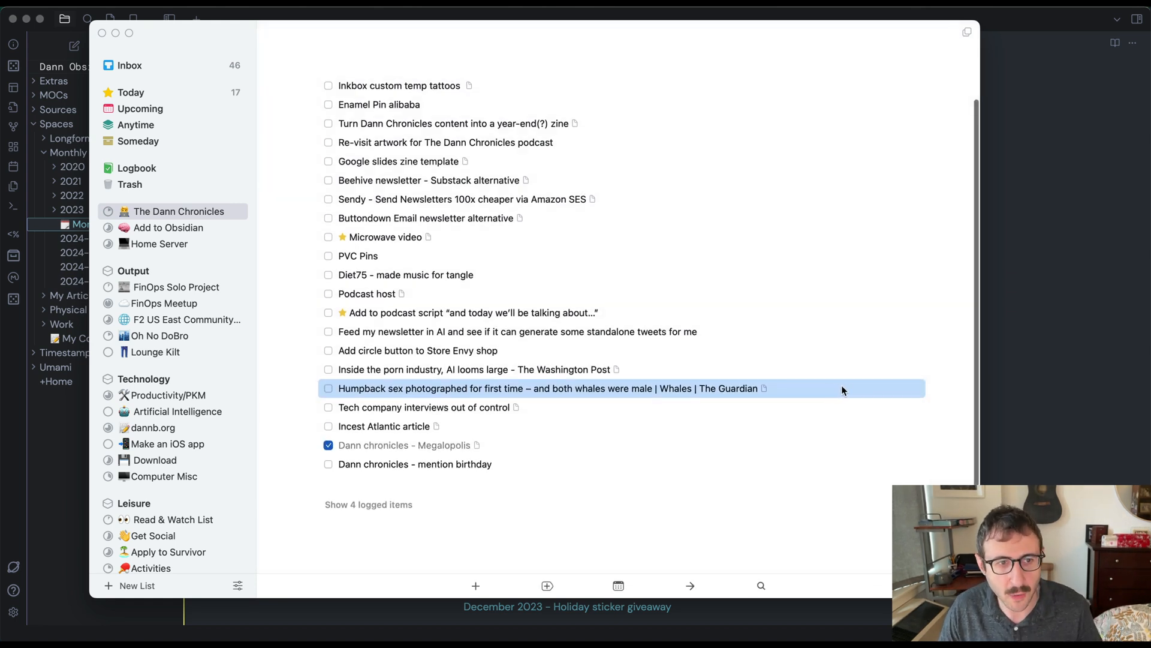
left_click(329, 444)
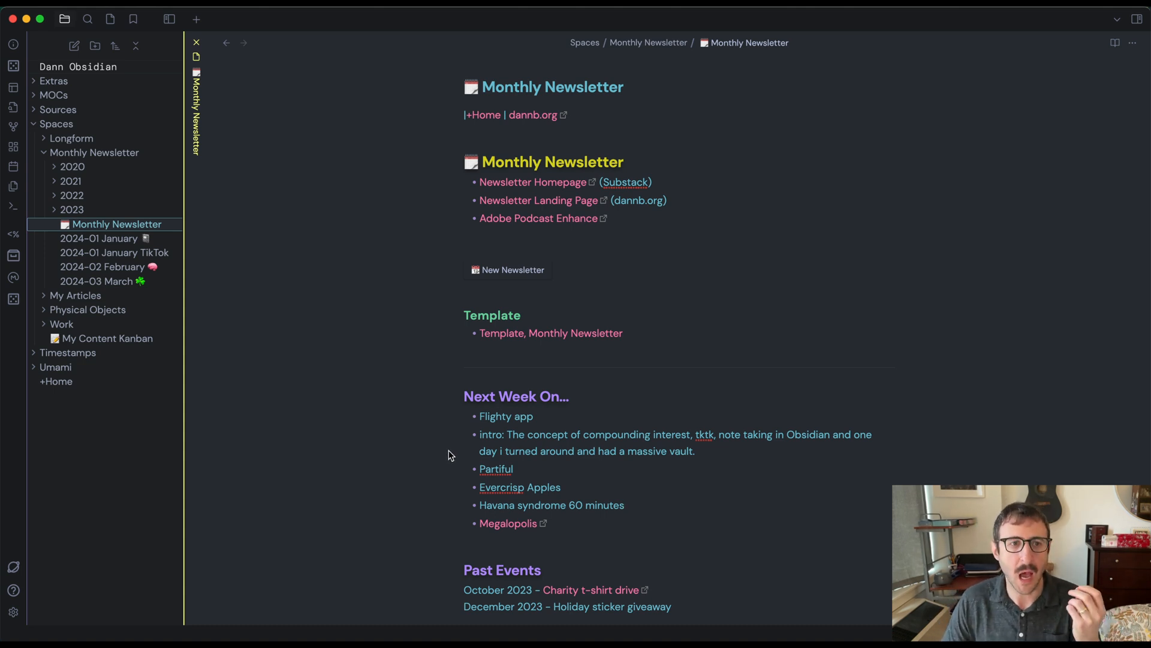
mouse_move(518, 182)
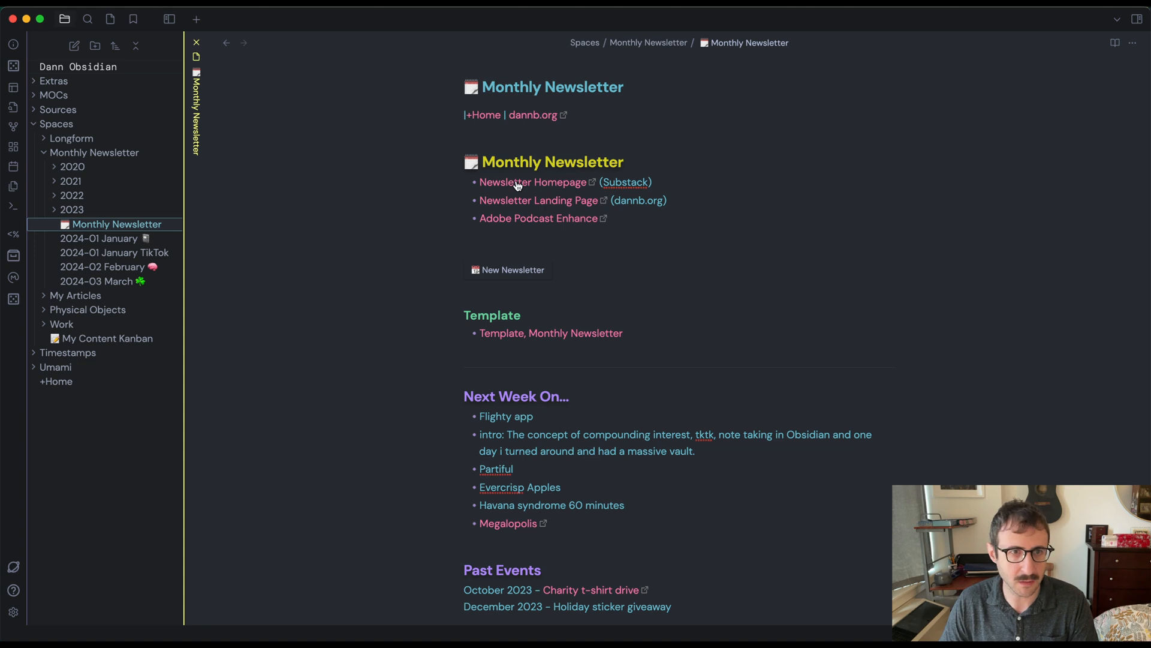
mouse_move(614, 181)
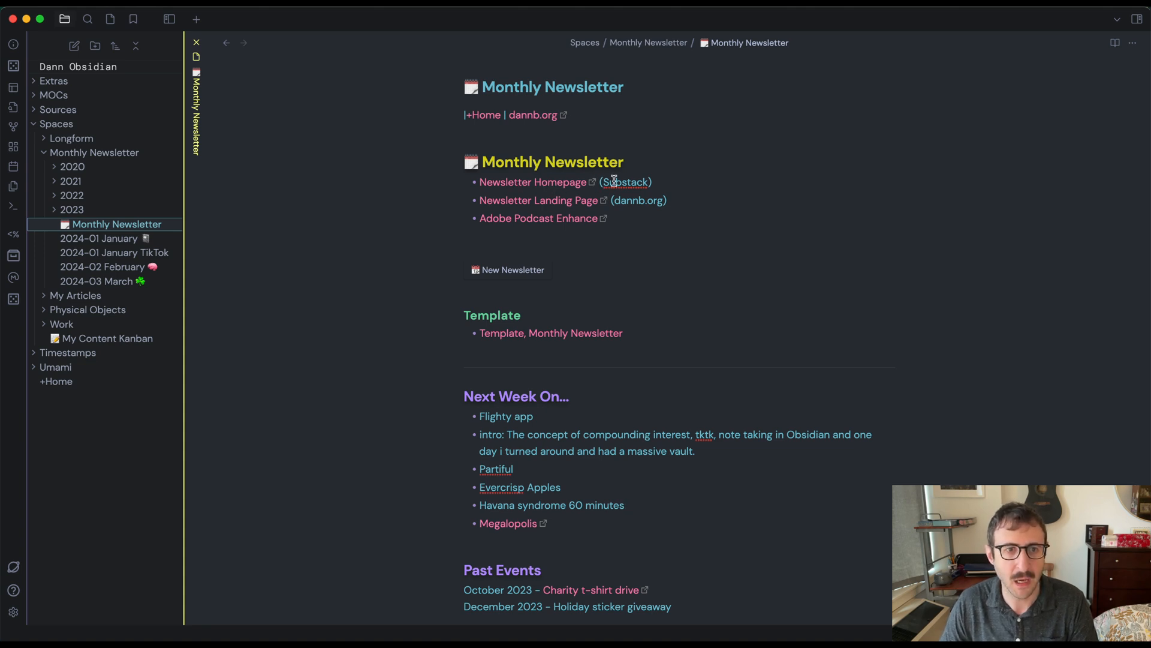
mouse_move(529, 207)
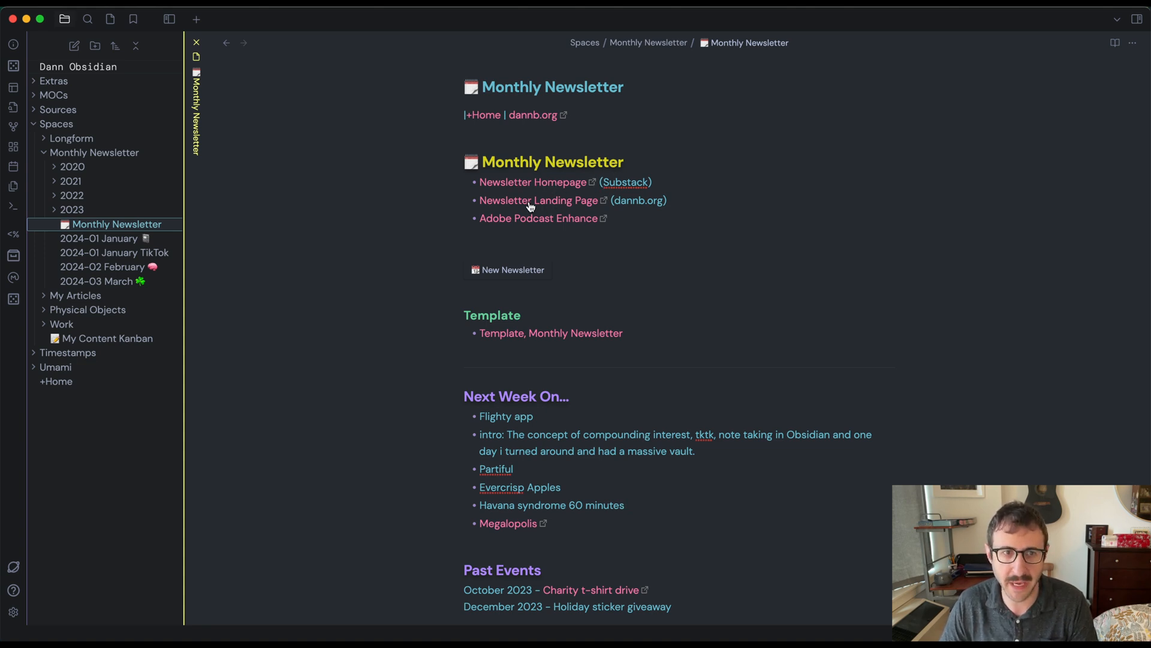
mouse_move(646, 218)
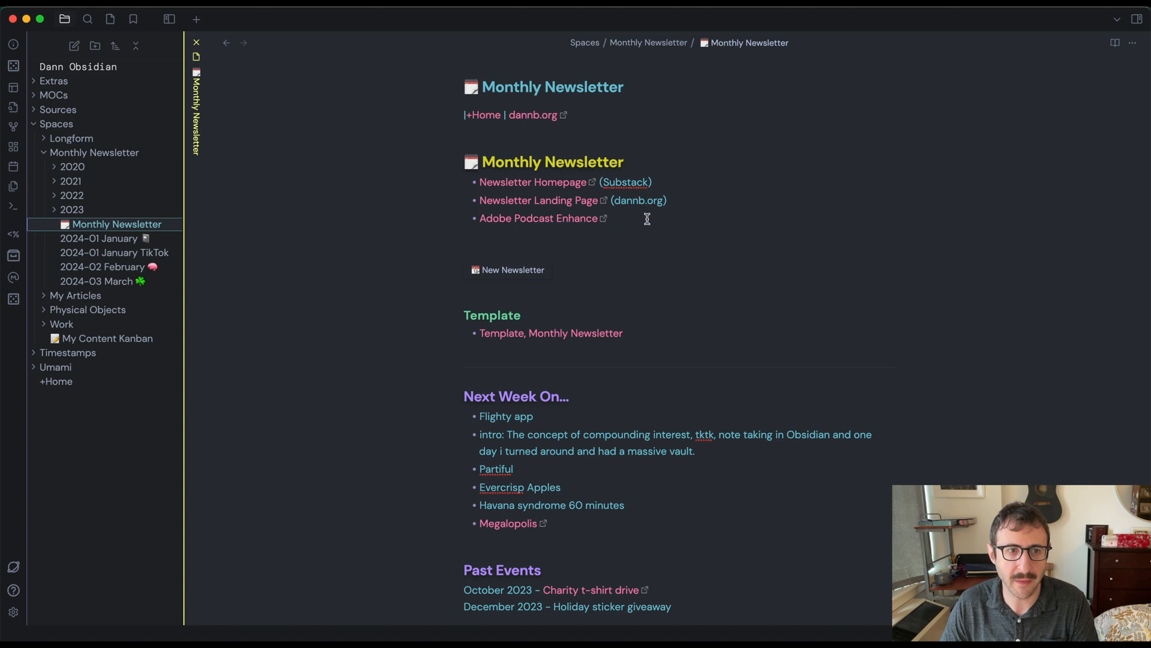
mouse_move(583, 221)
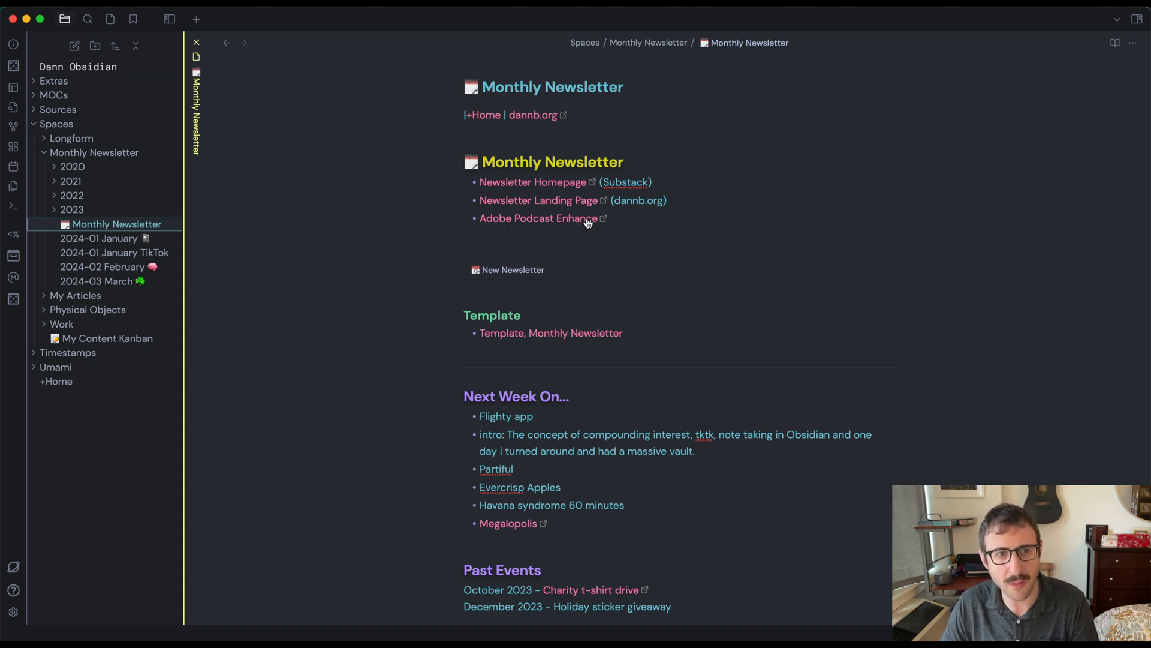
mouse_move(584, 221)
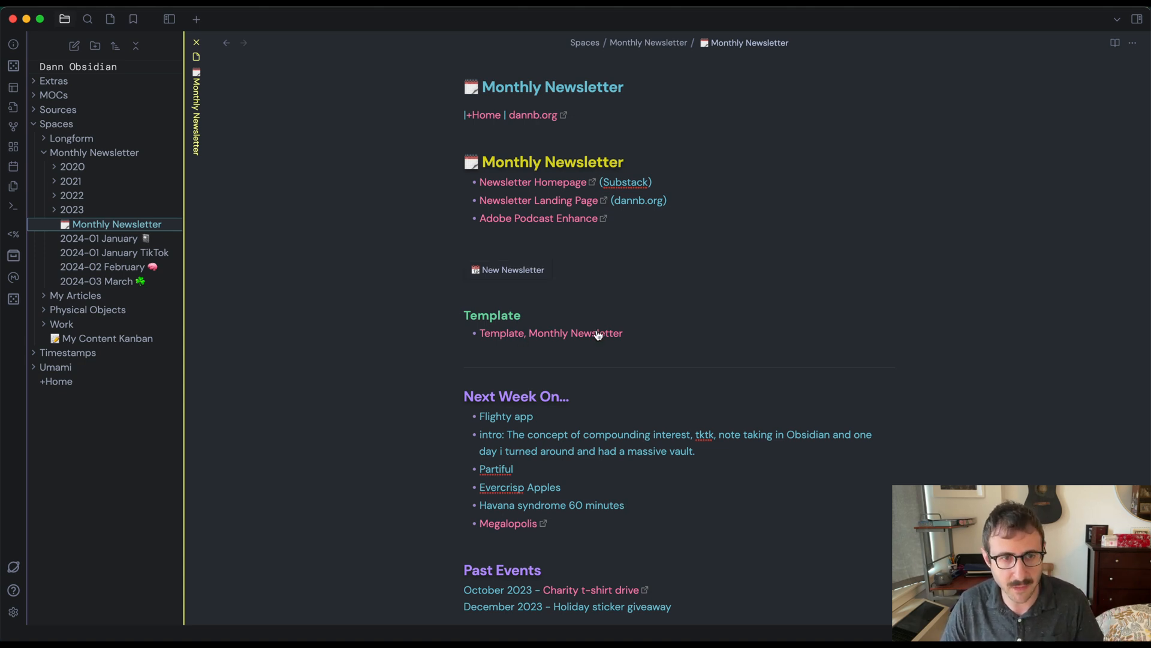
mouse_move(598, 350)
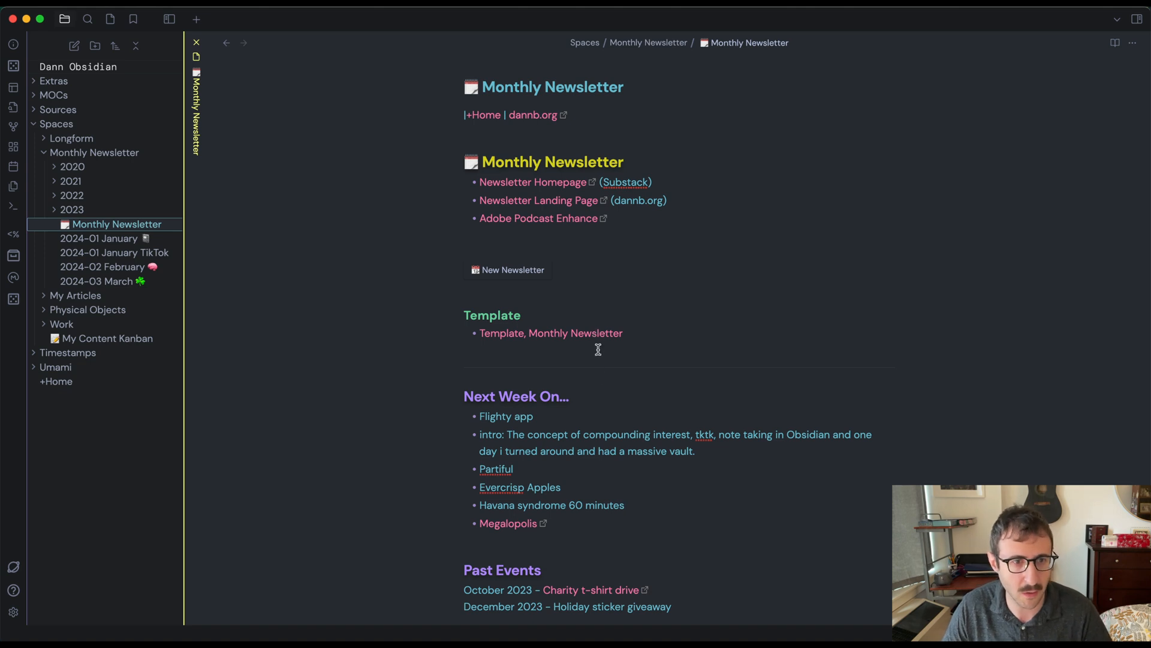
mouse_move(567, 338)
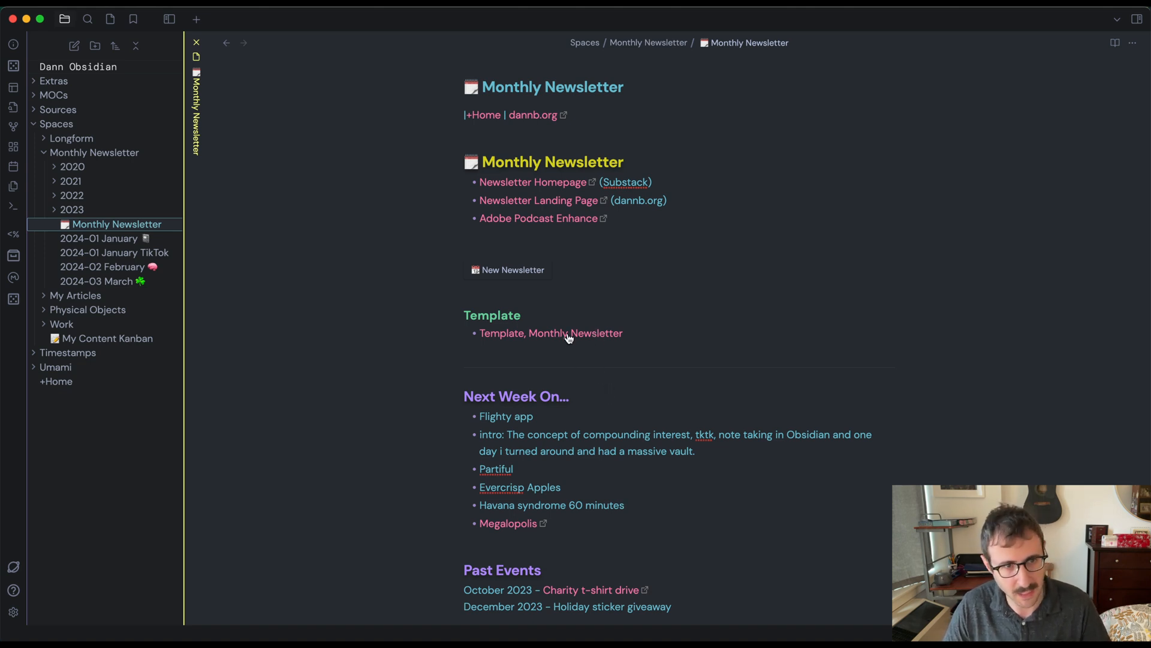
scroll("down", 3)
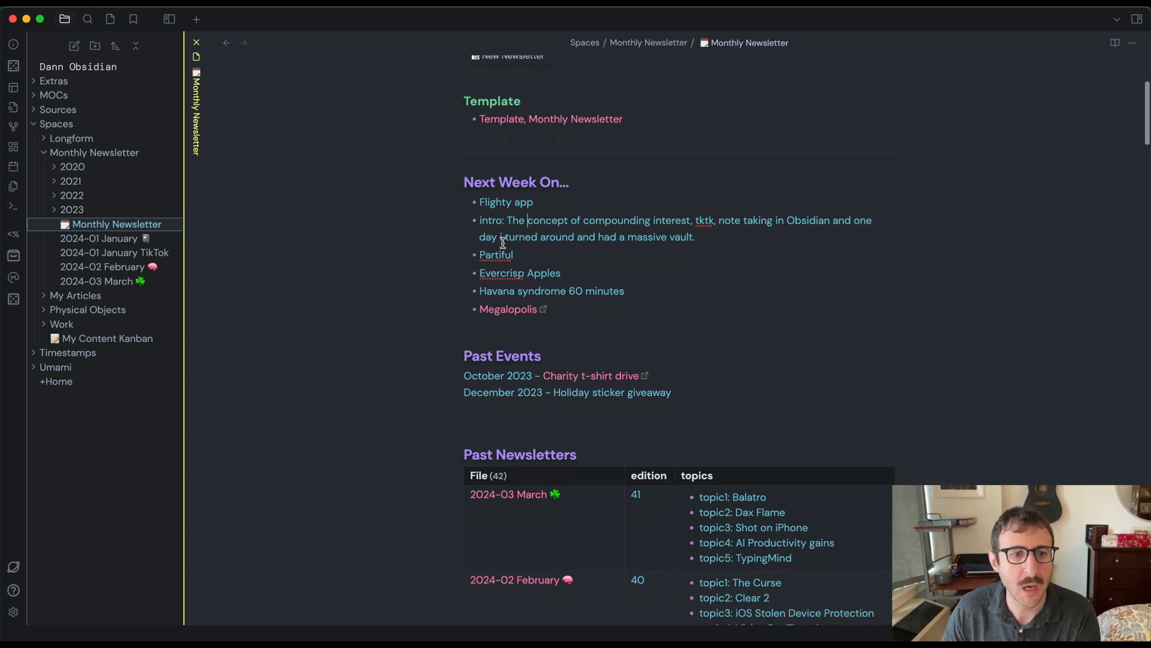
scroll("down", 3)
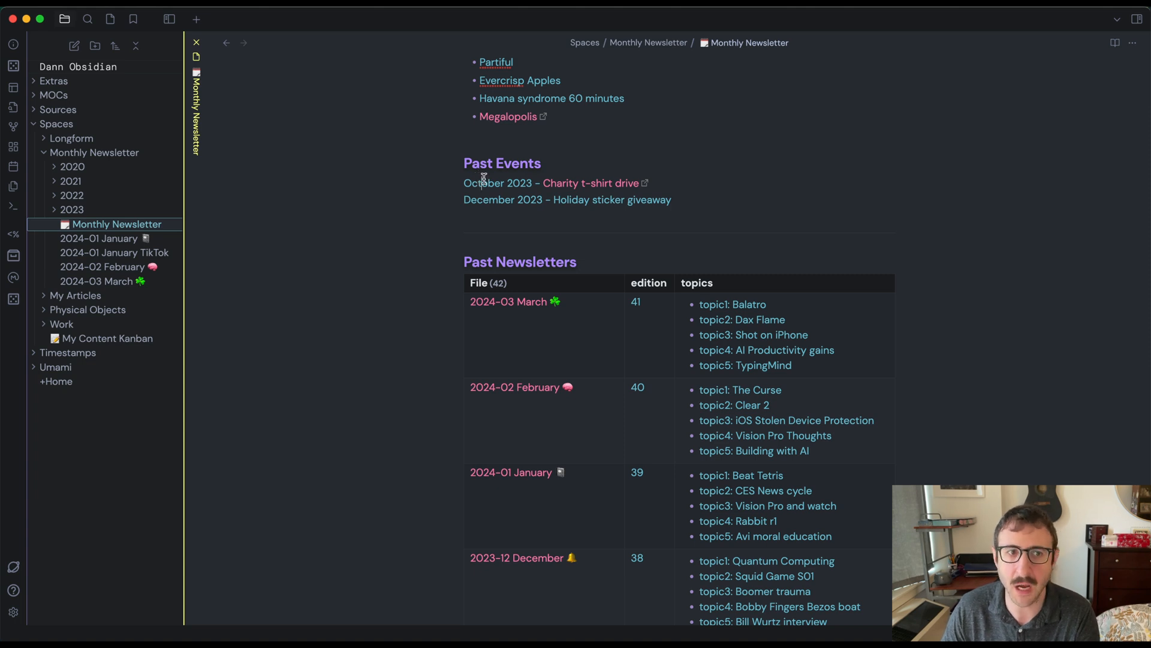
mouse_move(581, 182)
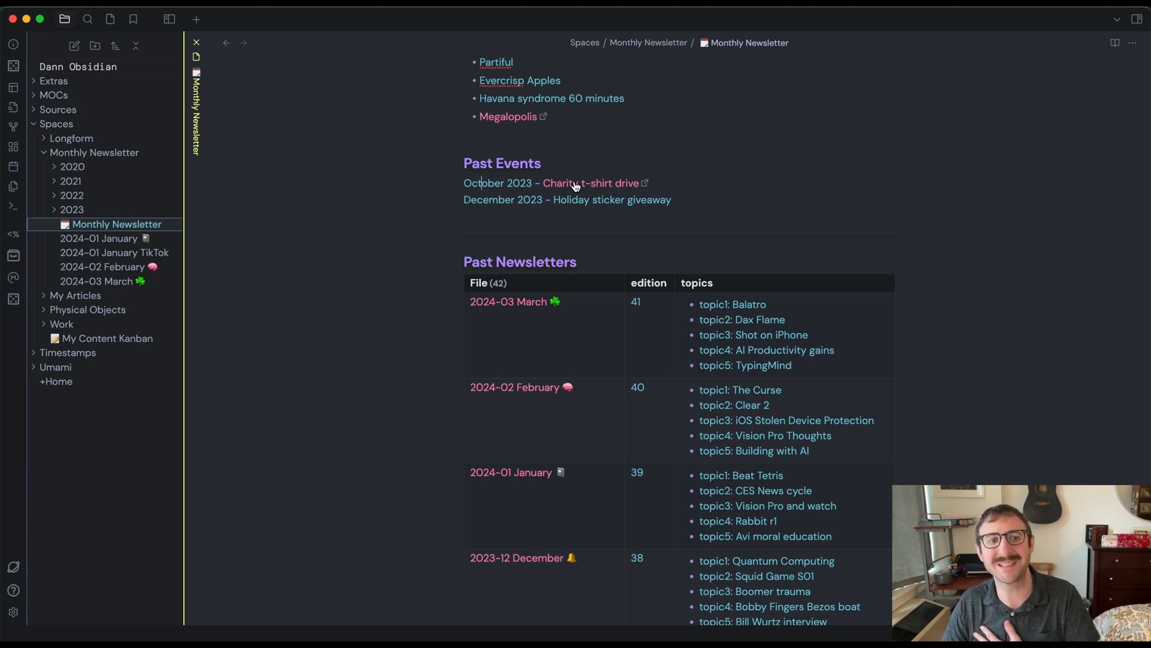
mouse_move(555, 200)
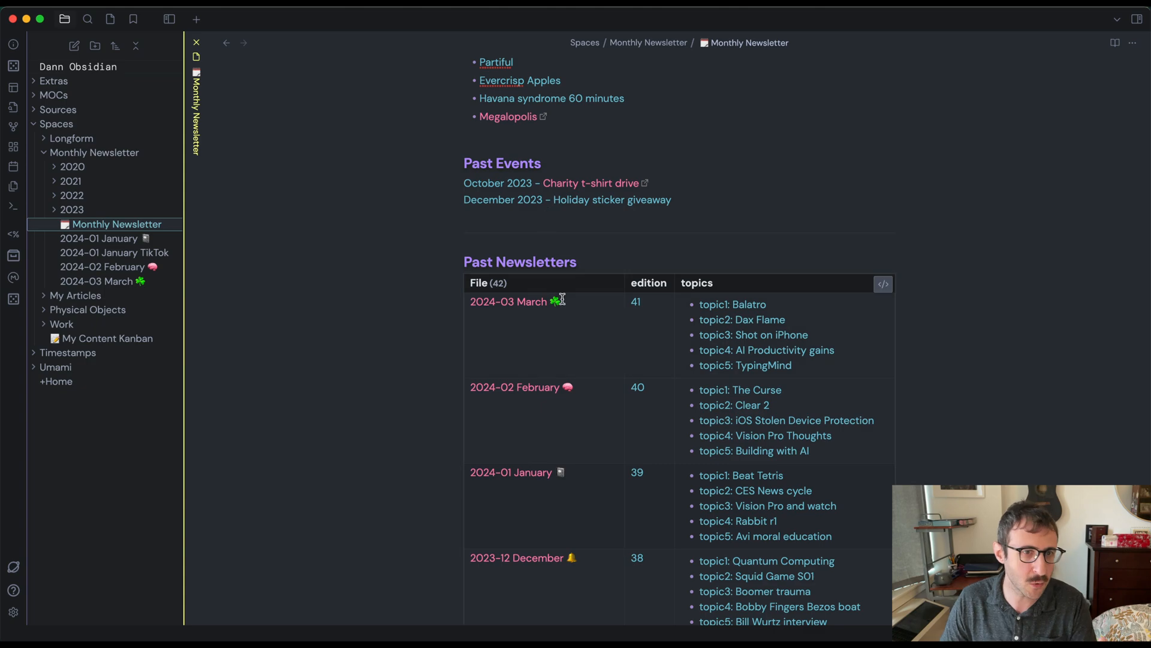
scroll("down", 3)
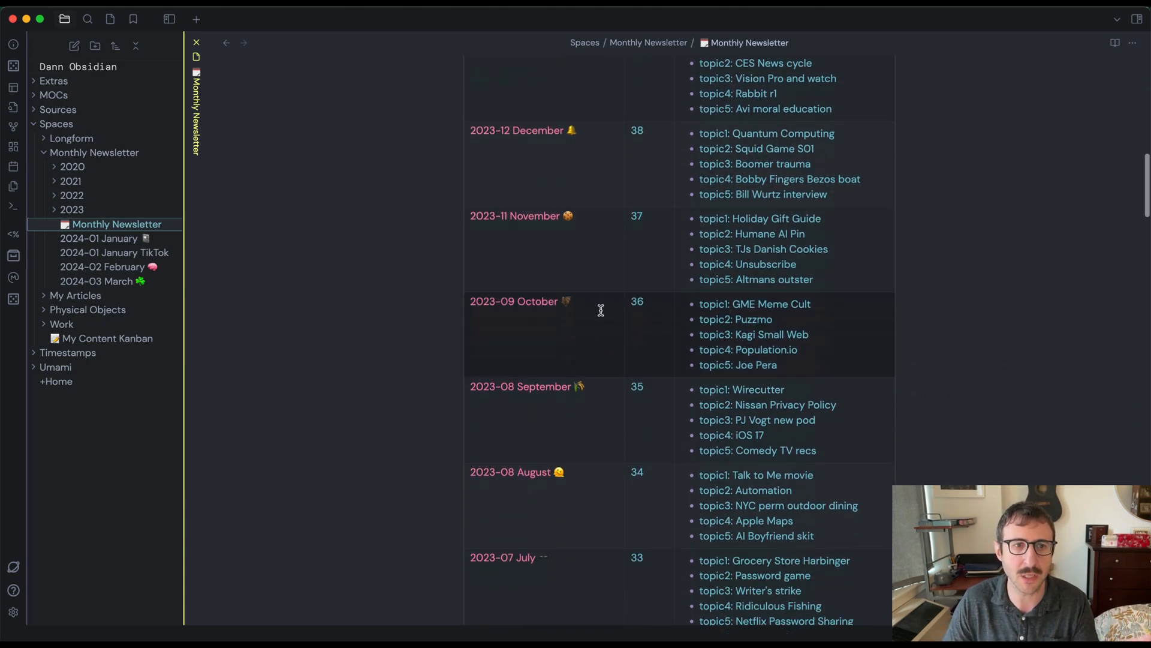
scroll("down", 3)
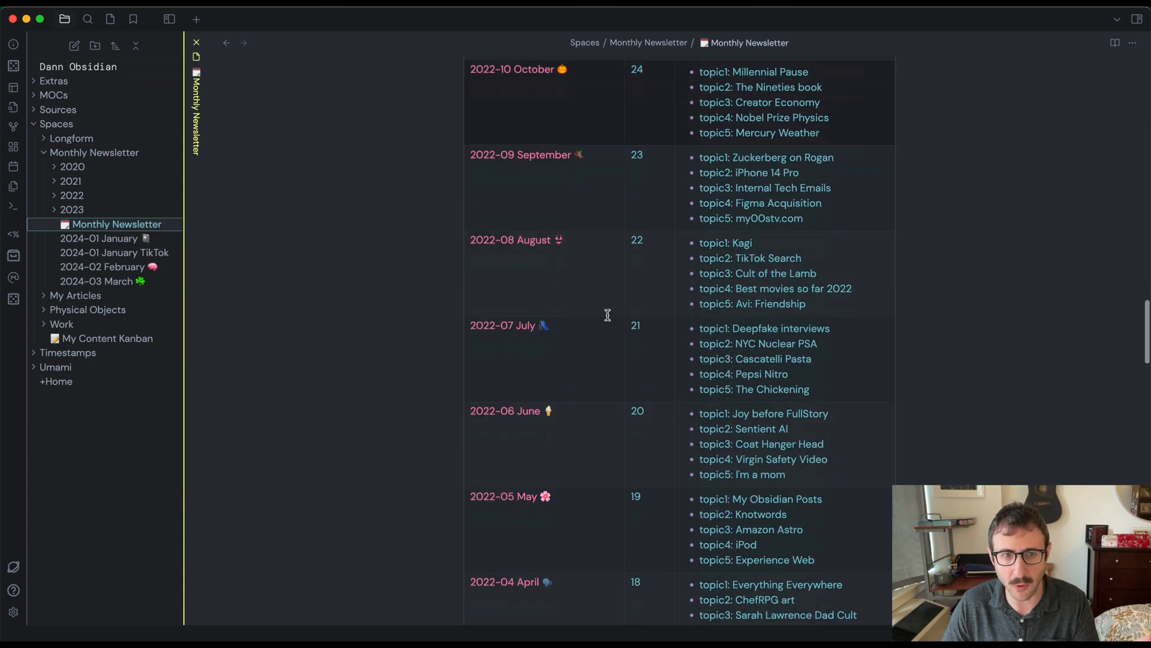
scroll("up", 3)
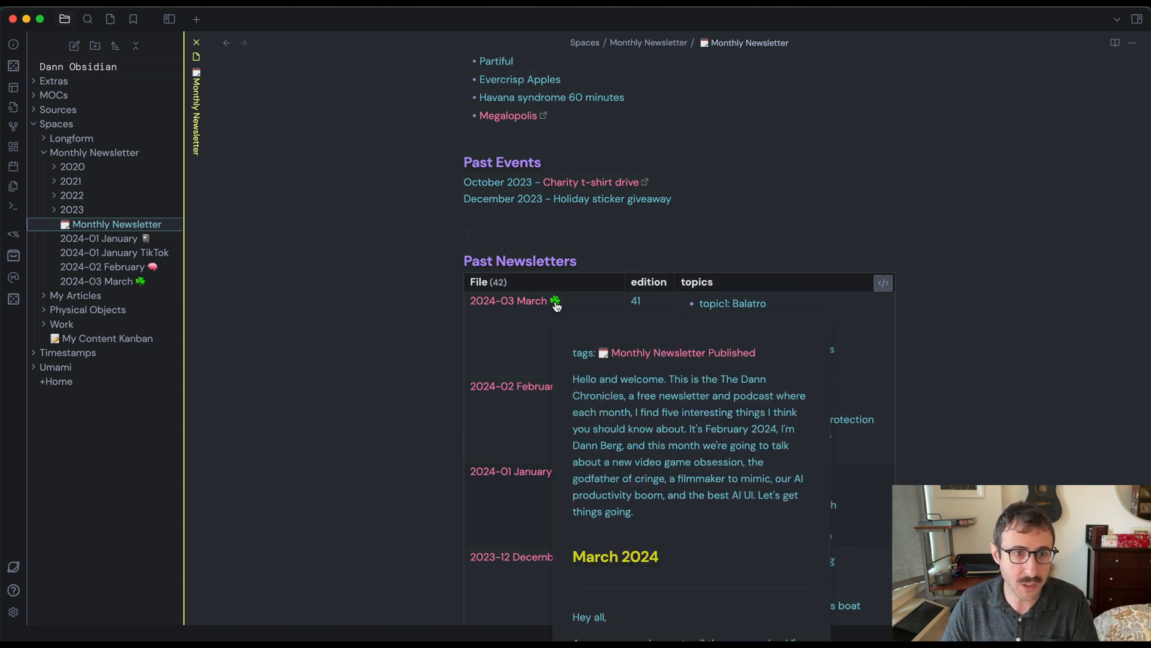
mouse_move(556, 301)
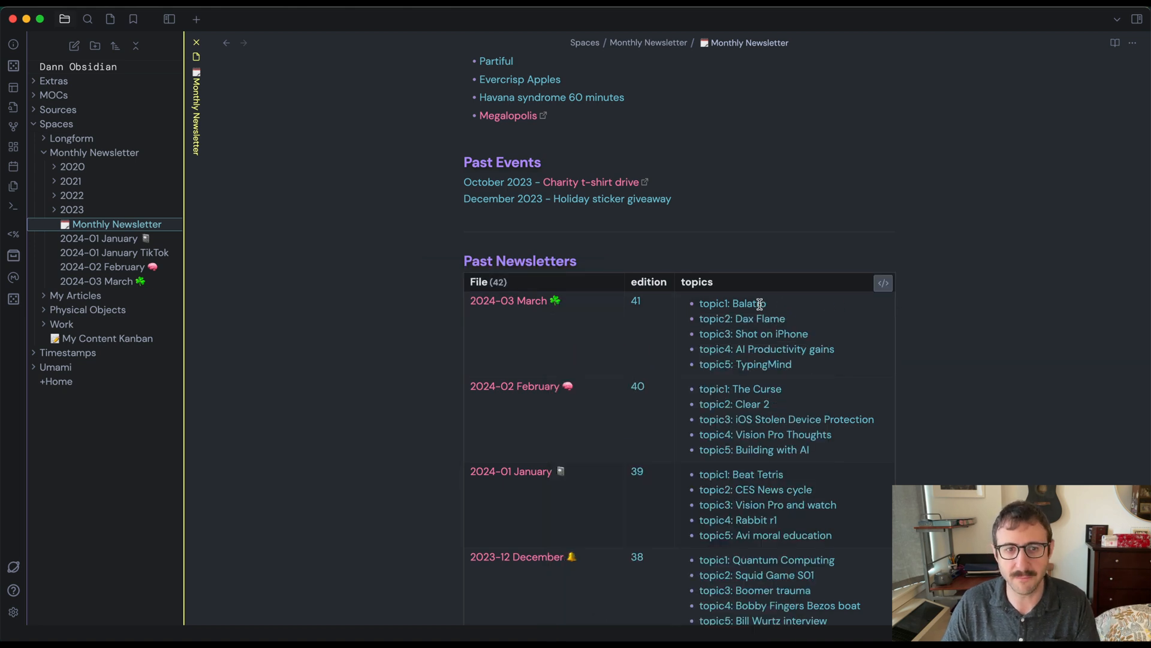
mouse_move(767, 357)
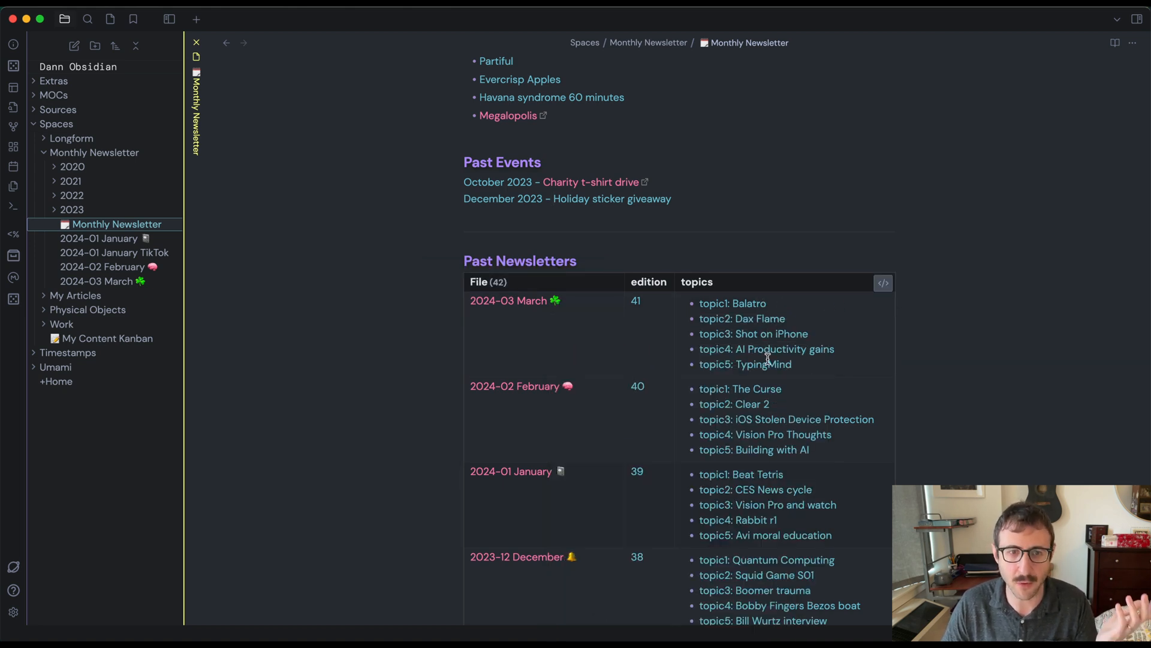
scroll("down", 3)
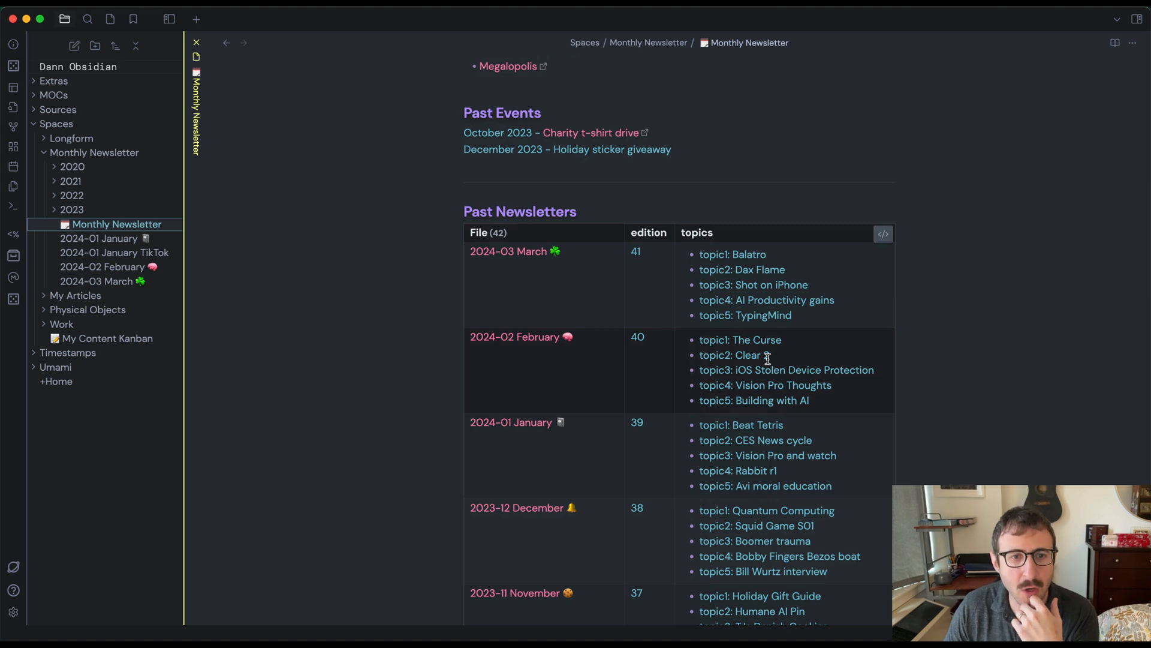
scroll("up", 3)
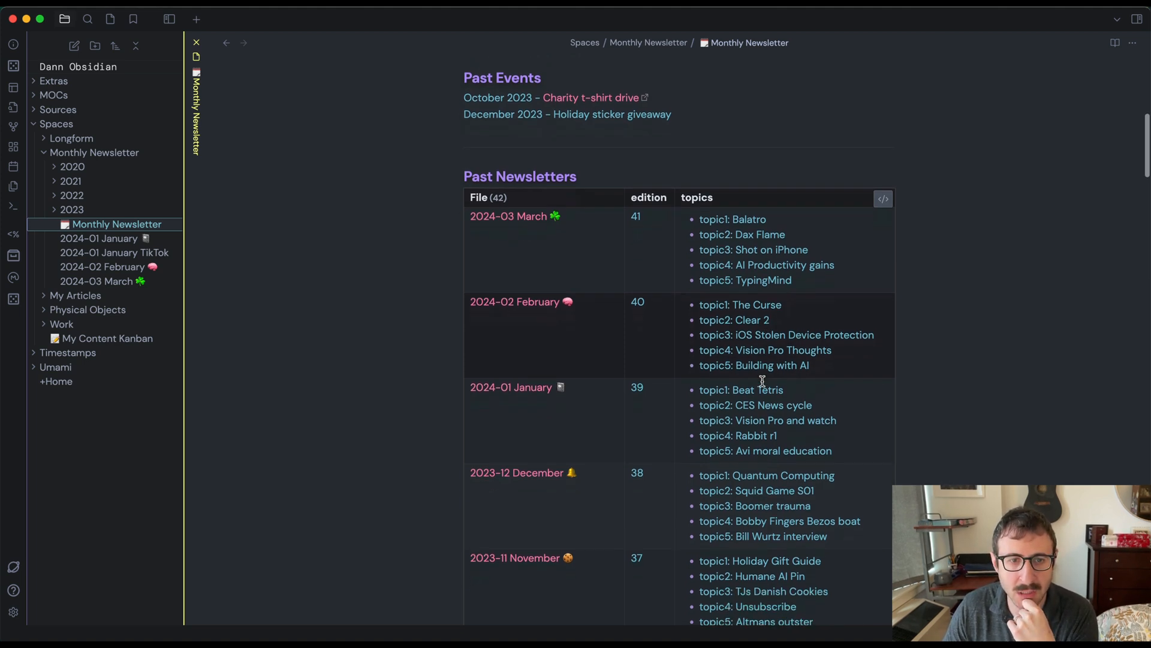
scroll("down", 3)
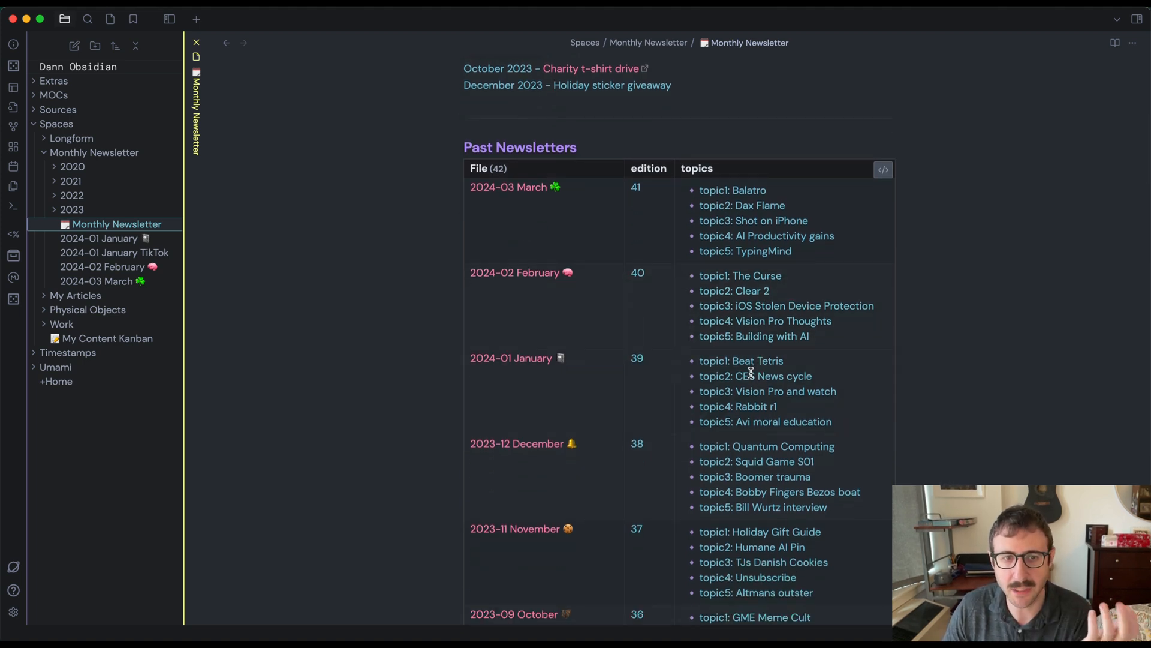
scroll("down", 3)
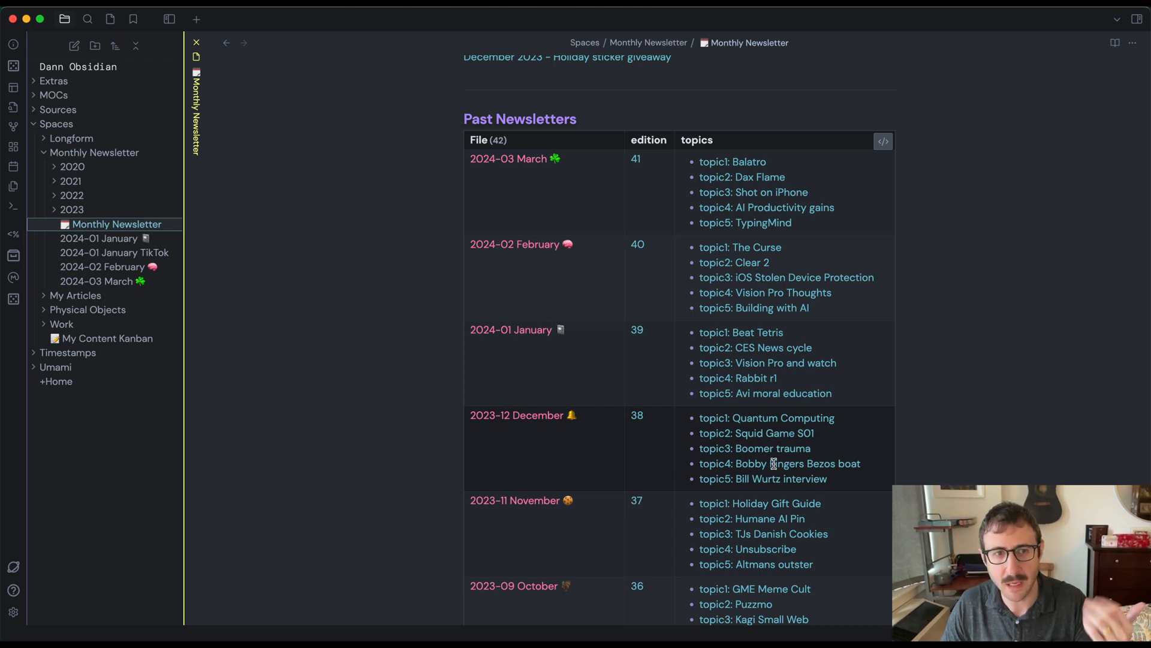
scroll("down", 3)
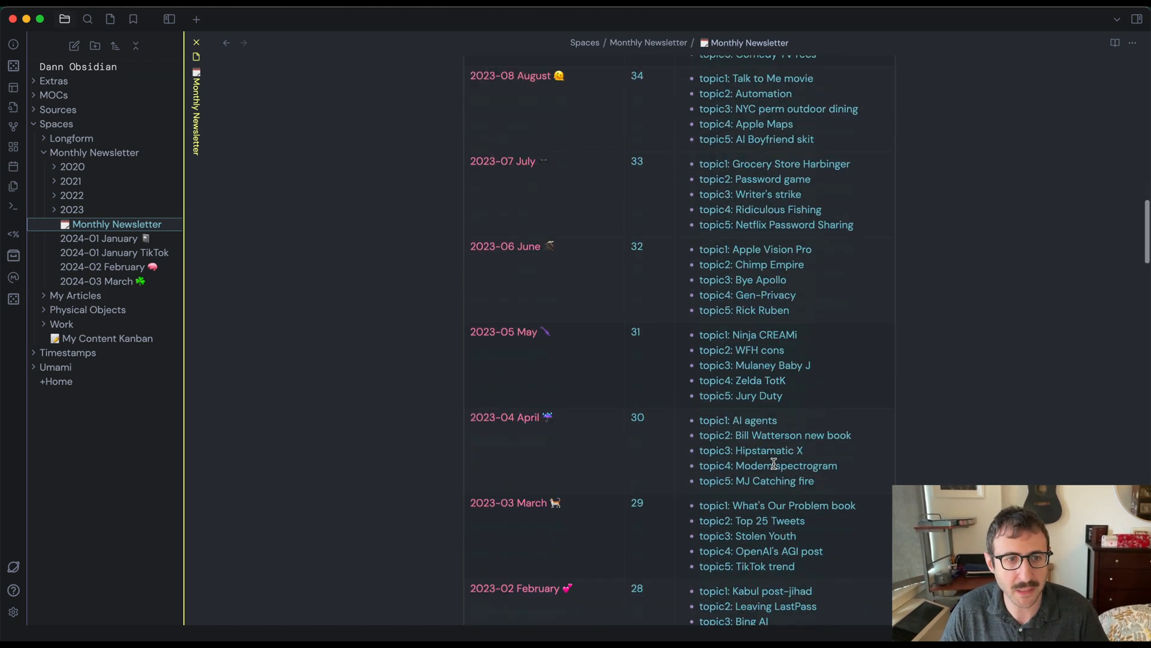
scroll("down", 3)
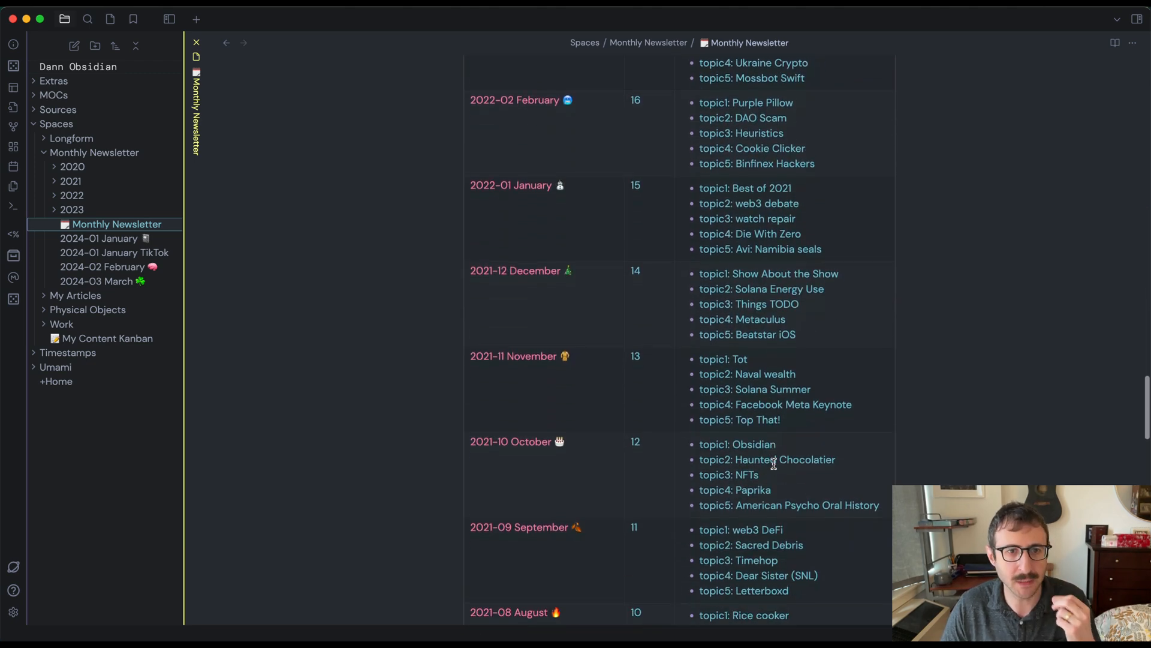
scroll("down", 3)
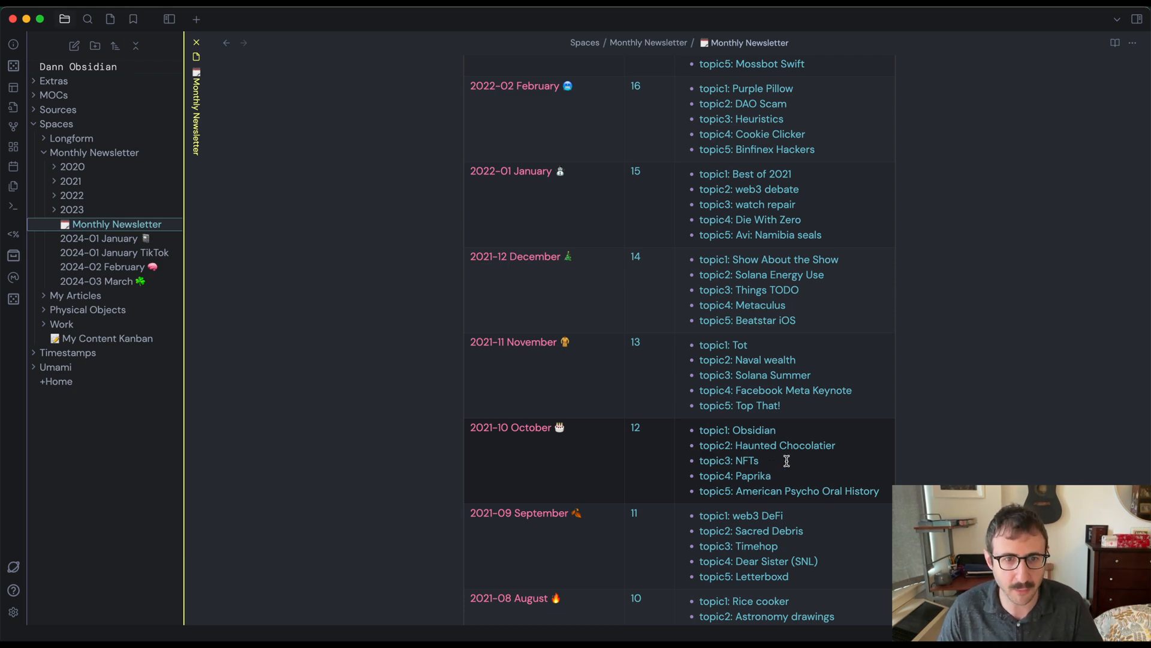
scroll("up", 3)
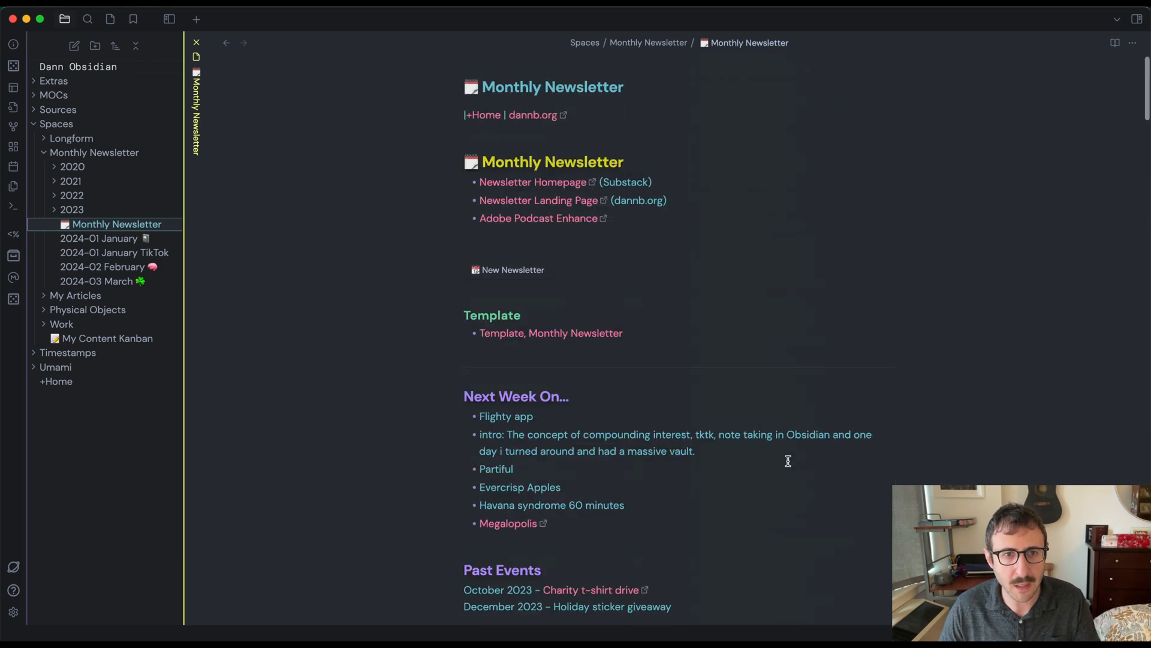
scroll("down", 3)
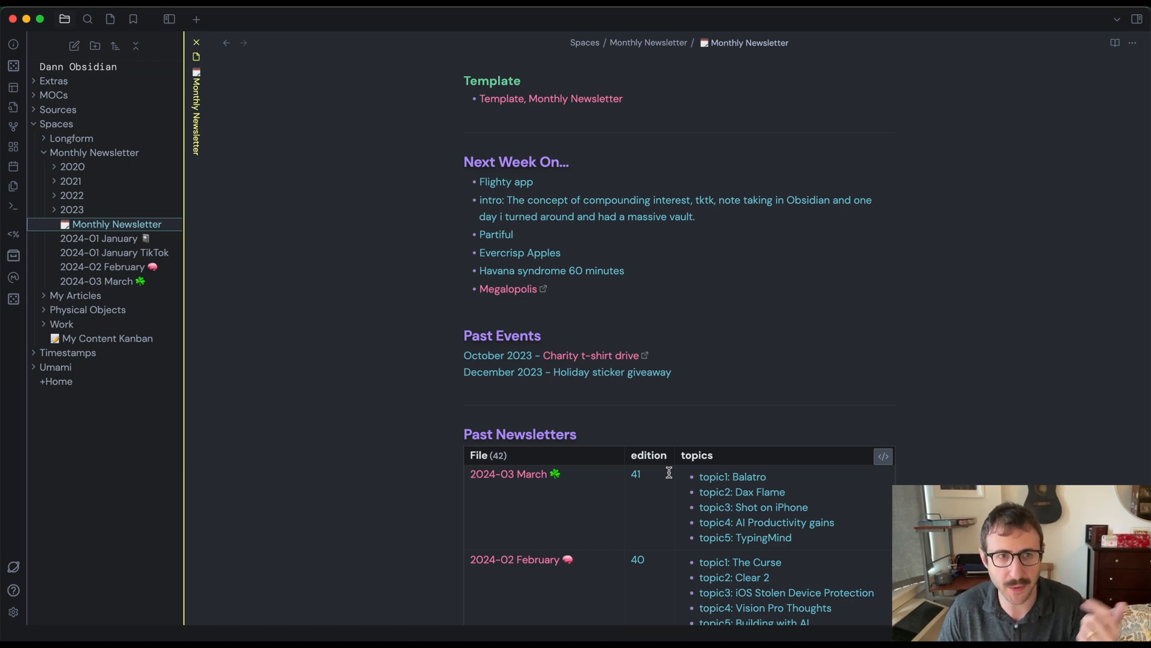
scroll("up", 3)
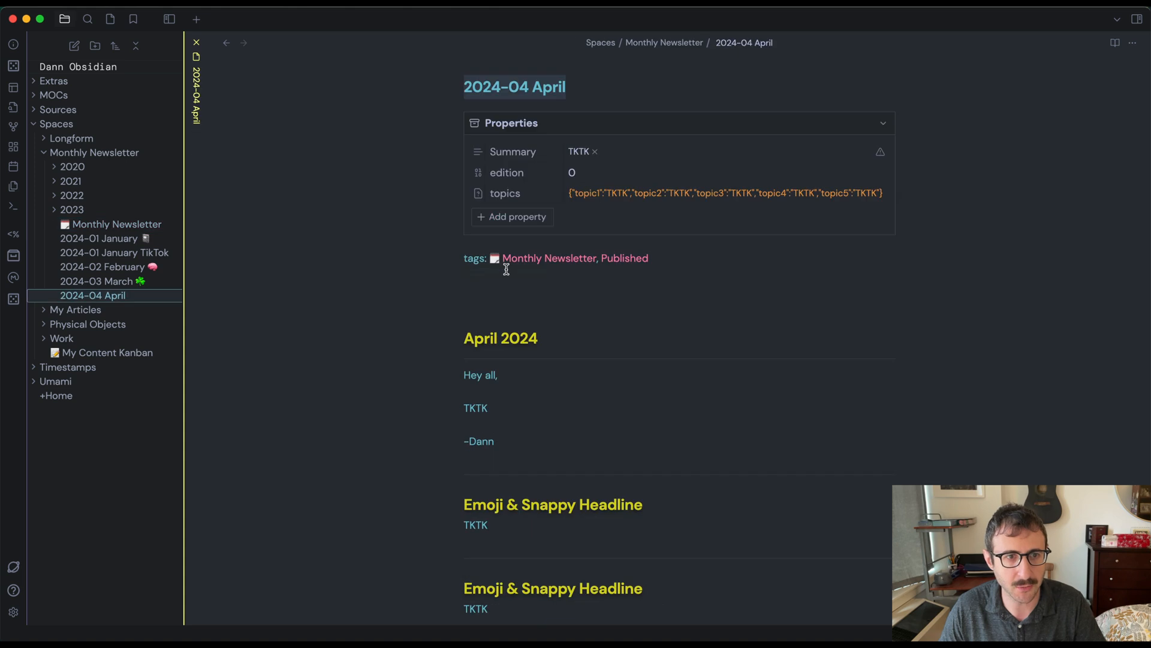
mouse_move(537, 87)
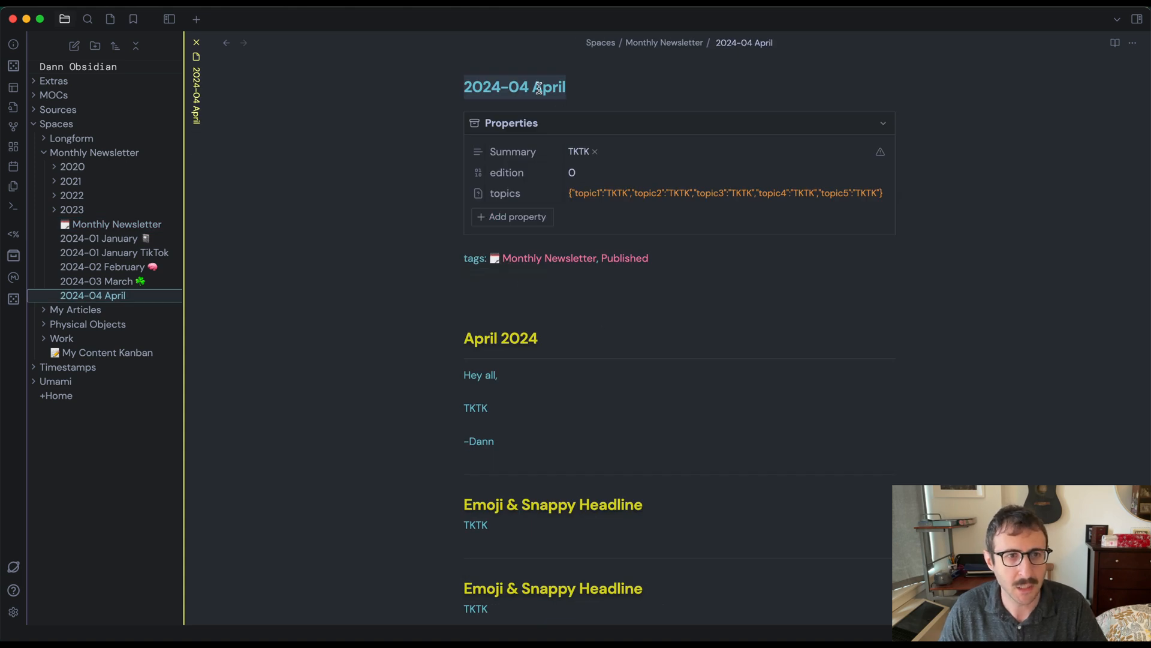
Edit the 2024-04 April note's edition property
left_click(581, 171)
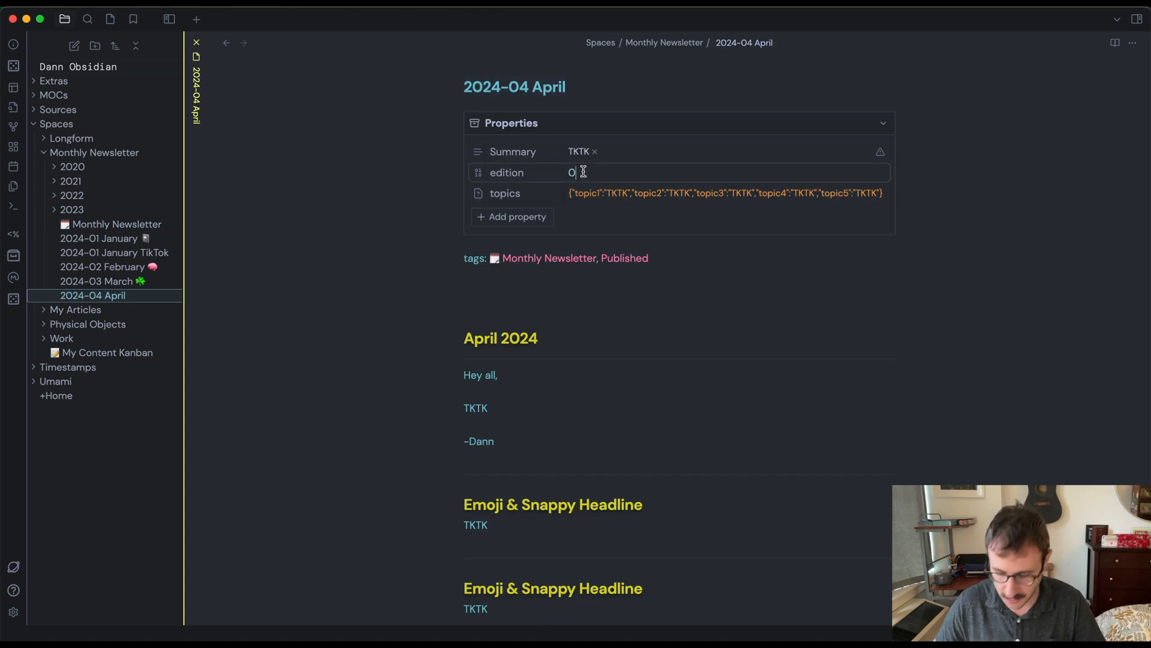
type("41")
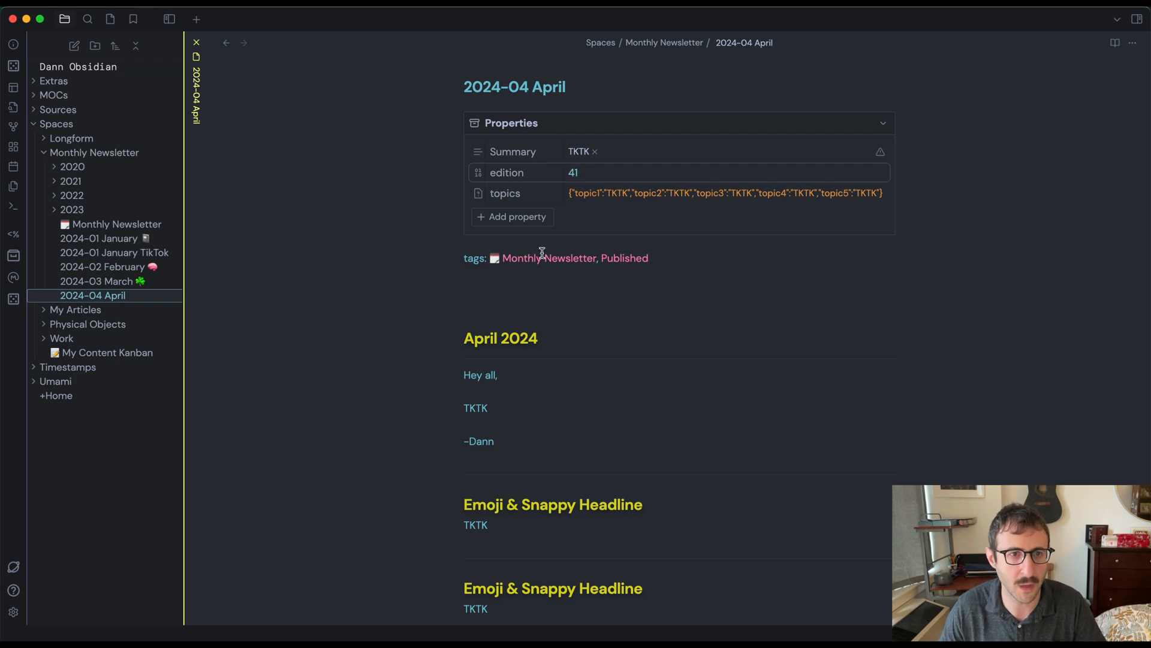
left_click(549, 258)
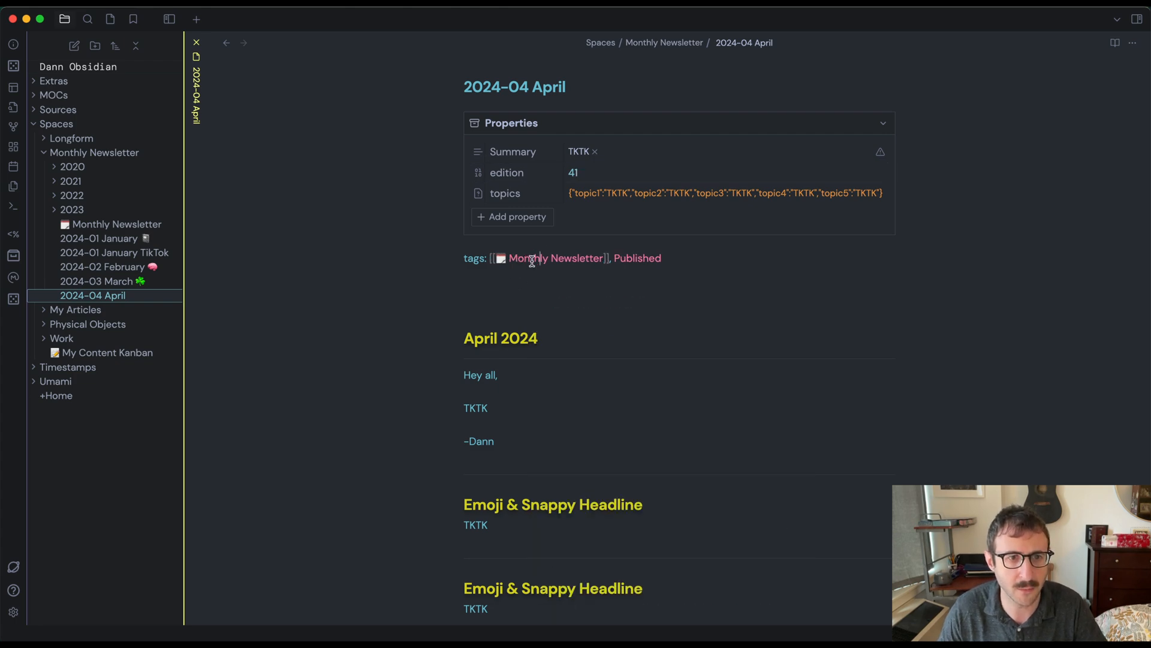
Set edition 42 and show the Monthly Newsletter index beside the draft
left_click(556, 258)
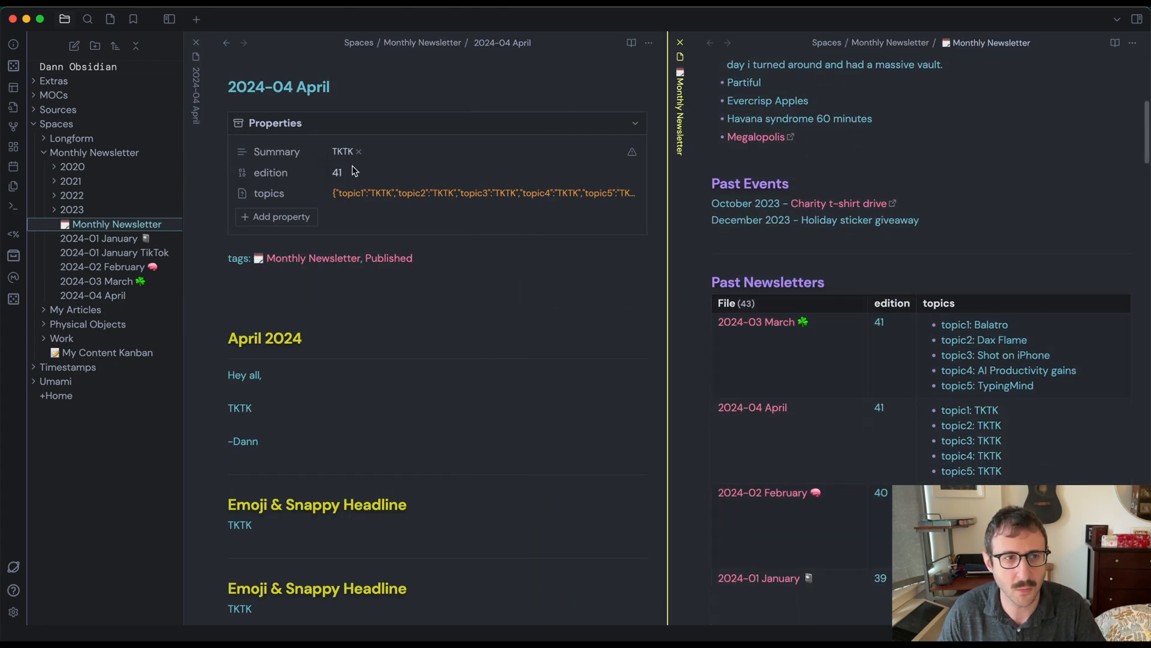
type("42")
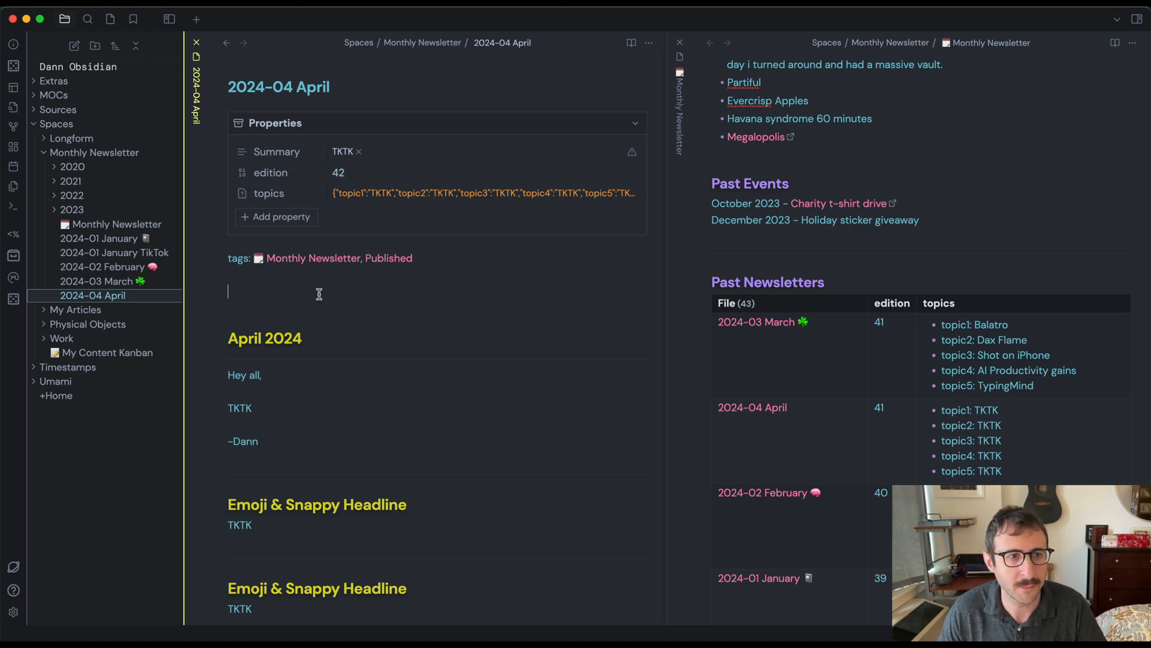
scroll("down", 3)
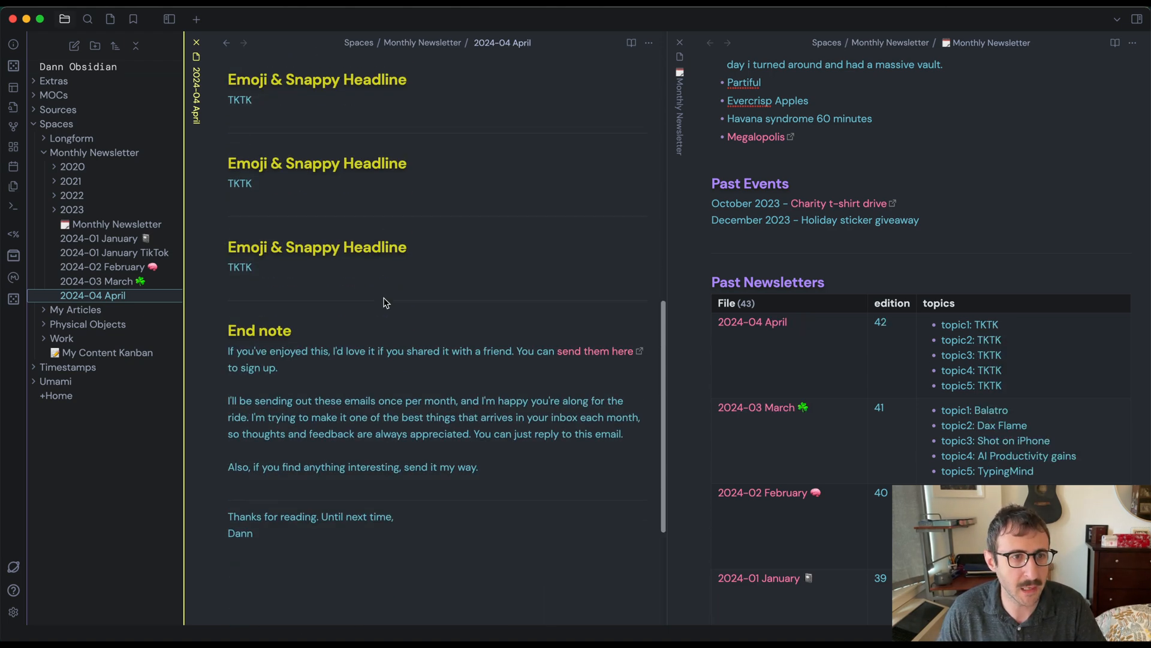
scroll("up", 3)
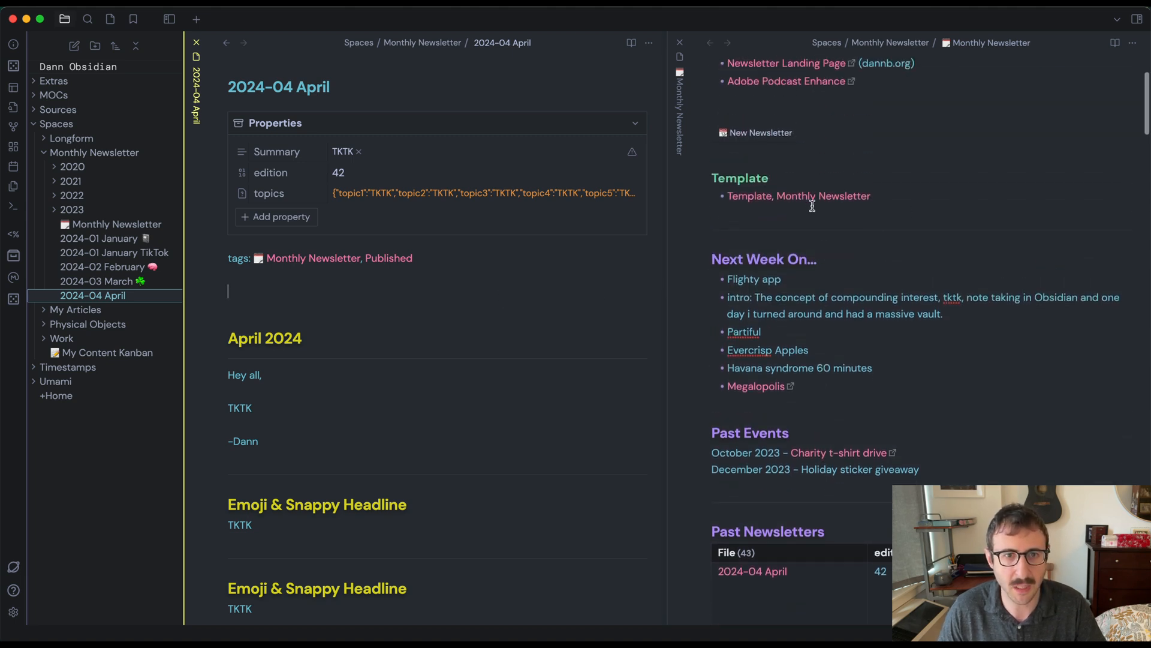
Review the Monthly Newsletter template's raw markdown, then close its pane
left_click(799, 196)
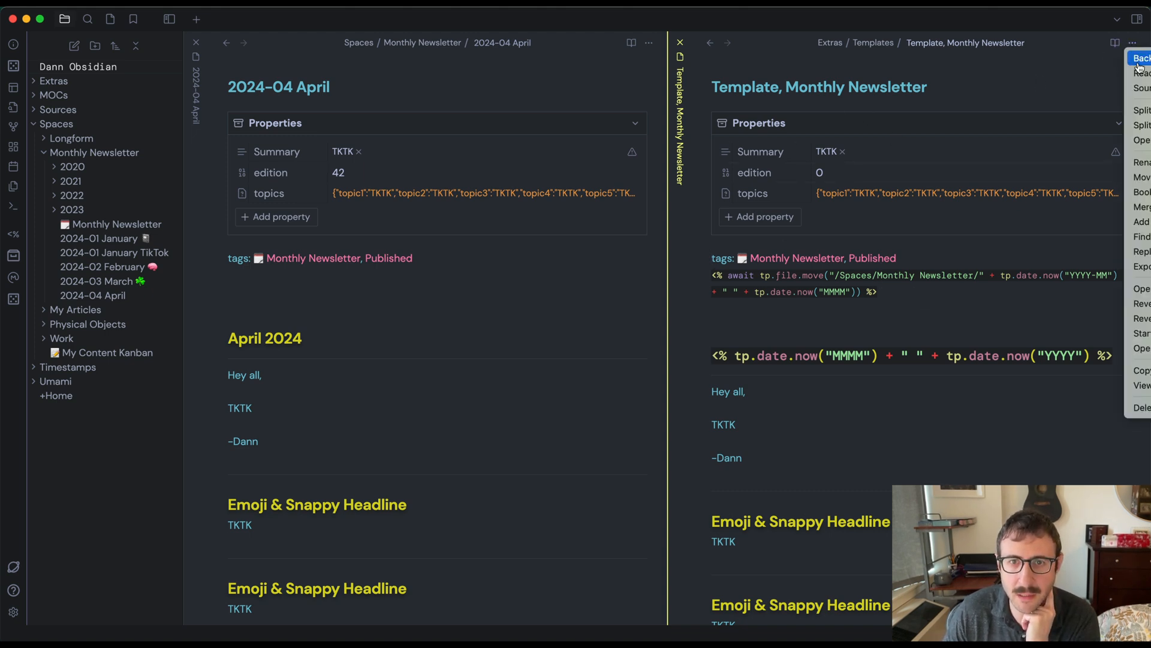
mouse_move(1140, 87)
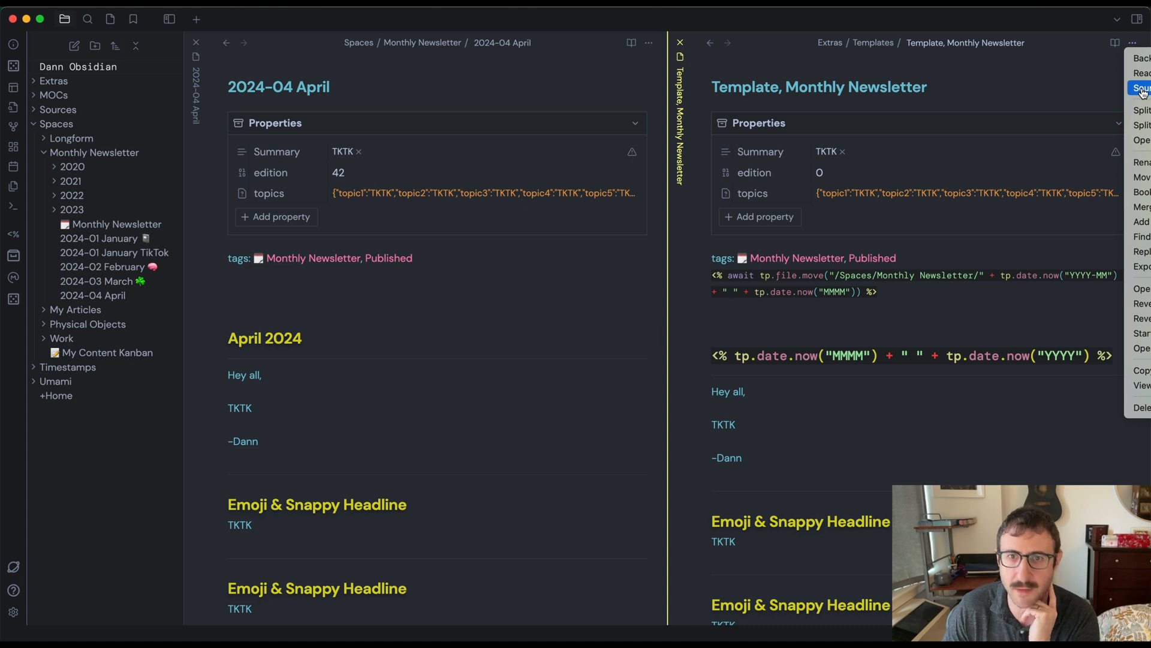
left_click(1141, 89)
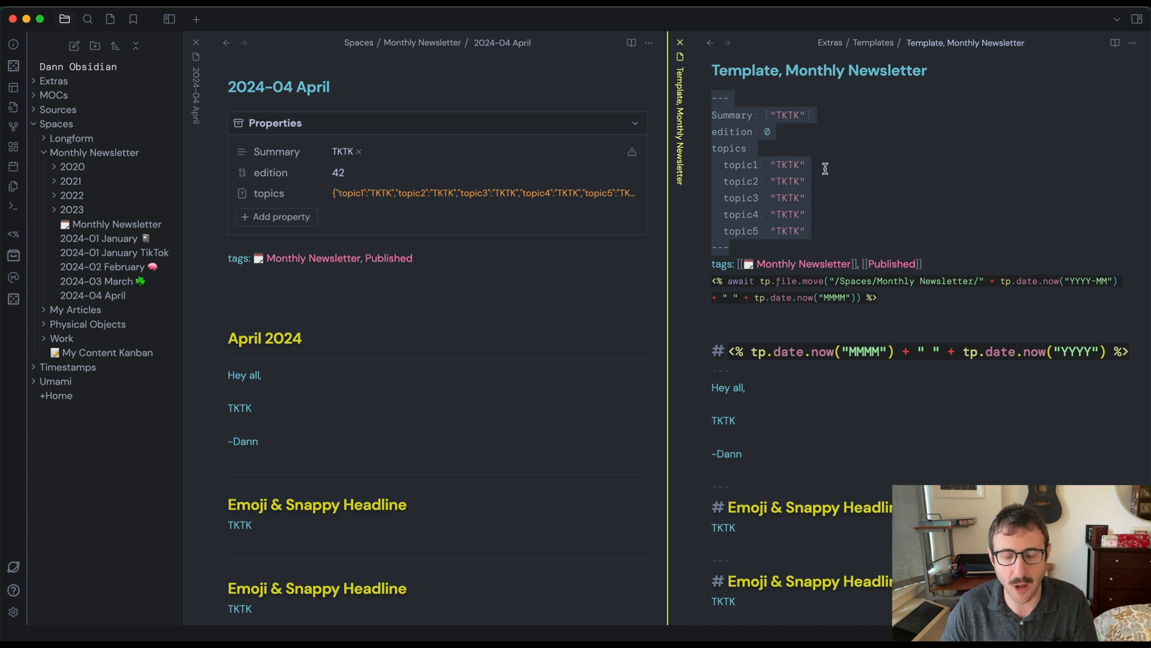
mouse_move(736, 244)
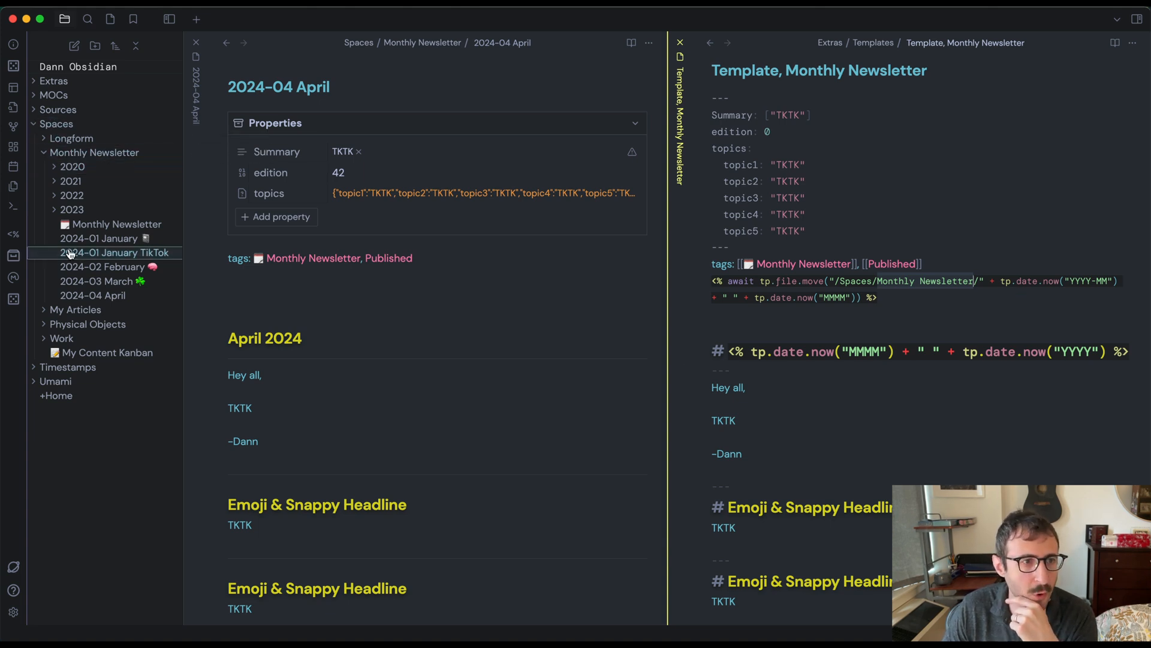
left_click(92, 295)
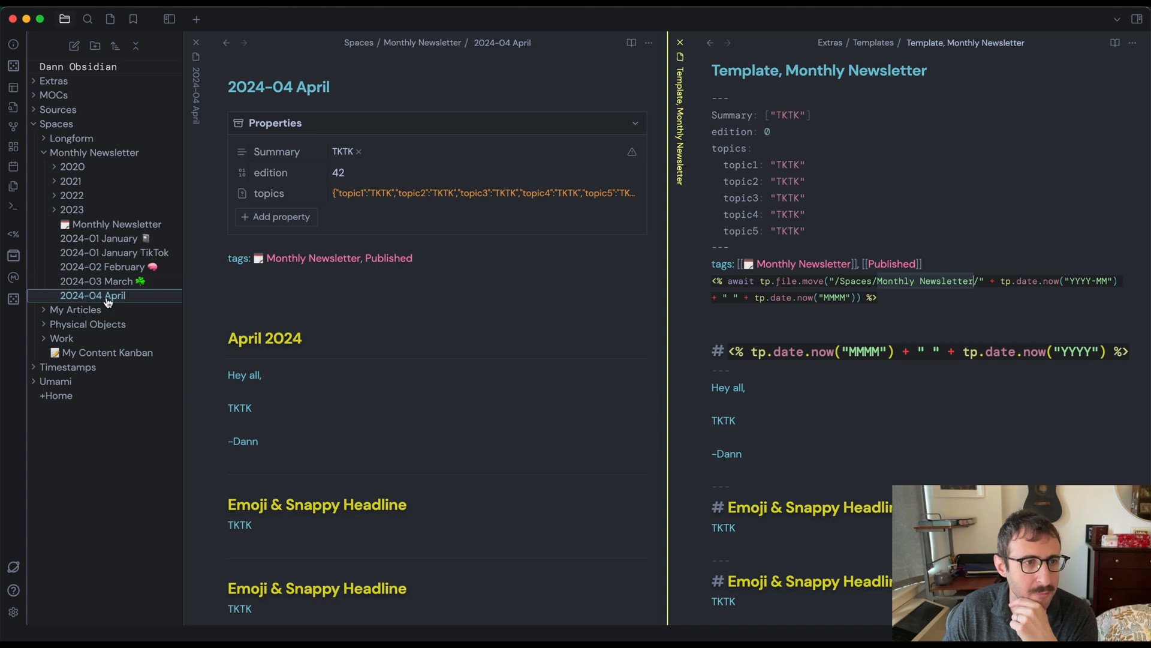
mouse_move(106, 299)
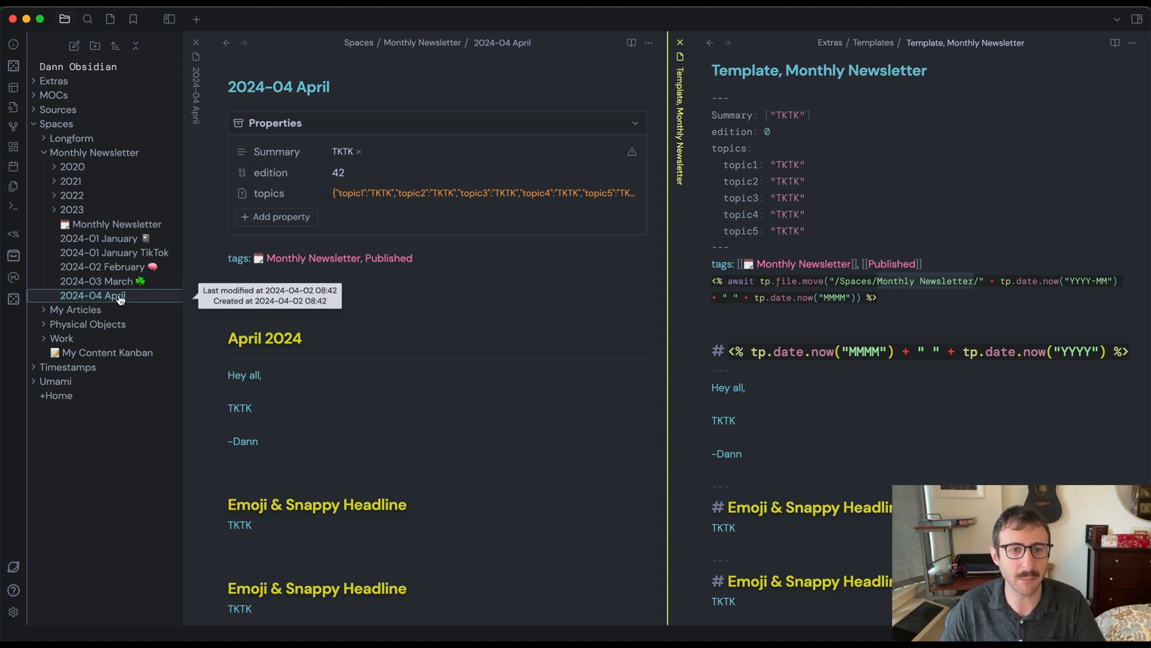
mouse_move(823, 375)
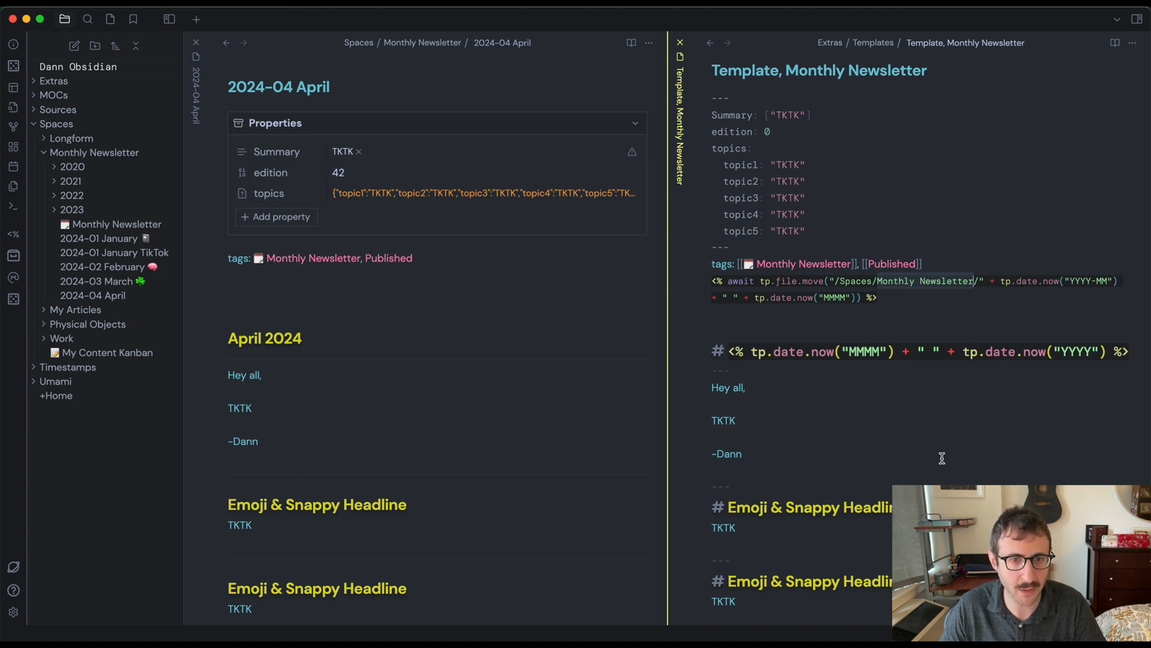
left_click(1133, 43)
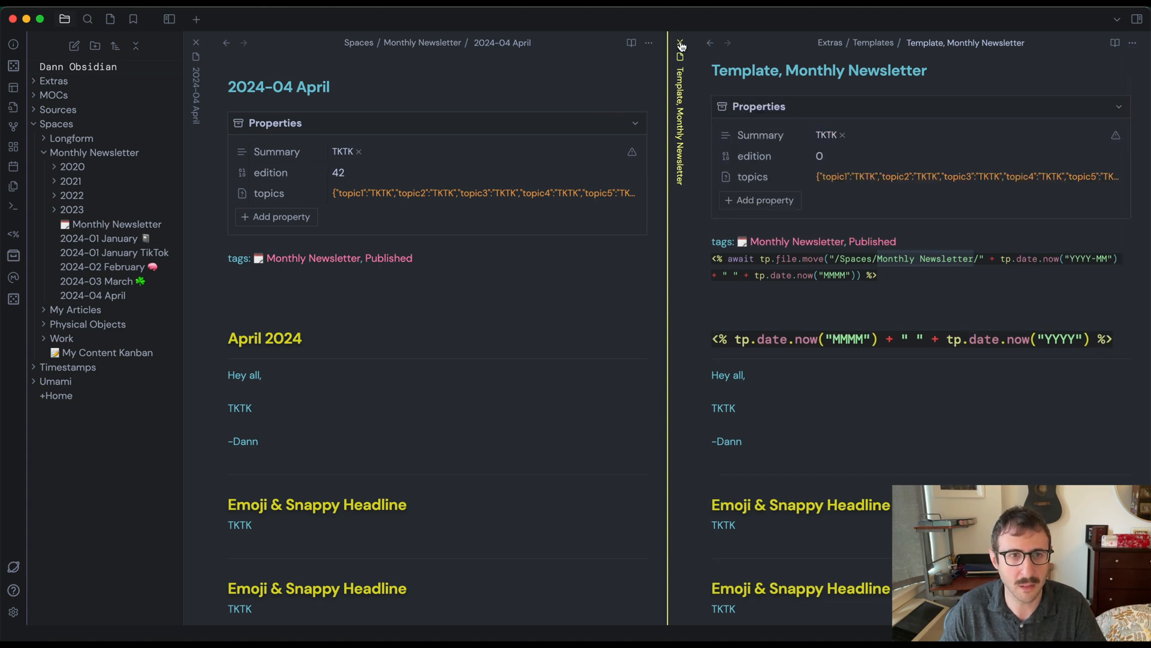
left_click(677, 43)
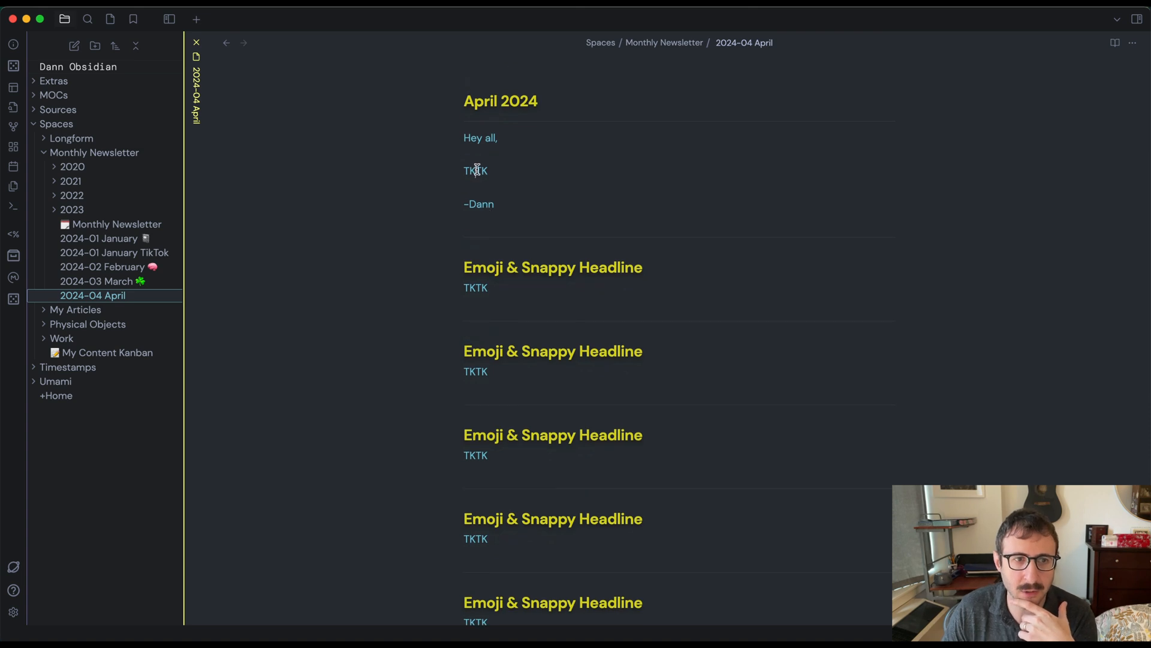
scroll("down", 3)
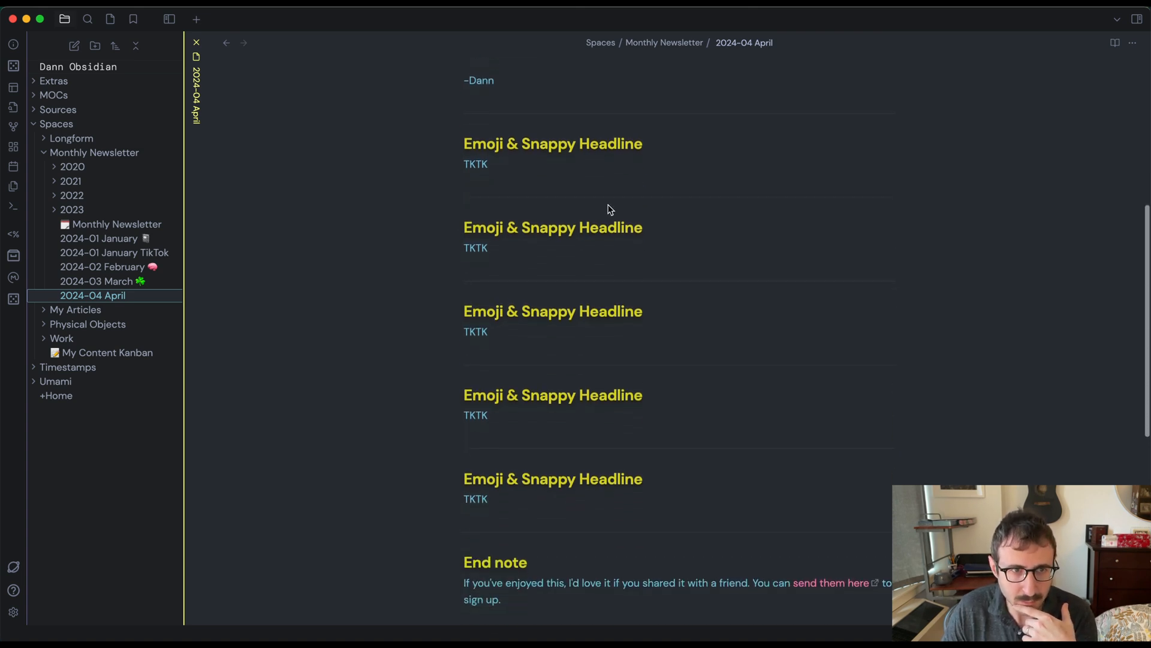
scroll("down", 3)
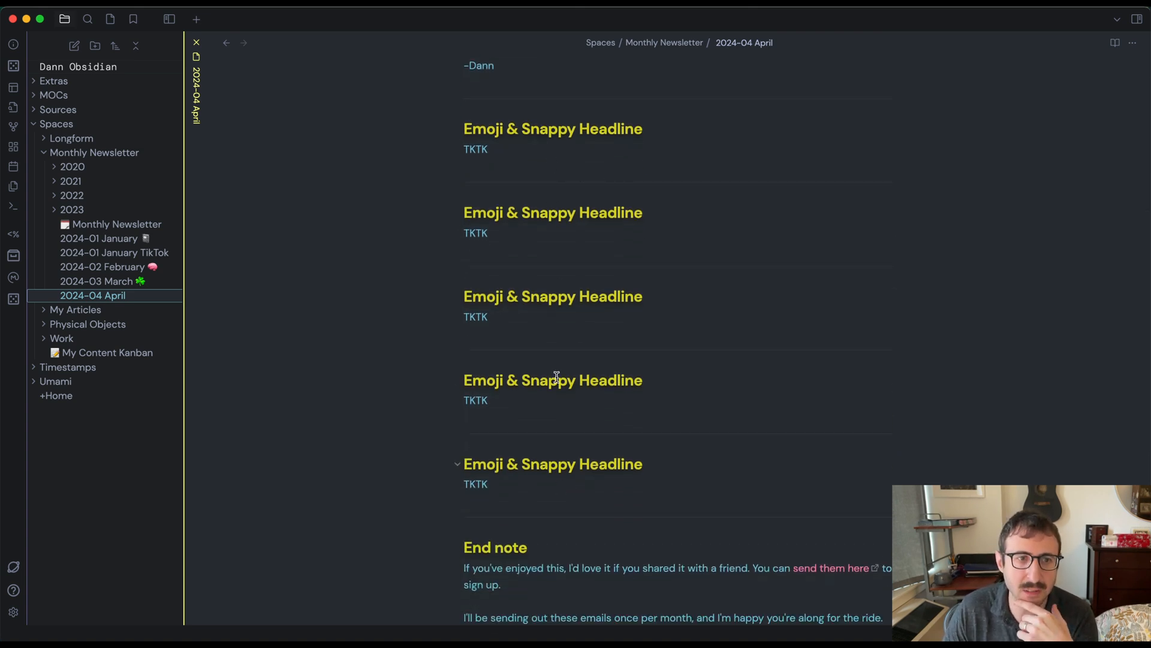
left_click(545, 129)
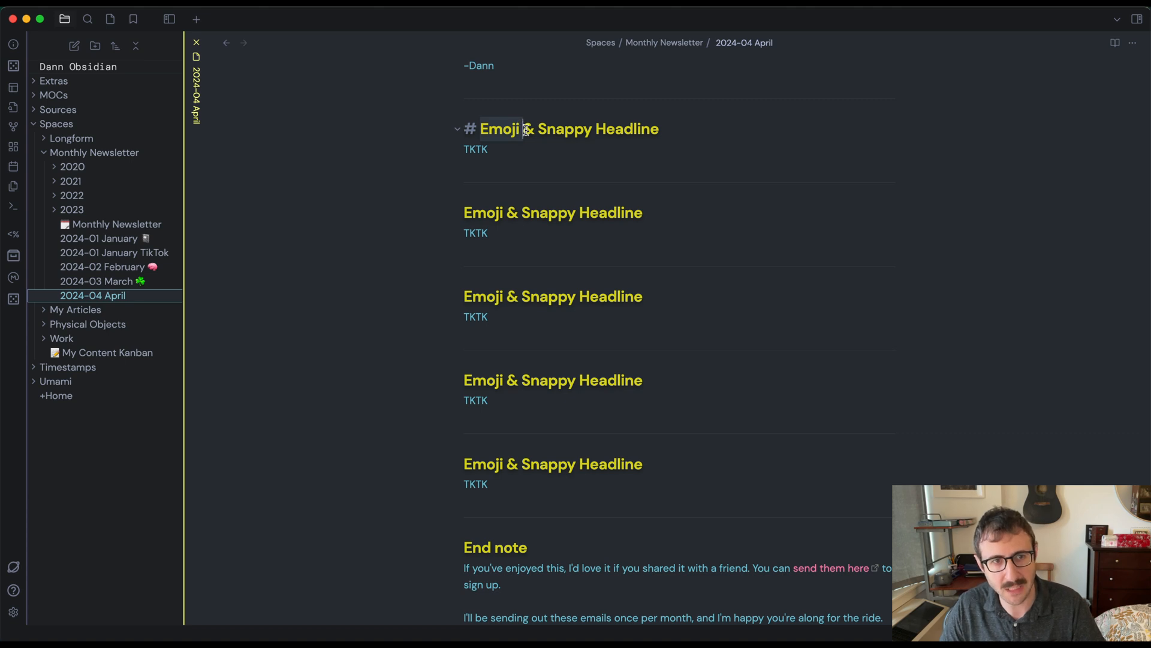
scroll("up", 3)
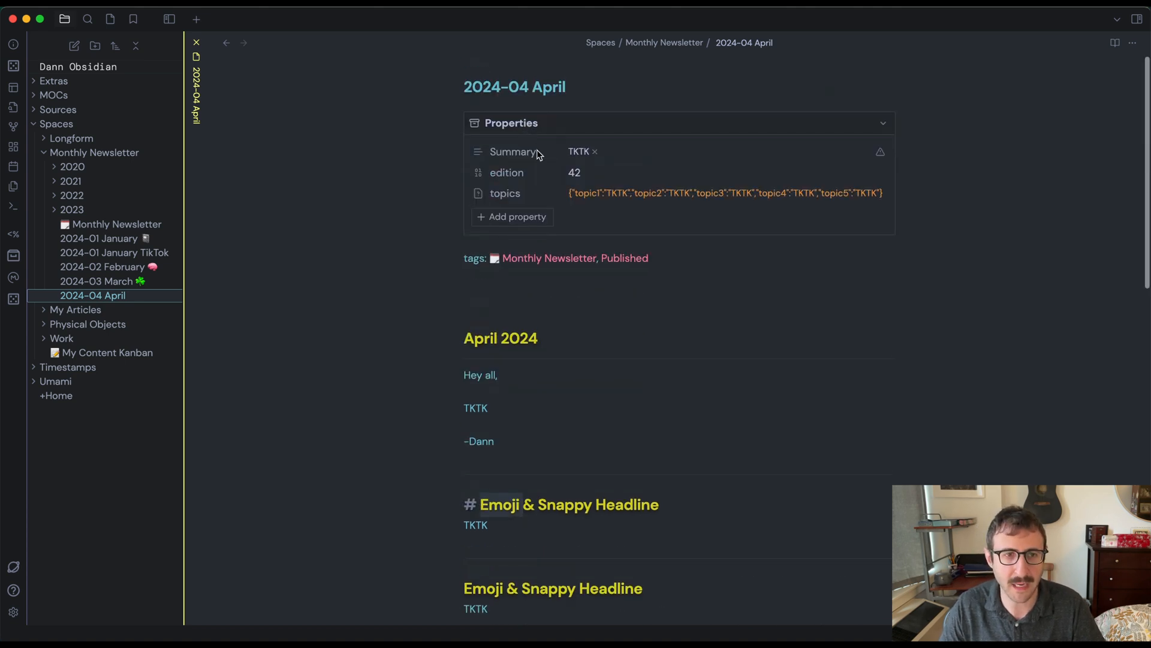
mouse_move(599, 223)
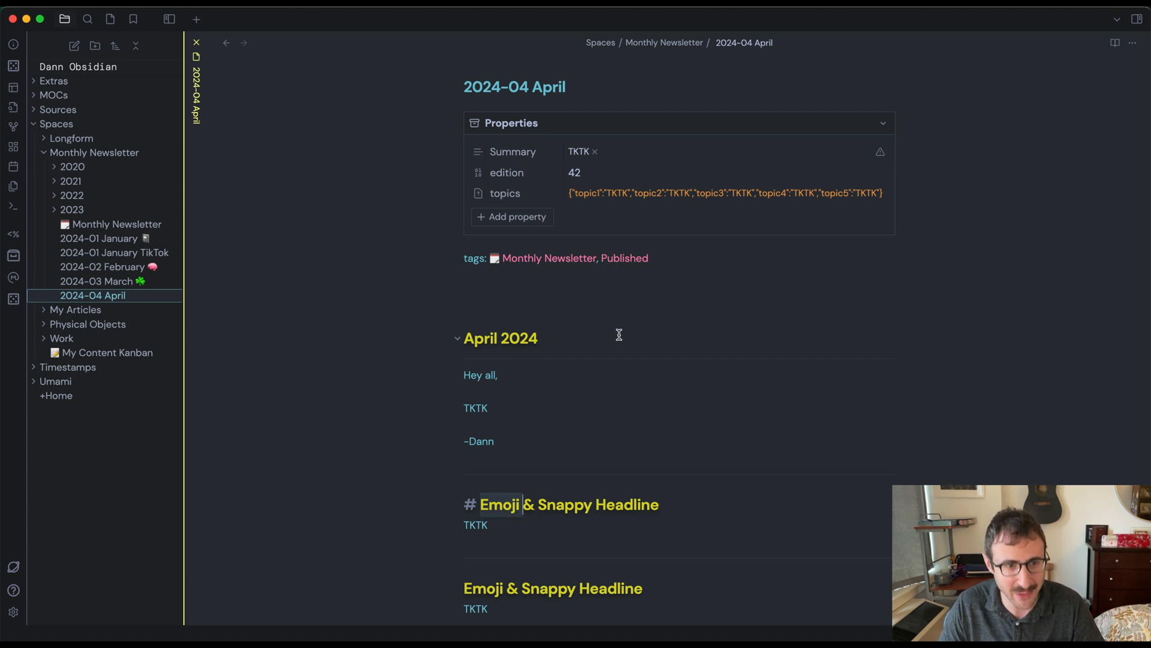
scroll("down", 3)
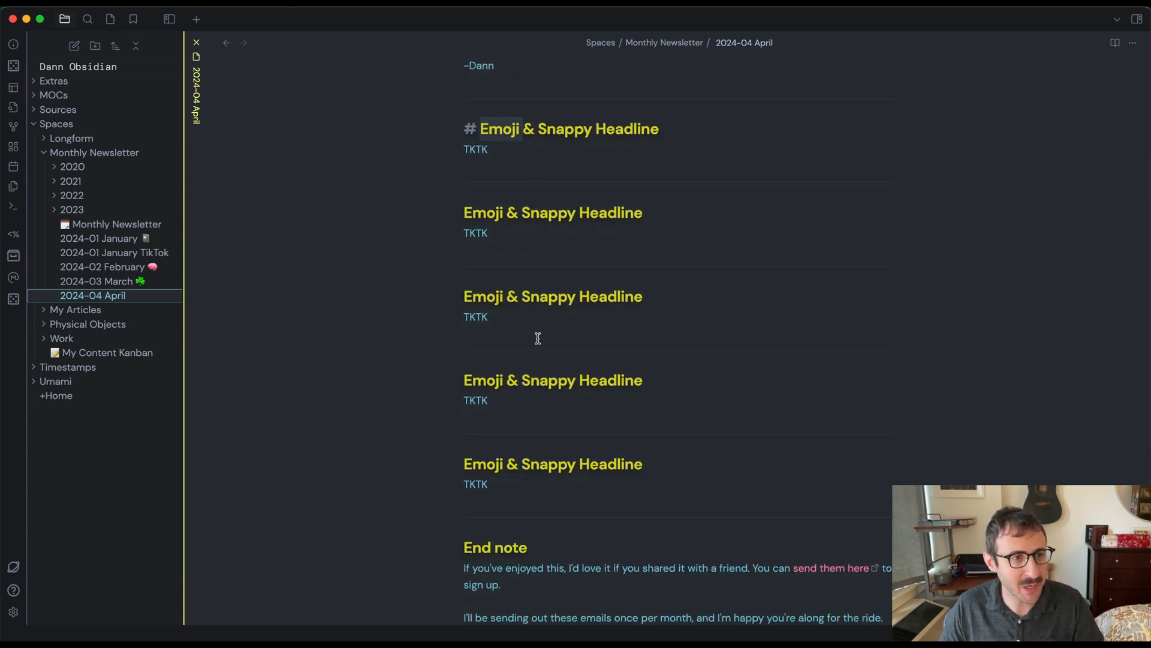
left_click(116, 225)
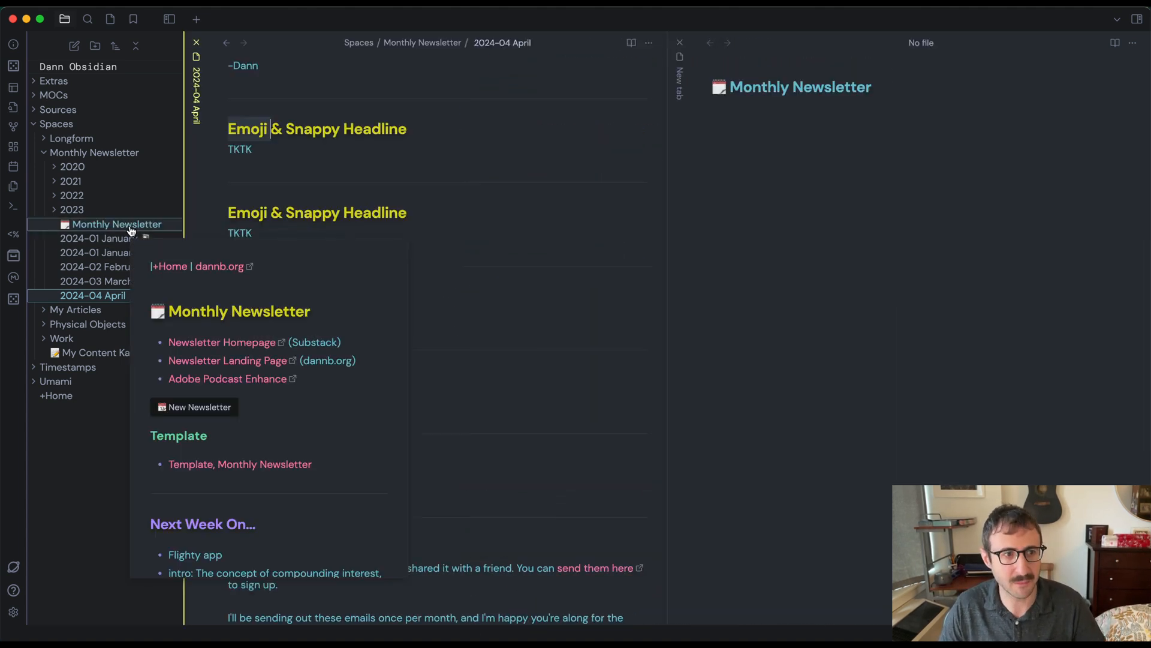
Delete the blank bullet under Next Week On in the Monthly Newsletter note
left_click(117, 225)
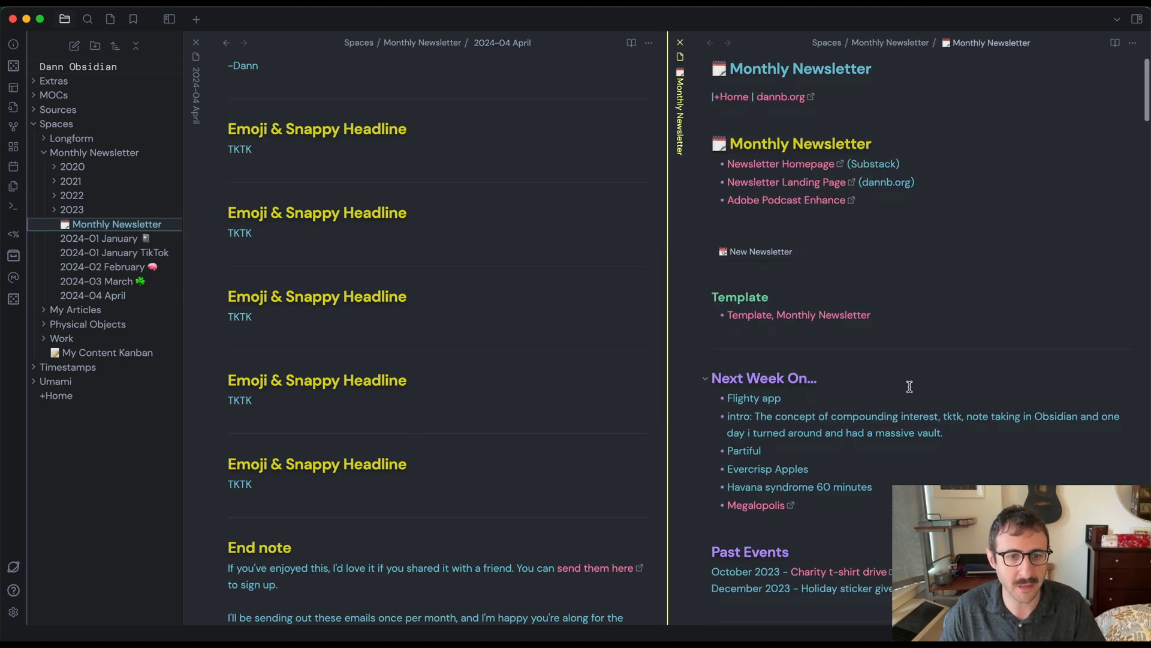
scroll("down", 3)
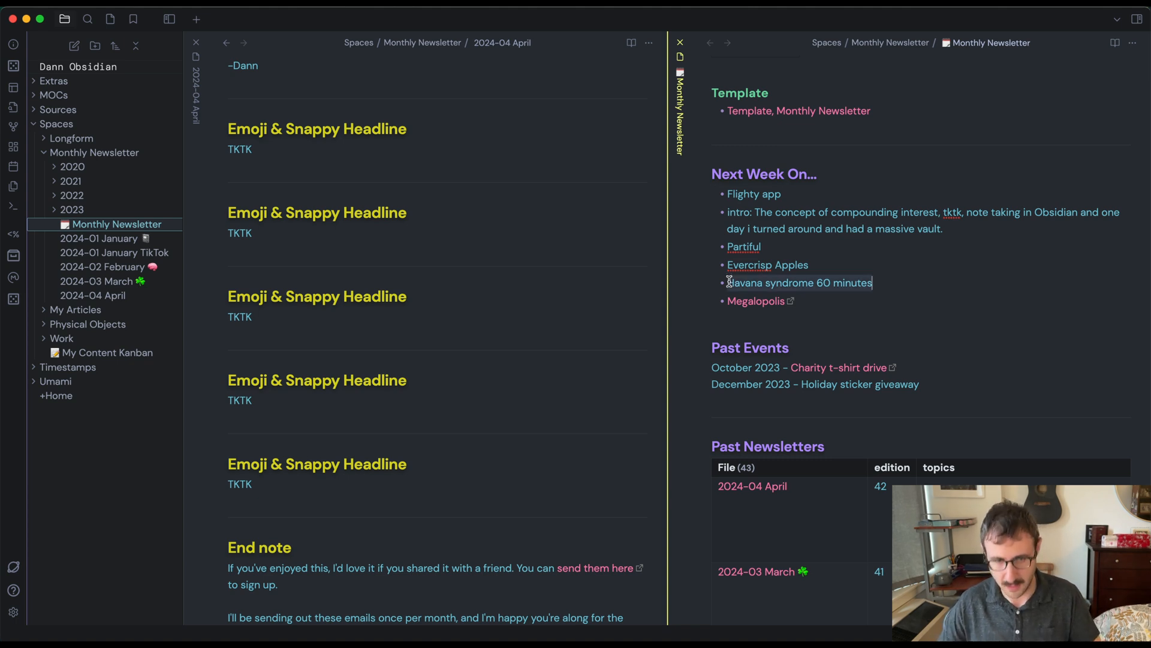
key("Backspace")
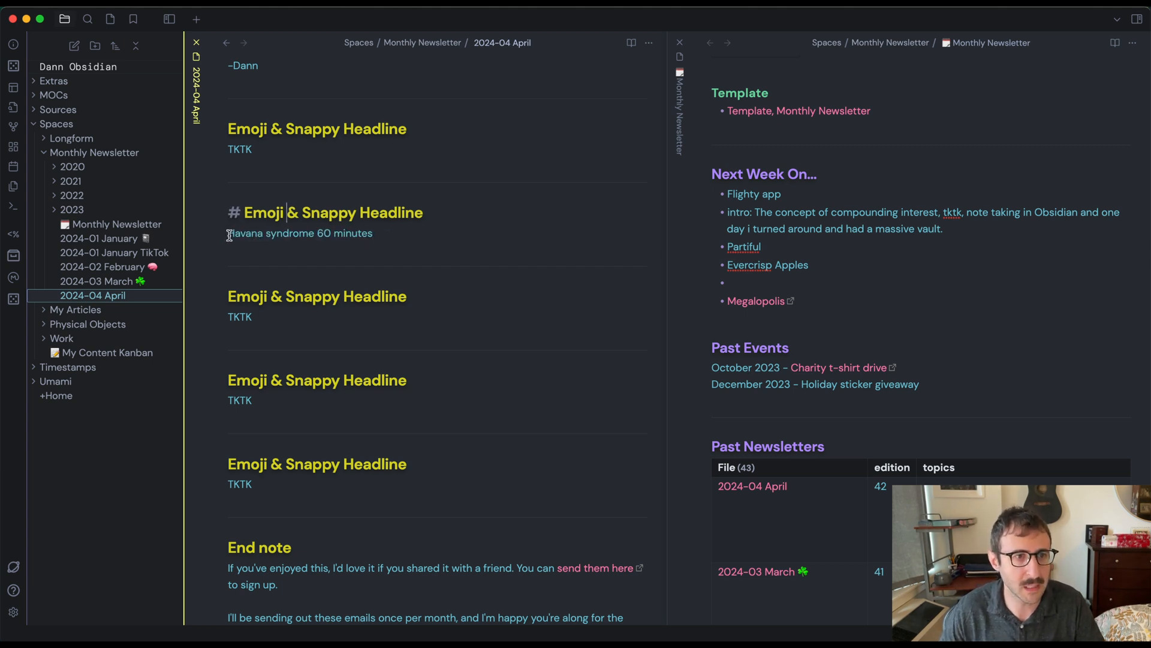
mouse_move(270, 254)
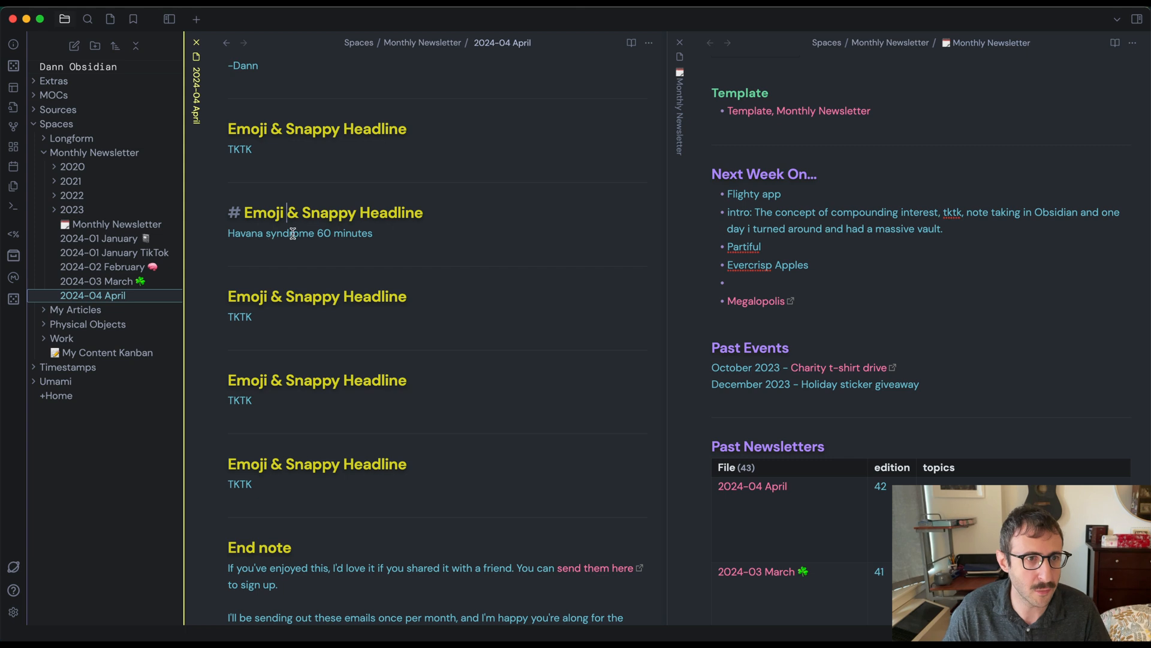
left_click(115, 224)
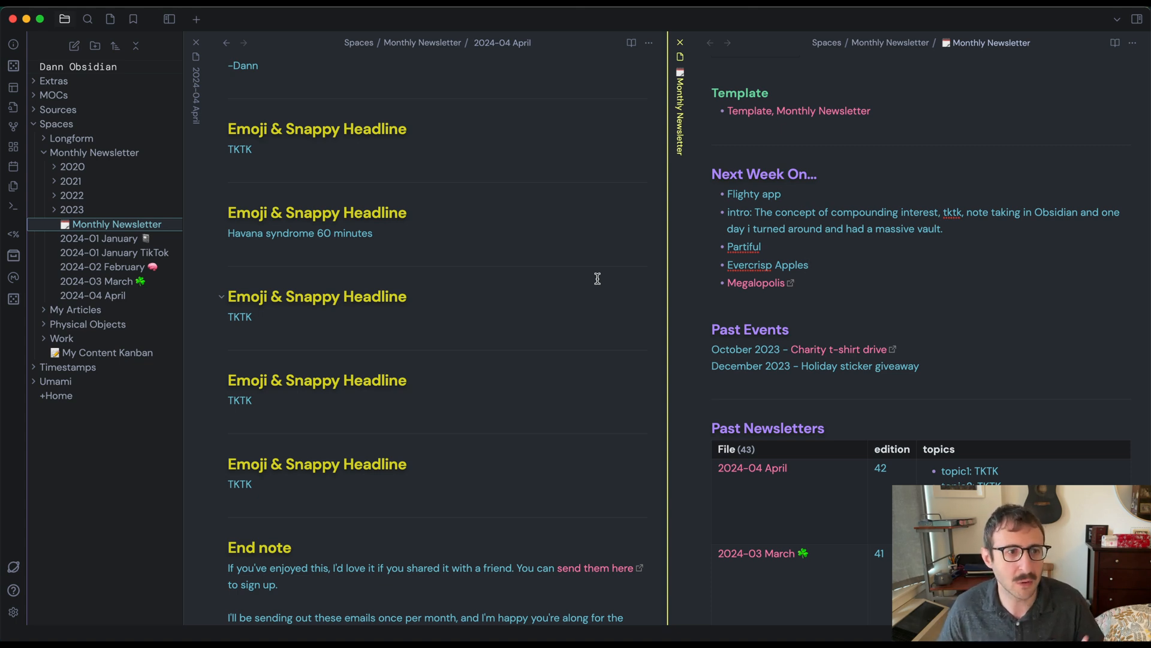
mouse_move(458, 280)
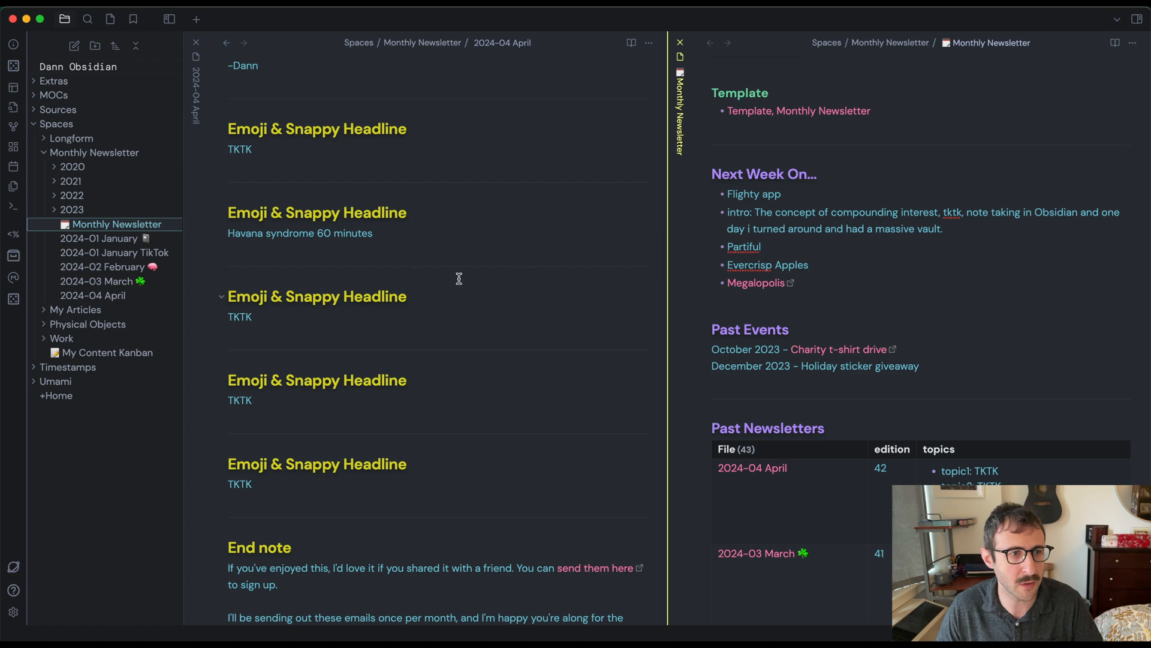
mouse_move(96, 280)
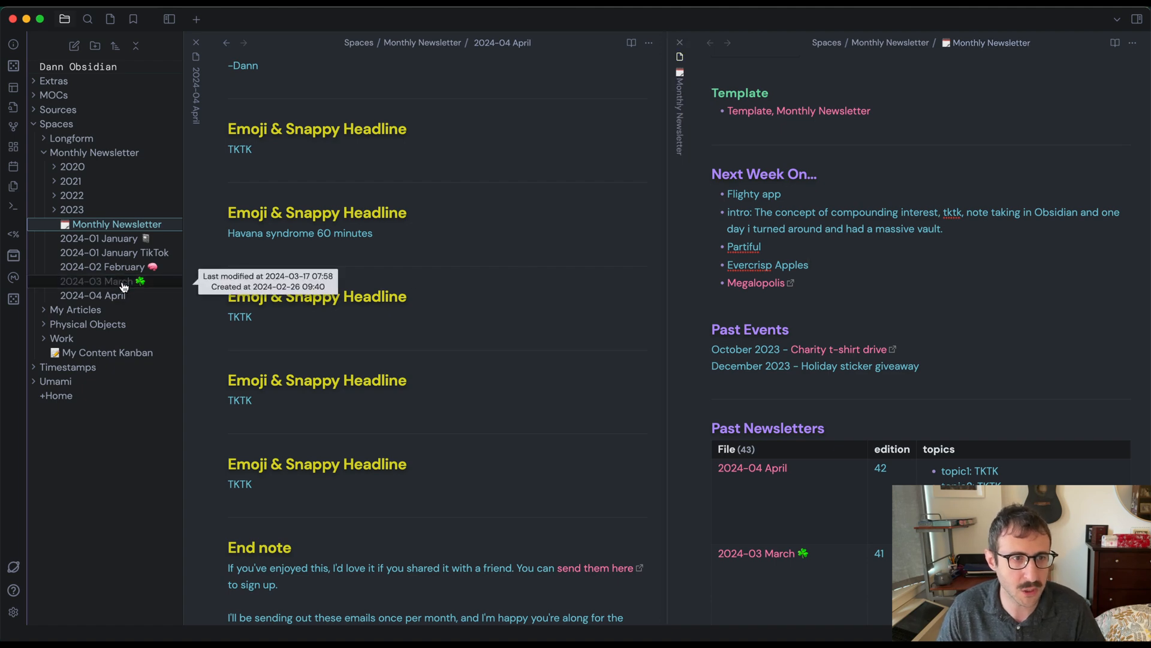
Look through the 2024-03 March newsletter note in rendered view
left_click(96, 281)
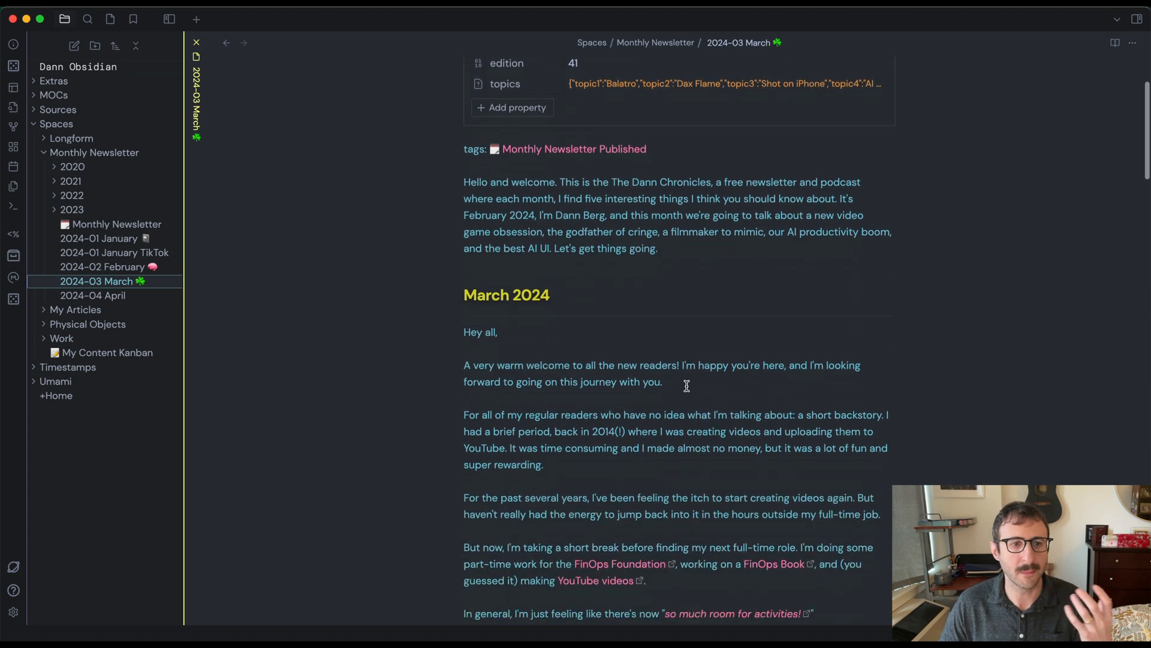
scroll("down", 3)
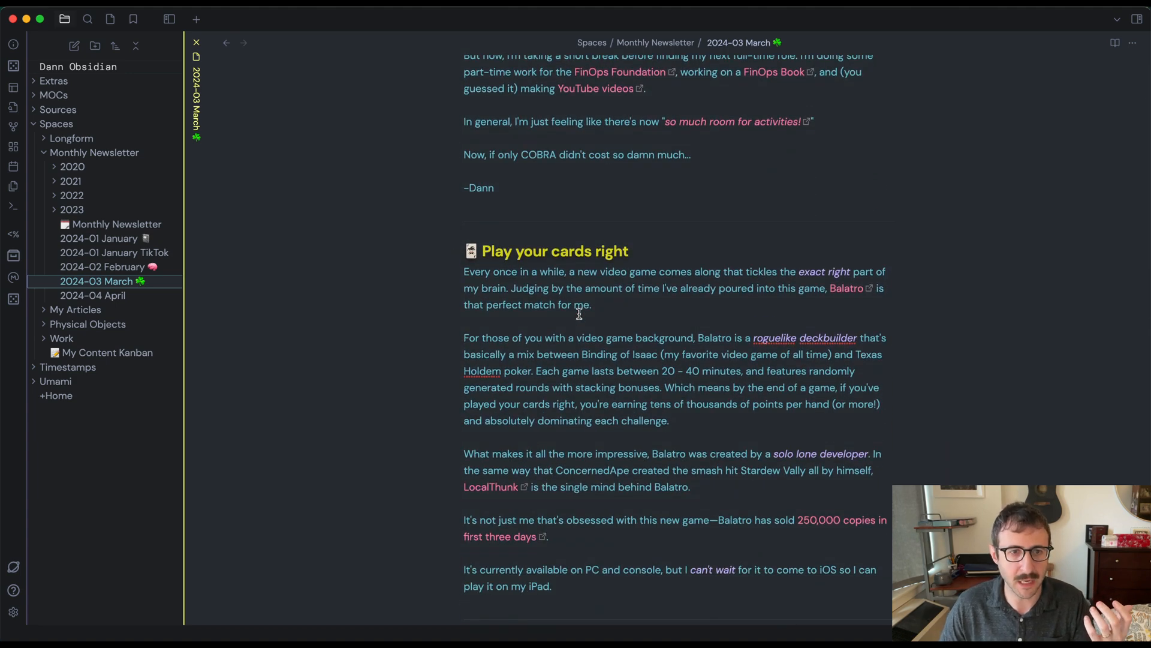
scroll("down", 3)
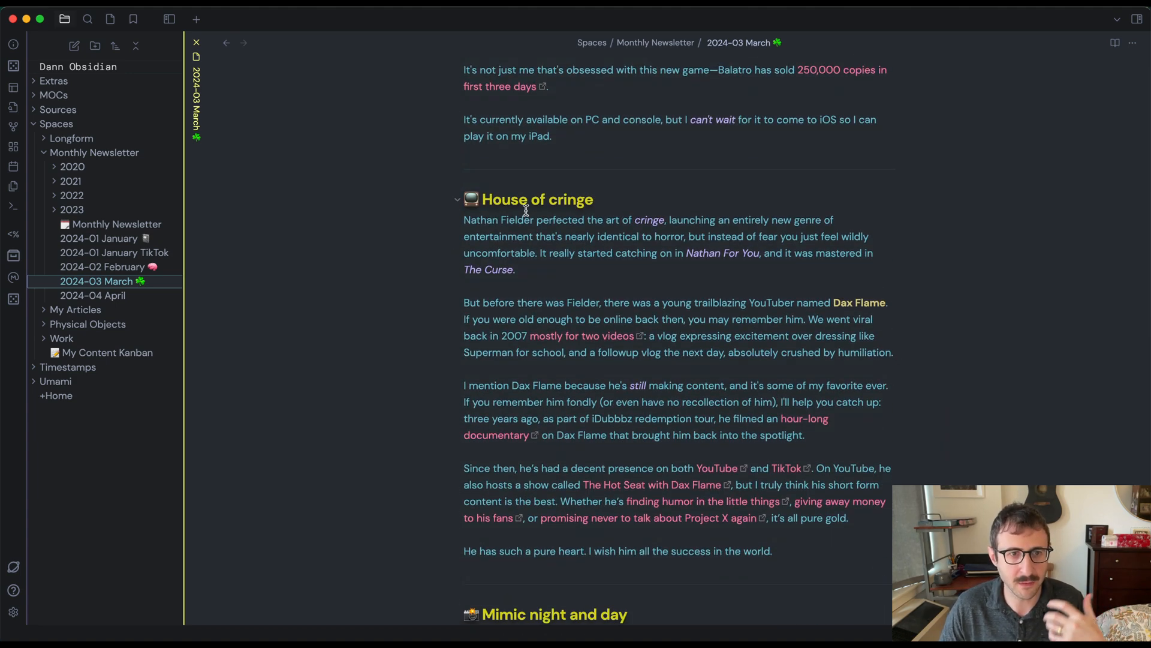
scroll("down", 3)
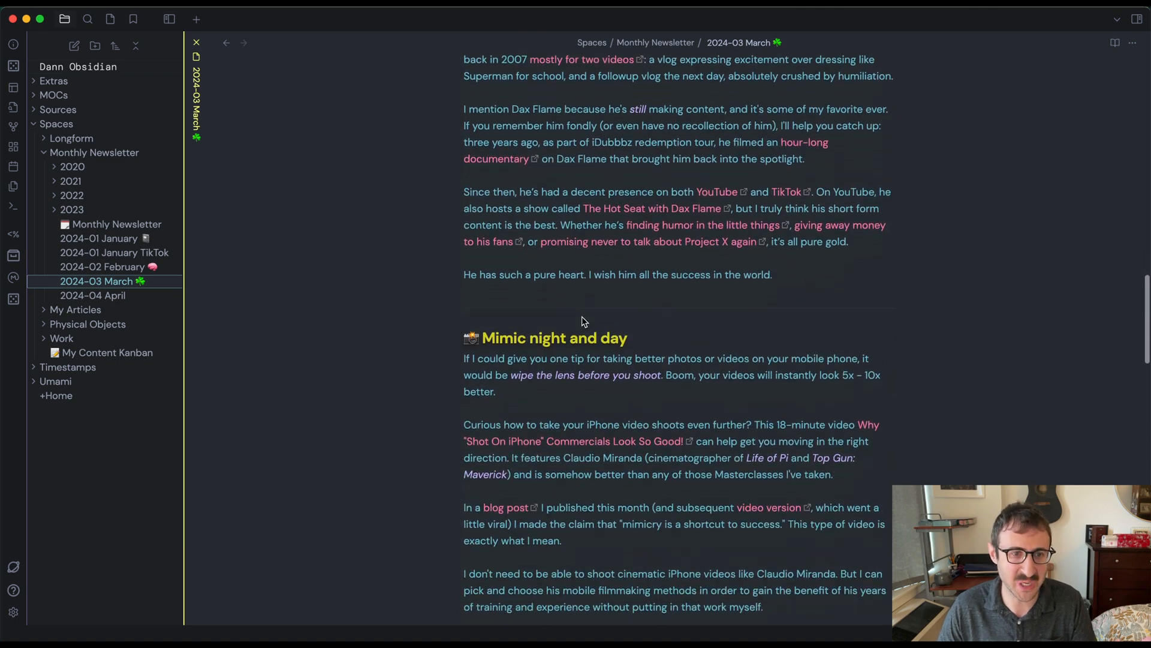
scroll("up", 3)
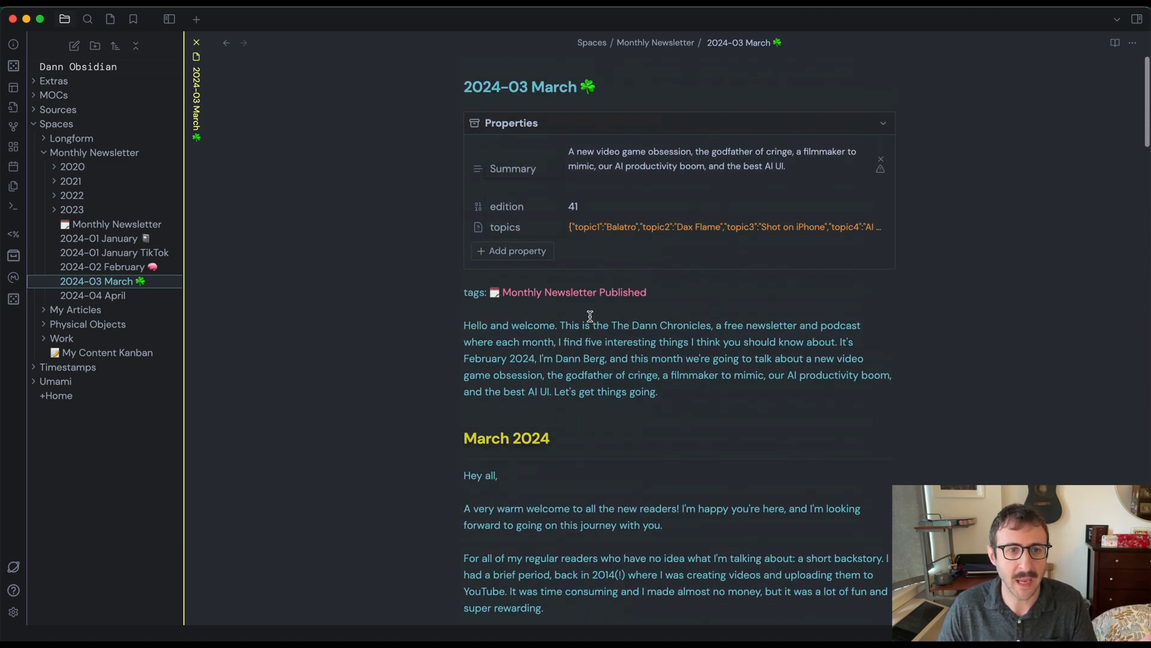
mouse_move(586, 240)
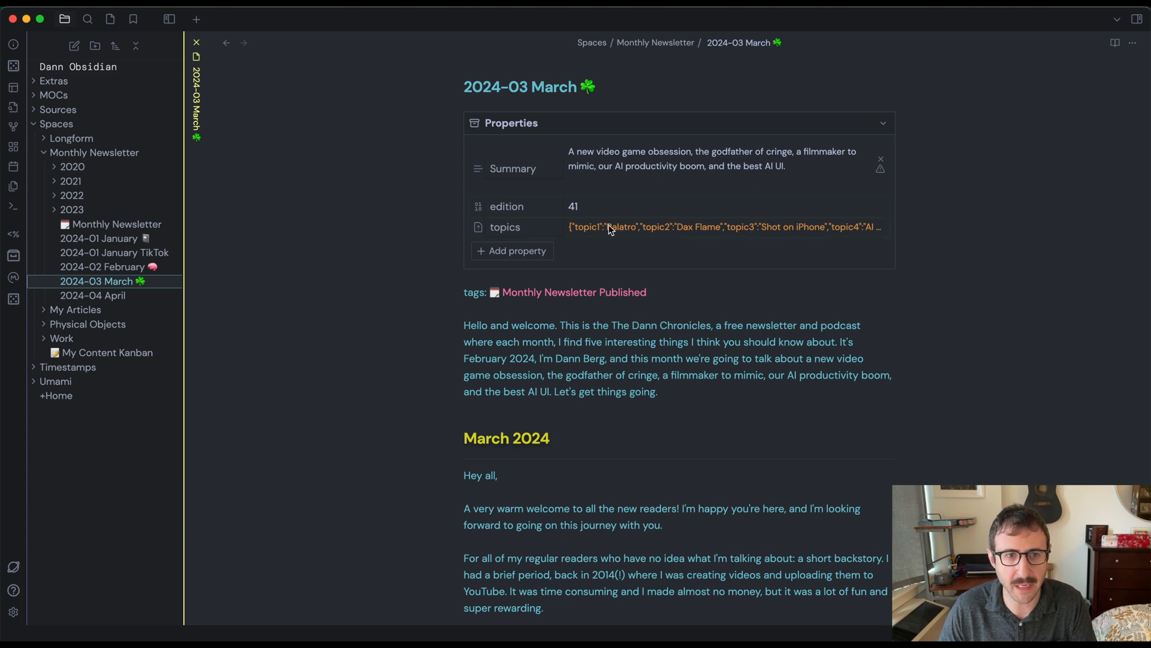
Show the March note as source and select its Summary sentence
left_click(1133, 43)
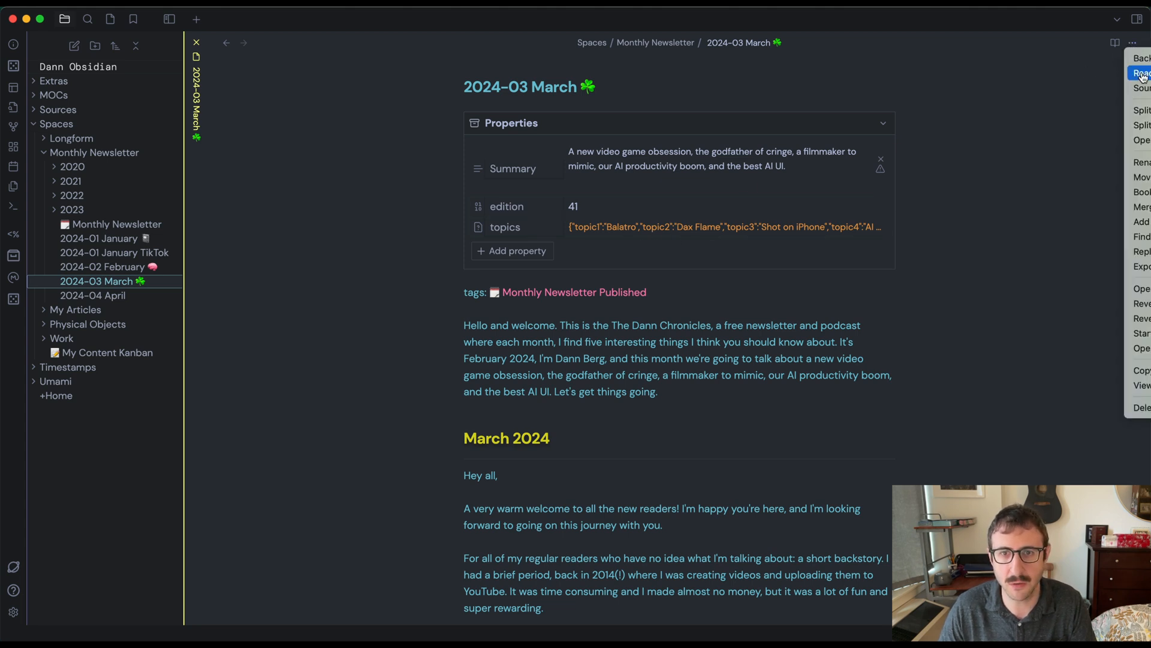
left_click(1141, 74)
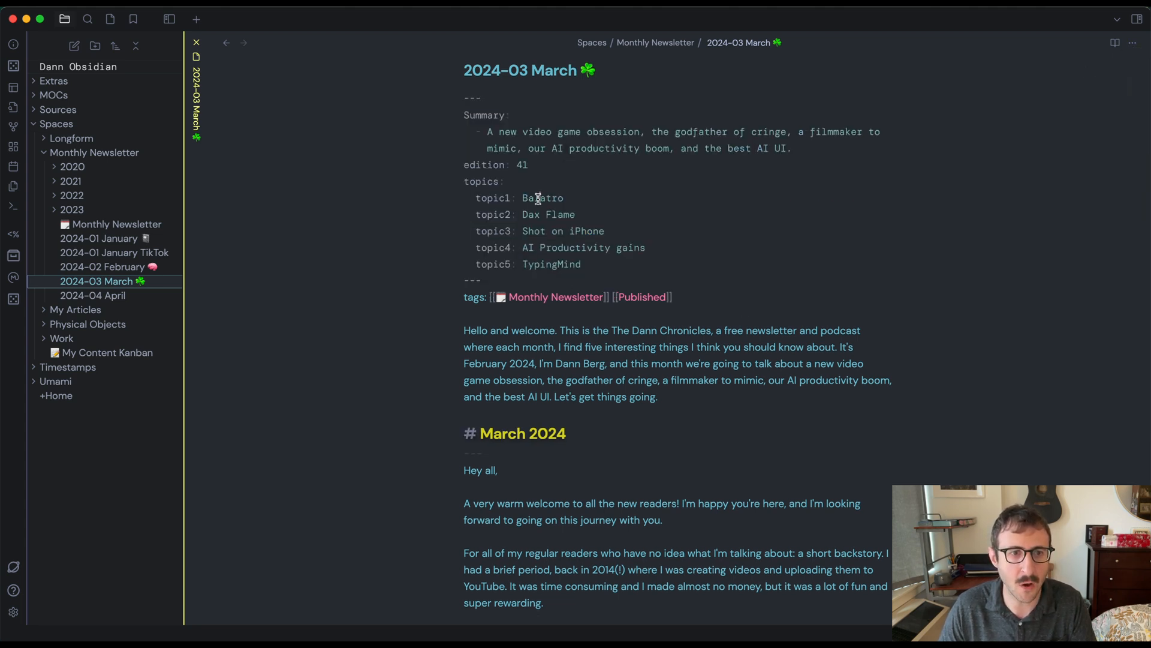
scroll("down", 3)
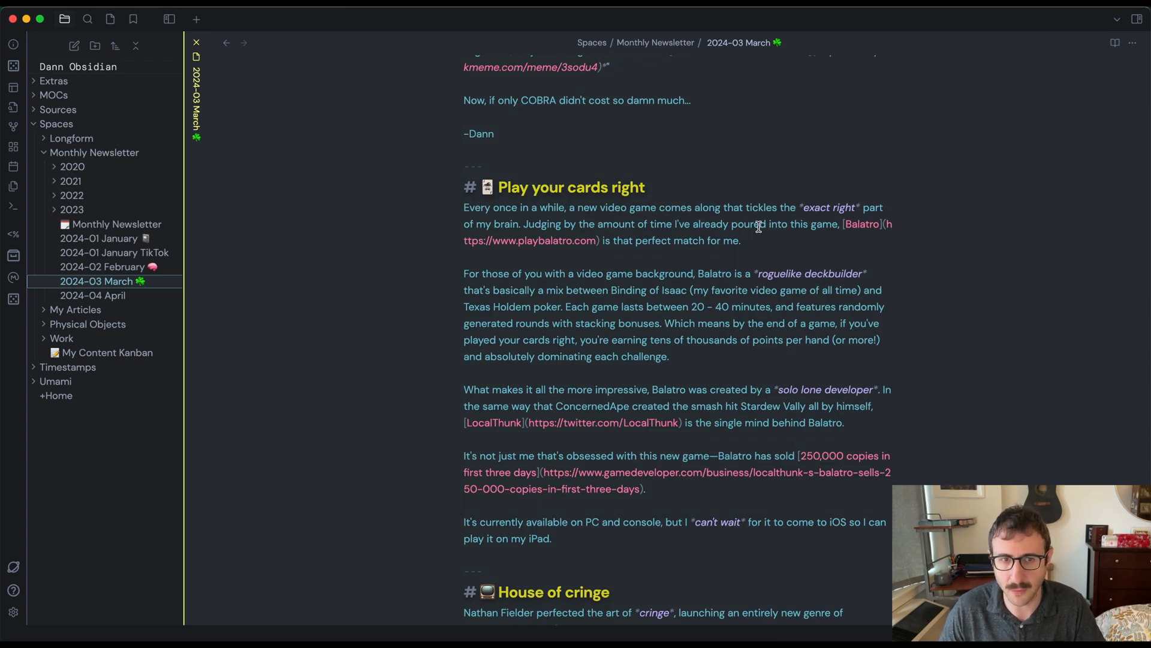
scroll("up", 3)
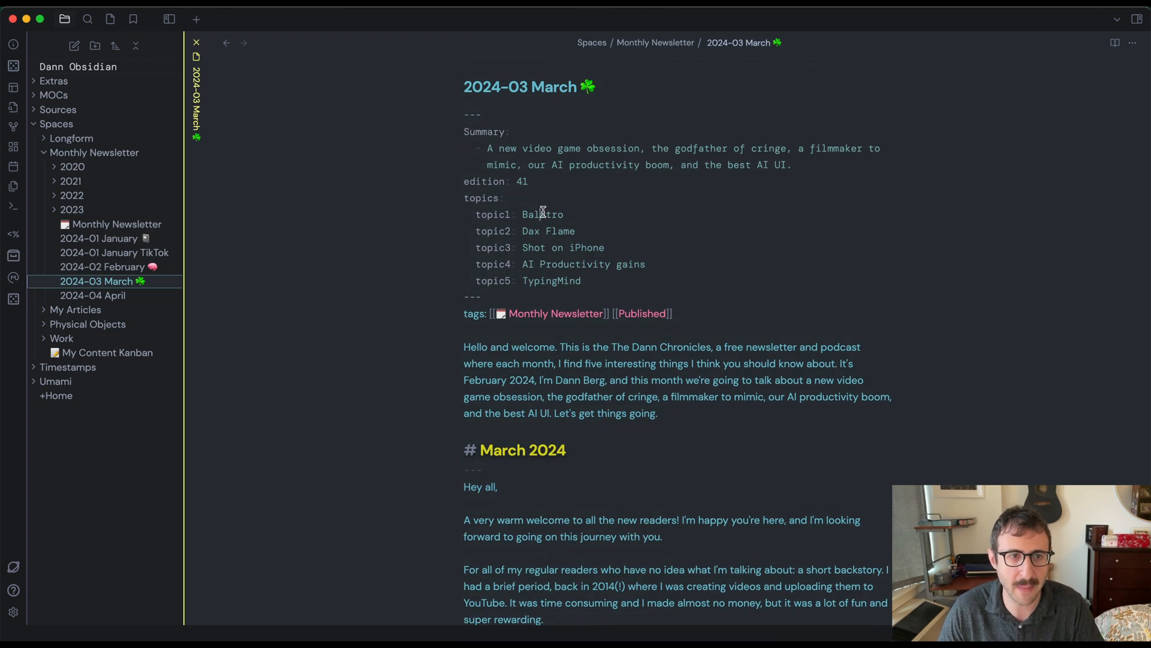
scroll("down", 3)
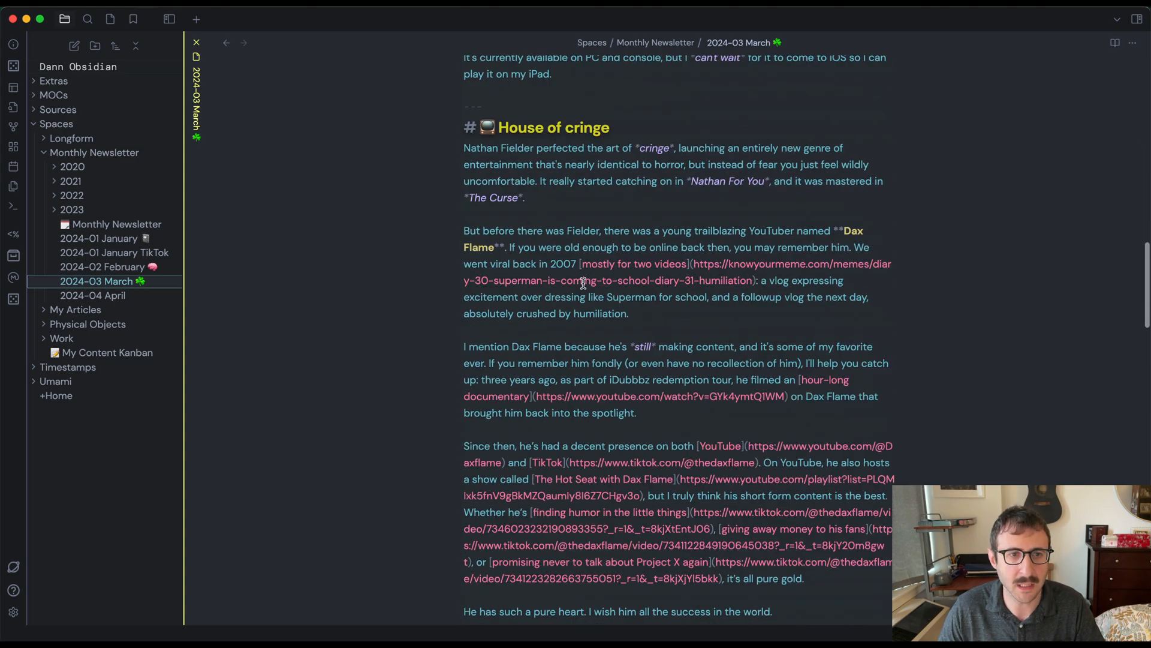
scroll("up", 3)
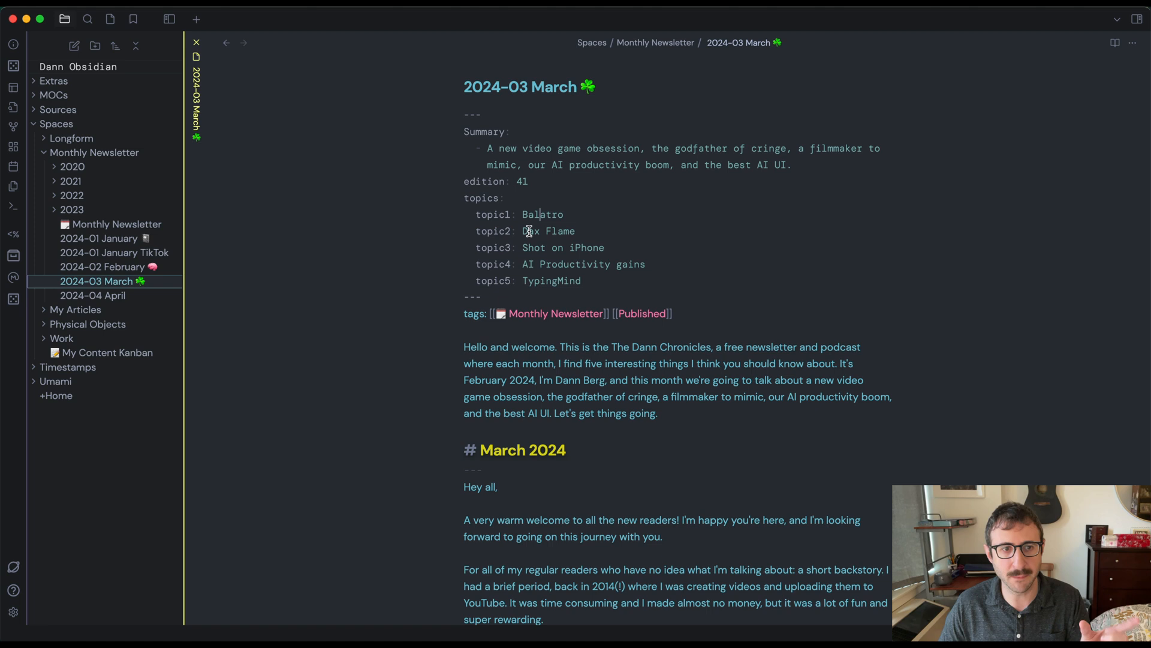
mouse_move(538, 220)
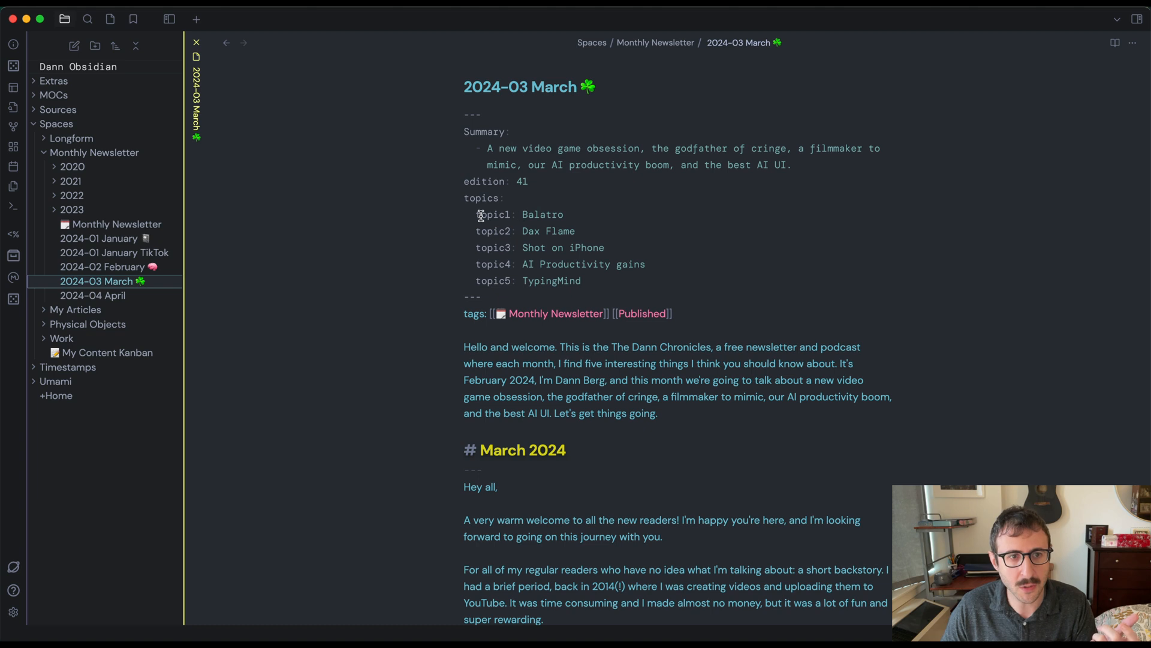
mouse_move(535, 214)
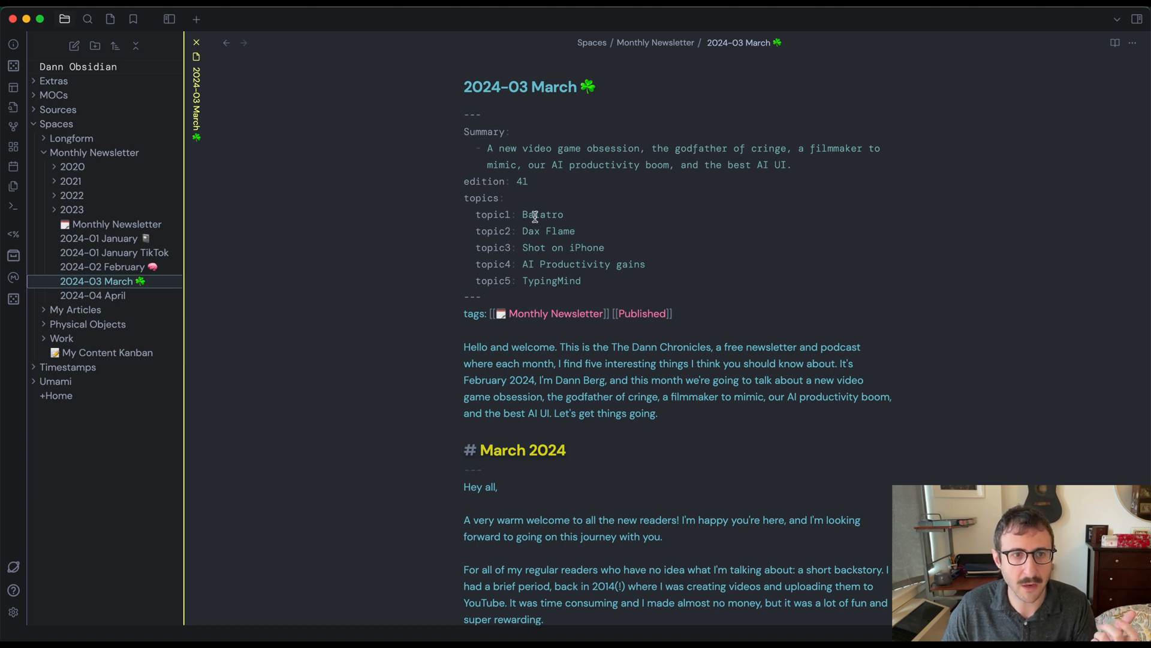
mouse_move(624, 149)
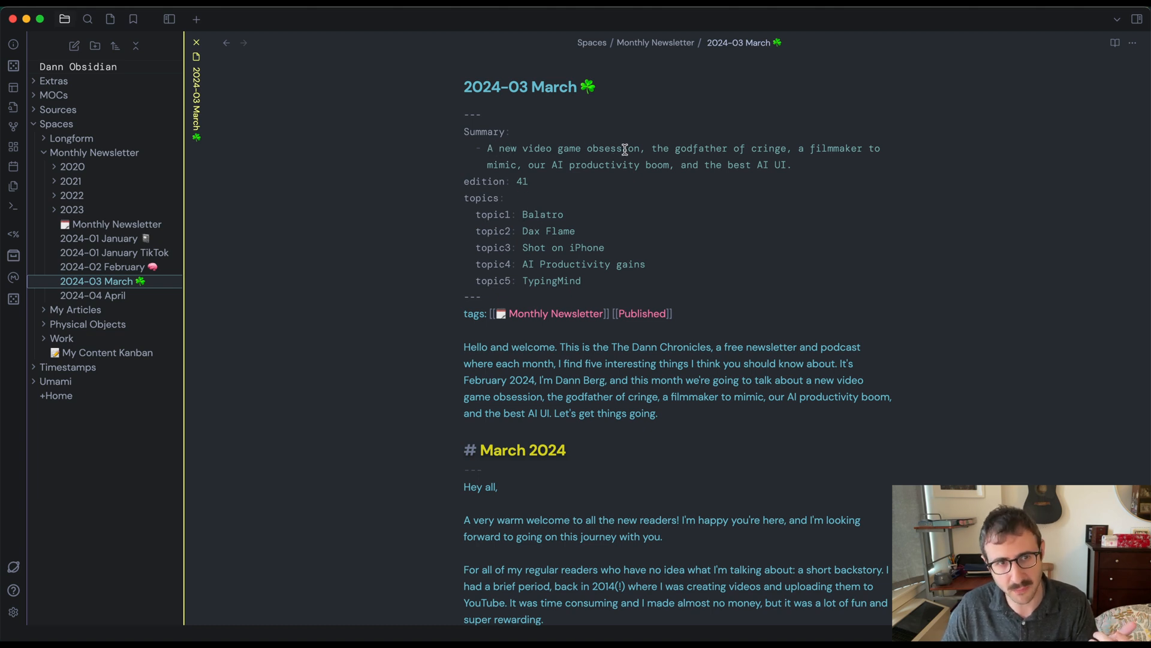
mouse_move(696, 164)
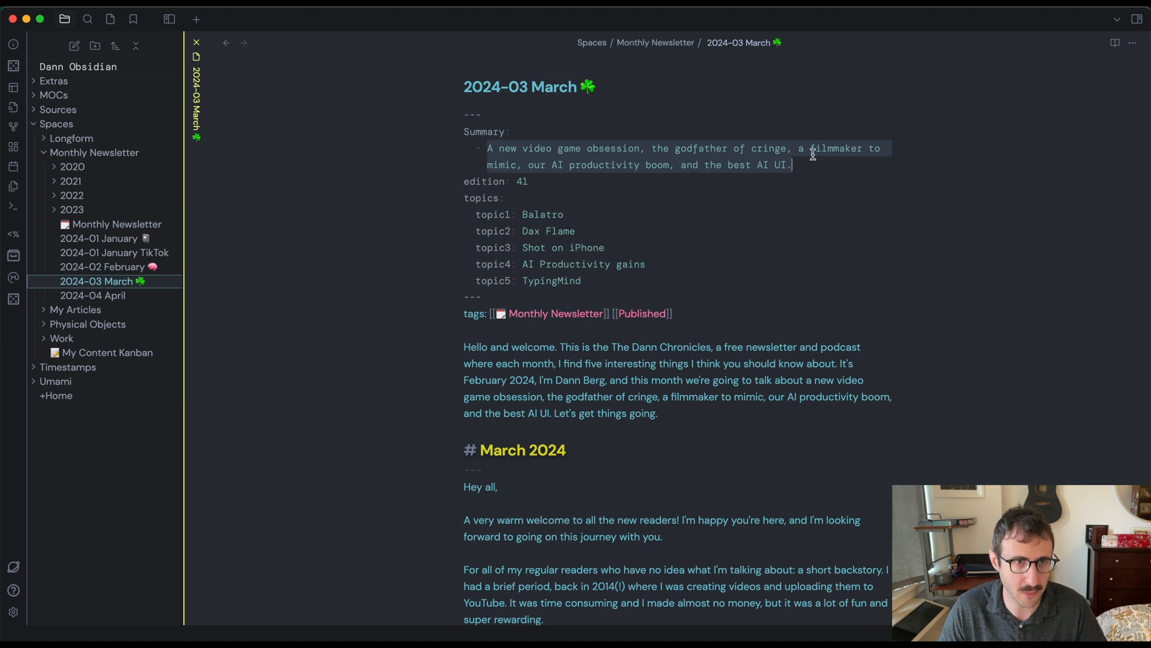
left_click(1133, 43)
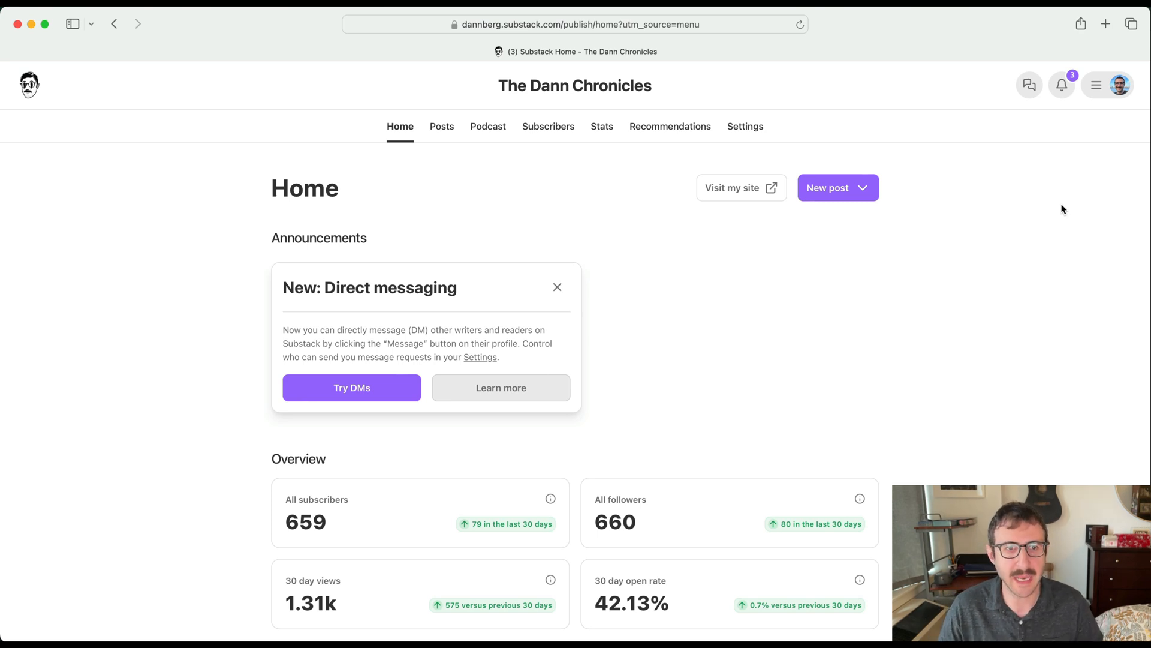
mouse_move(838, 187)
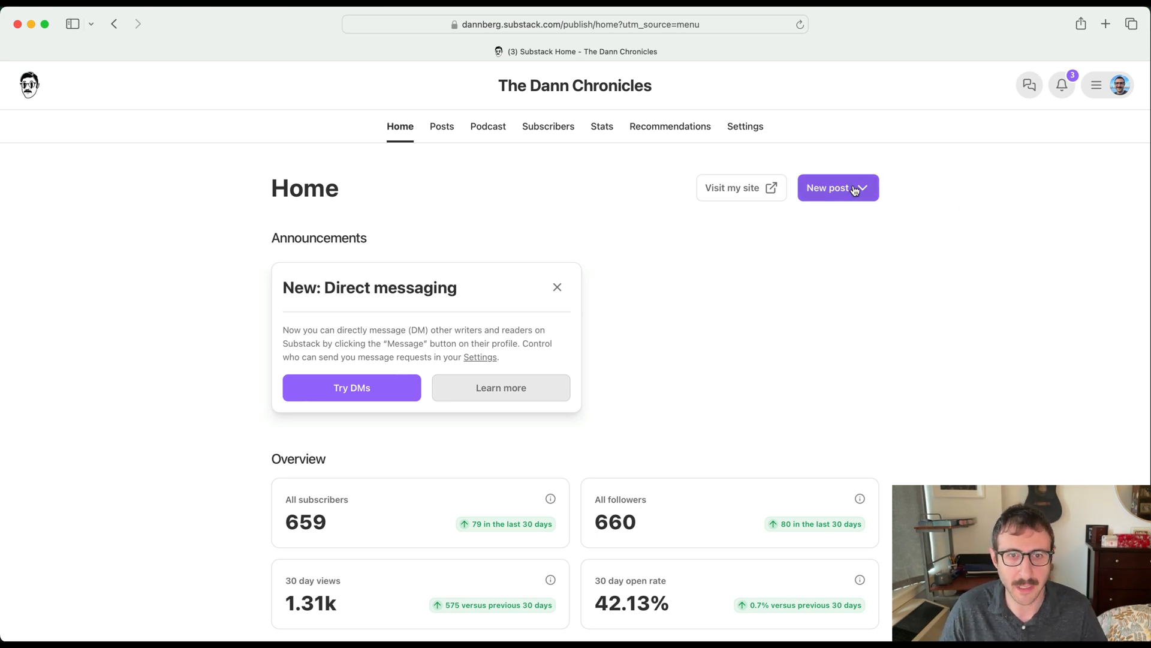
Check the New post options, then show The Dann Chronicles' Posts list
left_click(837, 187)
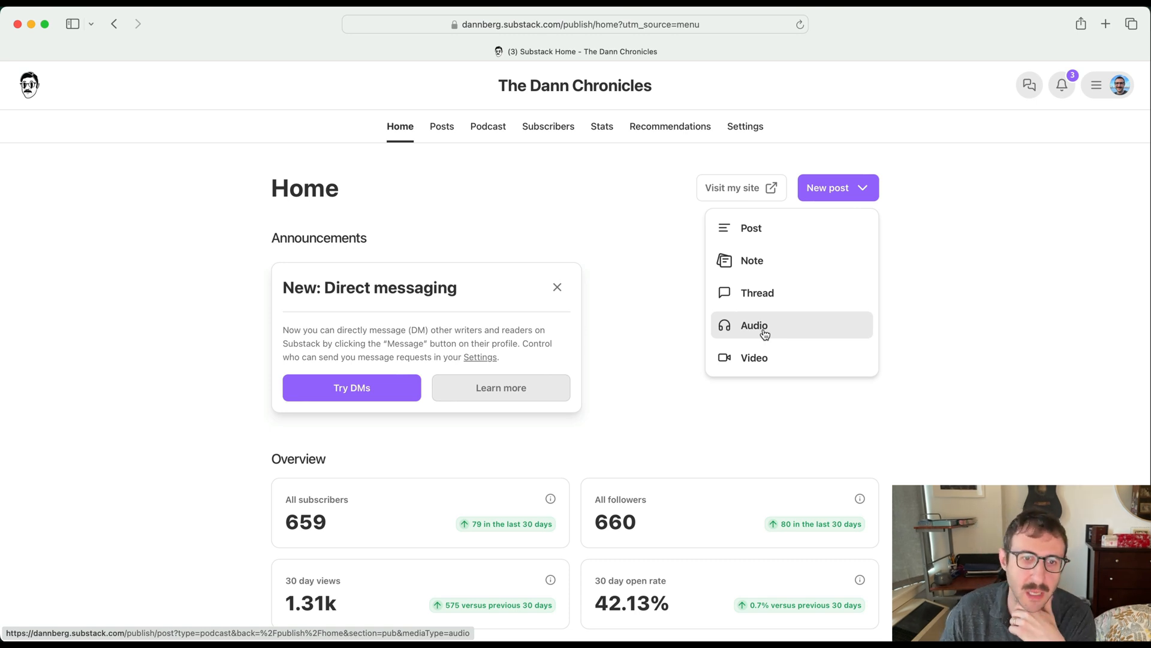
mouse_move(761, 334)
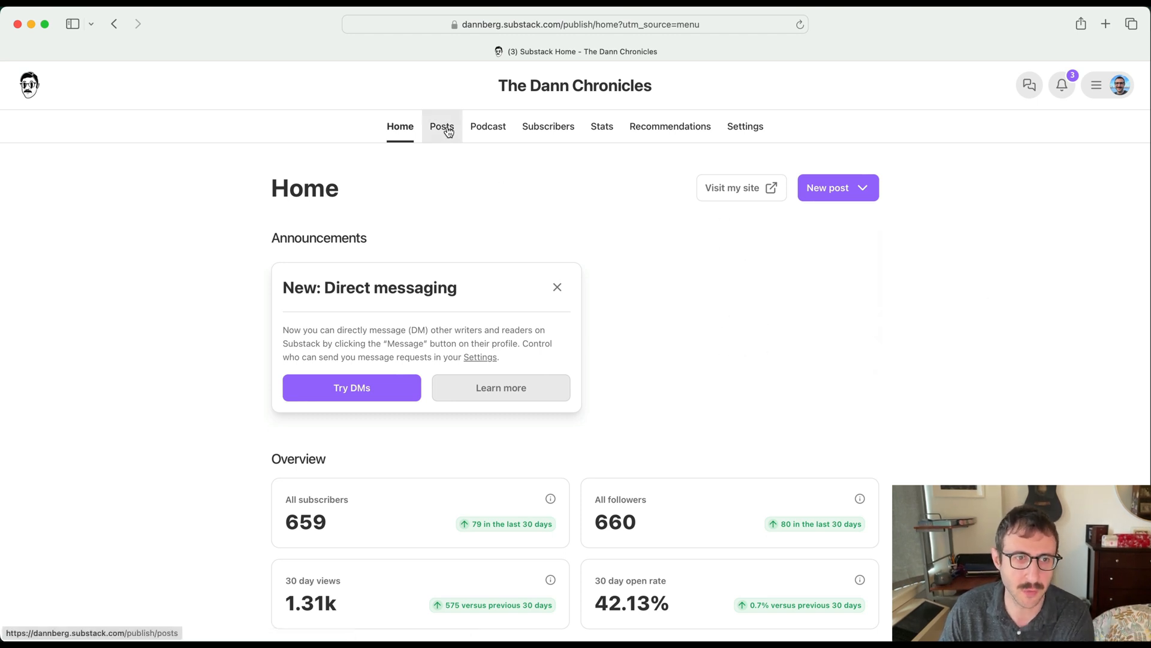
left_click(441, 126)
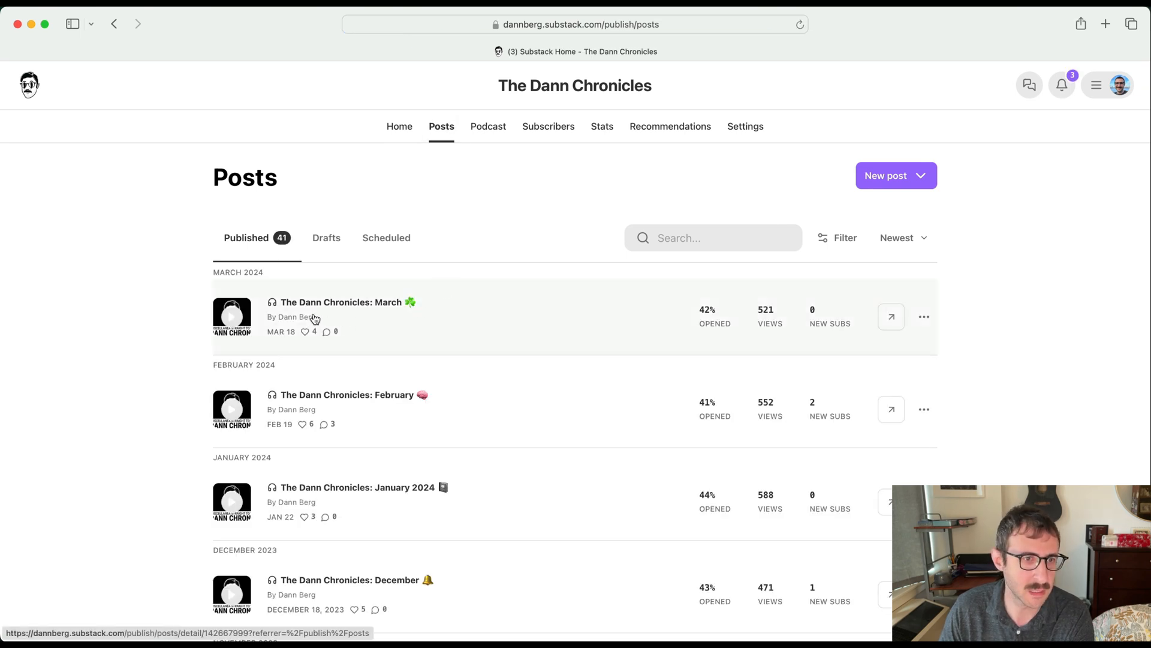
mouse_move(925, 316)
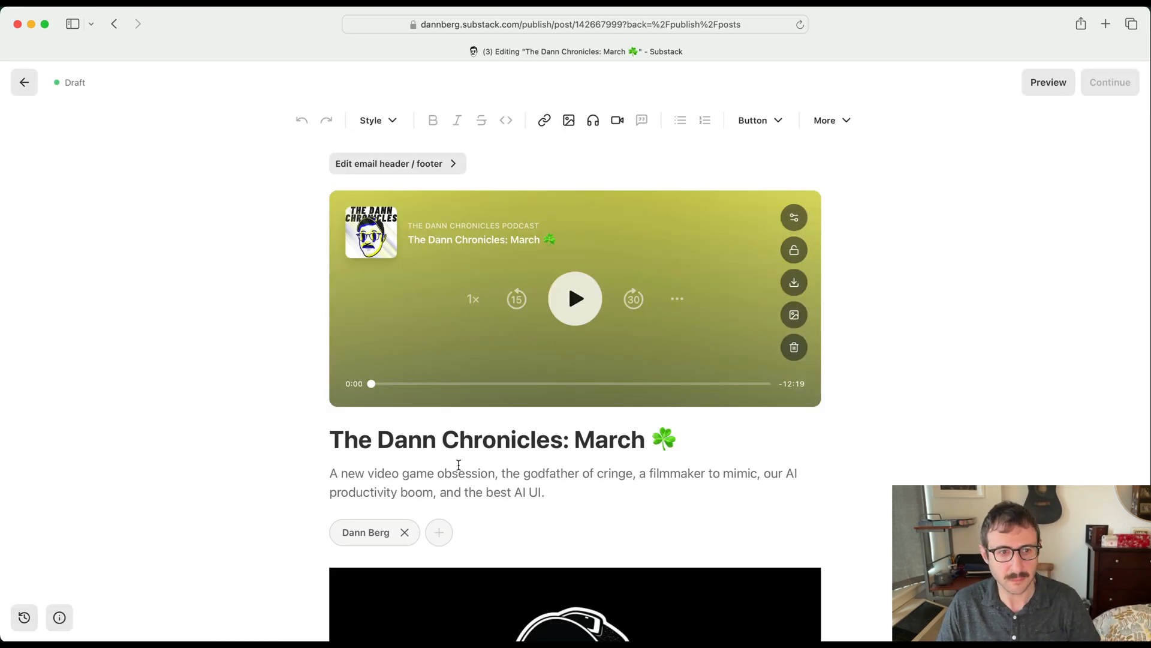
mouse_move(413, 463)
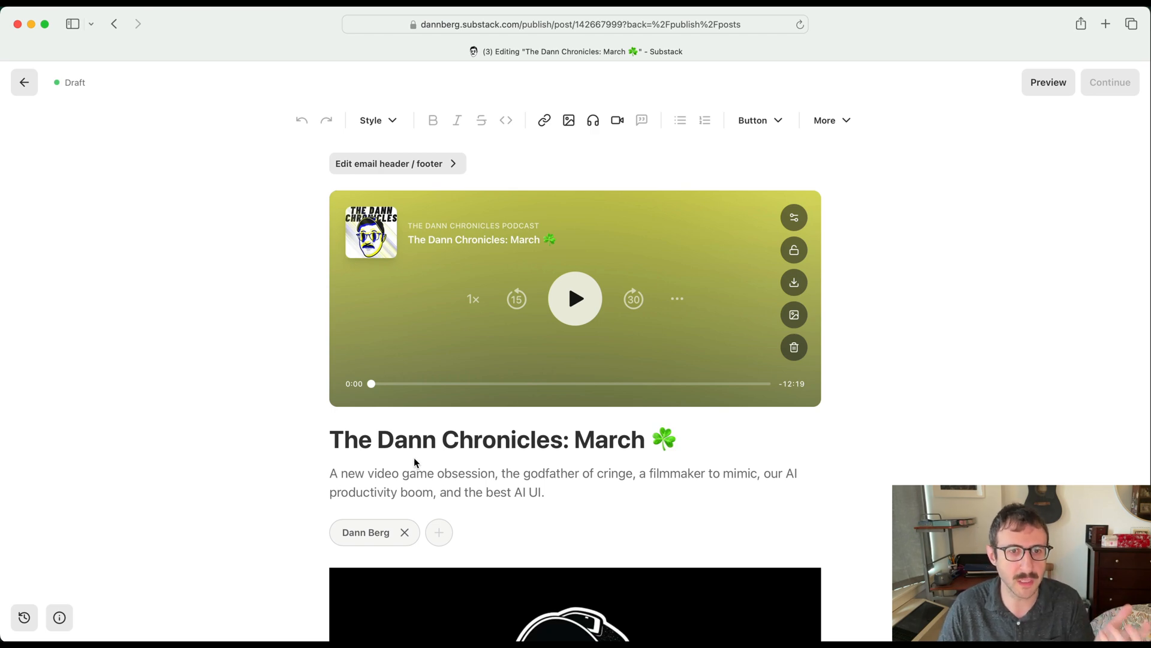
Review the March post's subtitle and body in the Substack editor
scroll("down", 3)
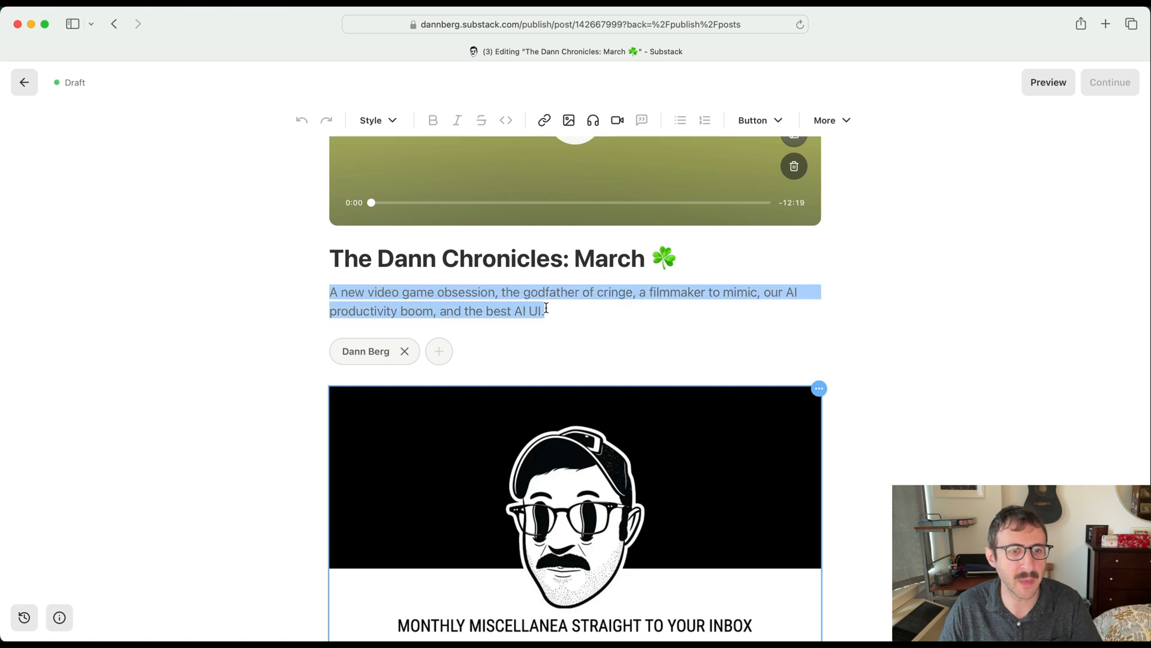
left_click(546, 311)
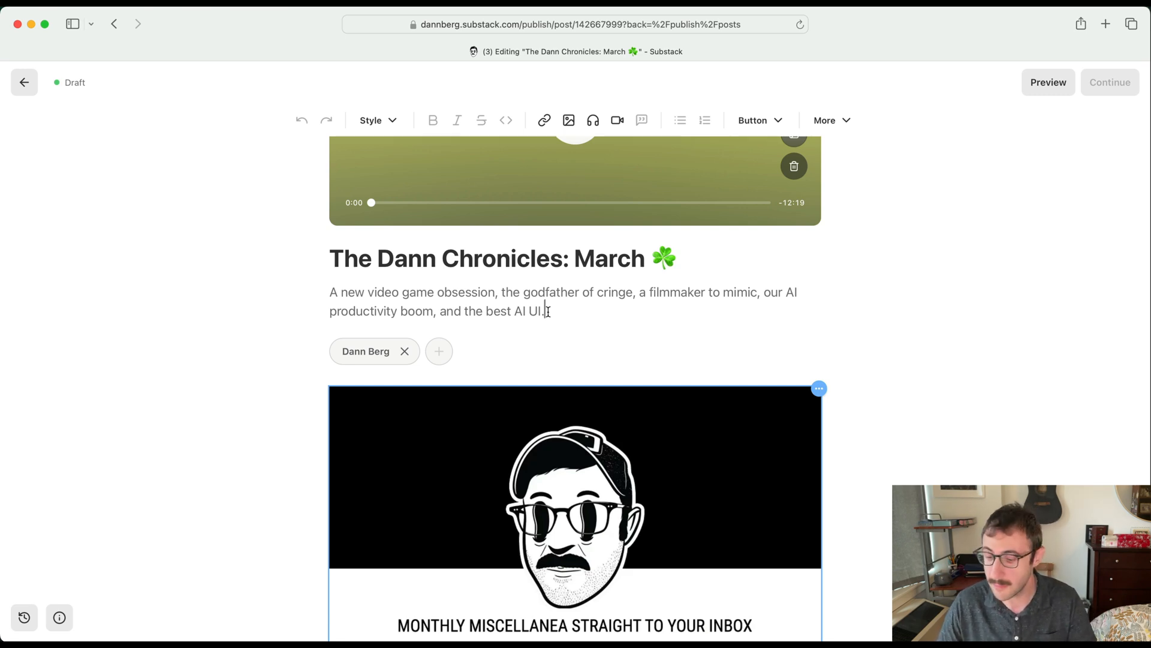
scroll("down", 3)
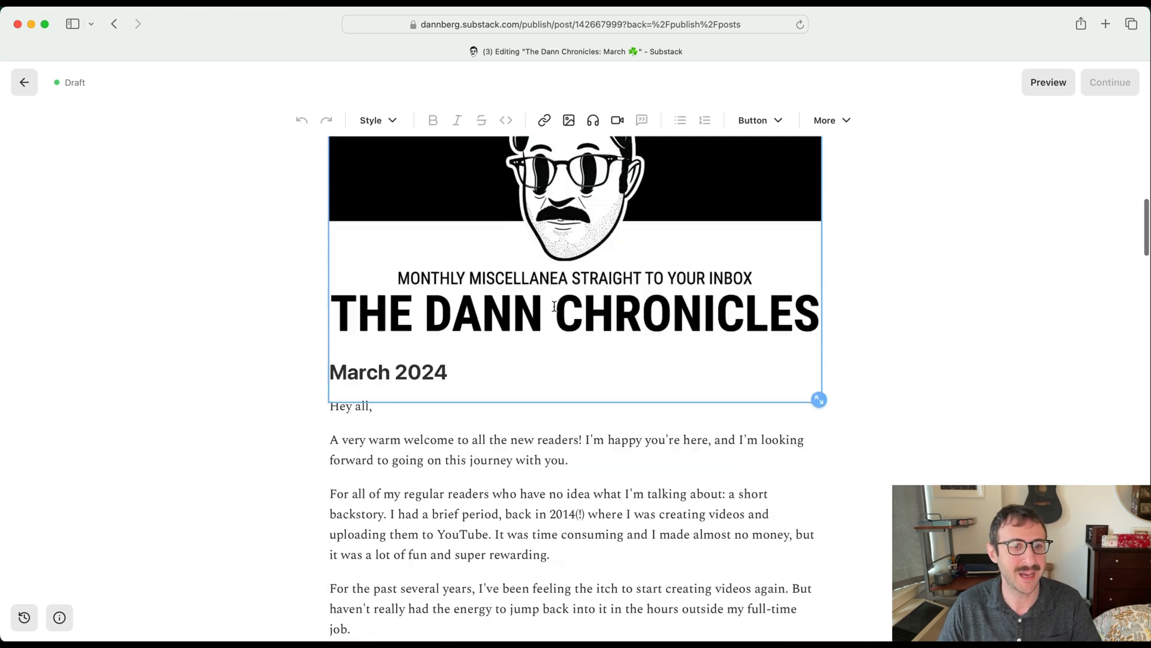
scroll("down", 3)
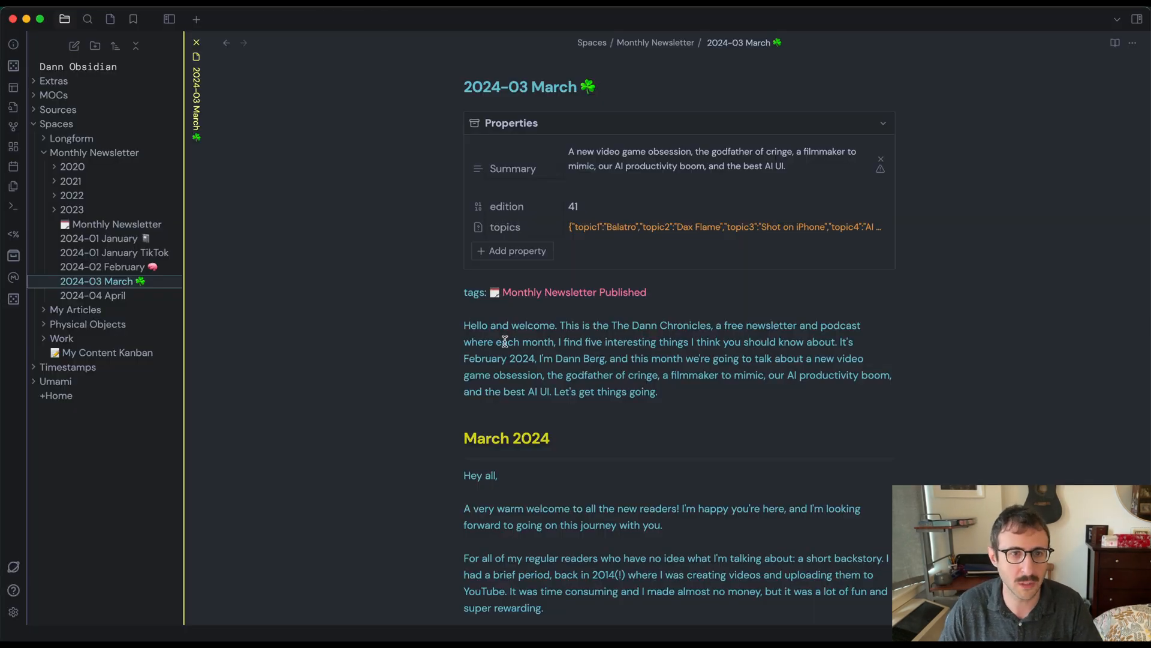
Review the Copy as HTML plugin options in Obsidian Settings
left_click(12, 610)
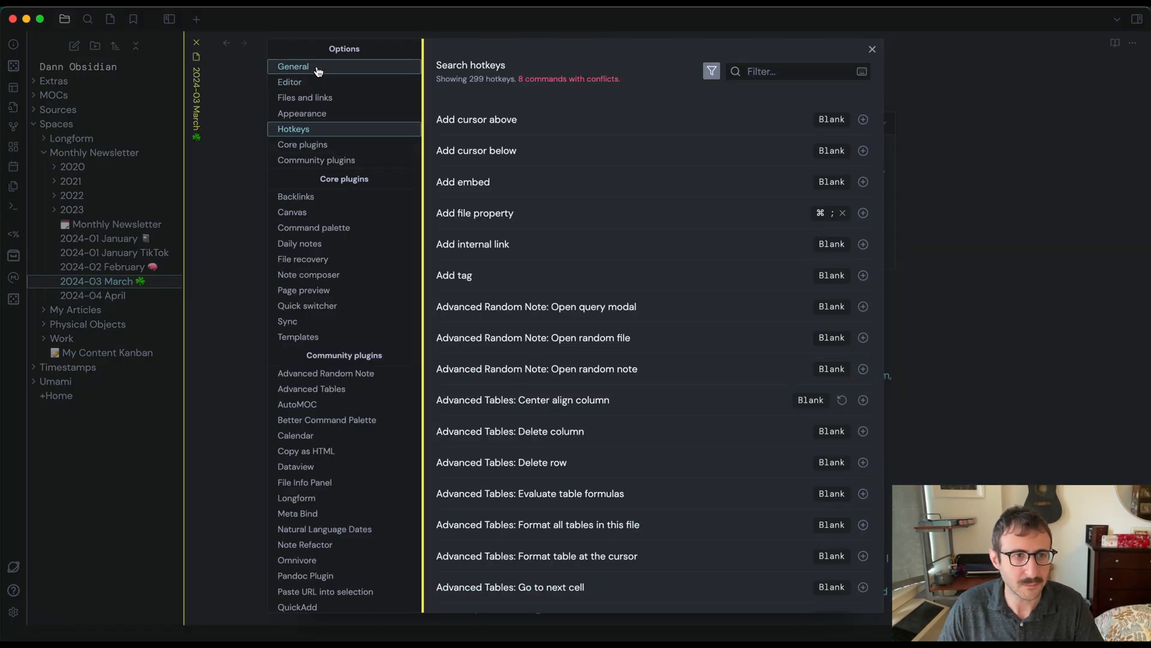
left_click(293, 66)
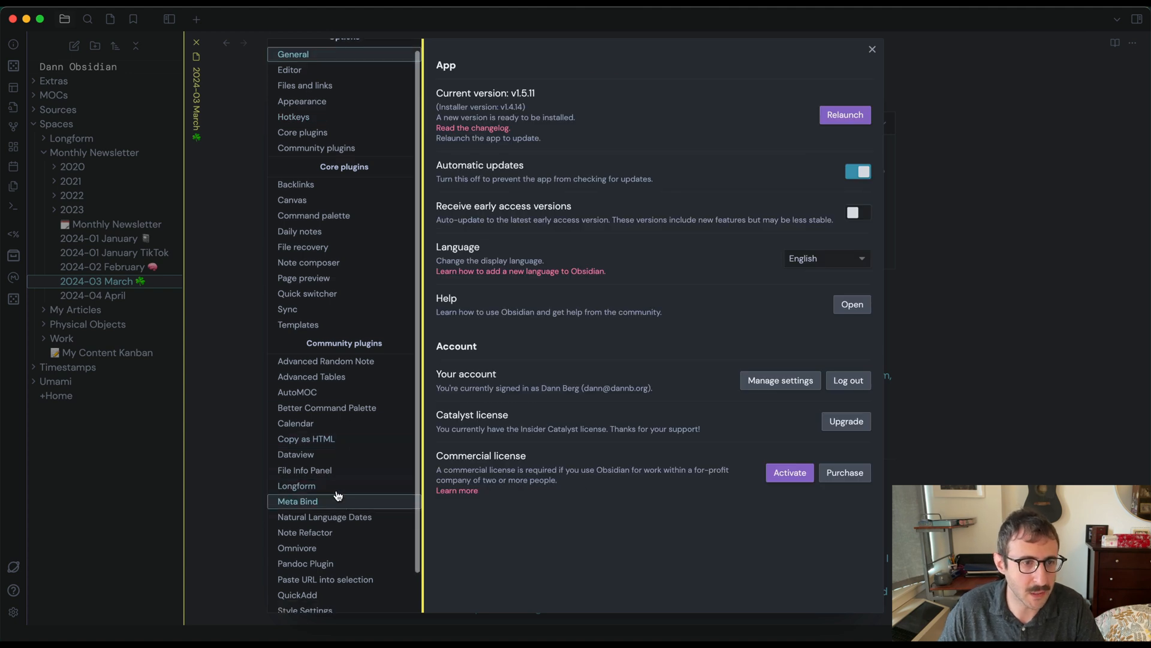
left_click(306, 439)
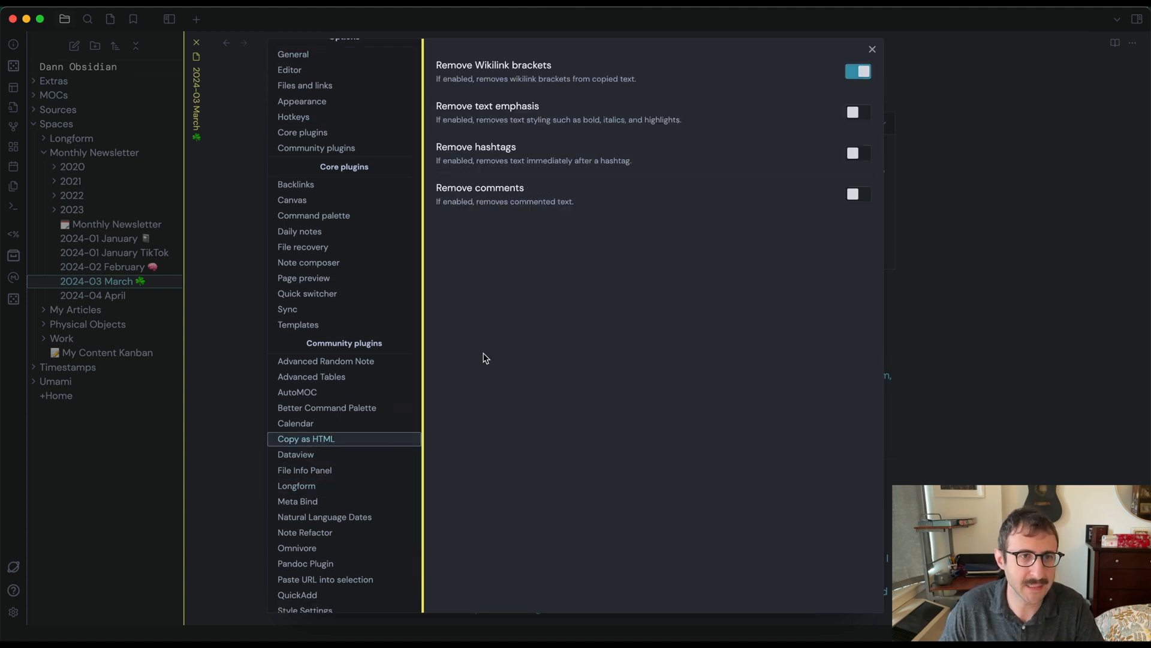
mouse_move(461, 77)
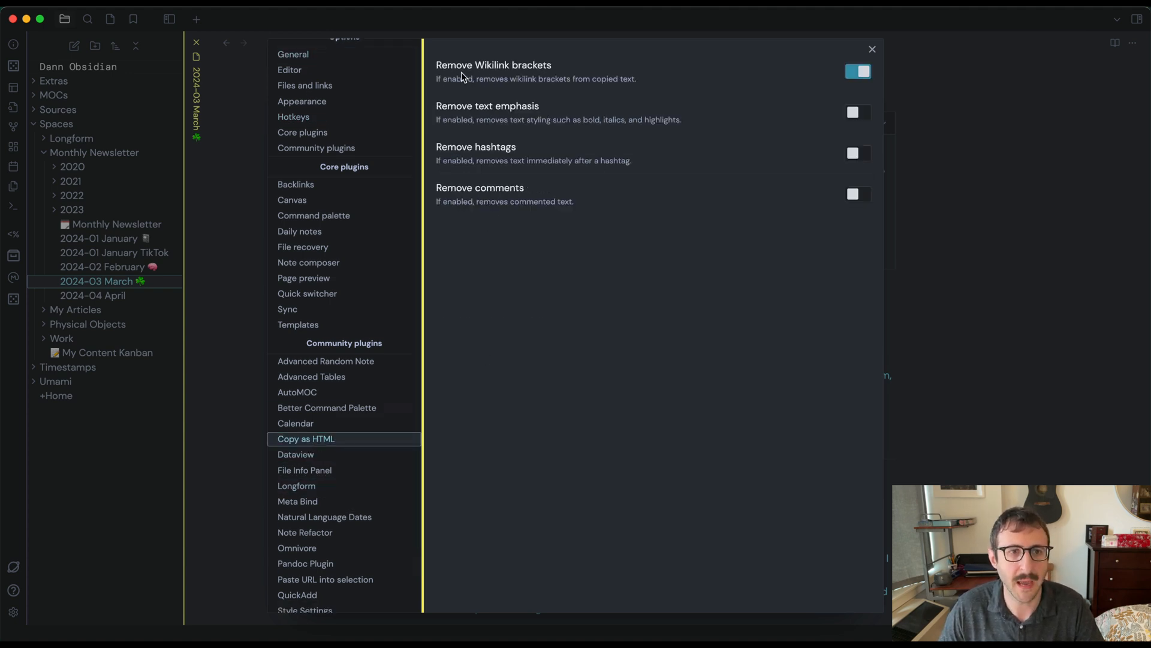
mouse_move(549, 70)
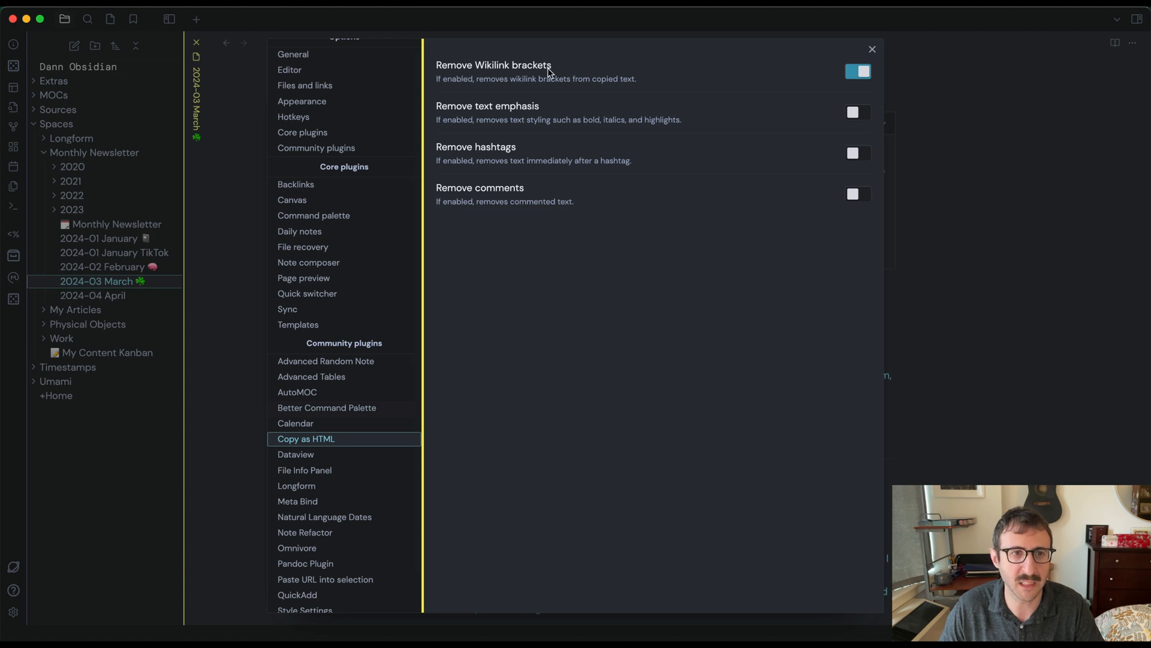
mouse_move(613, 84)
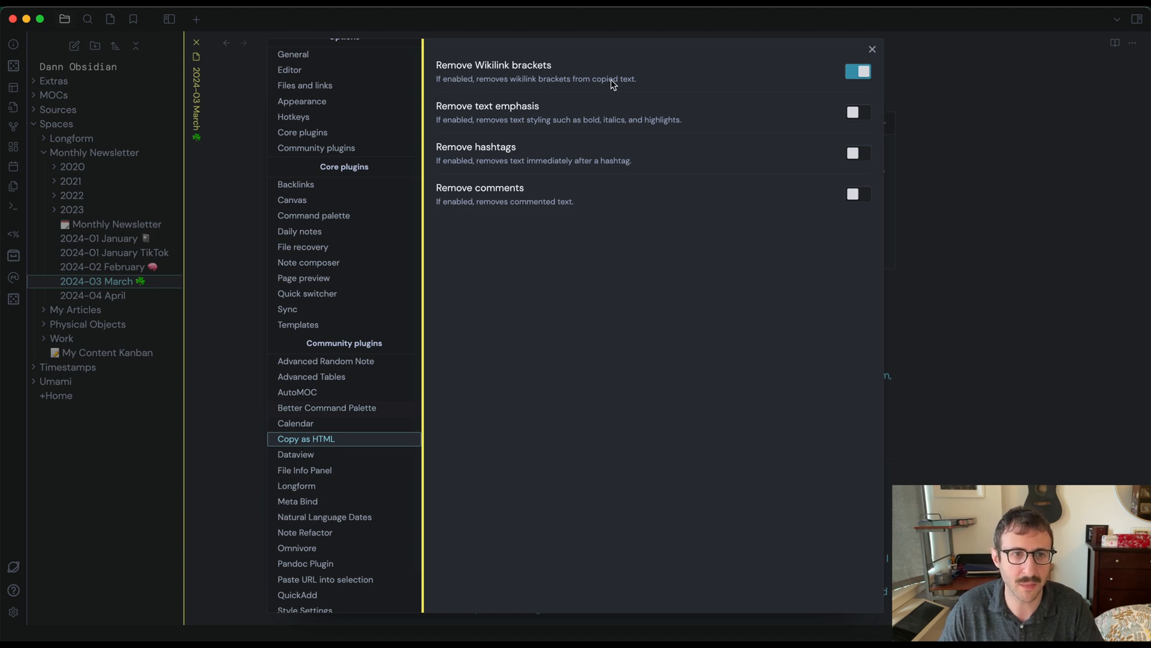
mouse_move(612, 144)
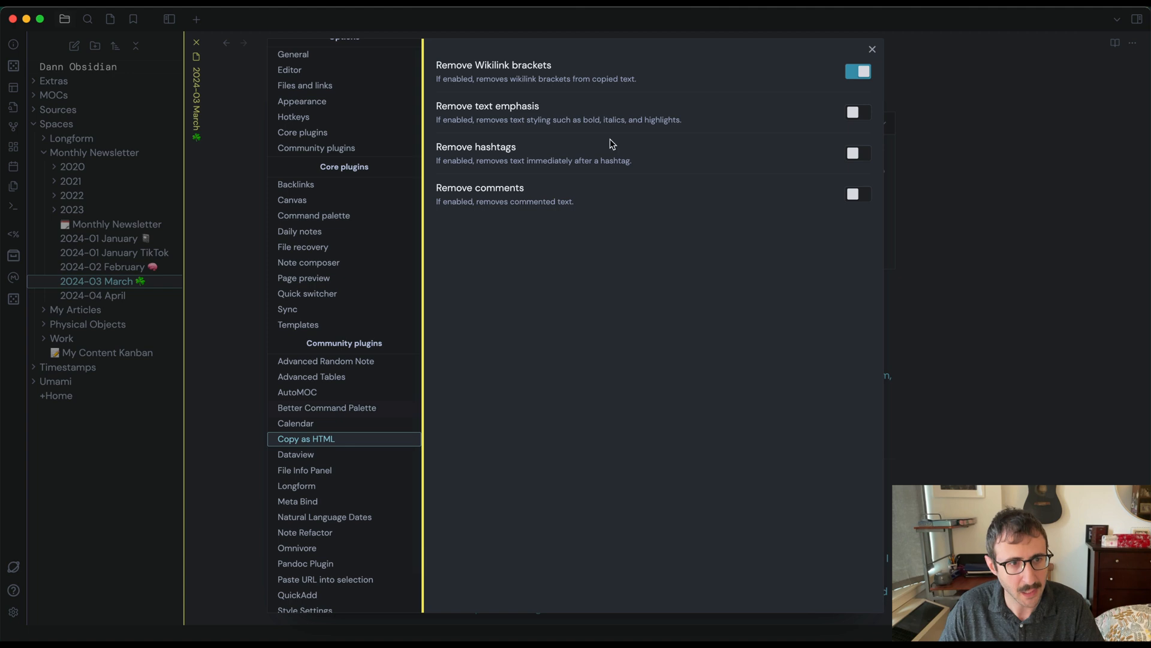
mouse_move(309, 443)
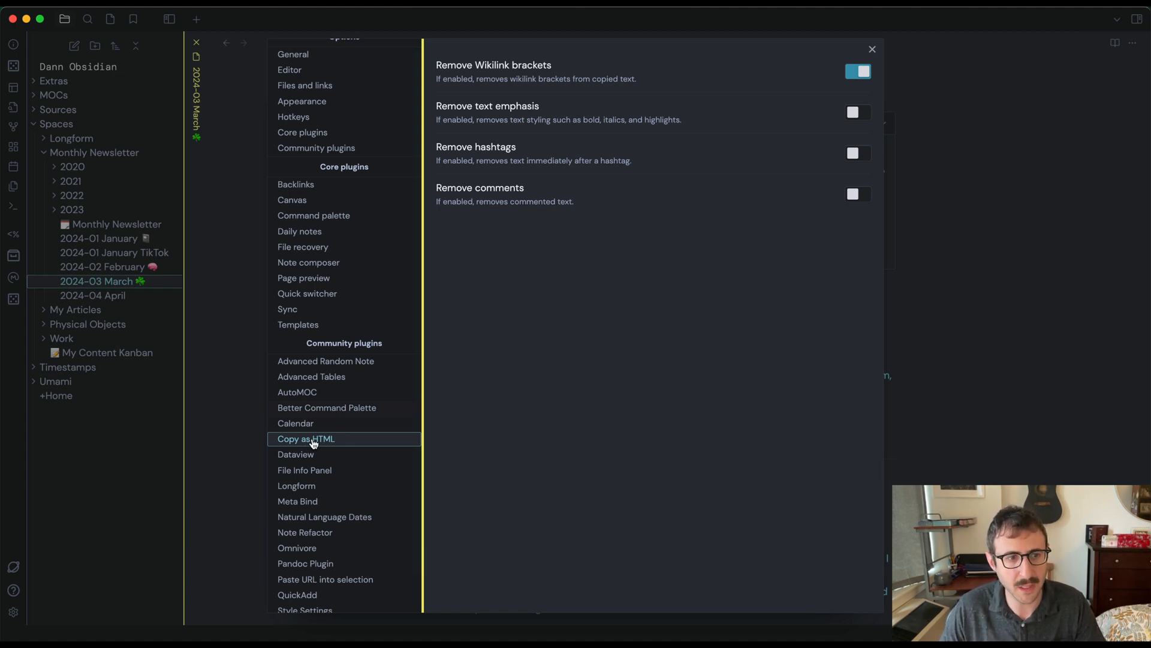
mouse_move(306, 116)
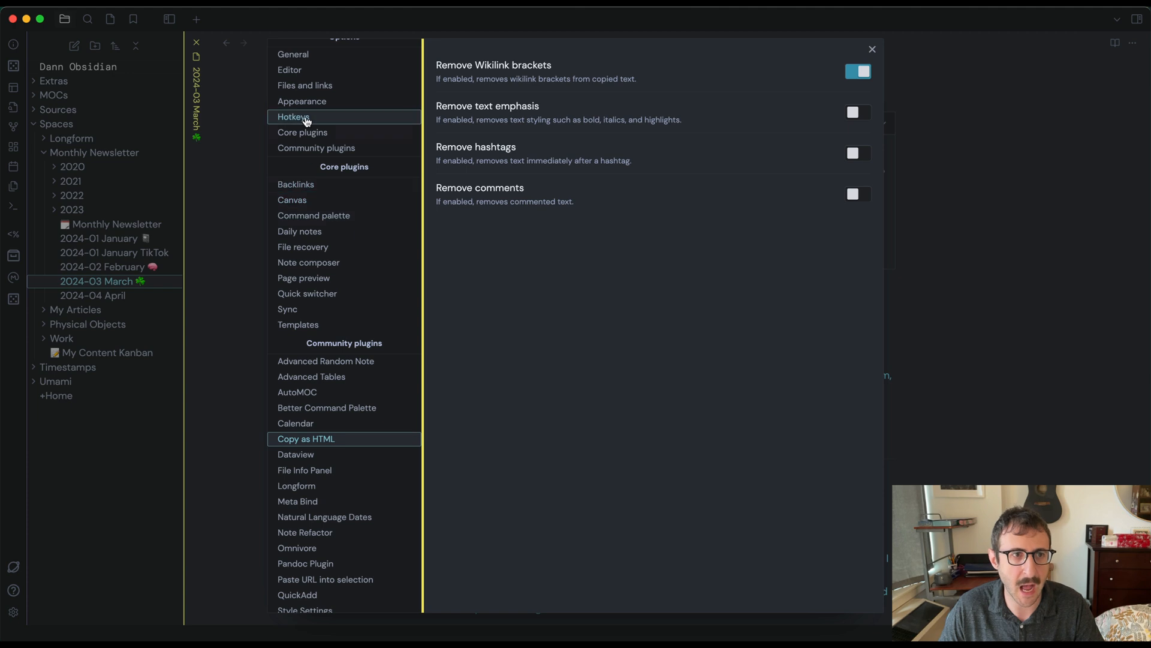
Filter Hotkeys for 'copy as html' to confirm Cmd+Shift+C, then close Settings
left_click(293, 116)
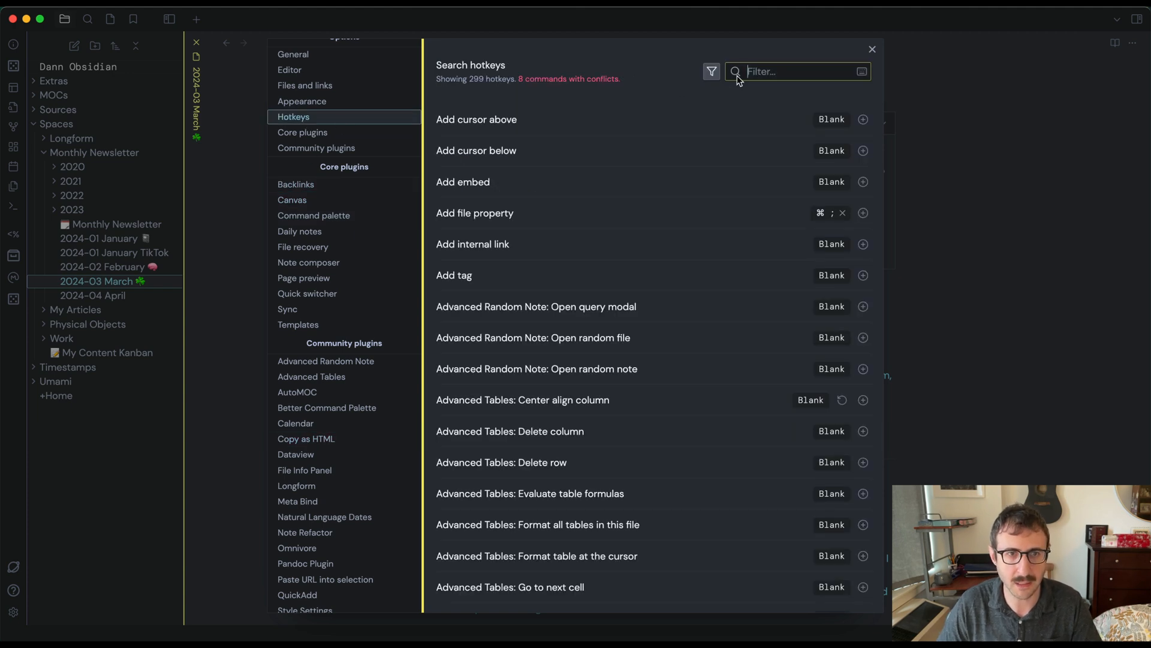
type("copy as html")
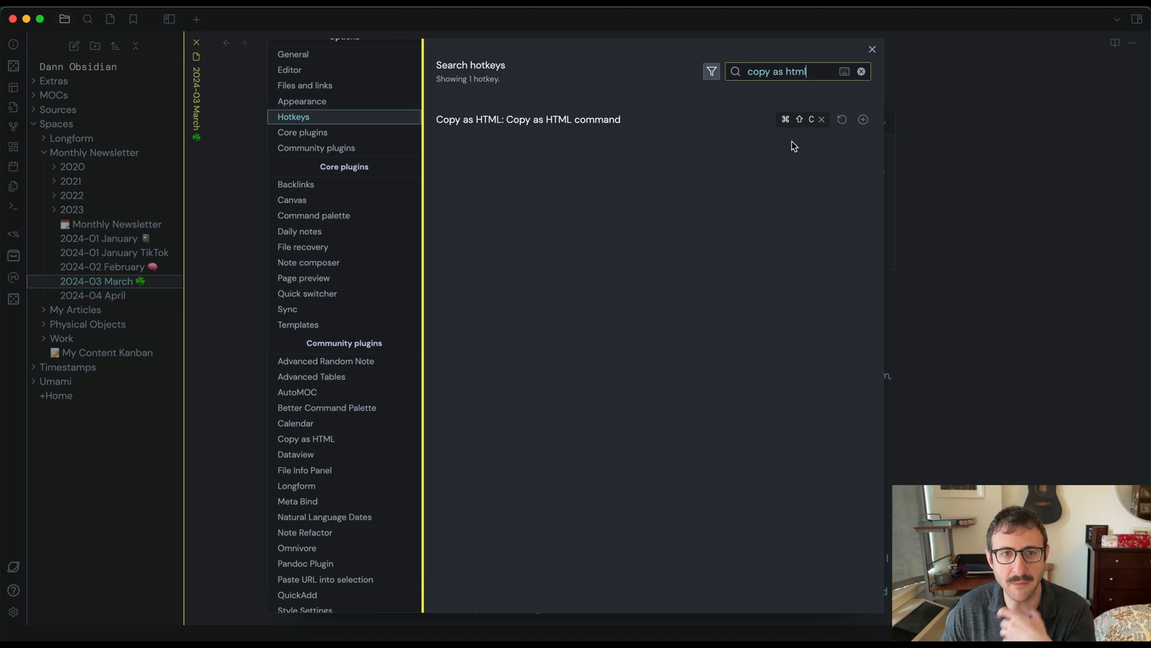
mouse_move(813, 132)
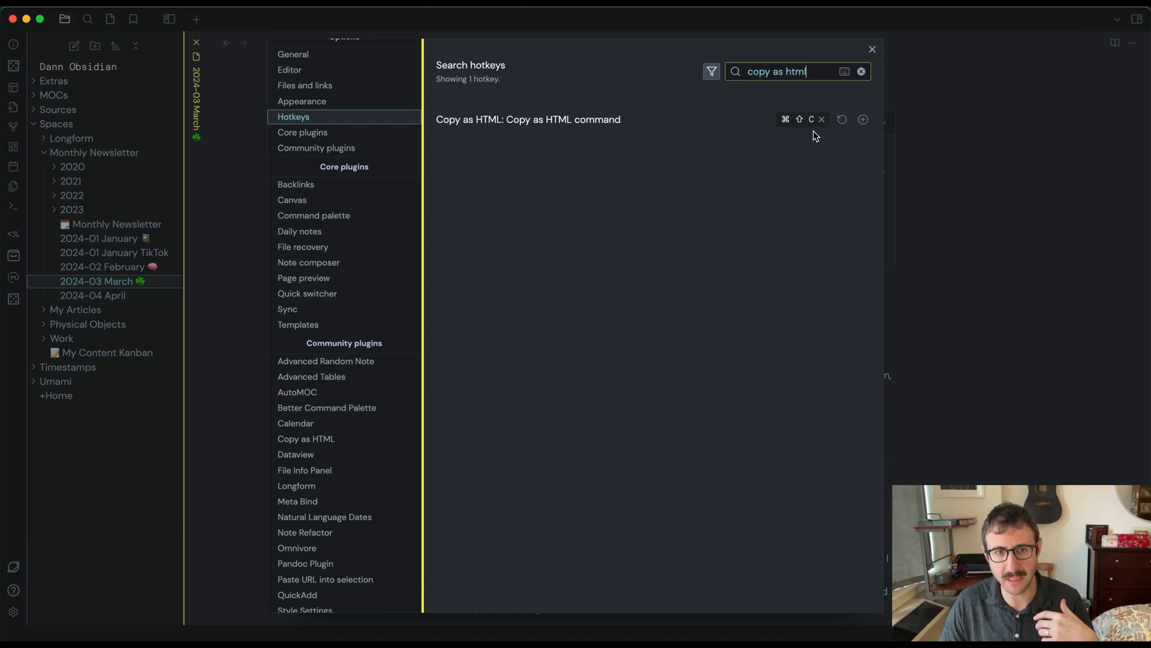
mouse_move(803, 136)
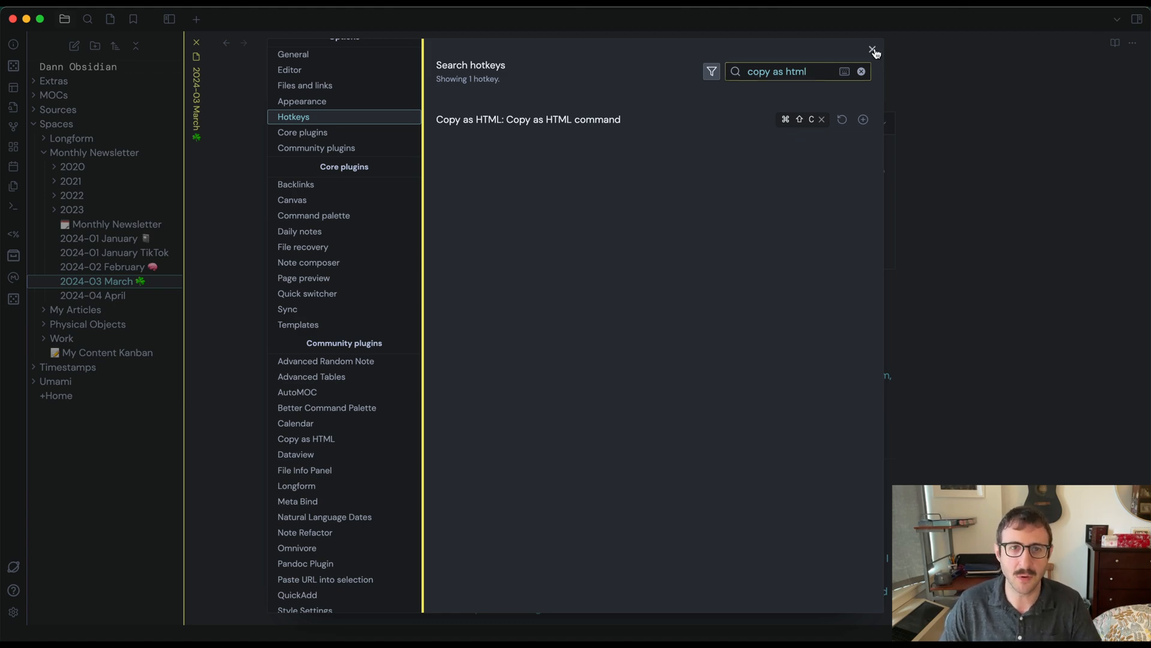
left_click(873, 49)
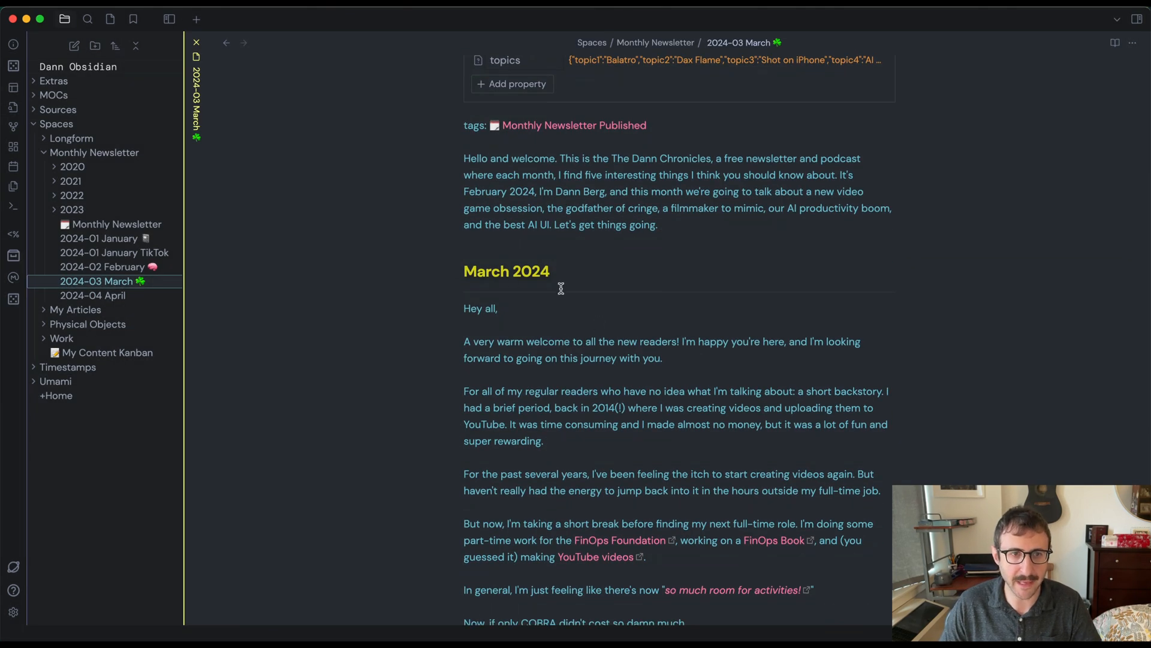
mouse_move(571, 268)
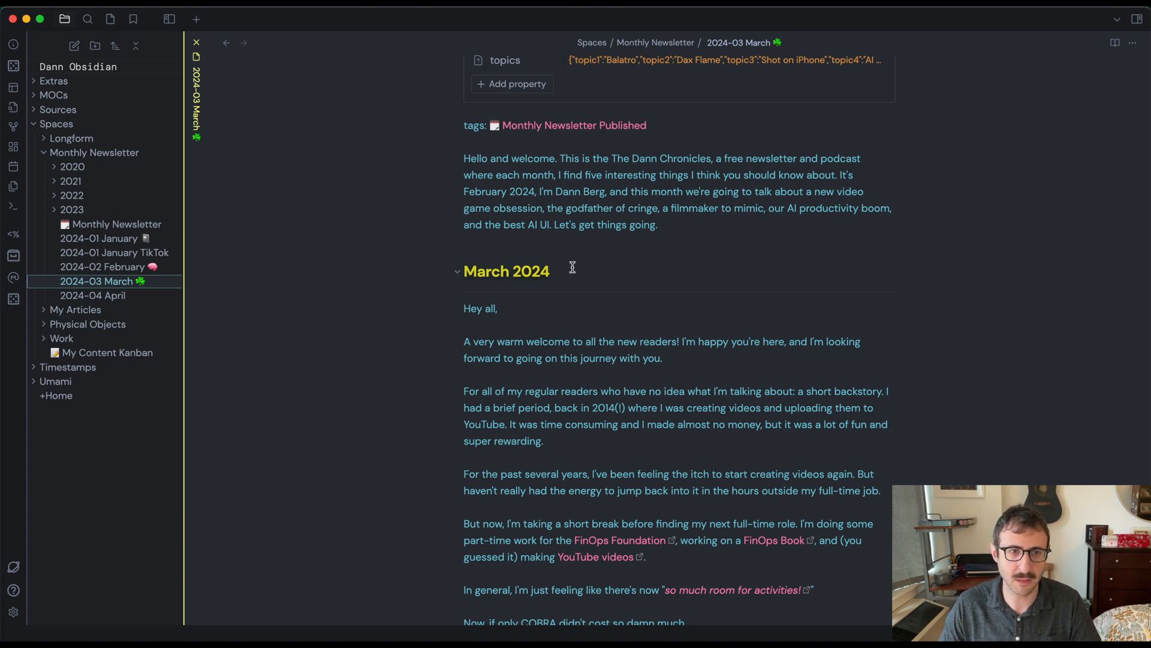
mouse_move(579, 267)
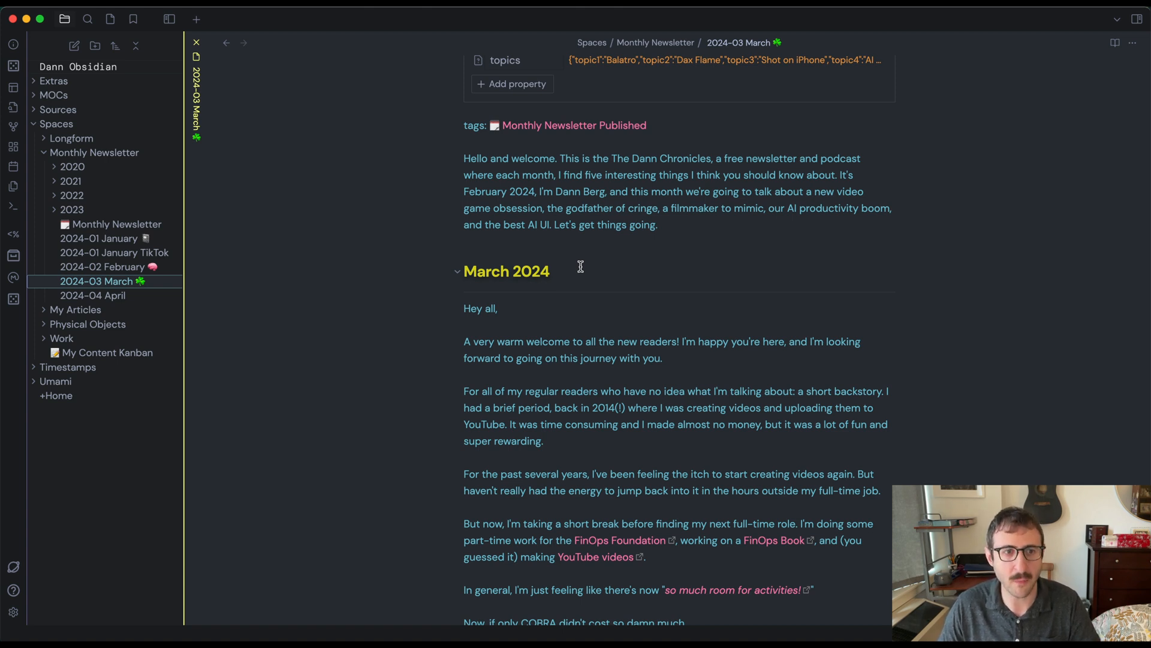
mouse_move(573, 272)
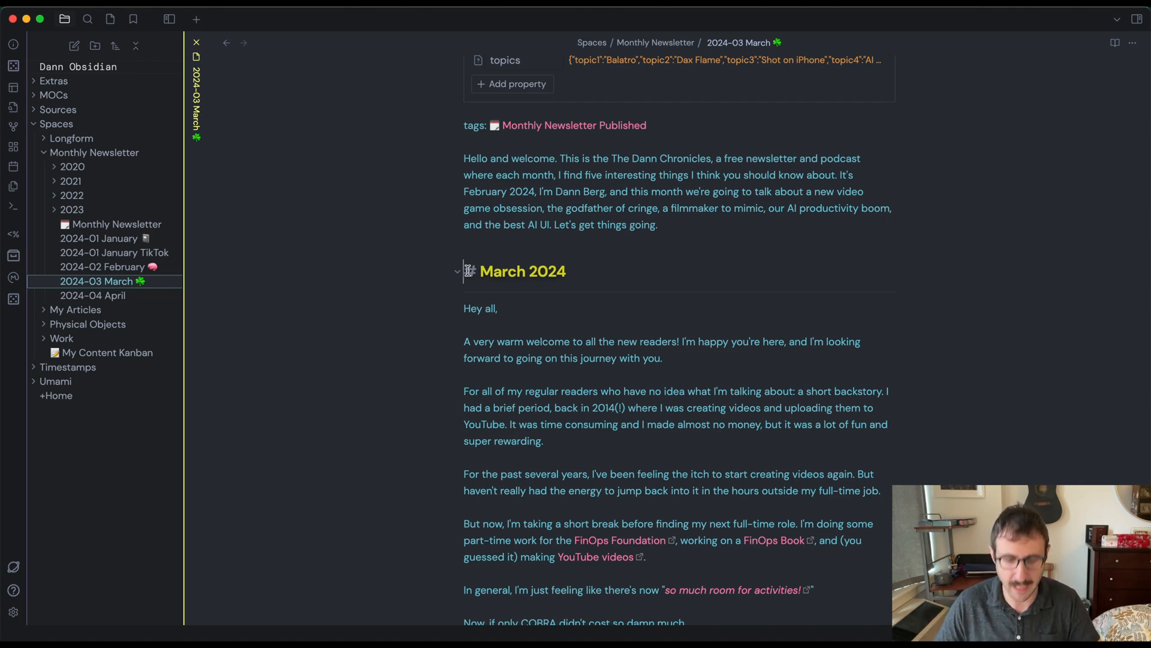
Scroll to the End note section and sign-off of the 2024-03 March note
scroll("down", 3)
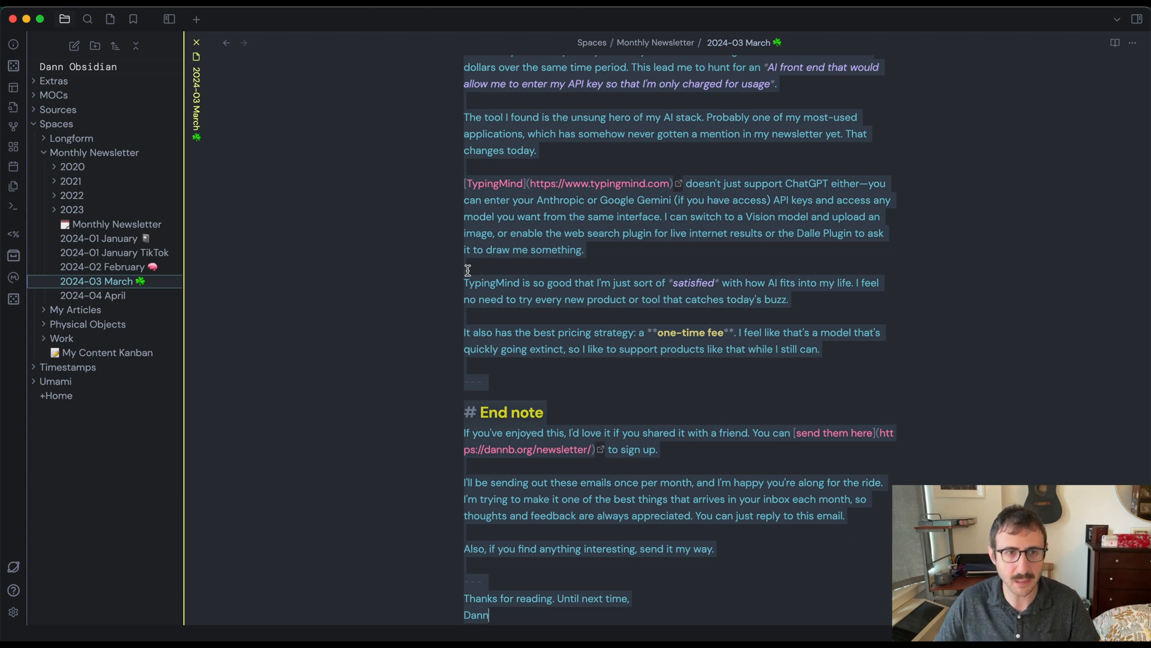
mouse_move(526, 150)
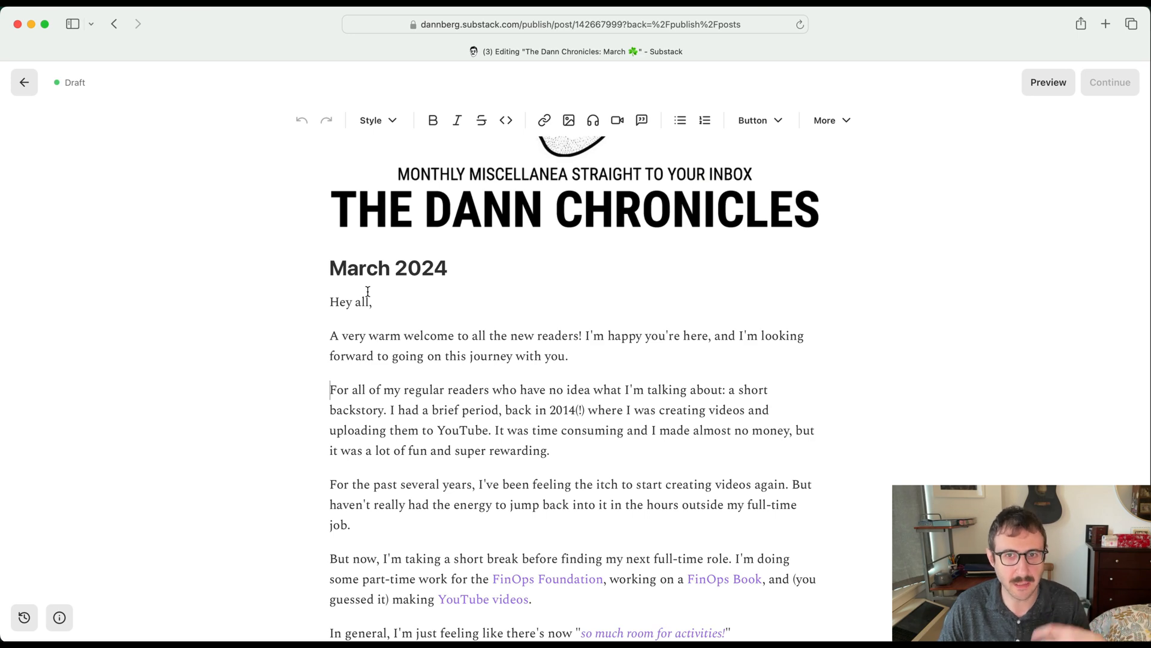
scroll("down", 3)
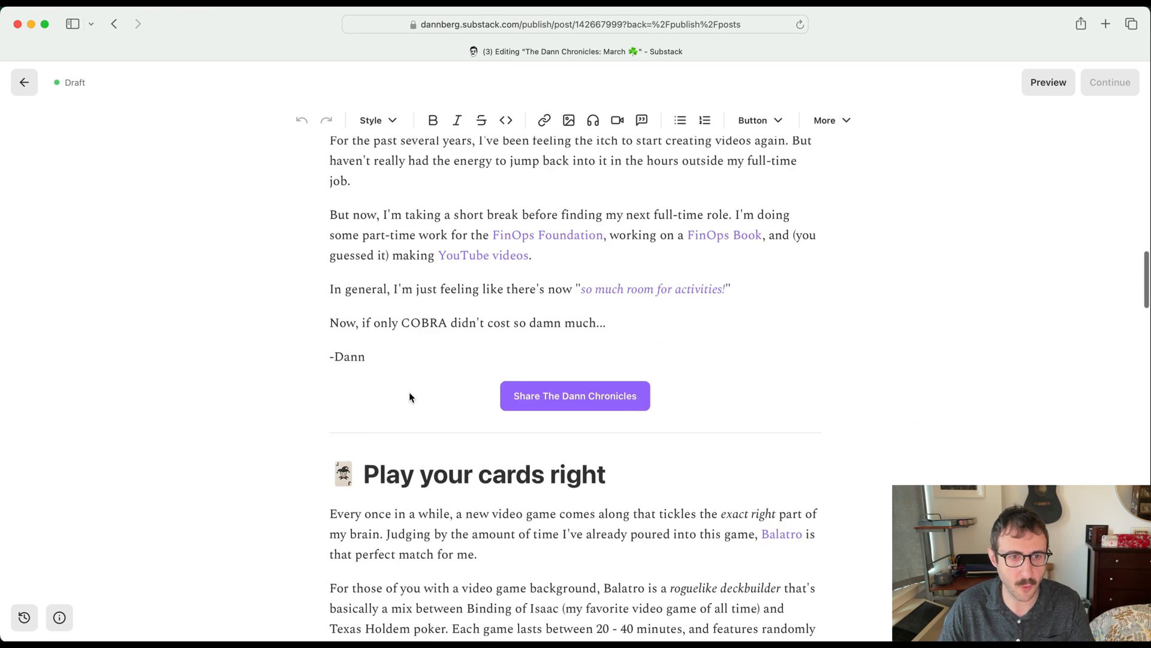
scroll("down", 3)
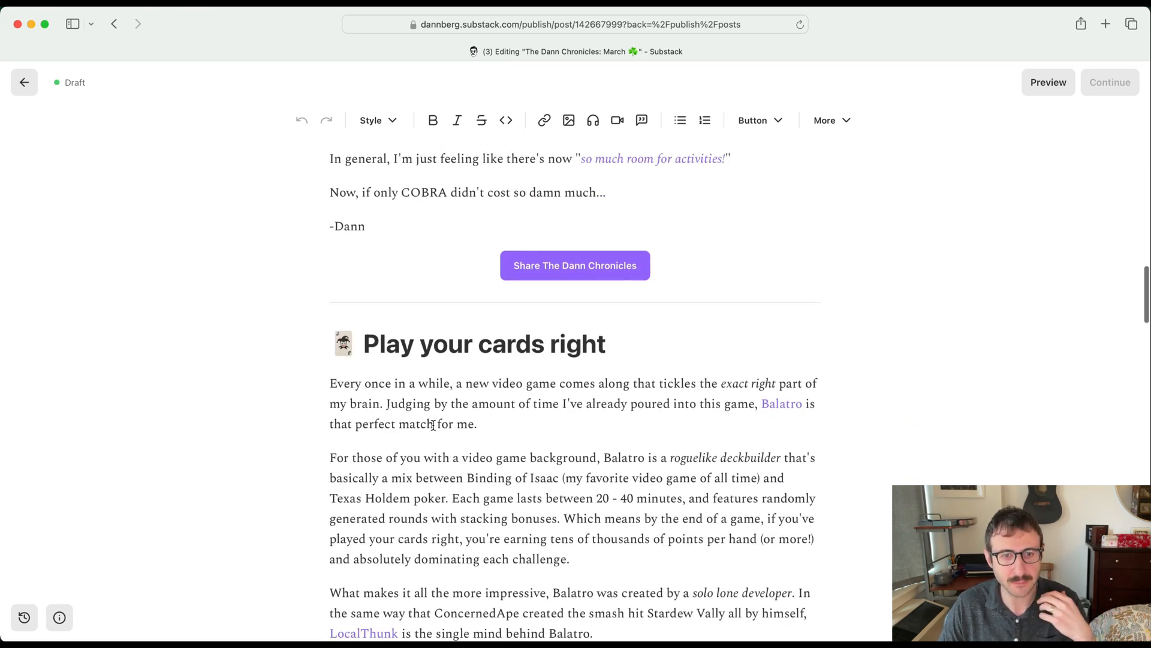
scroll("down", 3)
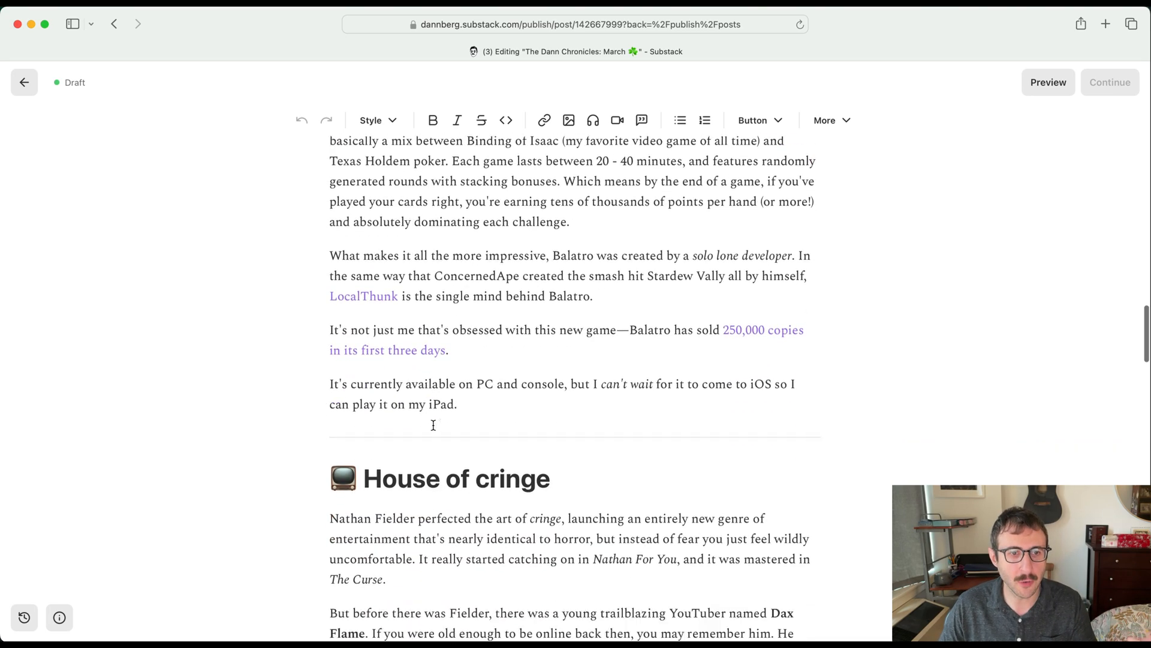
scroll("down", 3)
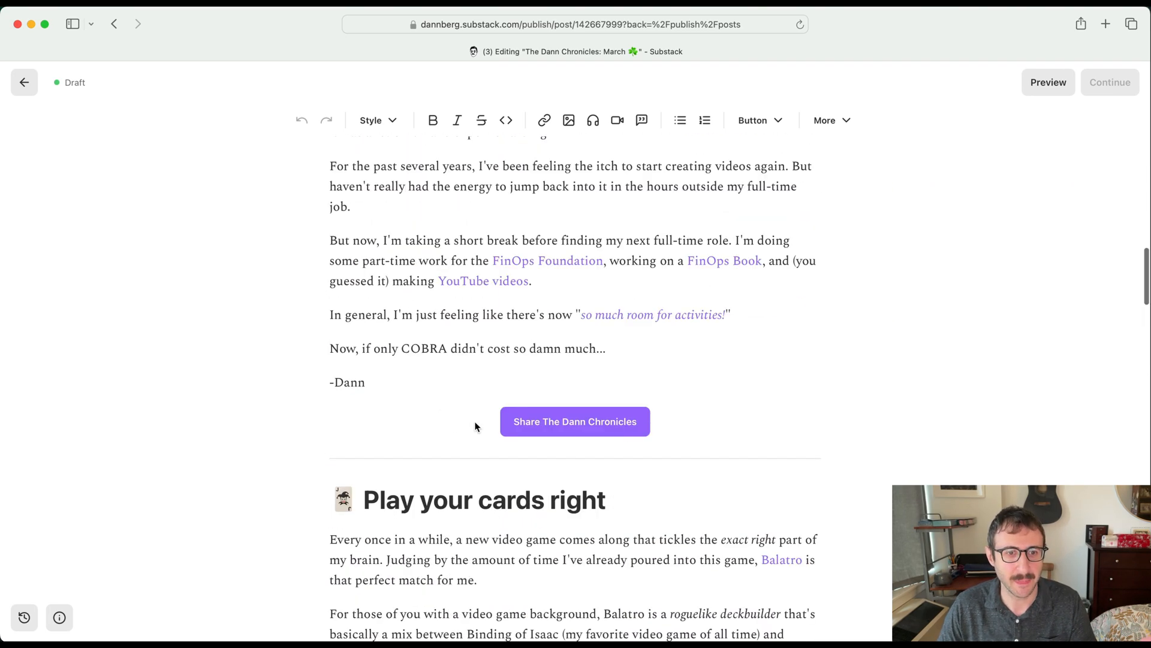
mouse_move(574, 421)
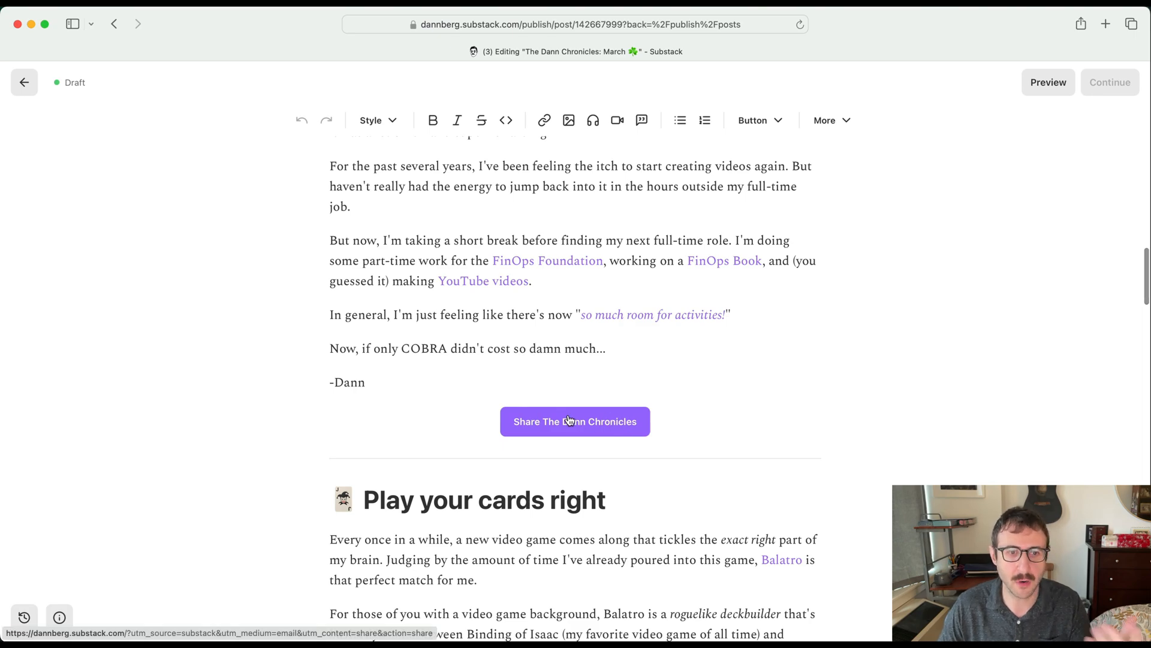
scroll("down", 3)
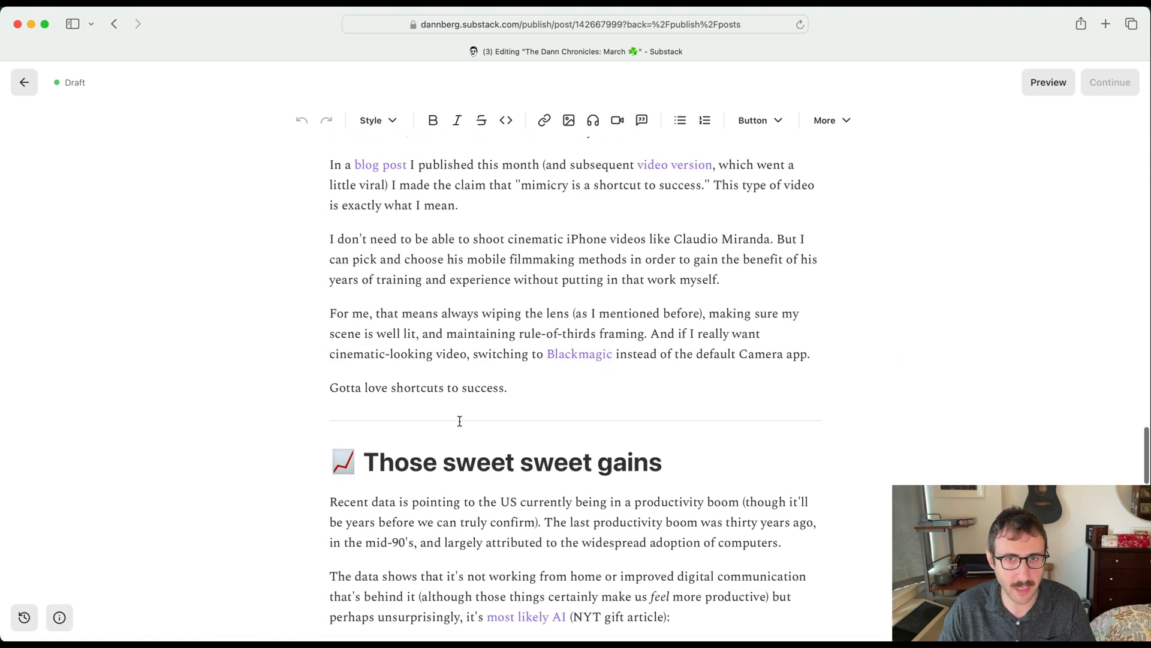
scroll("down", 3)
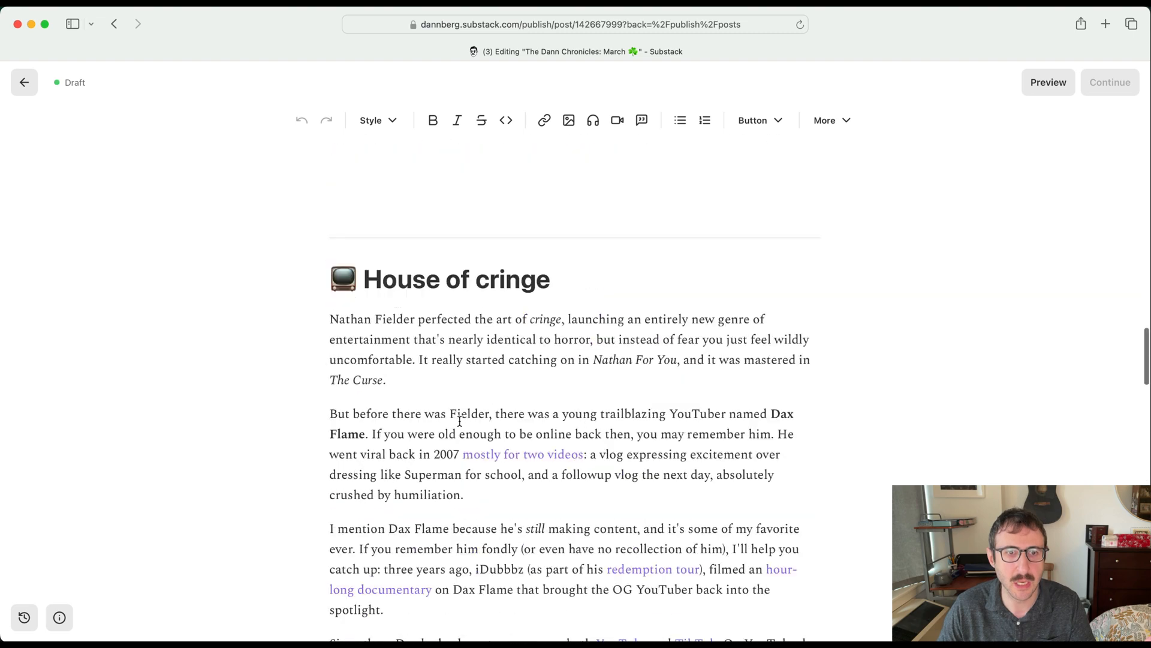
scroll("up", 3)
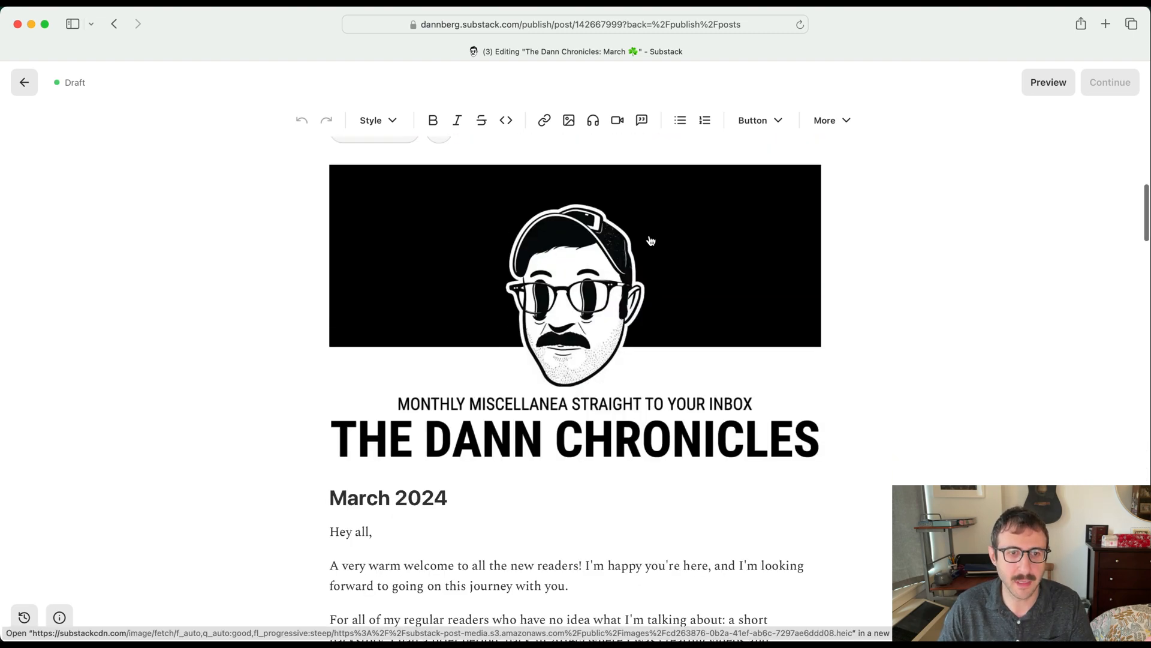
mouse_move(569, 338)
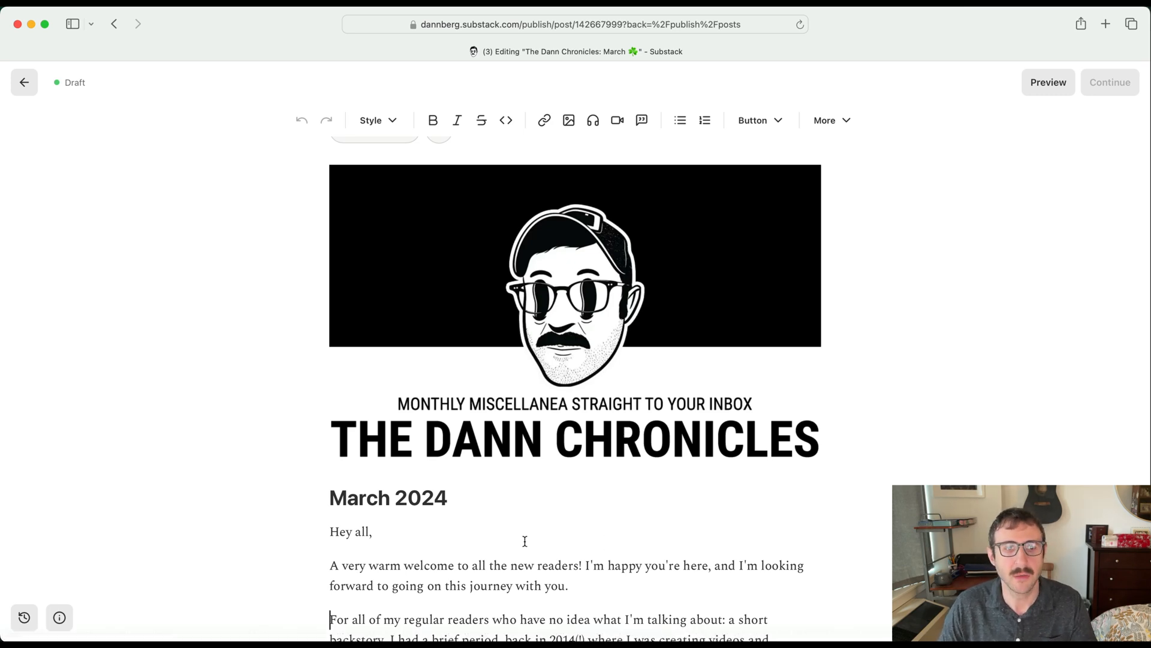
scroll("up", 3)
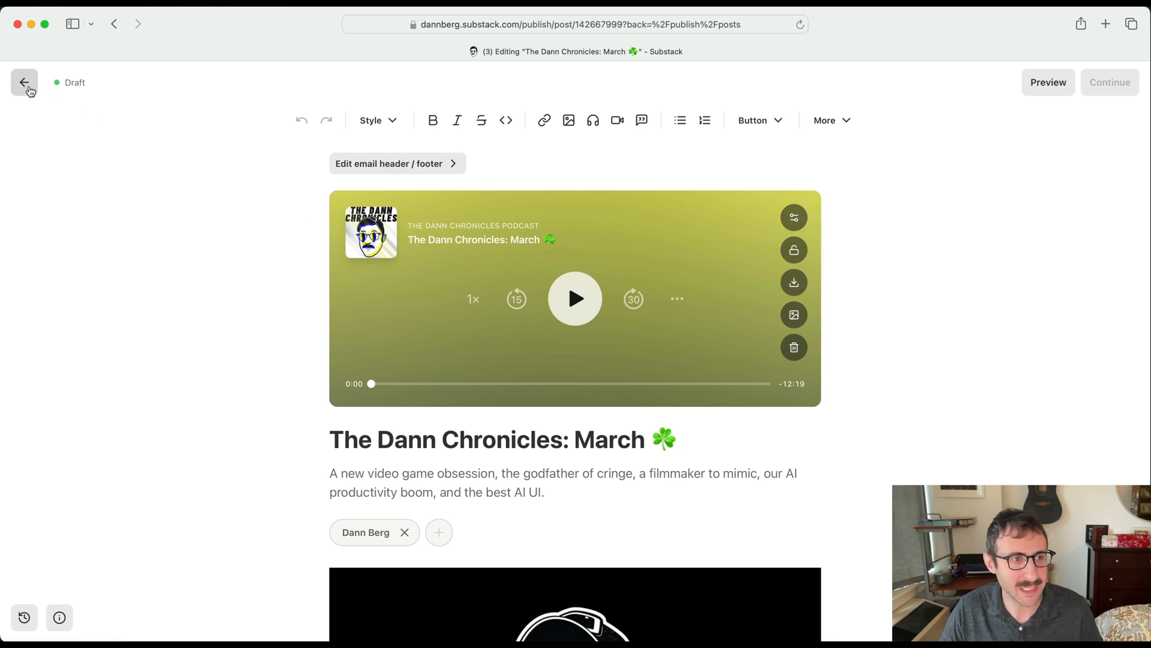
left_click(25, 83)
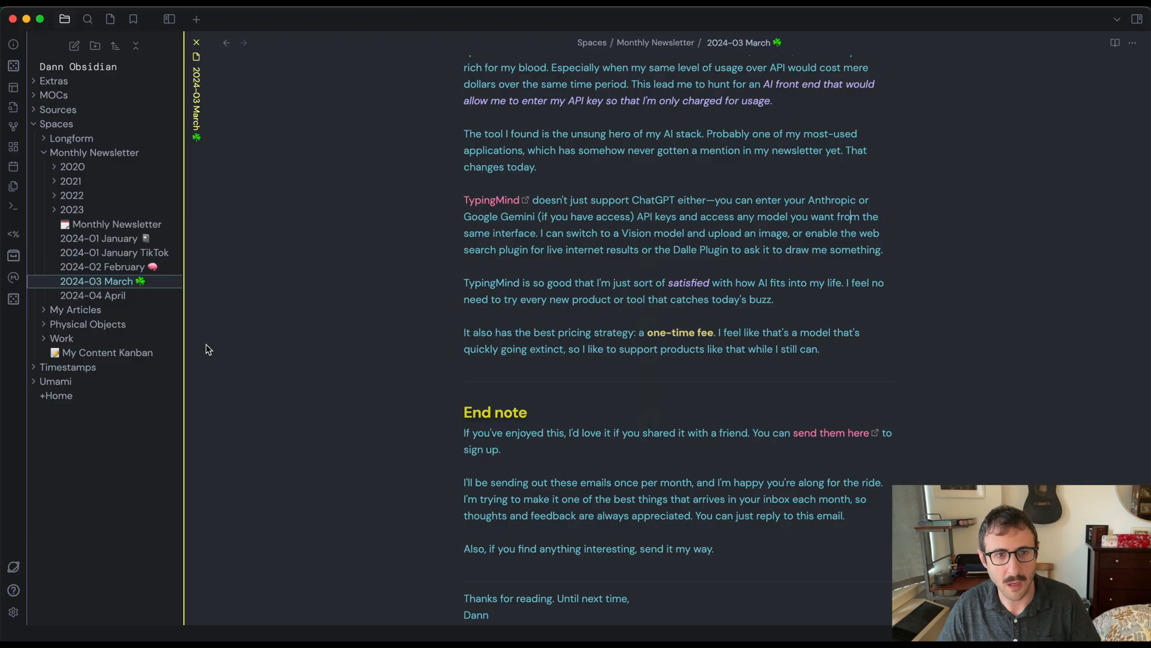
mouse_move(328, 330)
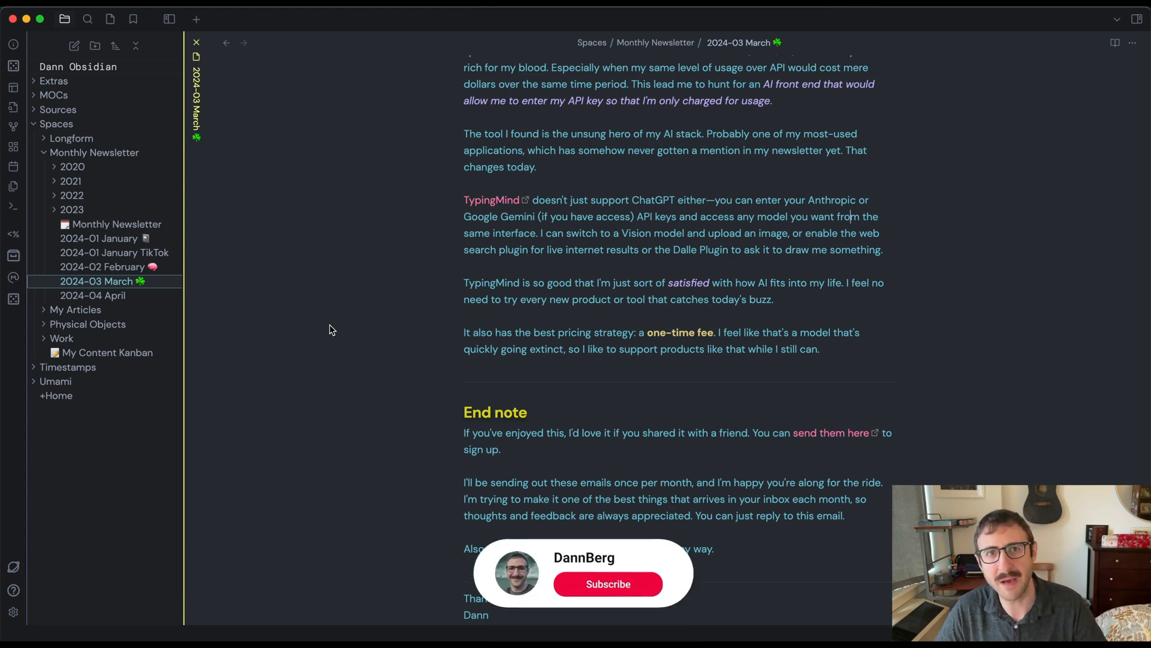
Return focus to the Obsidian window showing the 2024-03 March note
left_click(608, 584)
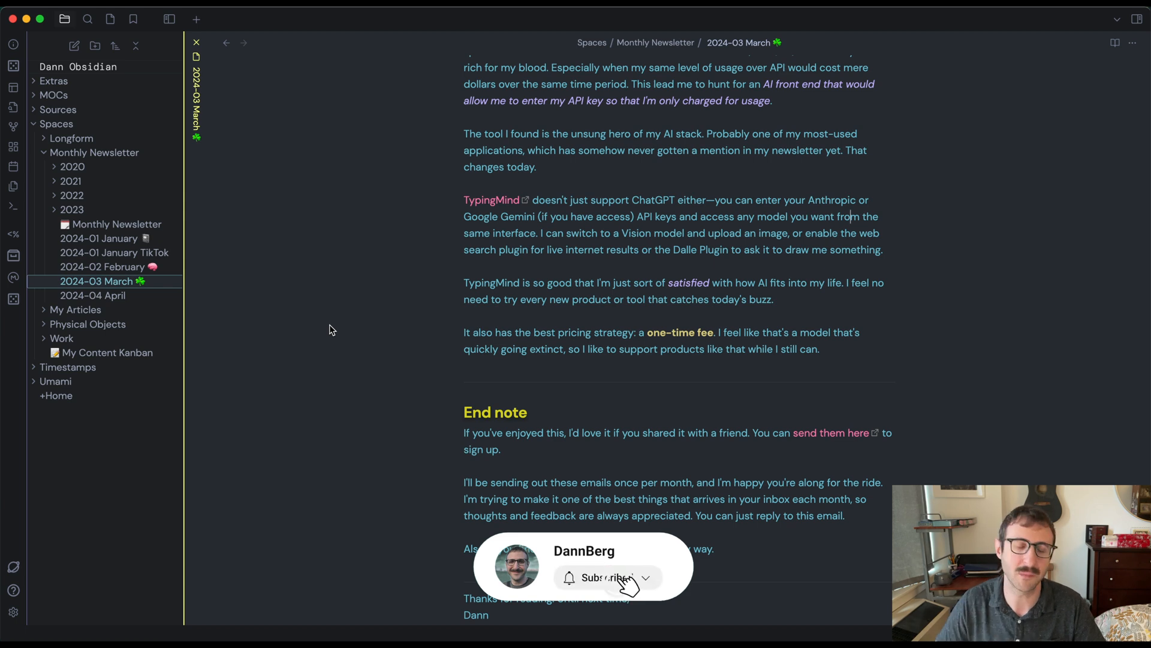